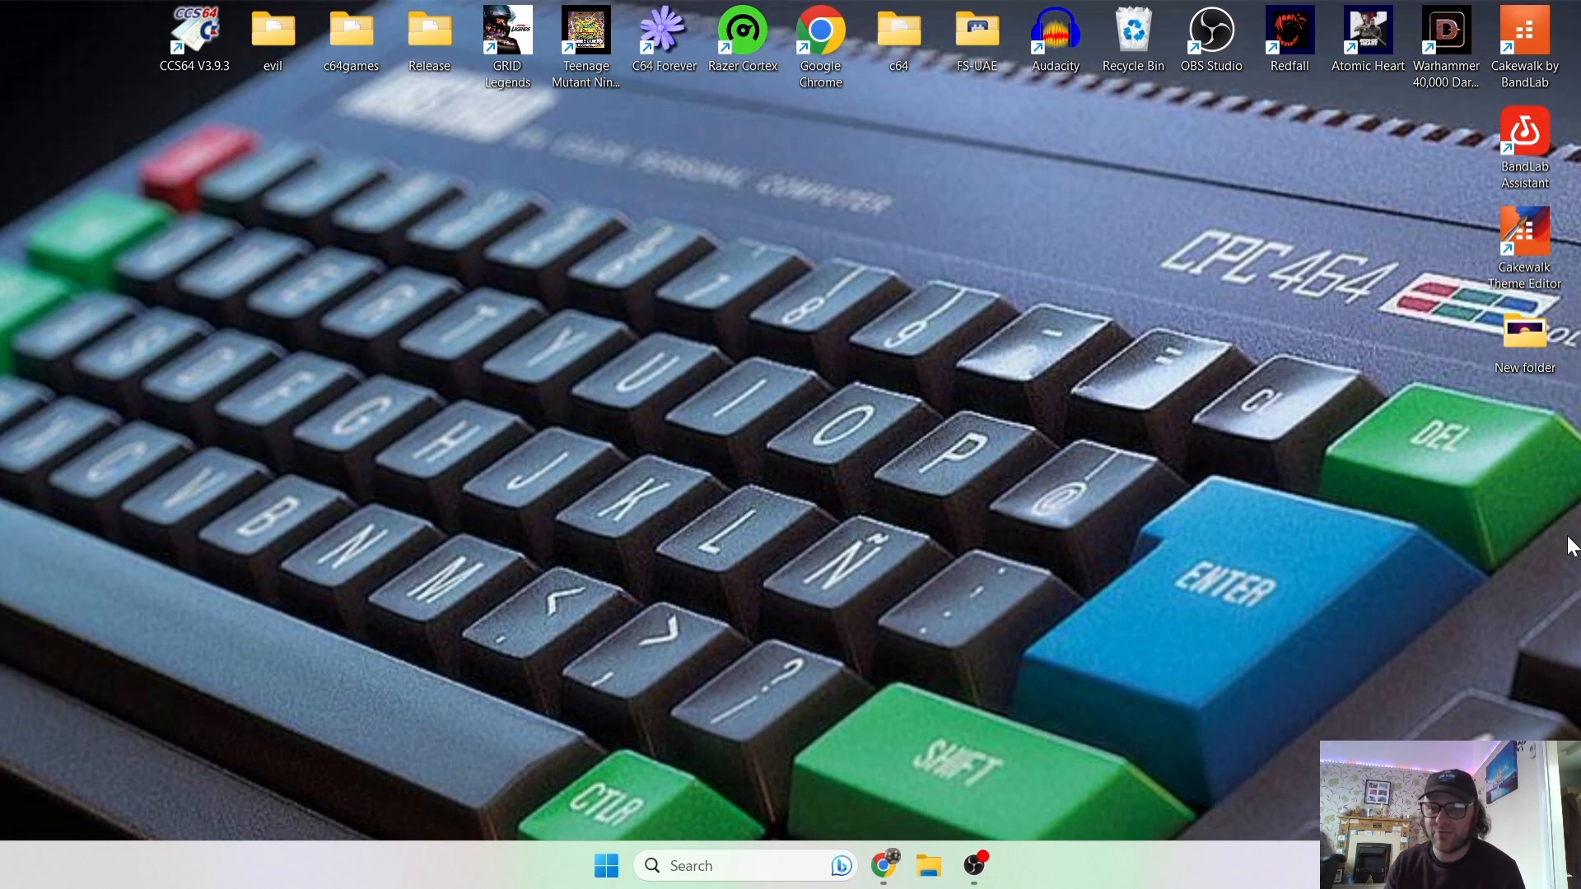
mouse_move(1079, 633)
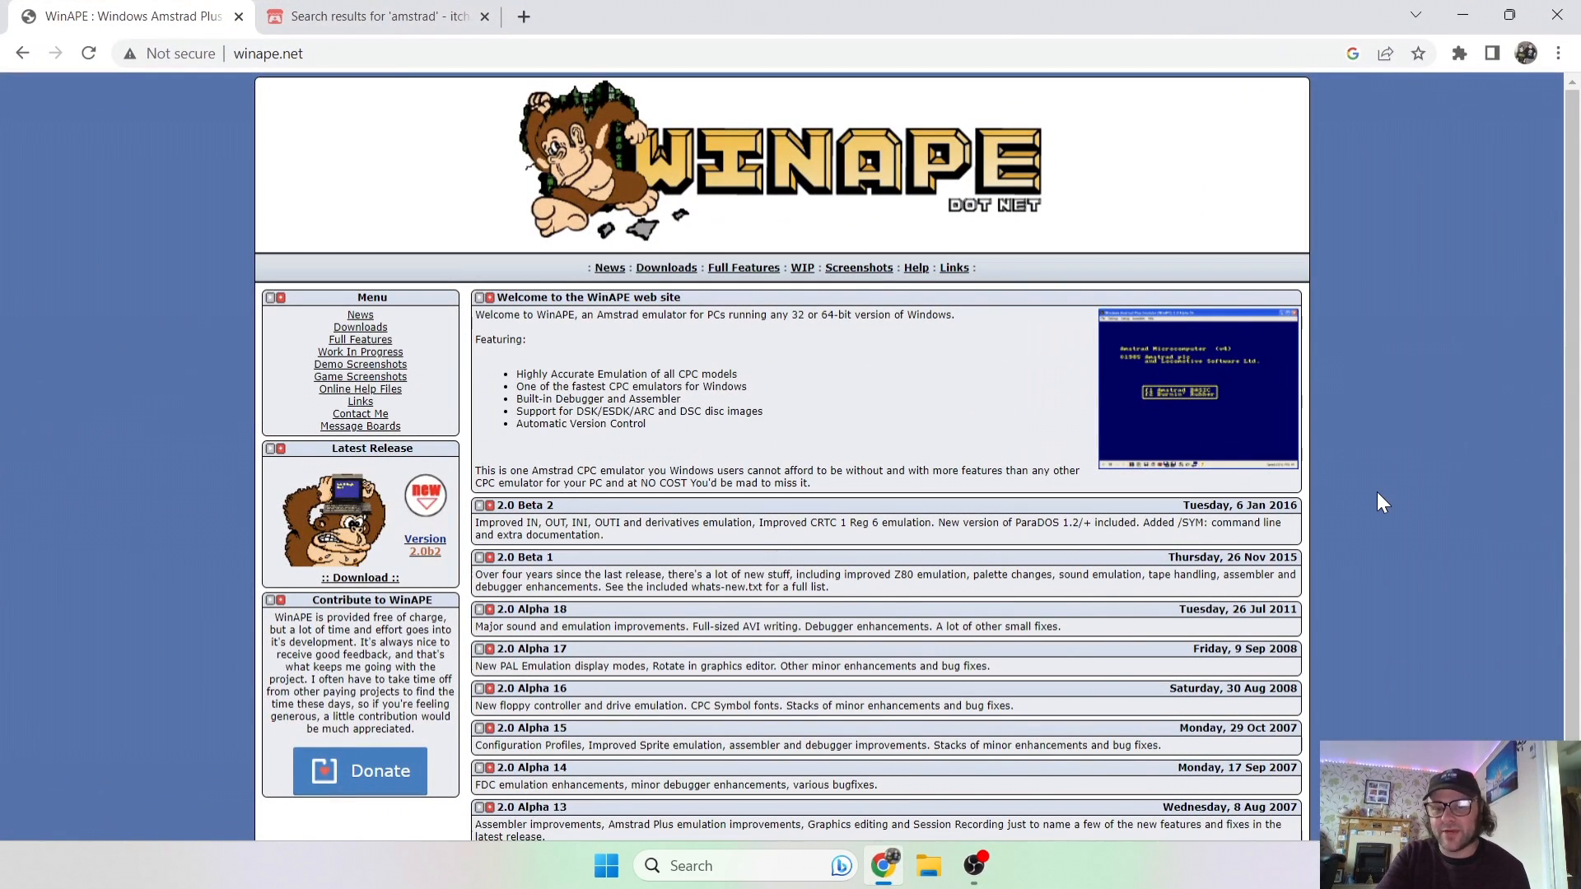
mouse_move(817, 432)
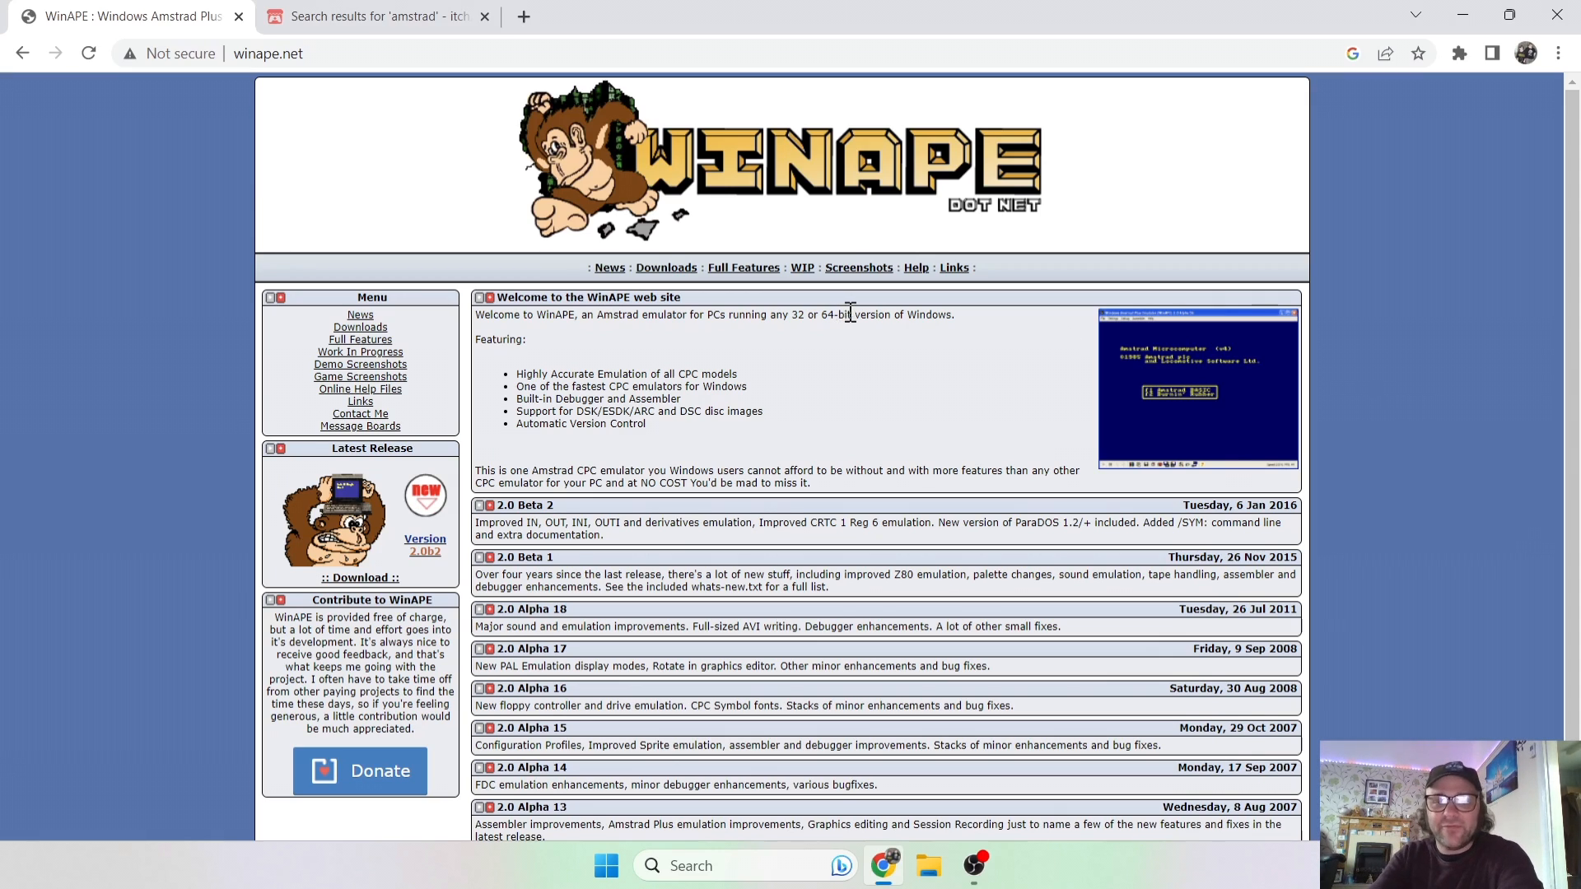
mouse_move(827, 180)
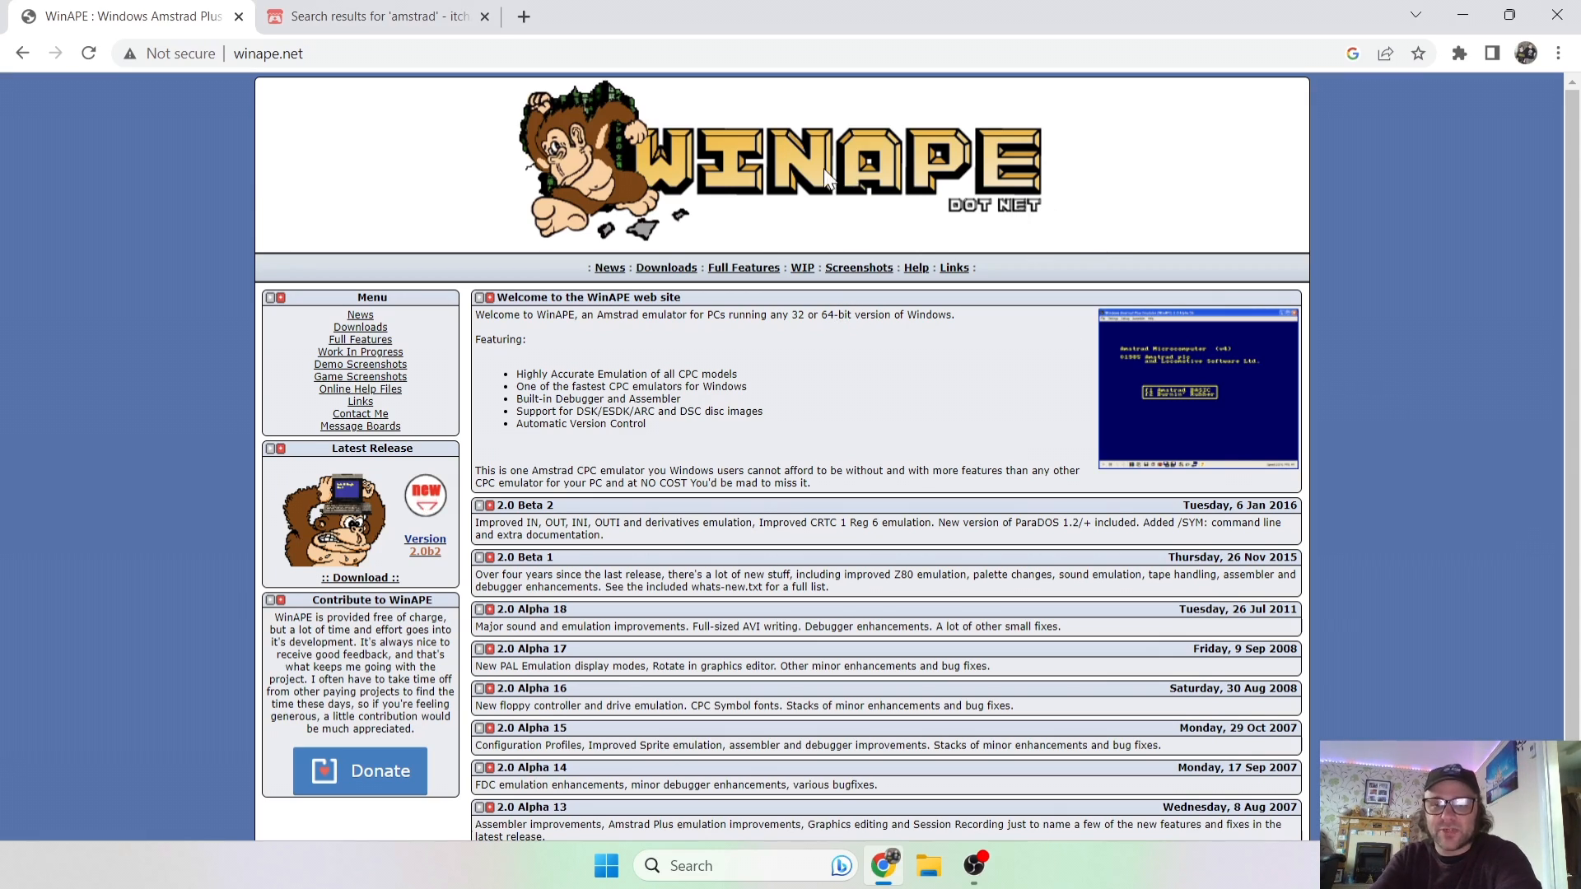
mouse_move(1401, 279)
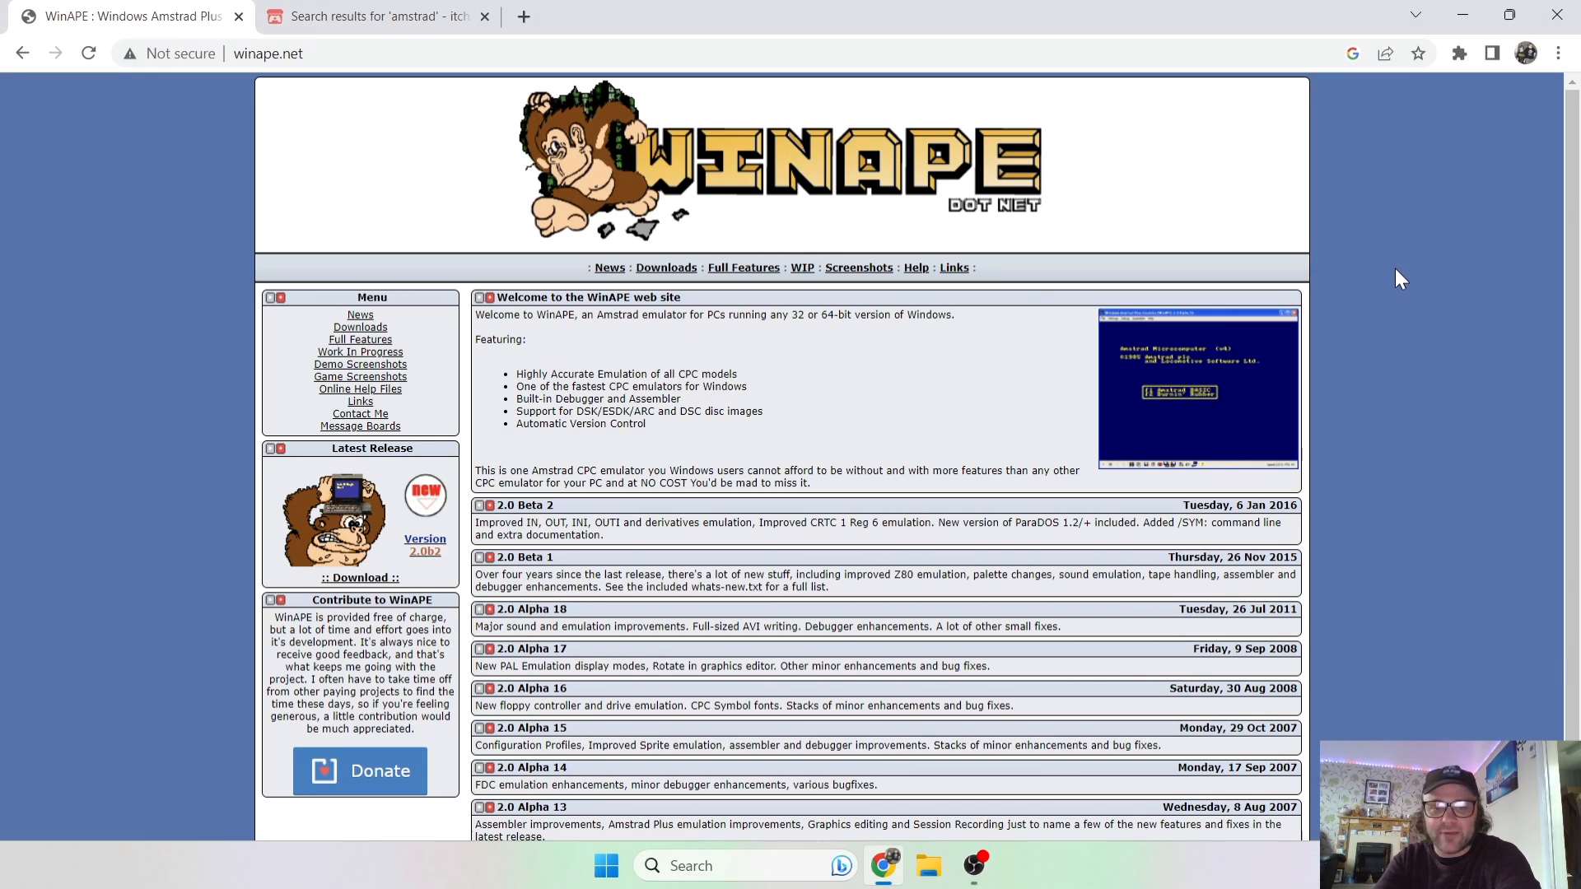
mouse_move(359, 327)
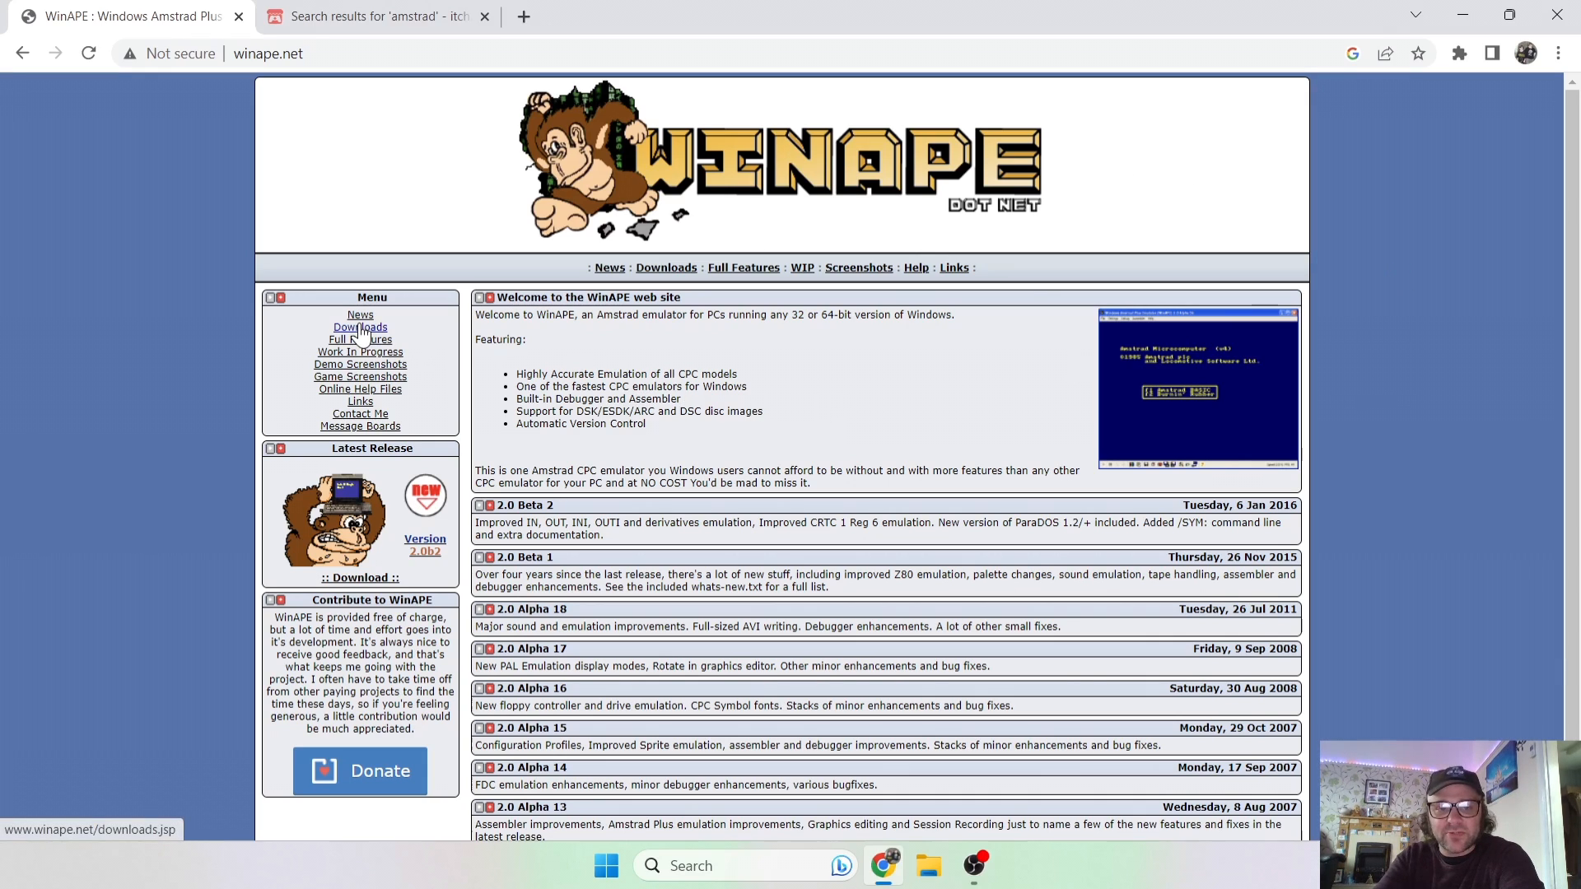
Download the WinAPE 2.0b2 zip from the site's Downloads page.
left_click(360, 327)
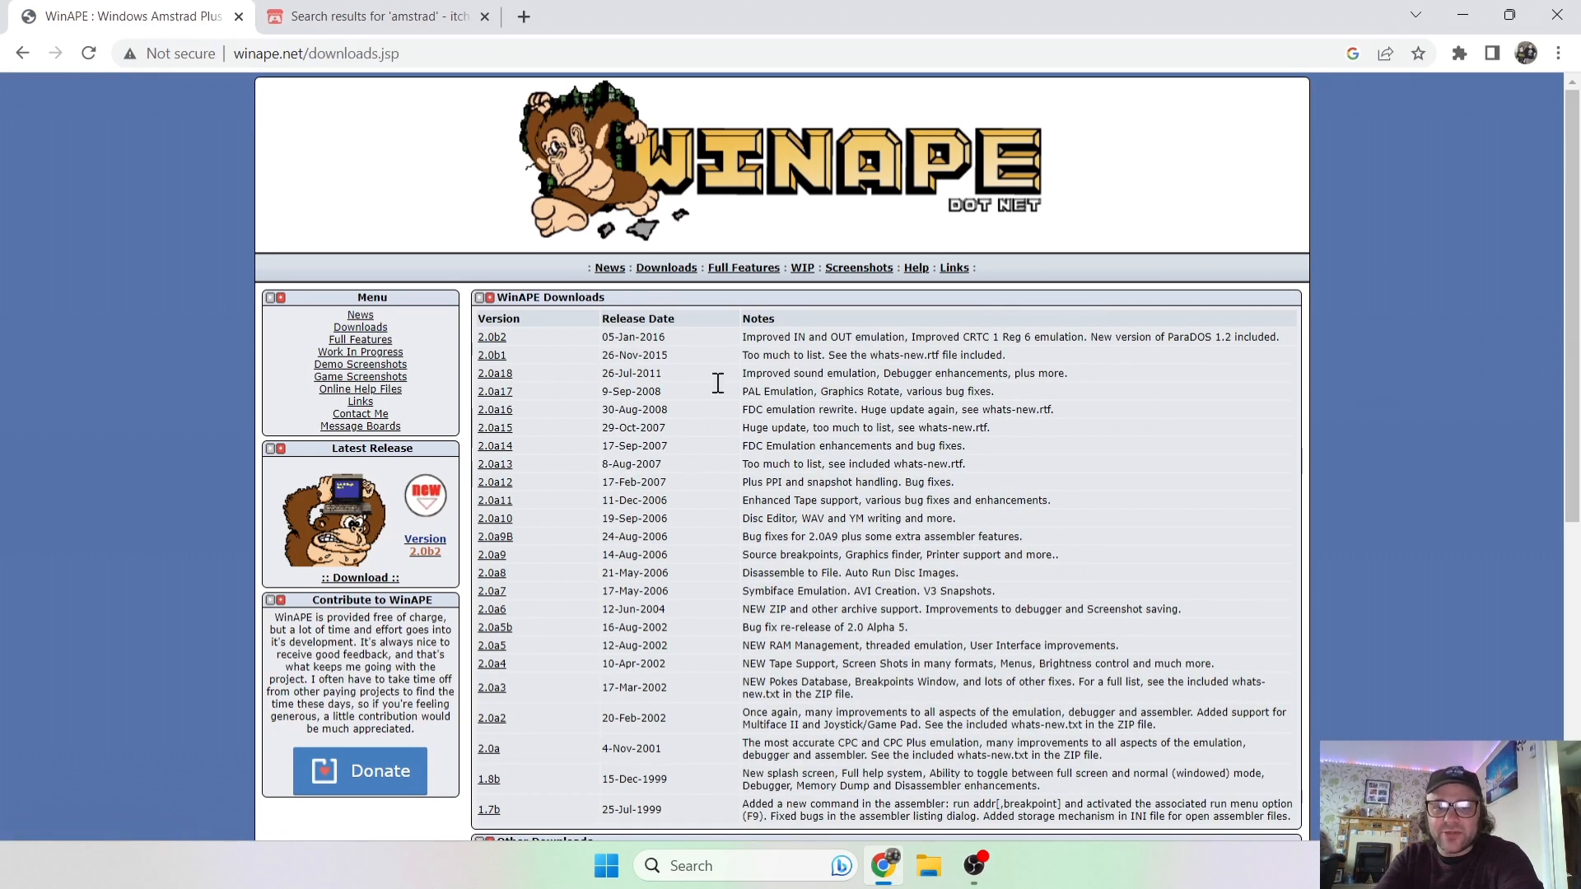
mouse_move(684, 348)
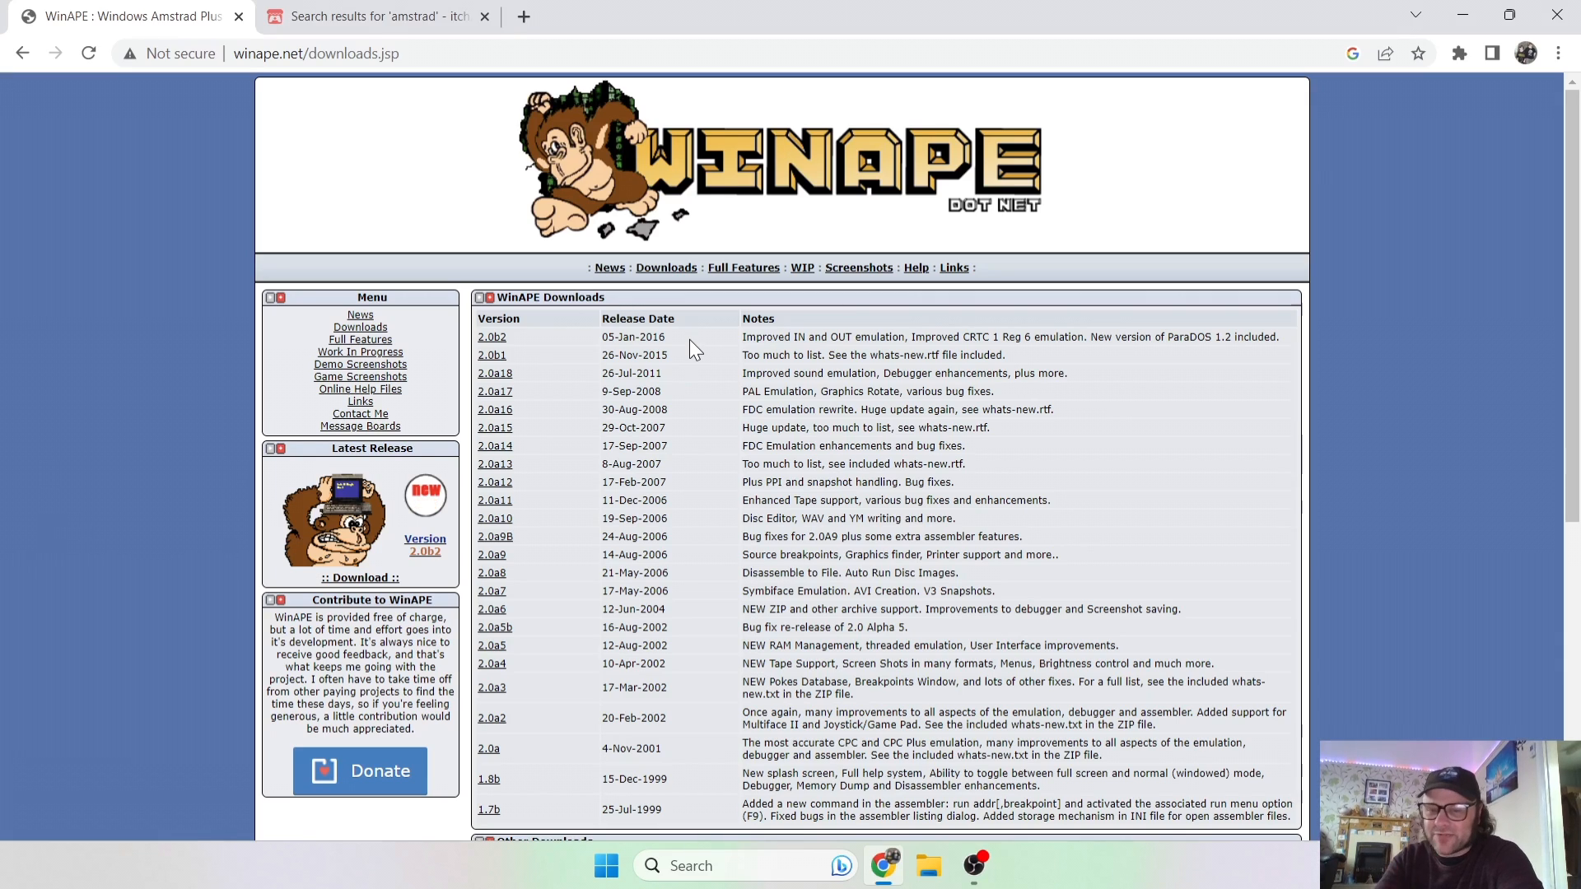
mouse_move(685, 665)
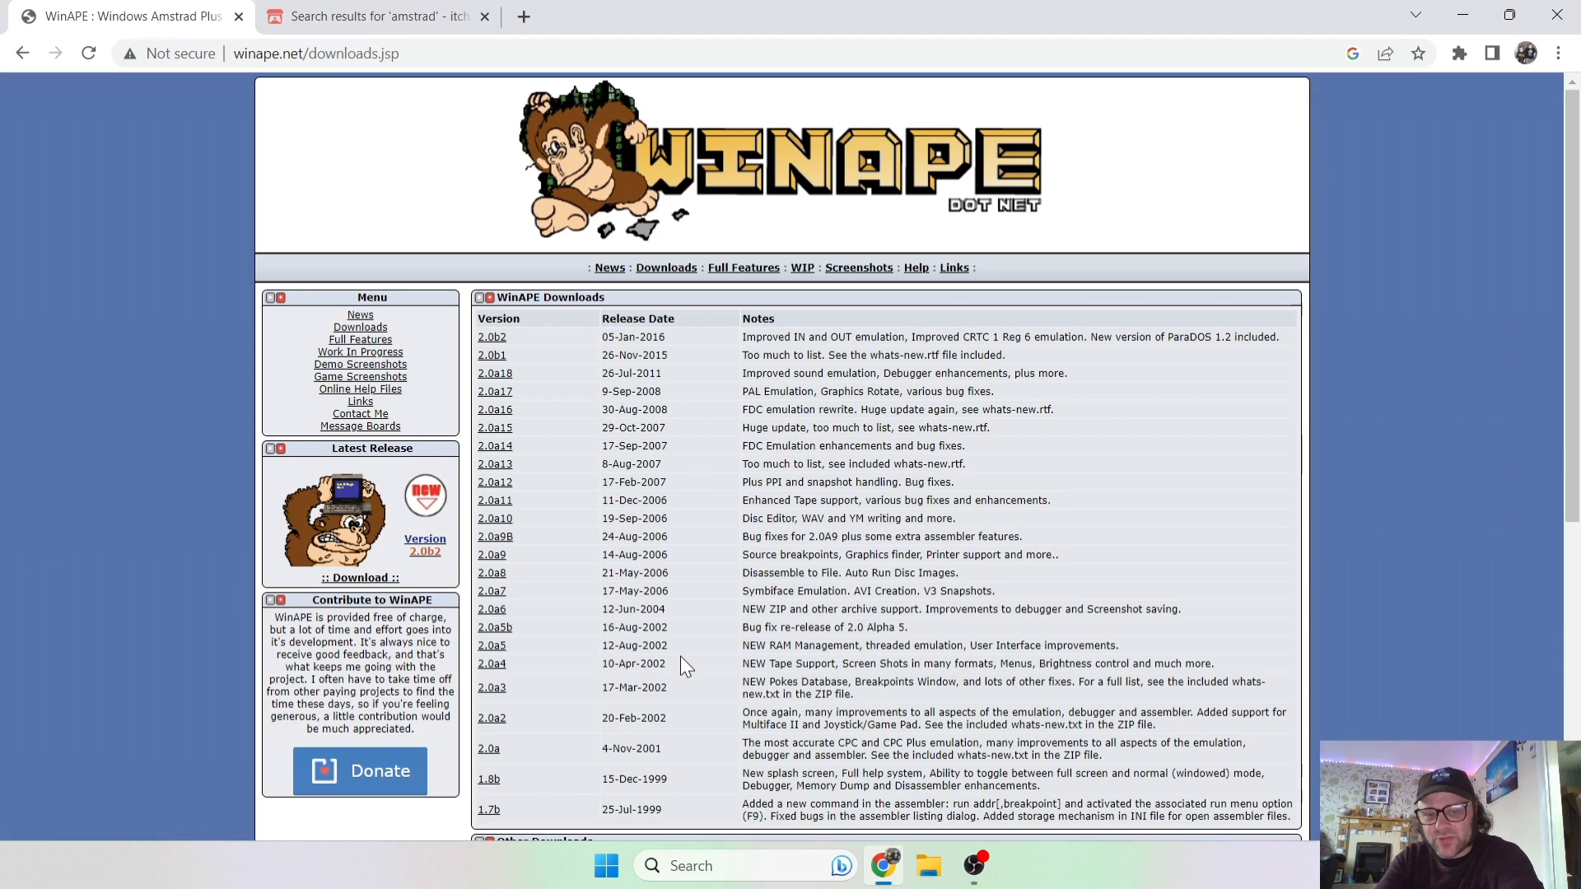
mouse_move(696, 545)
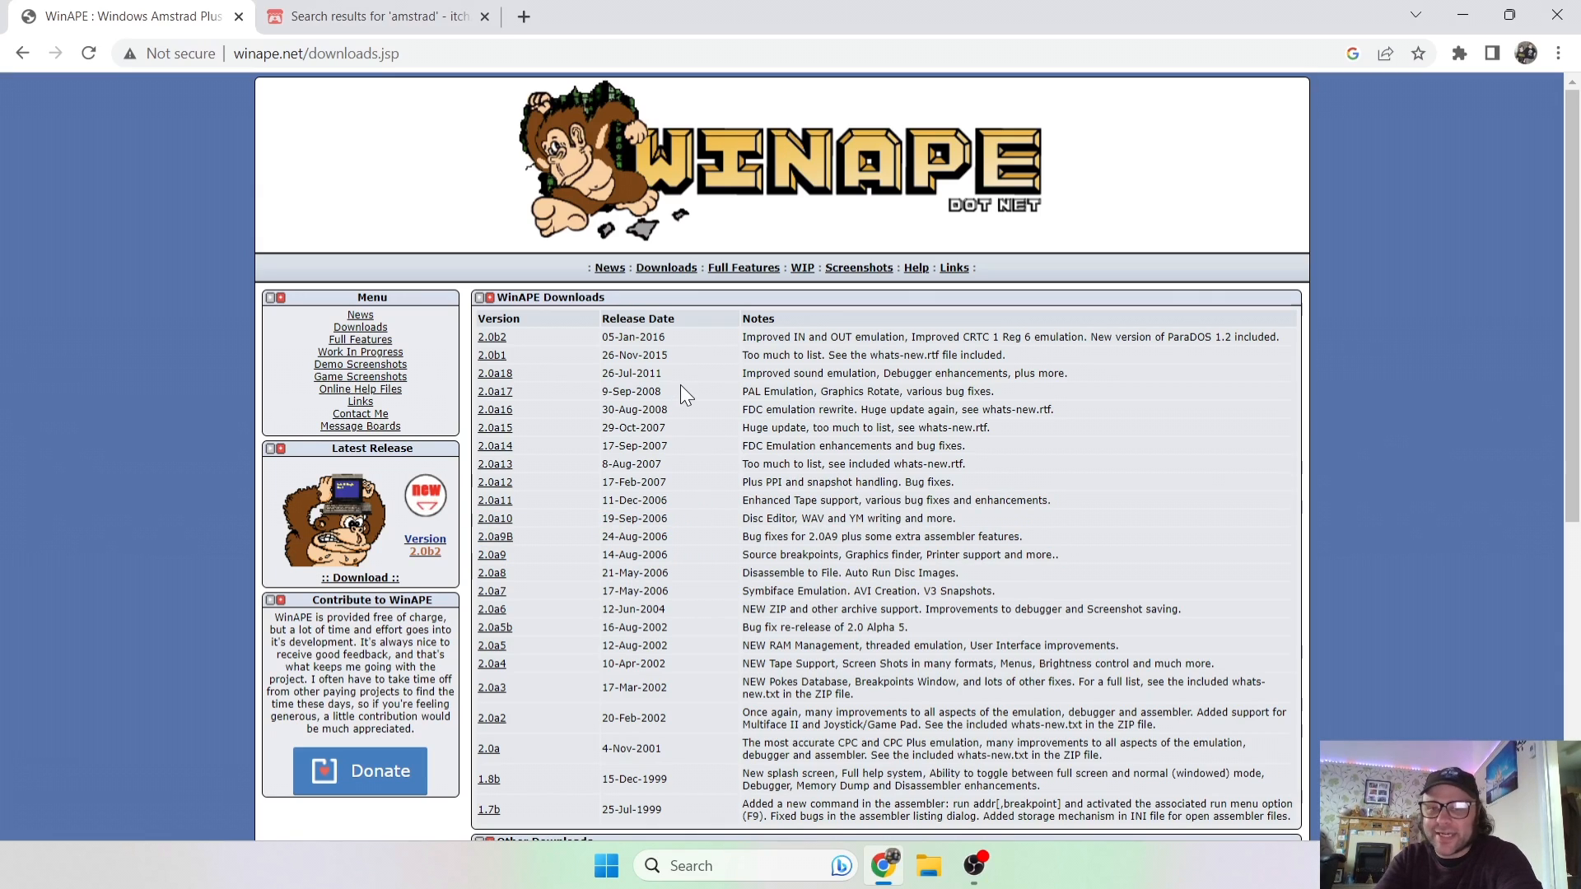
mouse_move(660, 331)
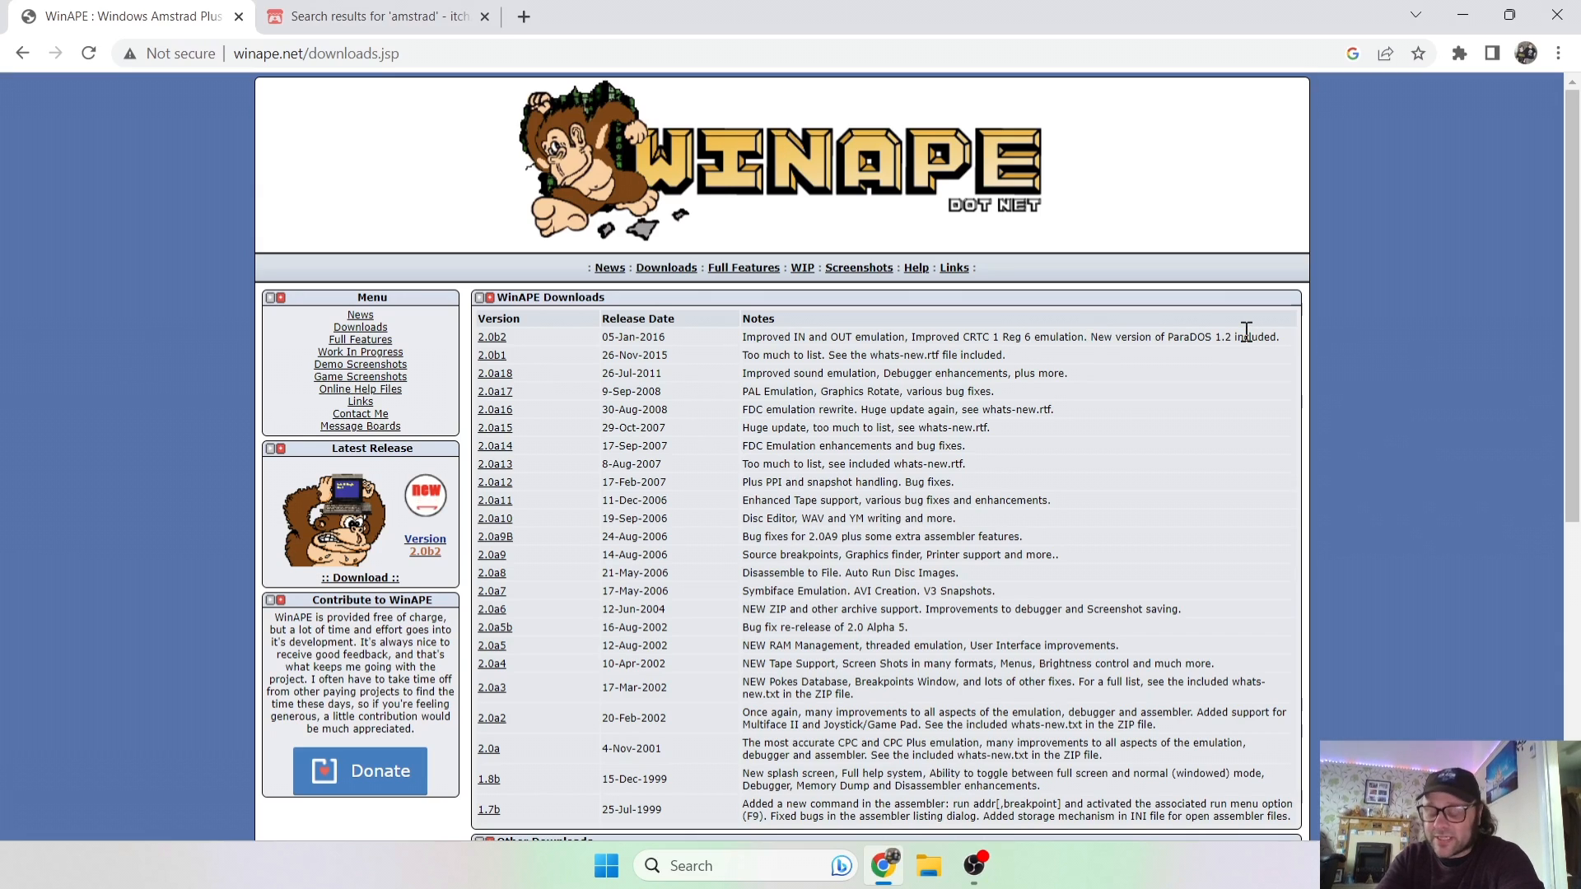
mouse_move(535, 340)
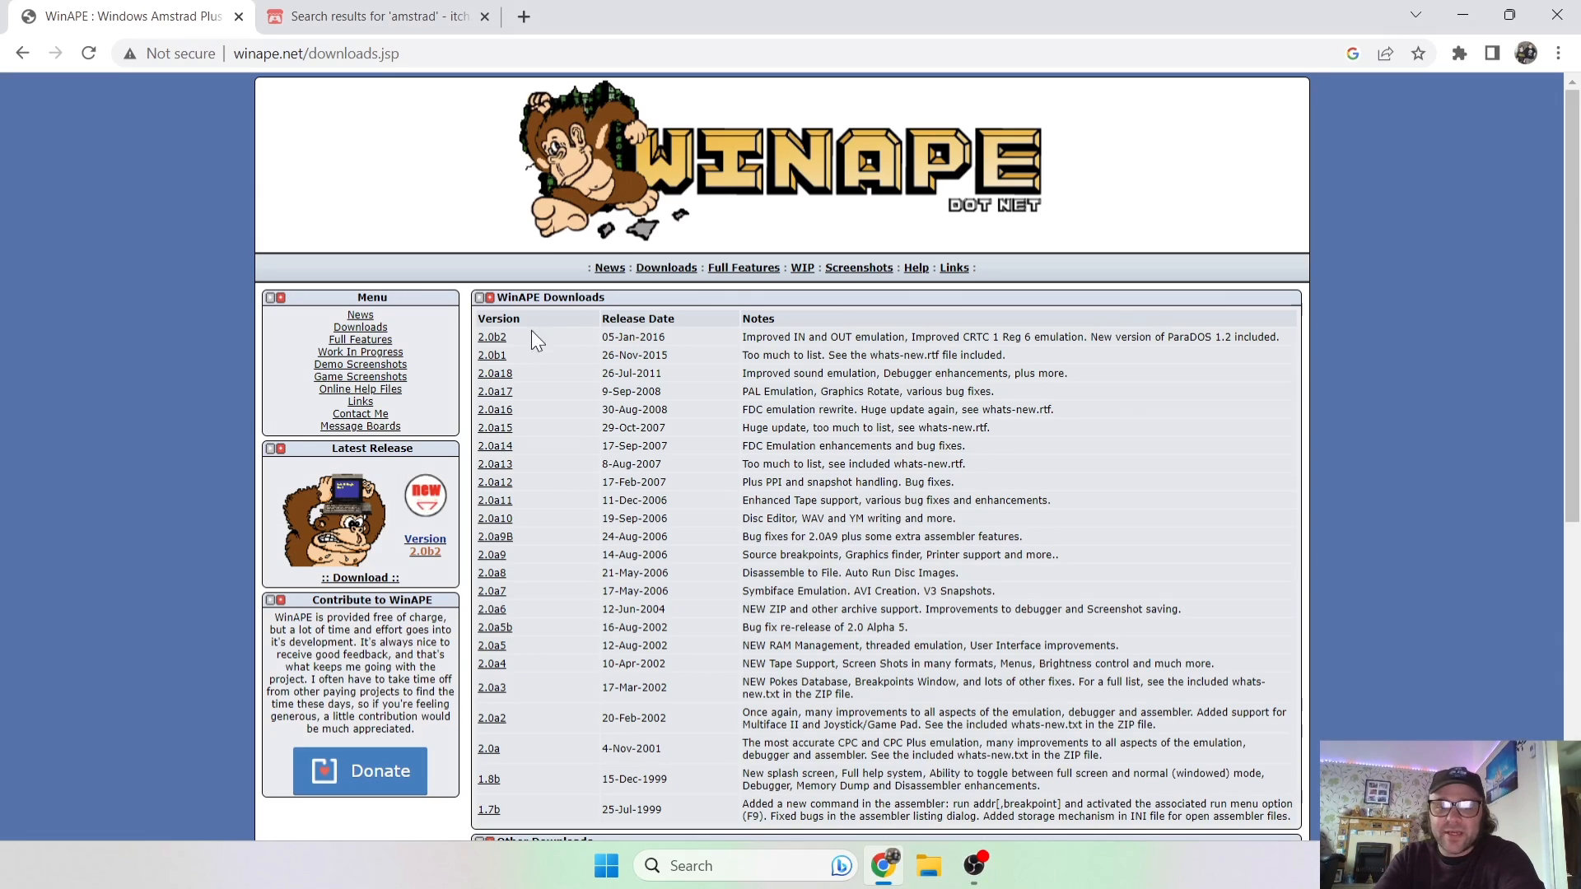
mouse_move(493, 336)
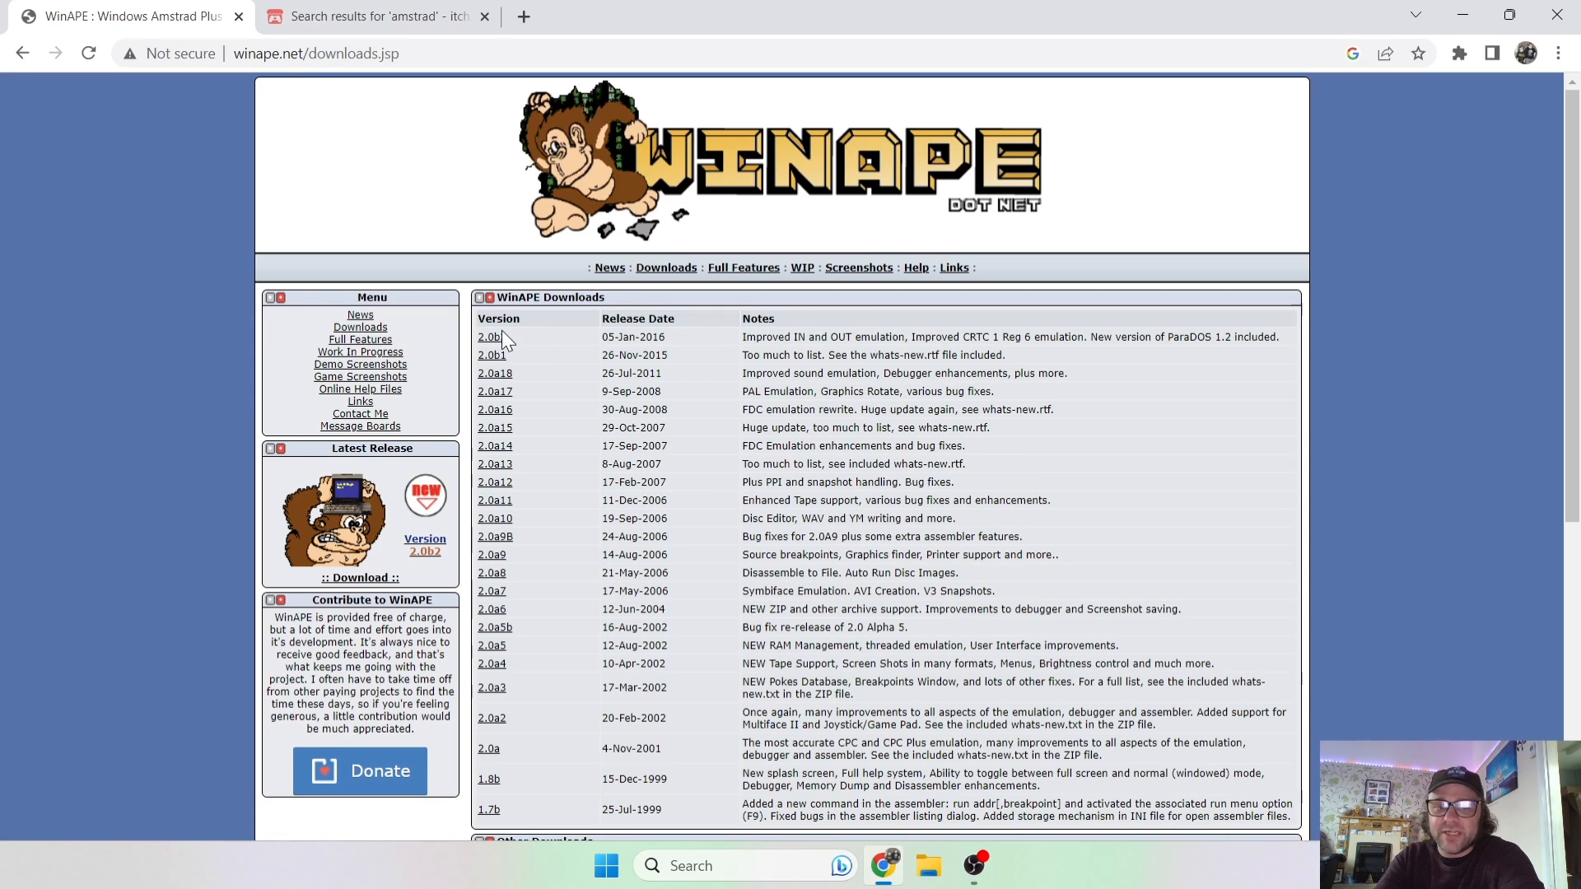
left_click(491, 337)
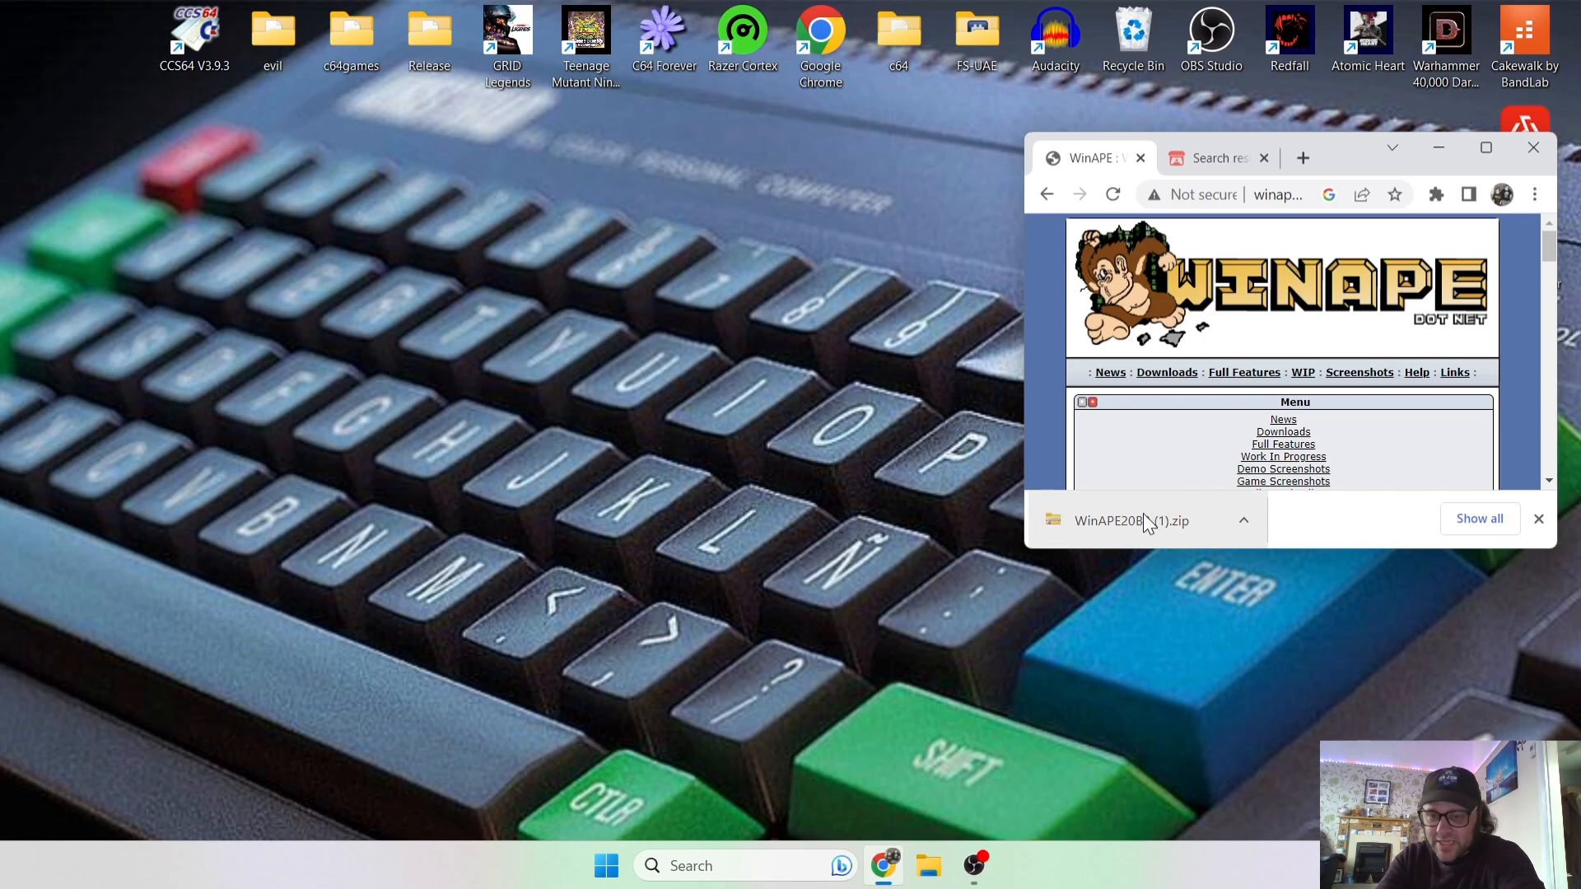
mouse_move(1132, 520)
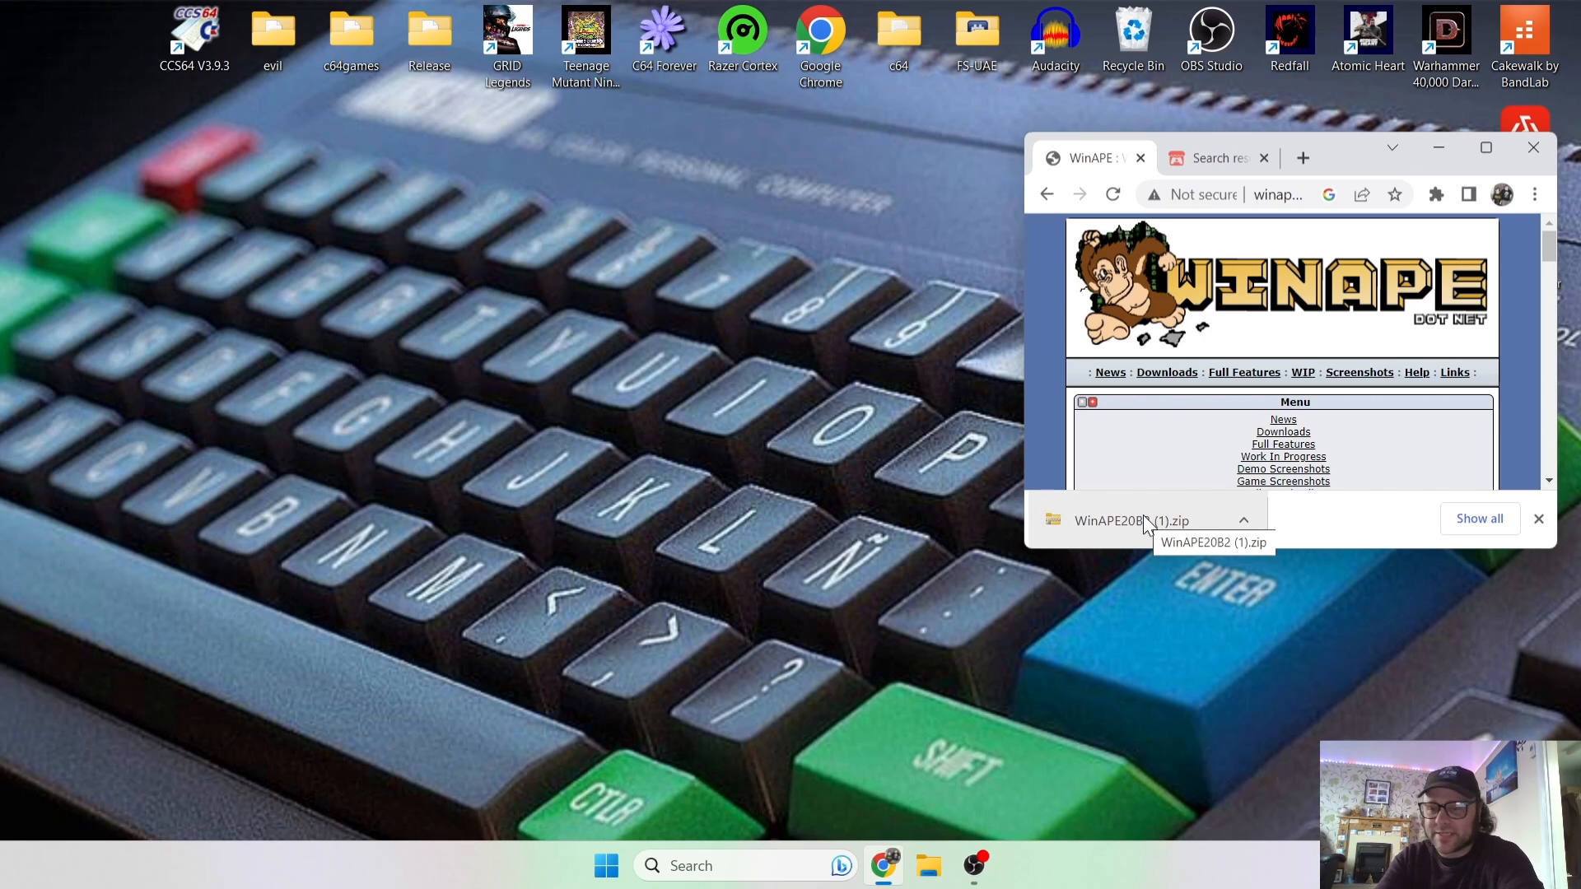
View the downloaded WinAPE zip's contents and create a desktop folder named Amstrad.
left_click(1139, 520)
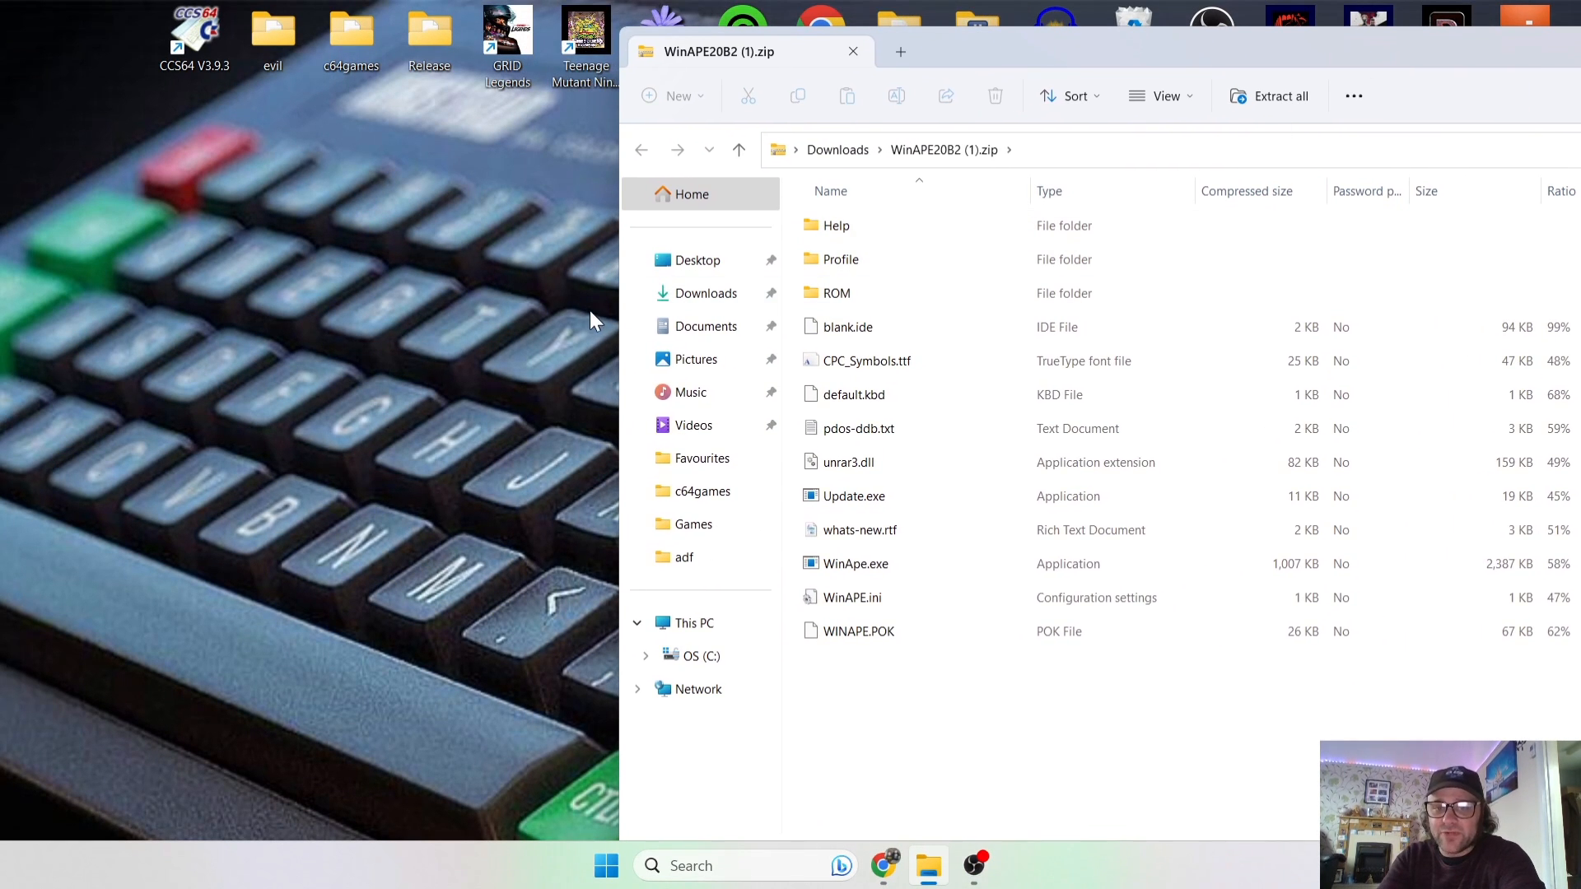
right_click(157, 350)
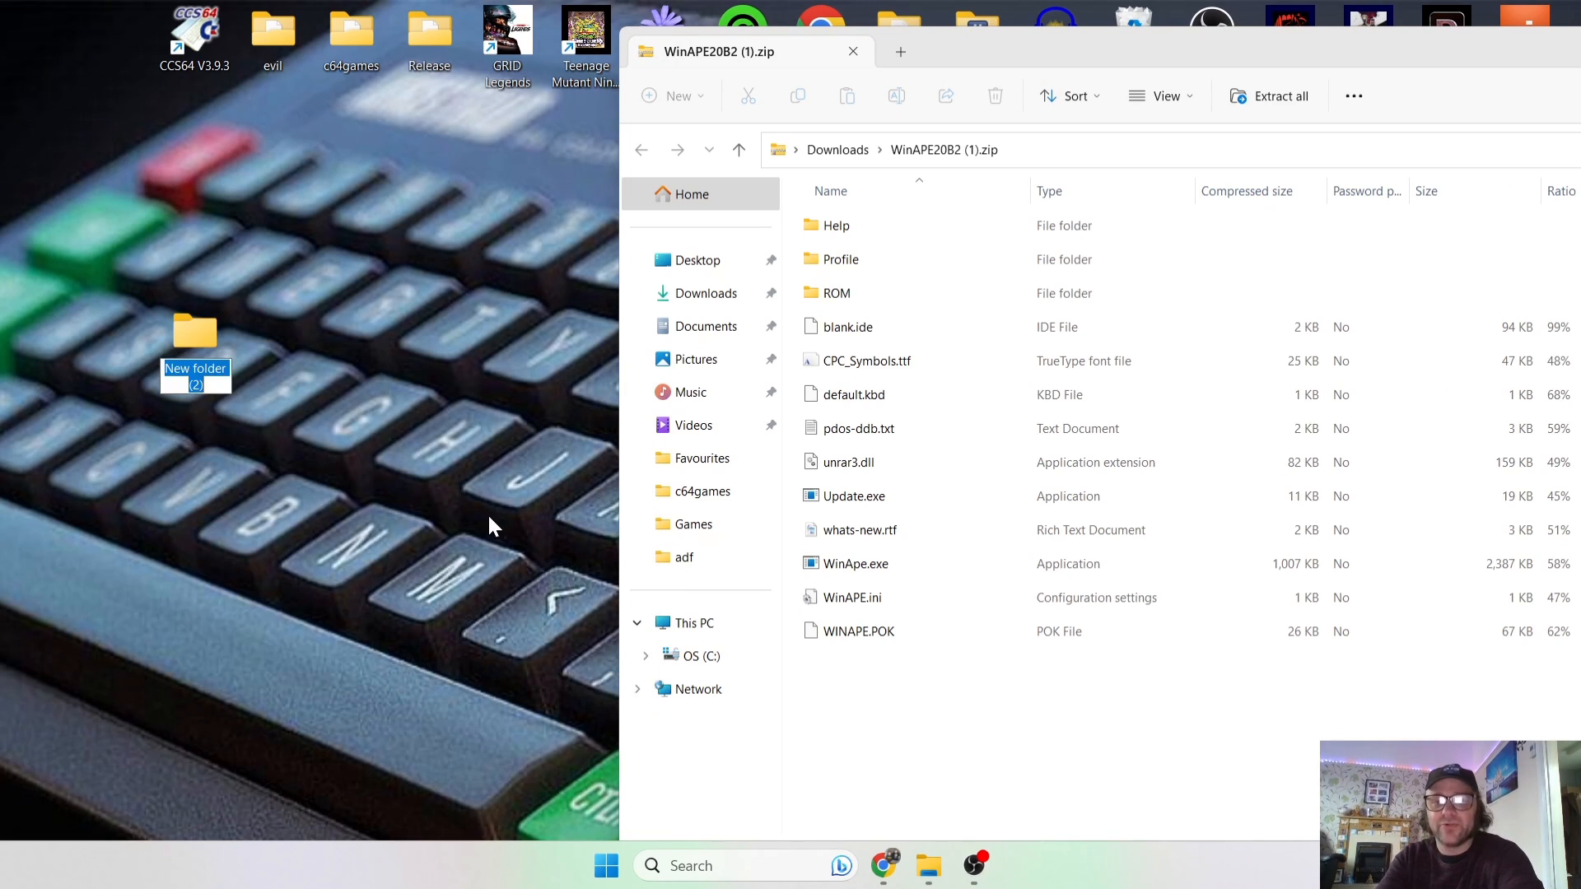
type("Amat")
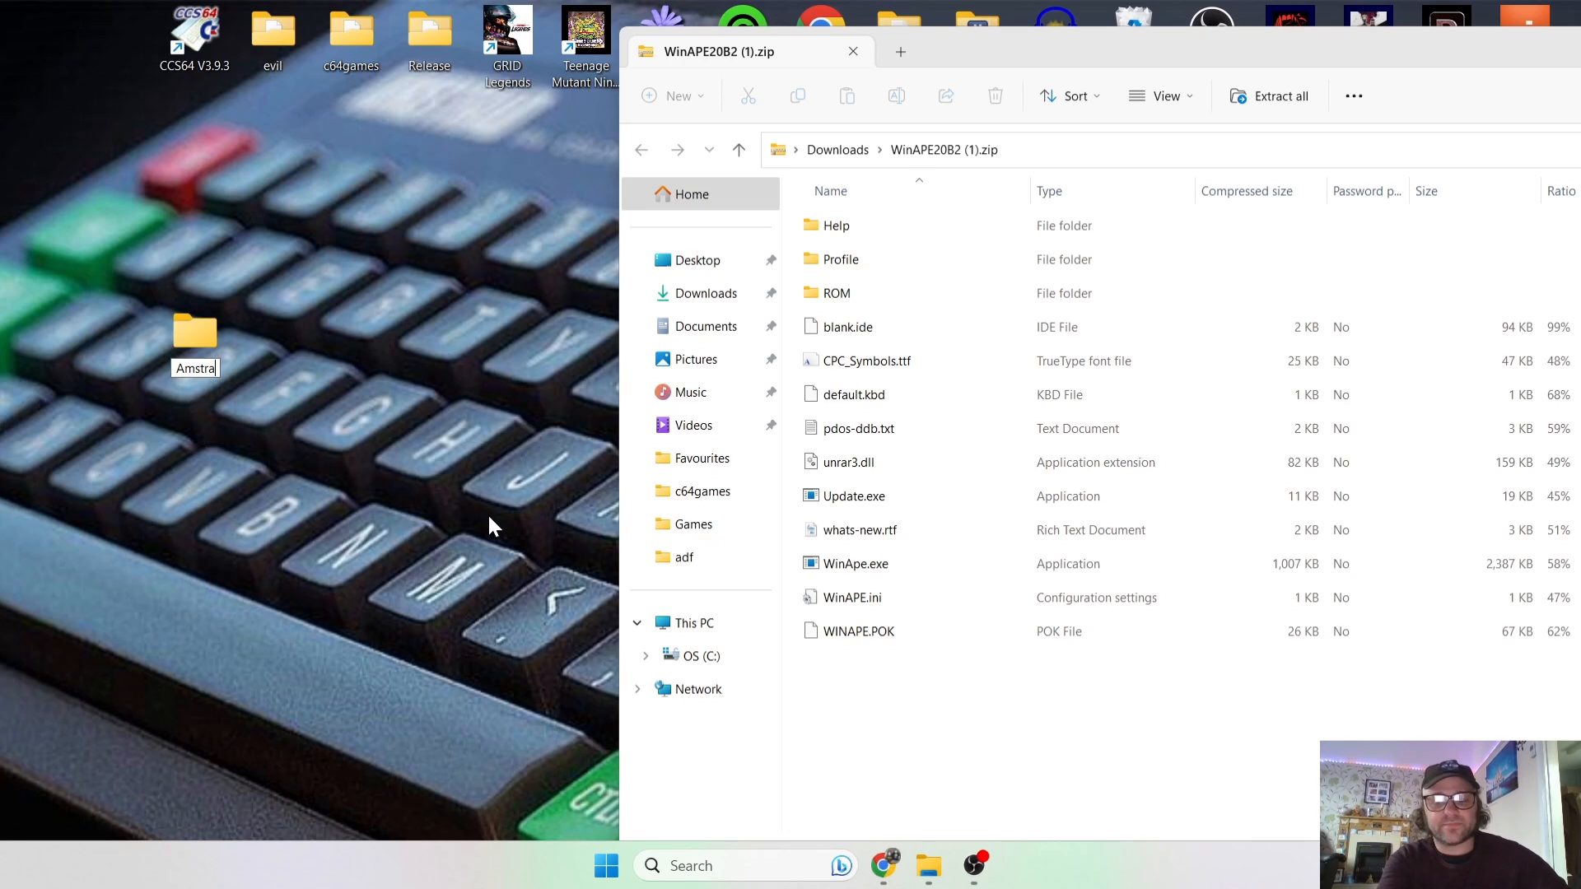
key("ctrl+a")
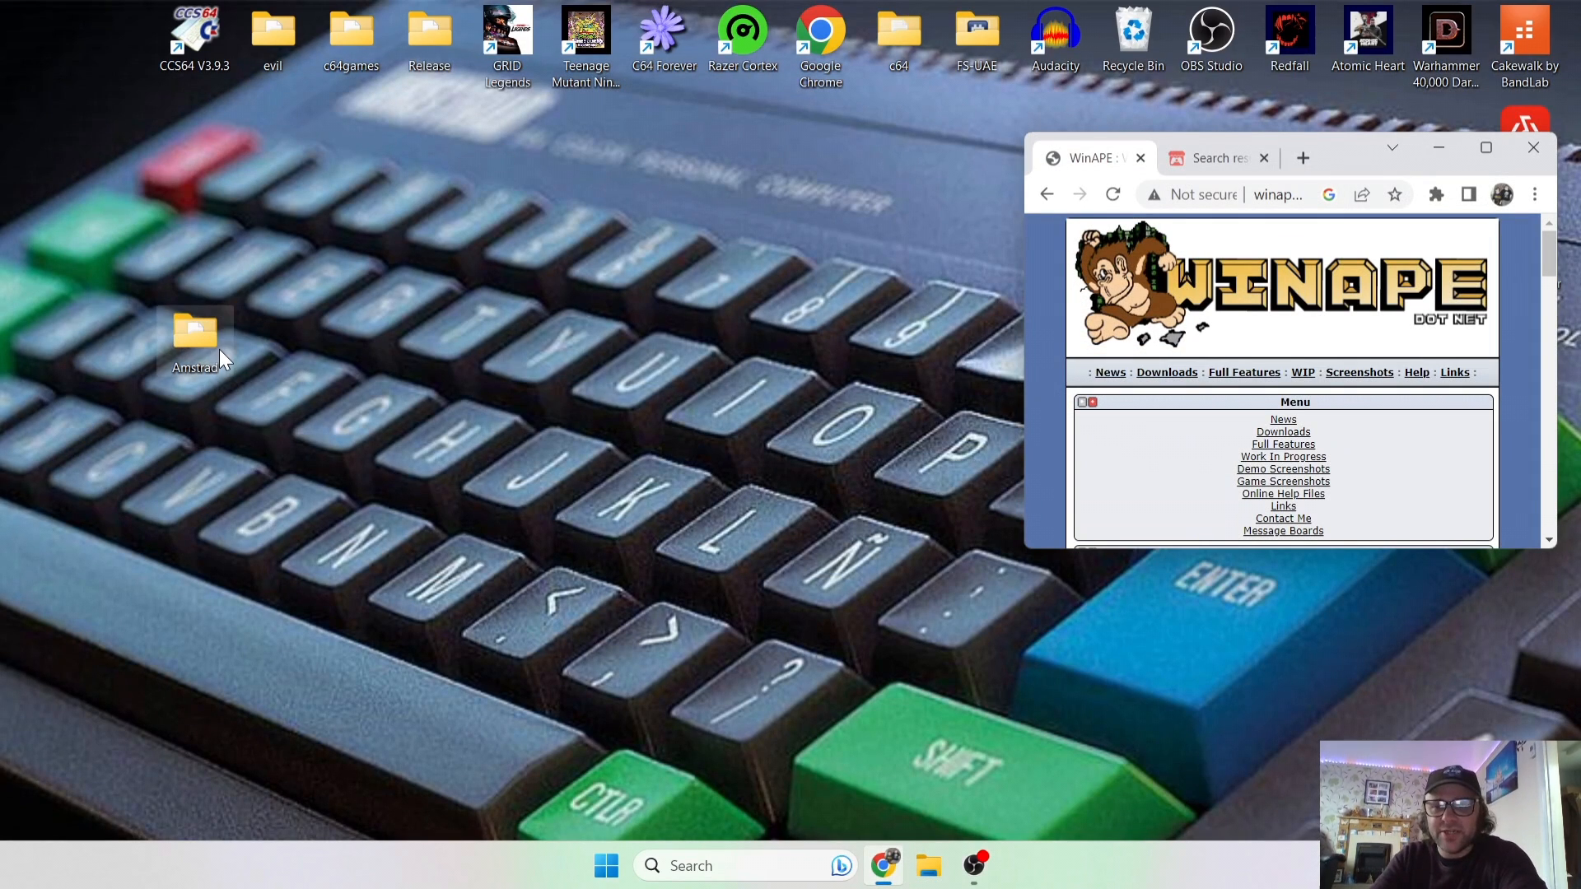
Look inside the Amstrad folder's ROM subfolder, then go back to Amstrad.
double_click(195, 332)
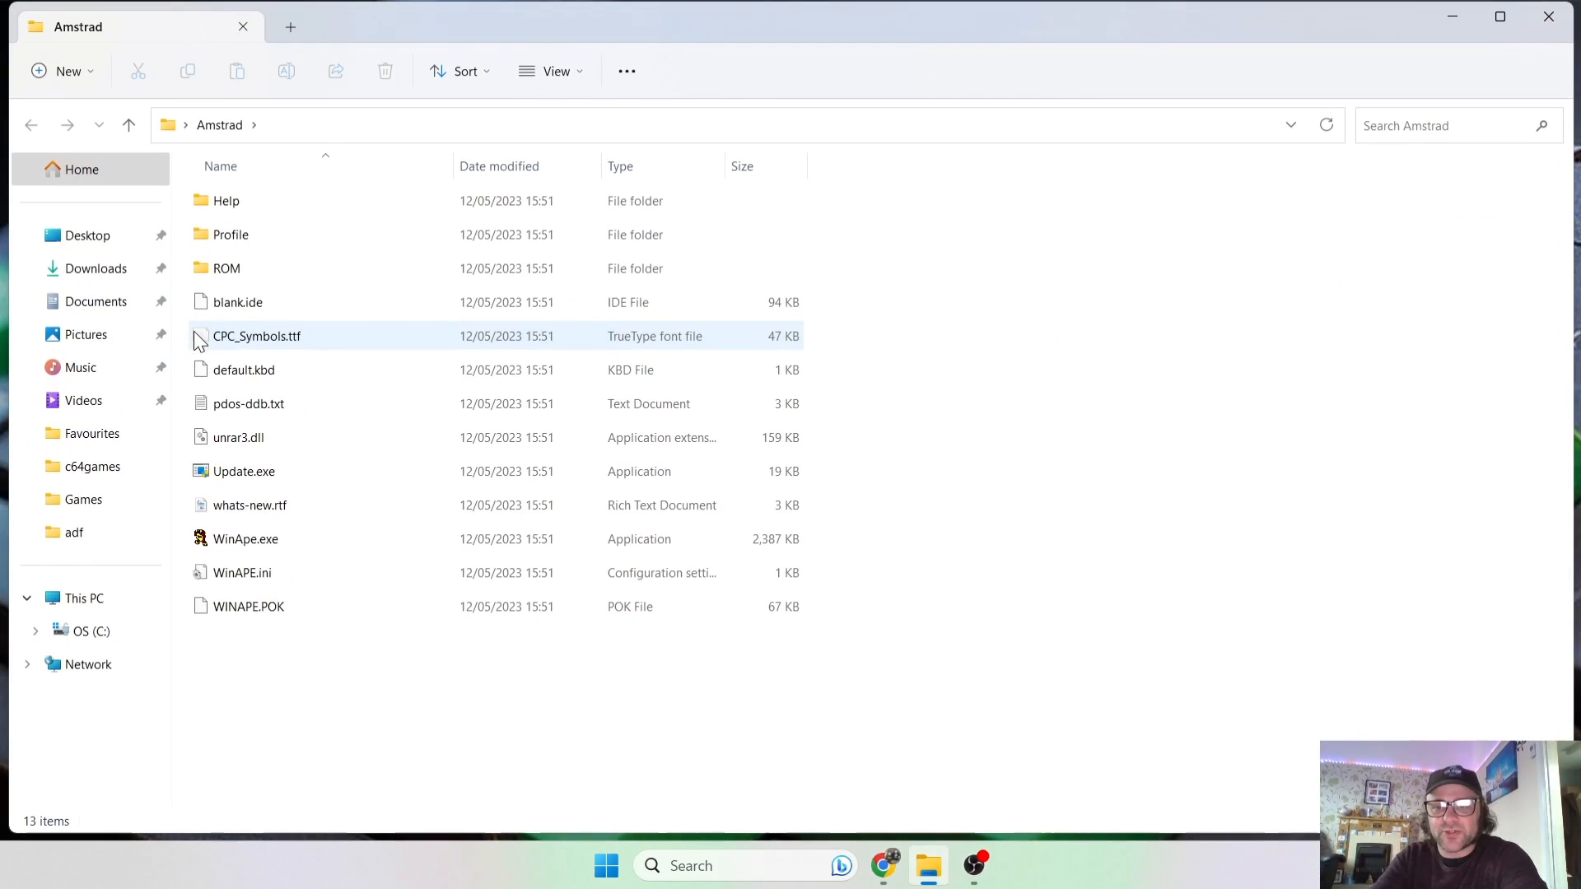
left_click(226, 269)
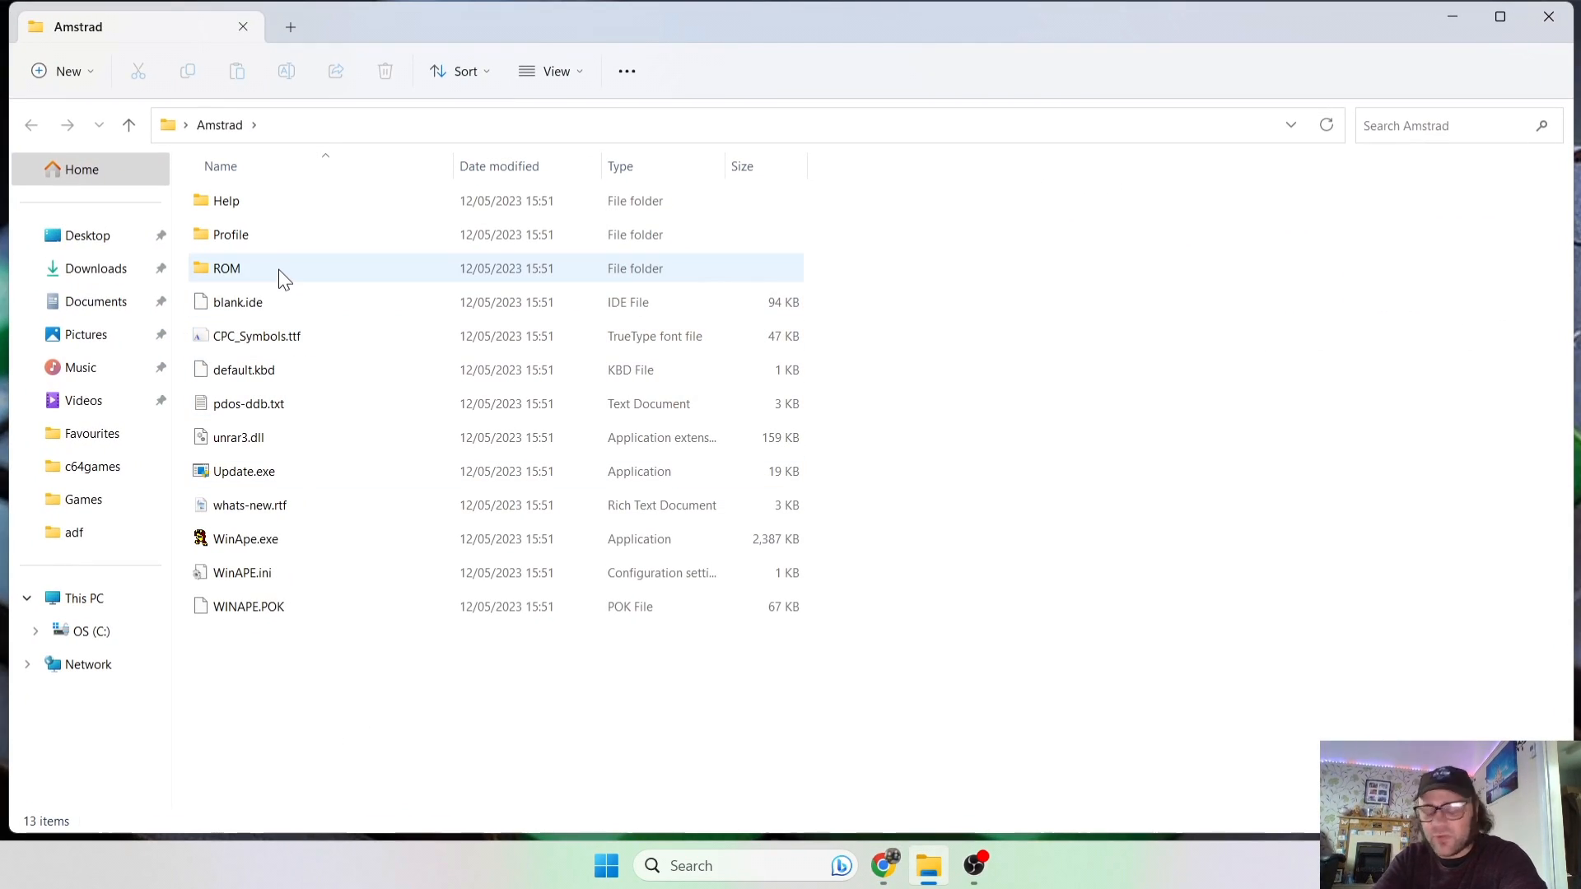
mouse_move(282, 269)
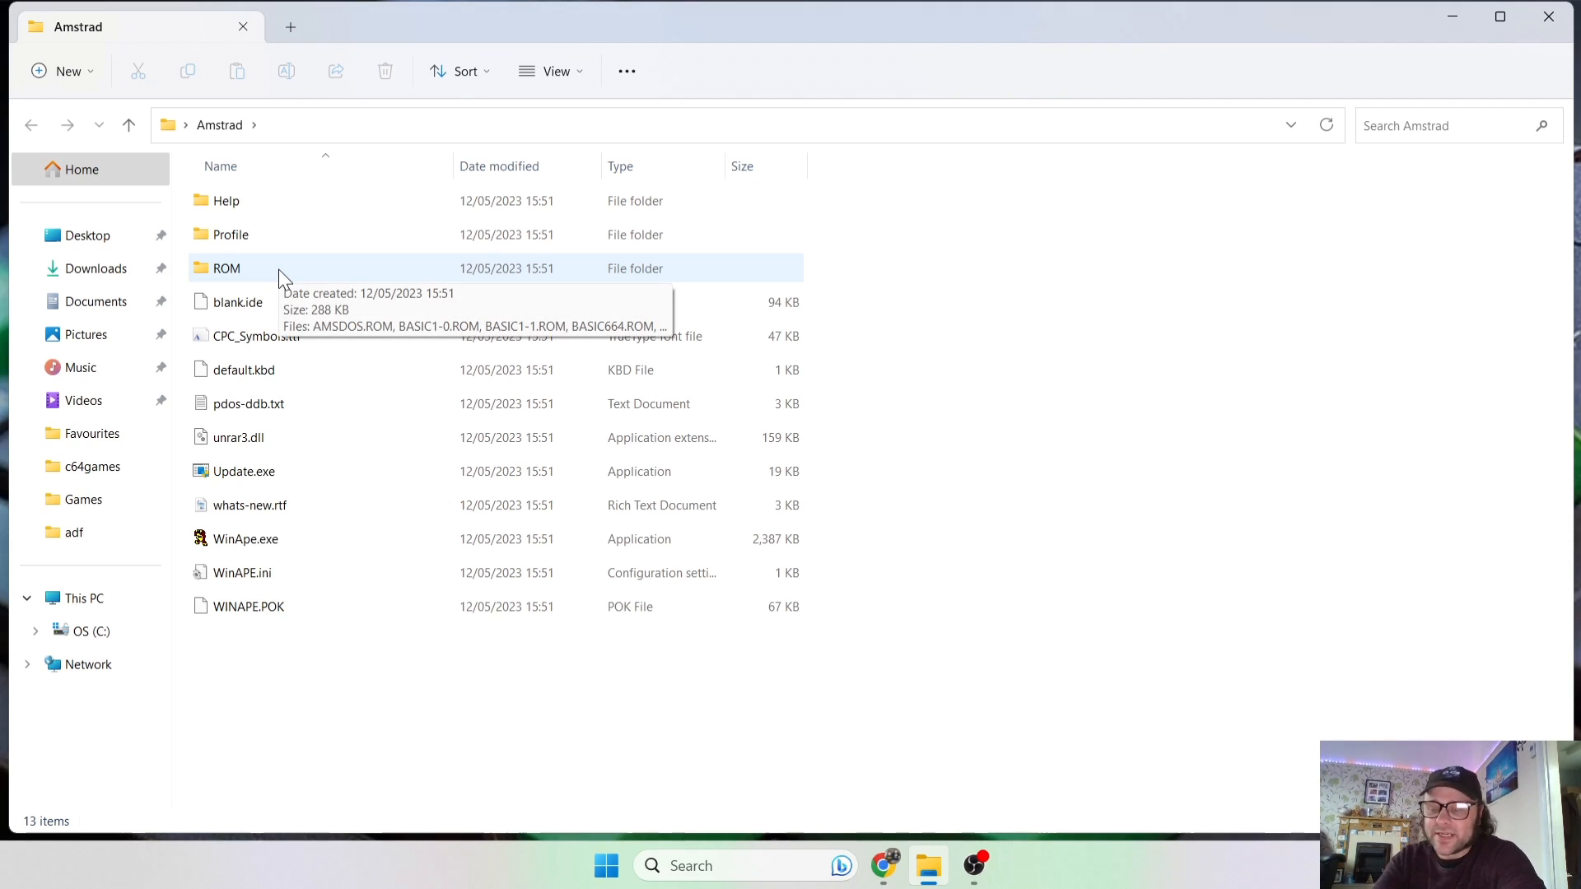
double_click(226, 269)
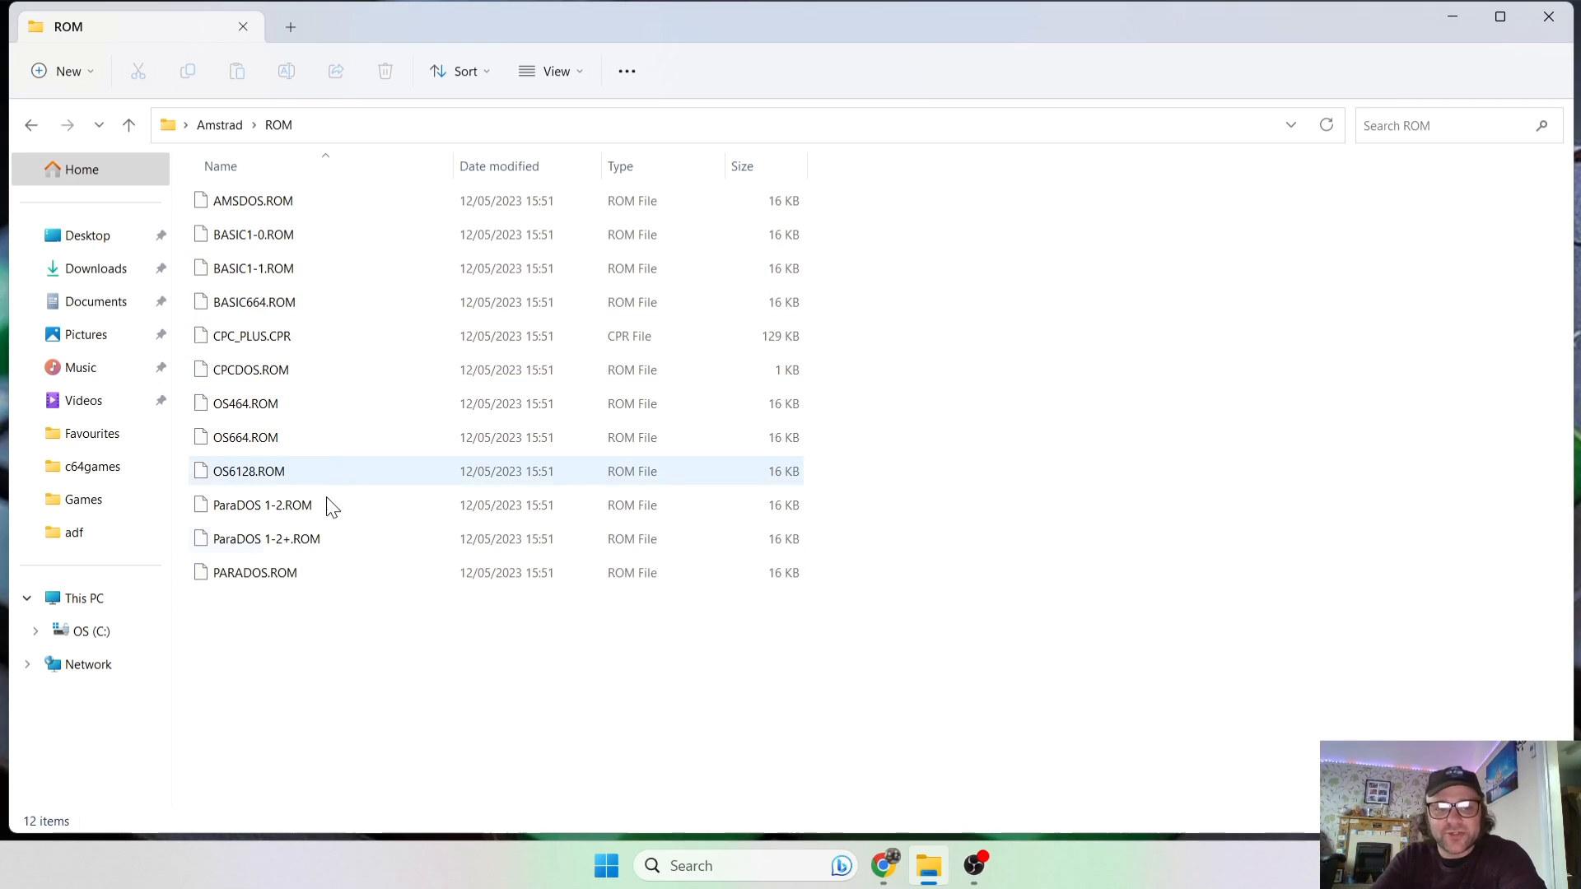
mouse_move(329, 476)
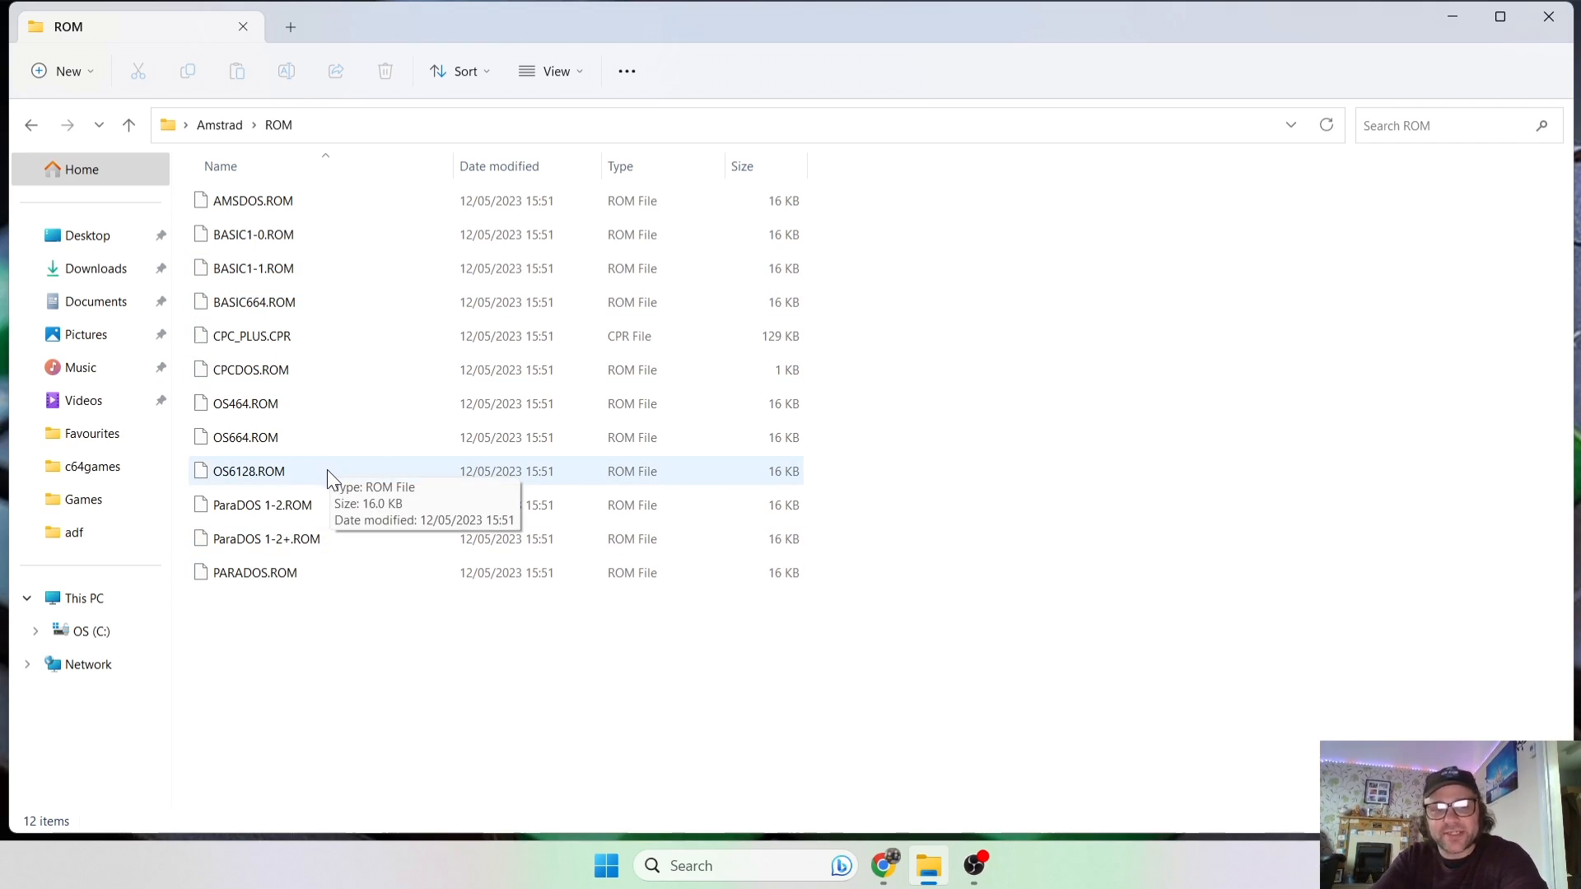
mouse_move(338, 475)
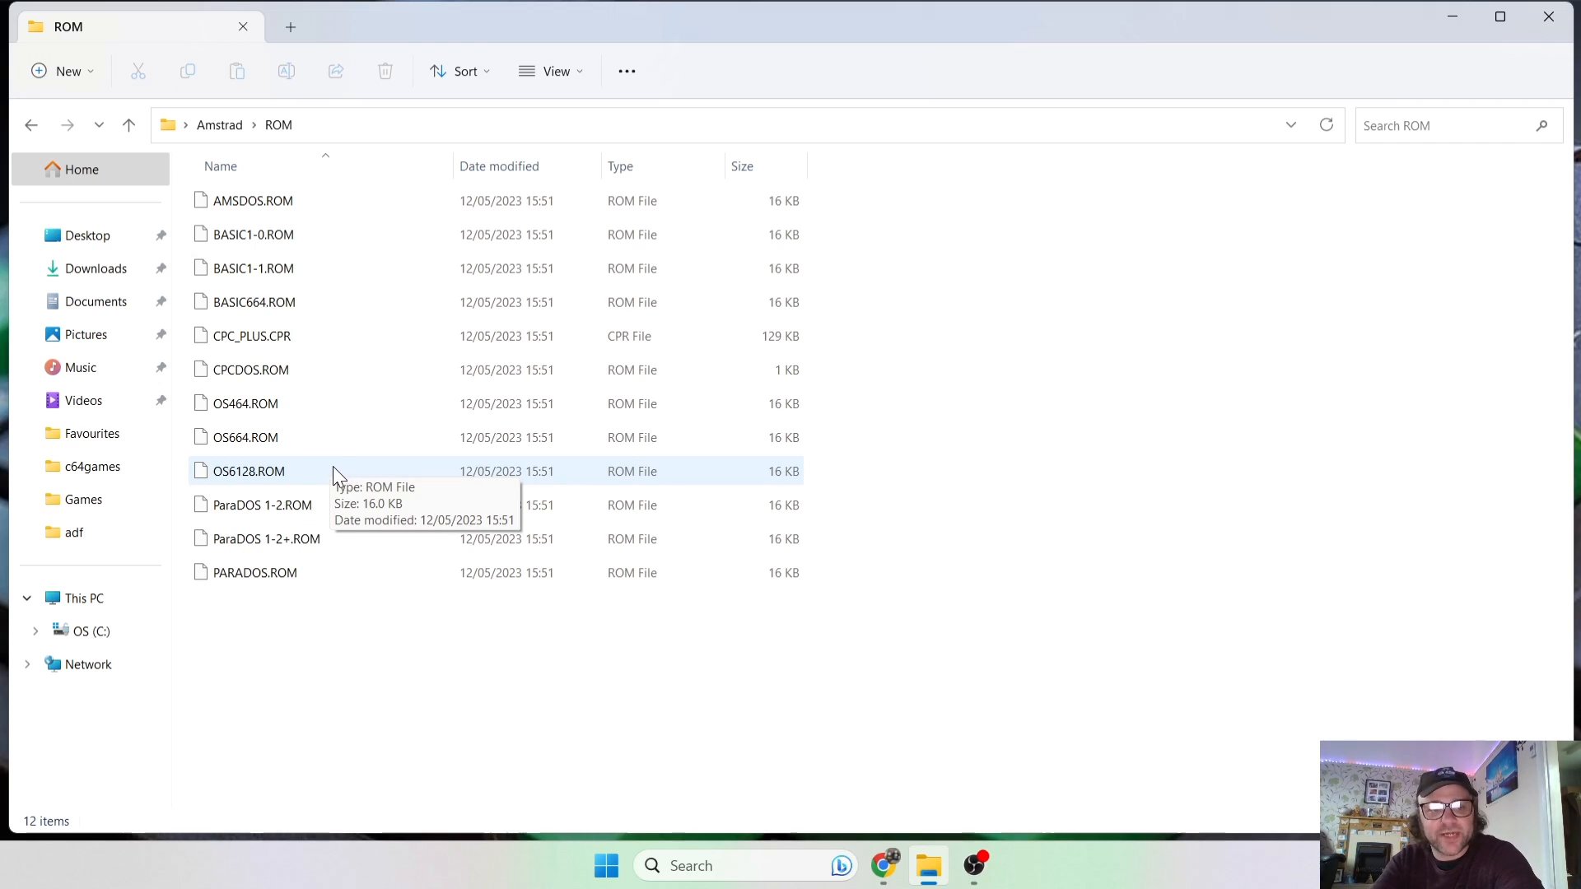
mouse_move(288, 403)
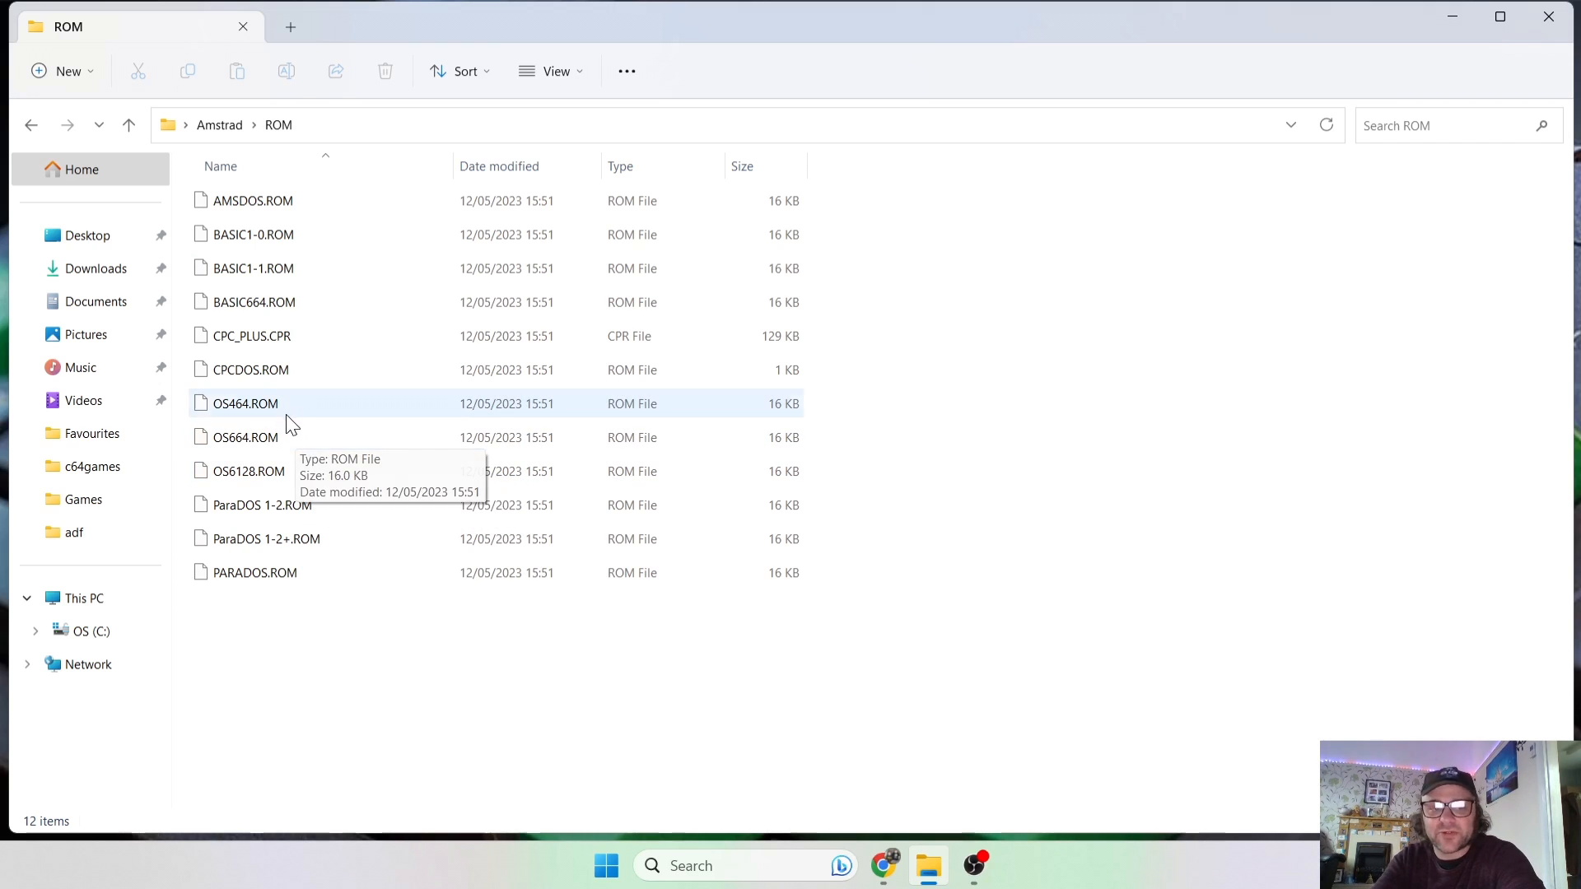
mouse_move(295, 414)
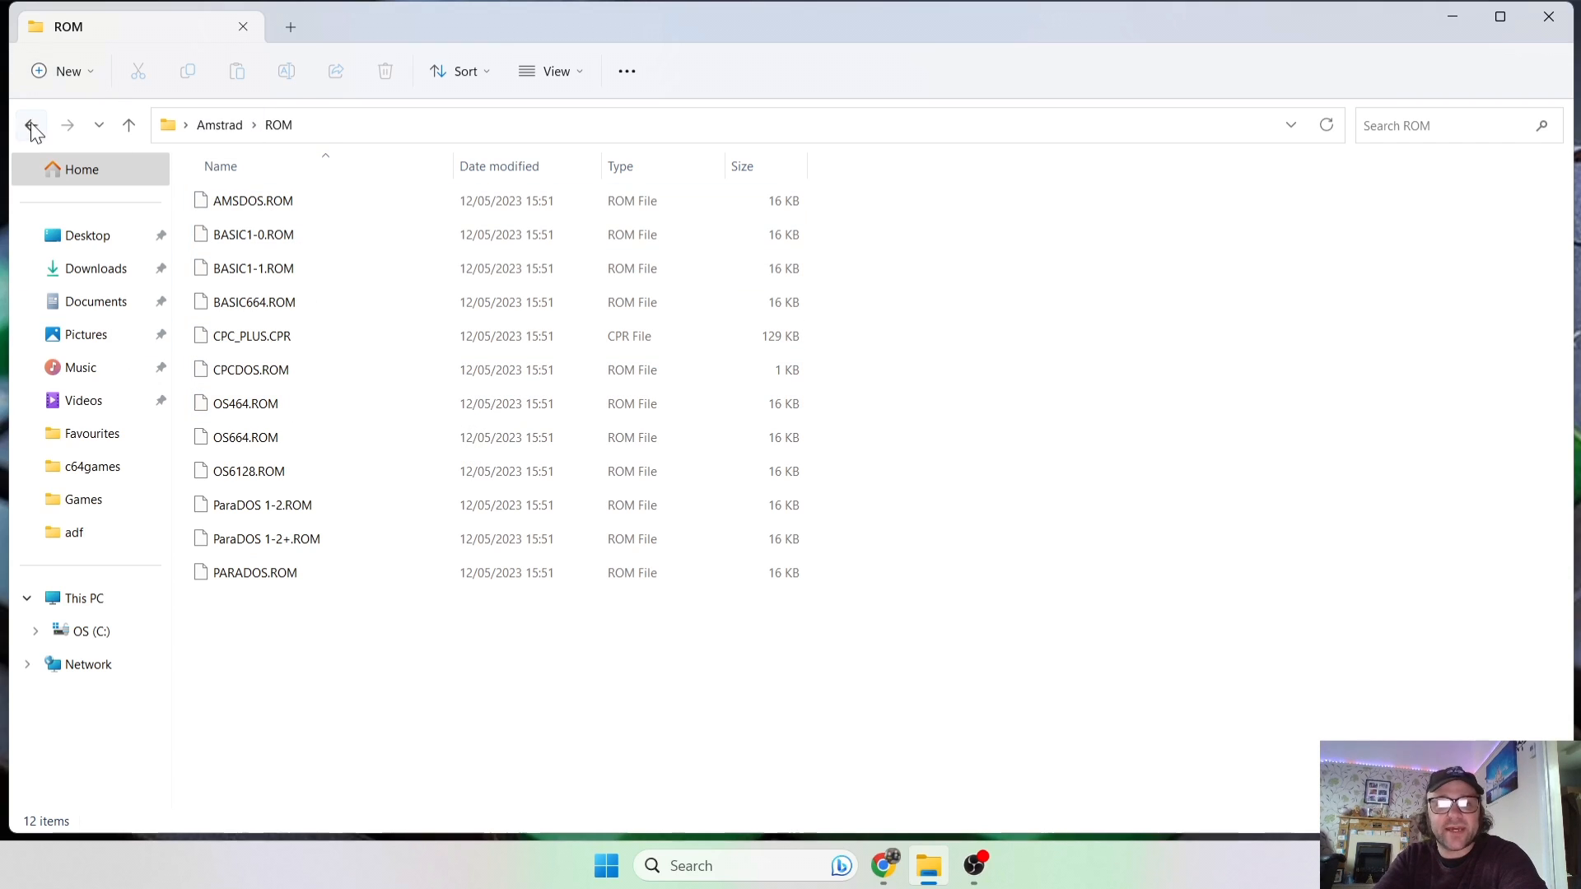
left_click(32, 125)
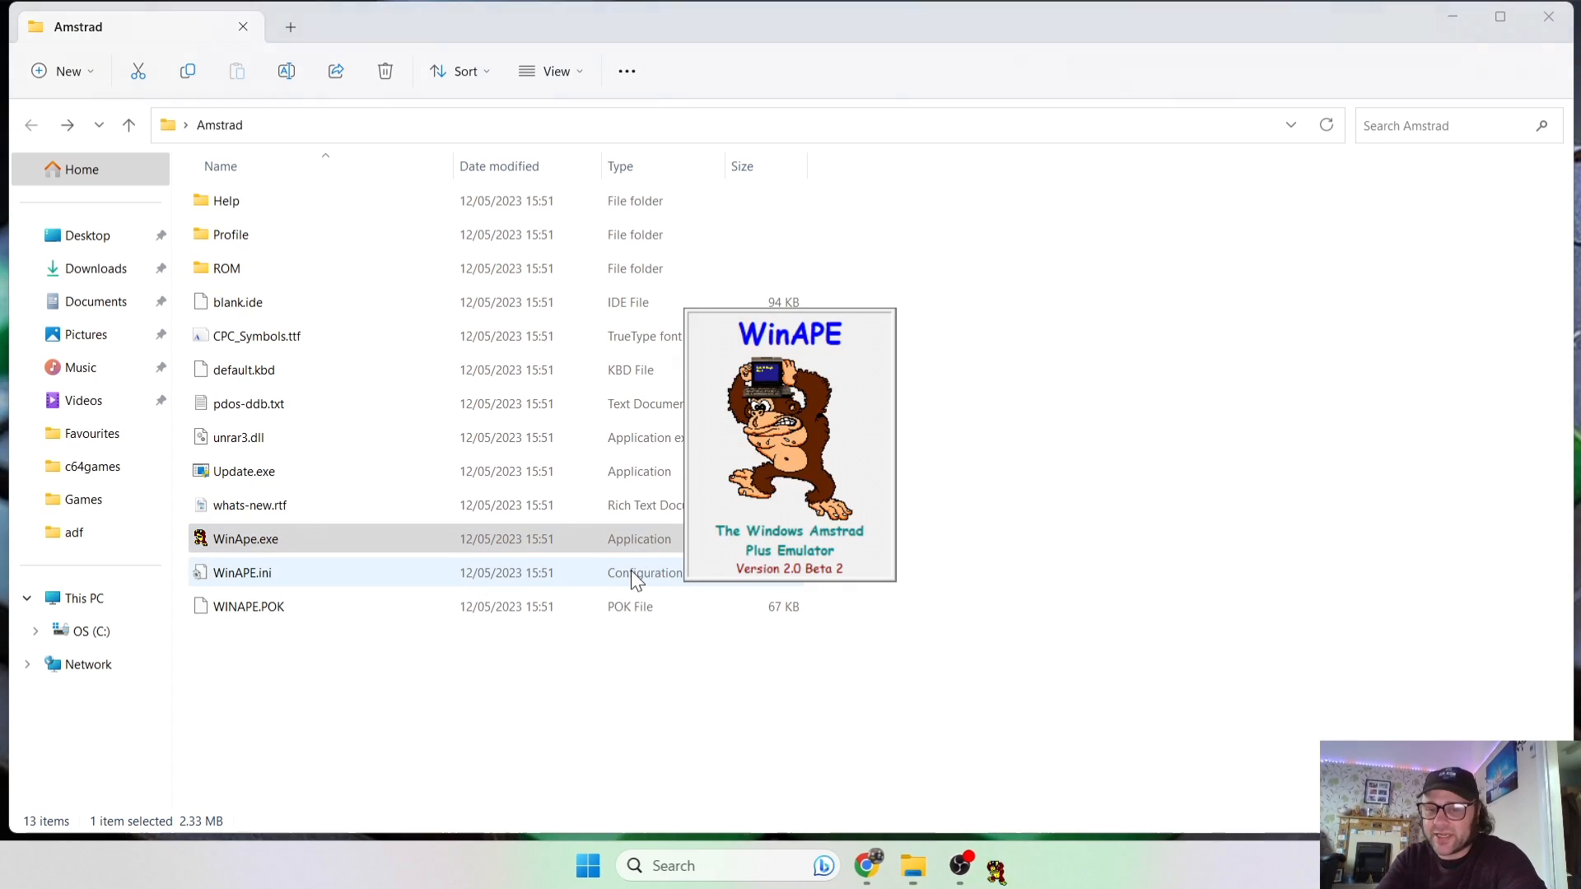
Launch WinApe.exe and move the emulator window beside the browser.
double_click(245, 539)
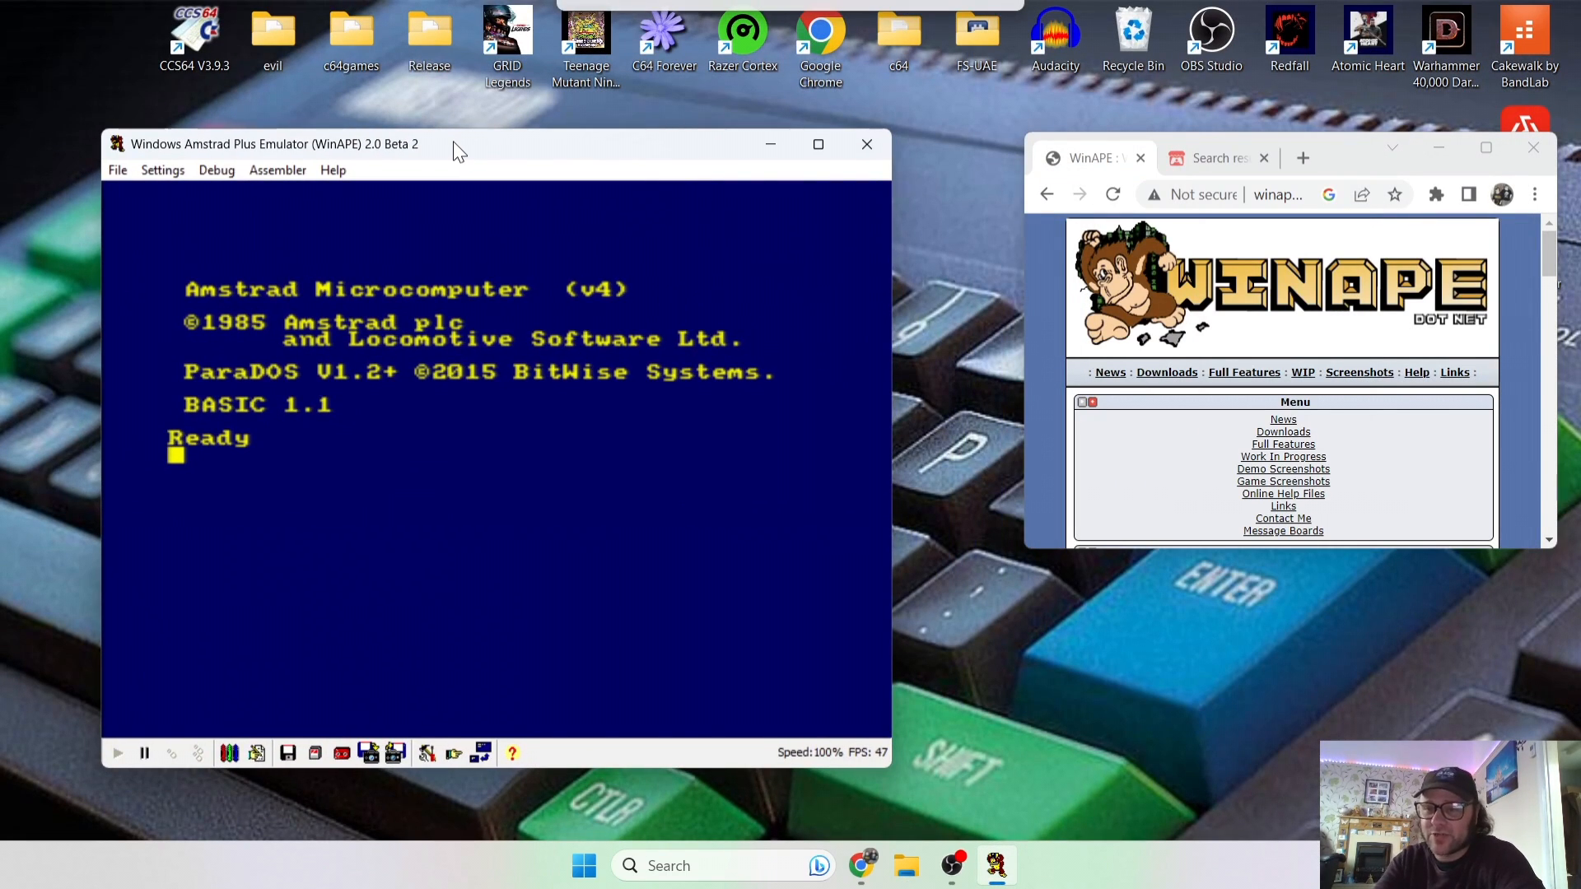
left_click_drag(454, 143, 434, 113)
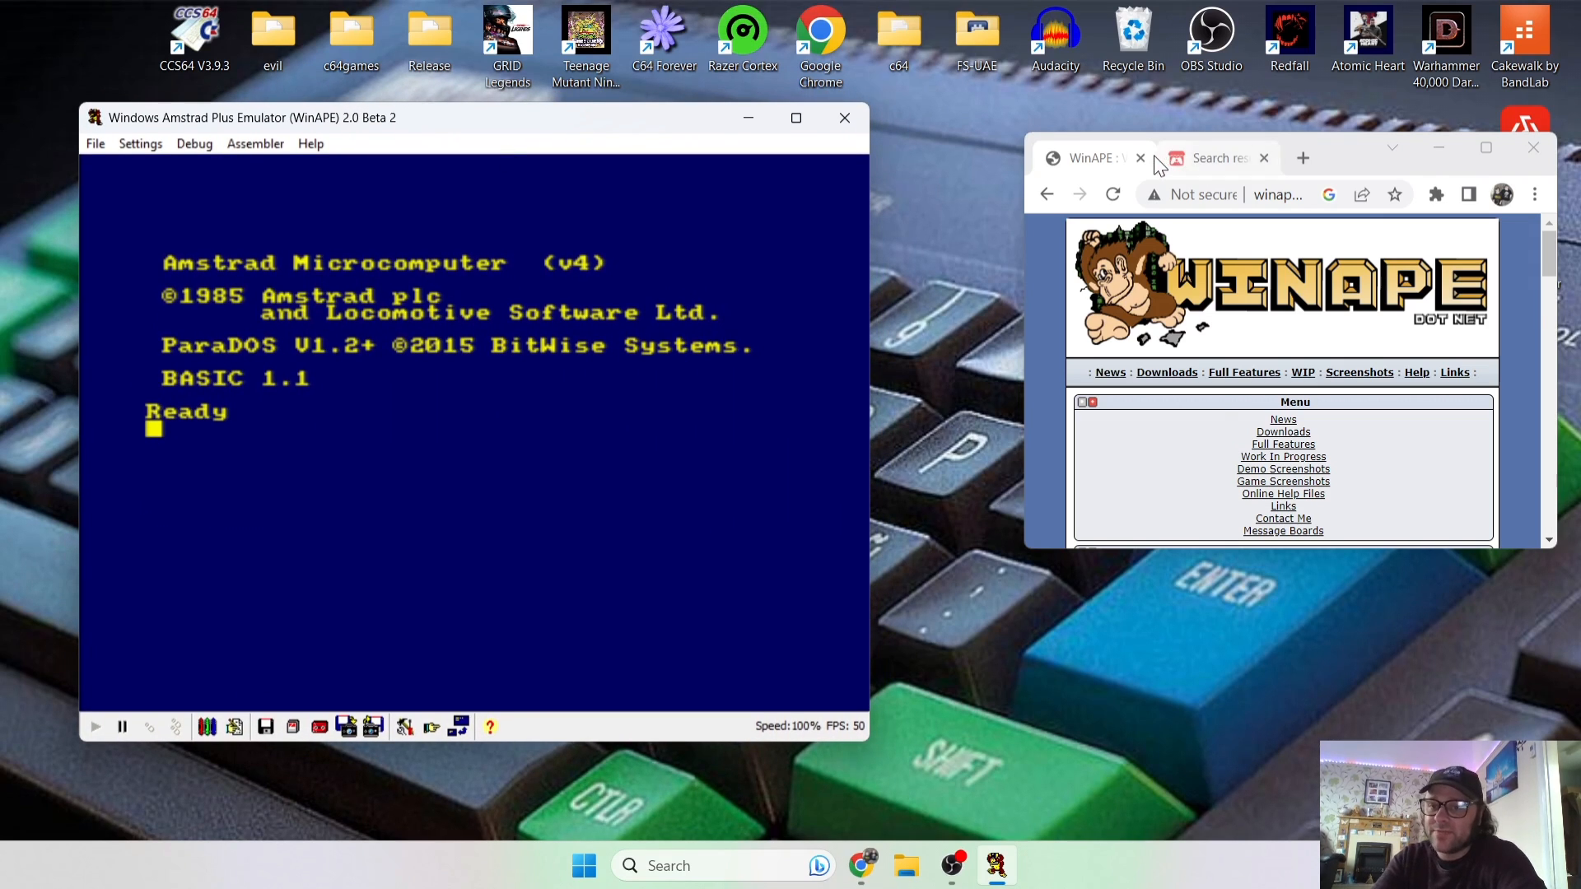
Maximize the browser and scroll through the itch.io 'amstrad' search results.
left_click(1216, 158)
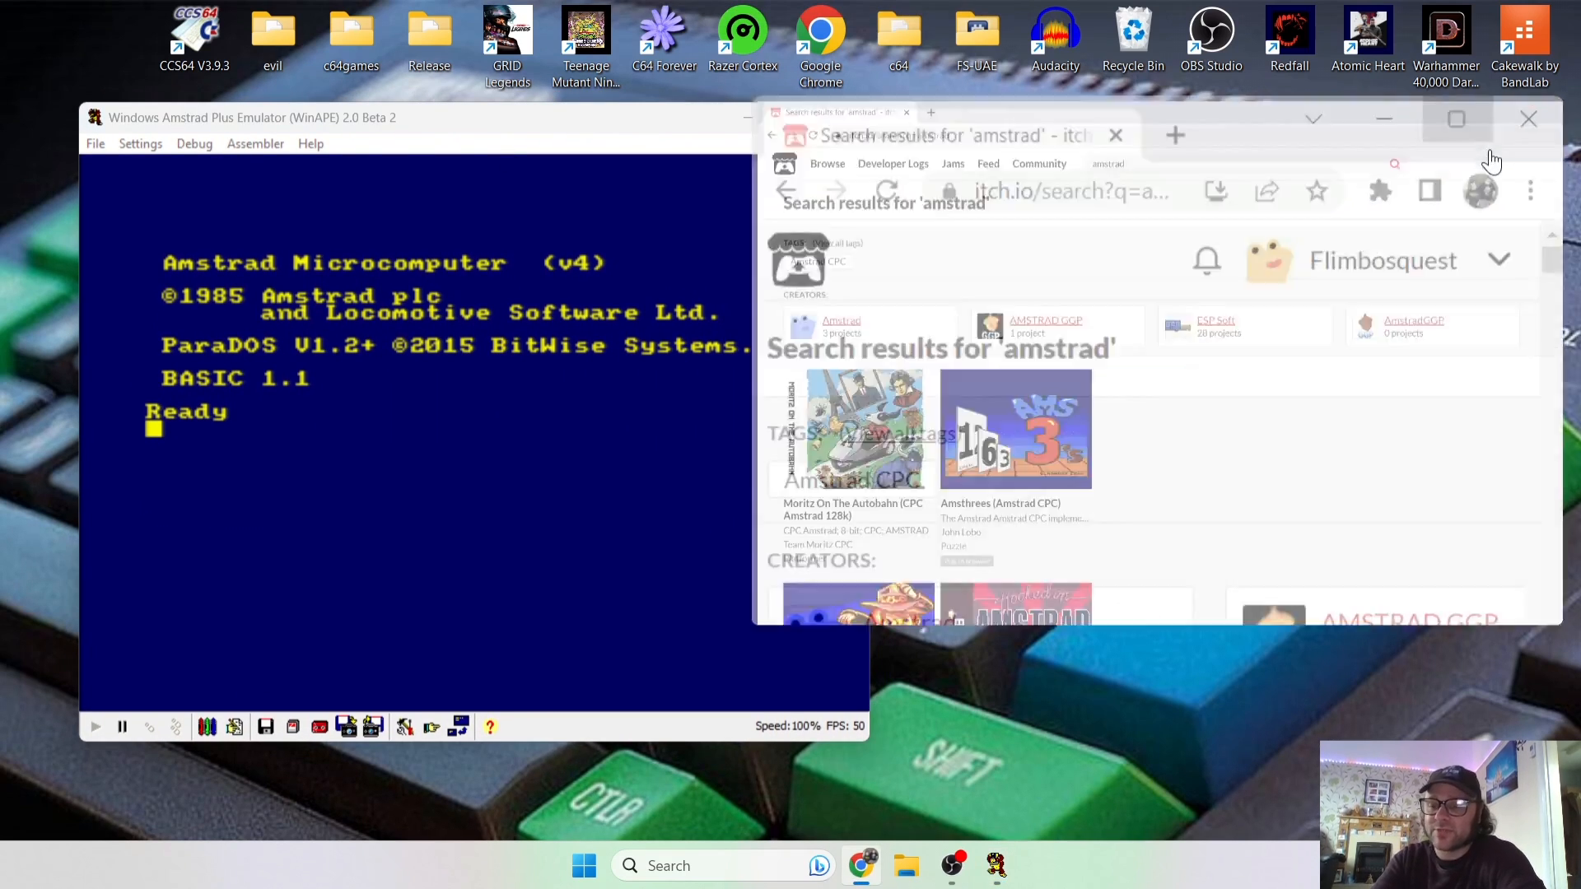
left_click(1455, 118)
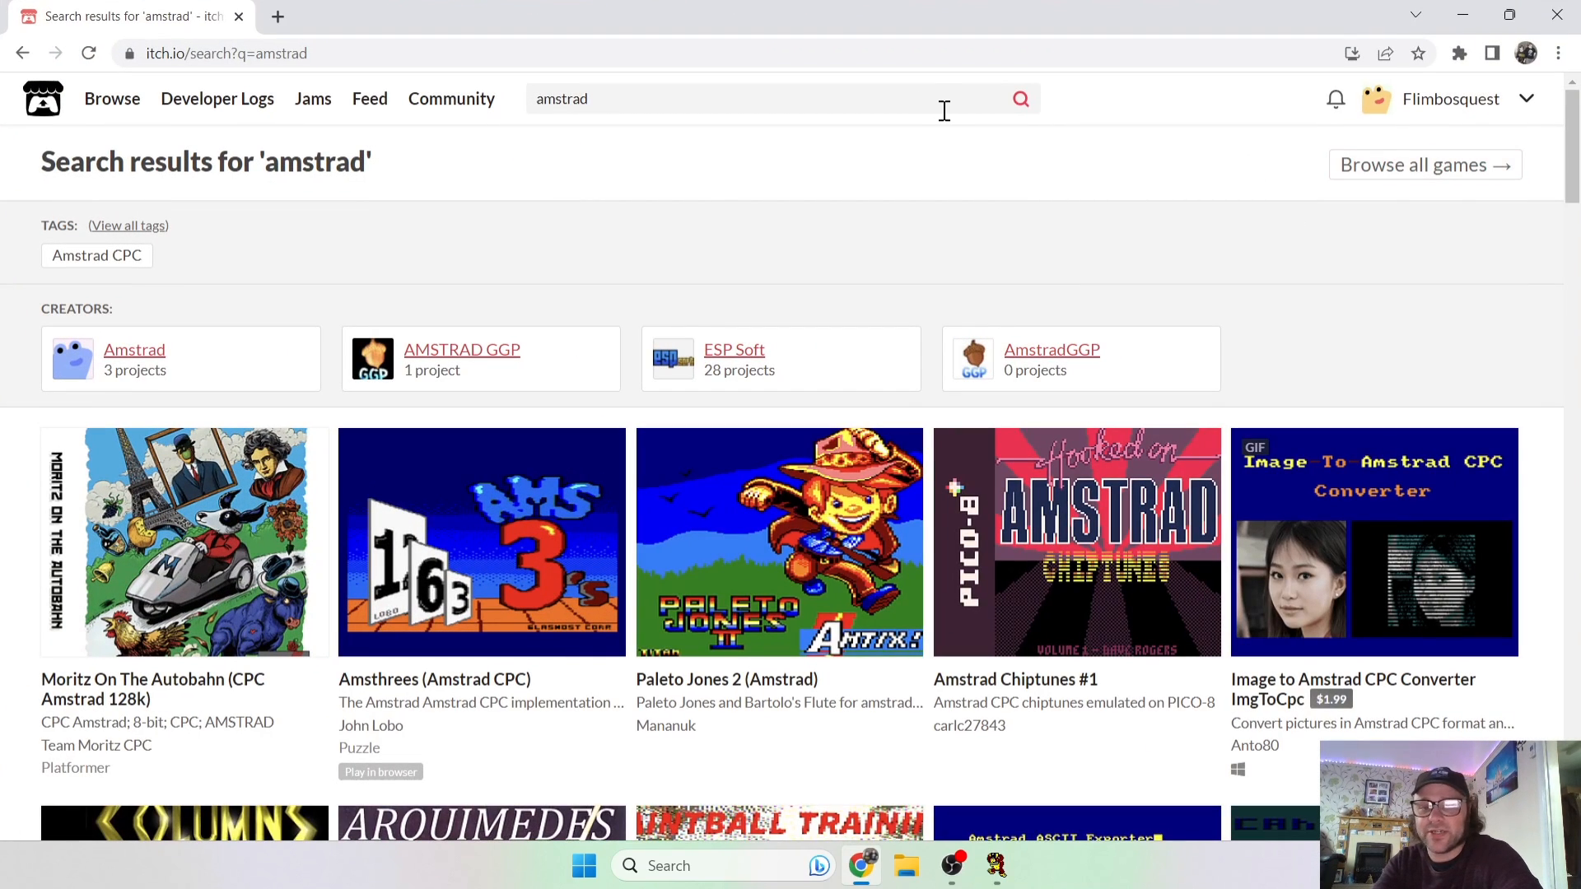
mouse_move(711, 215)
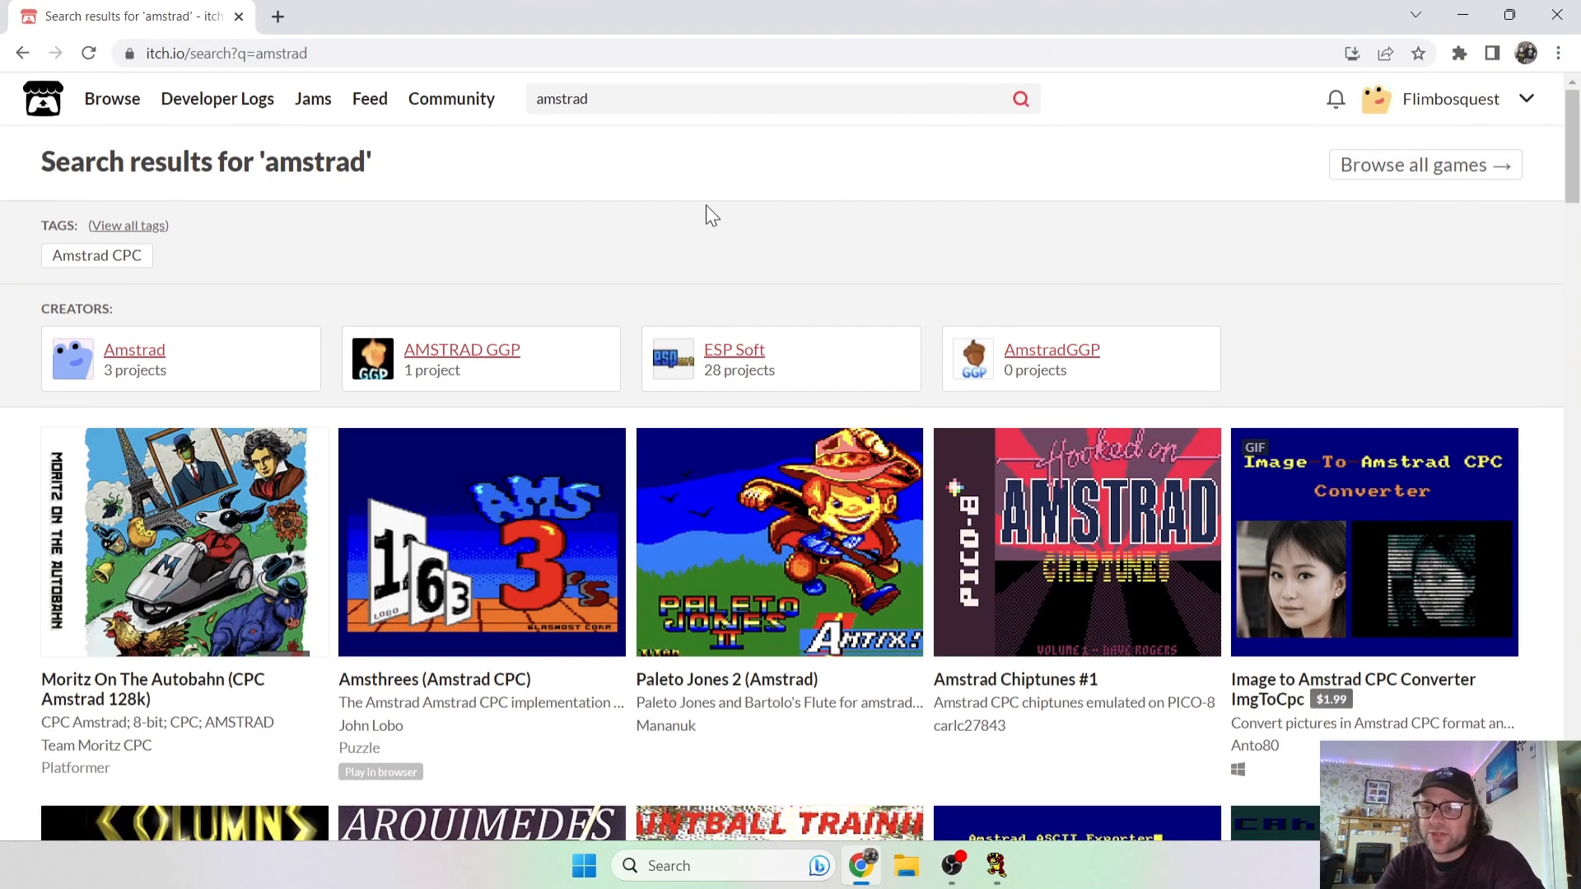
mouse_move(670, 91)
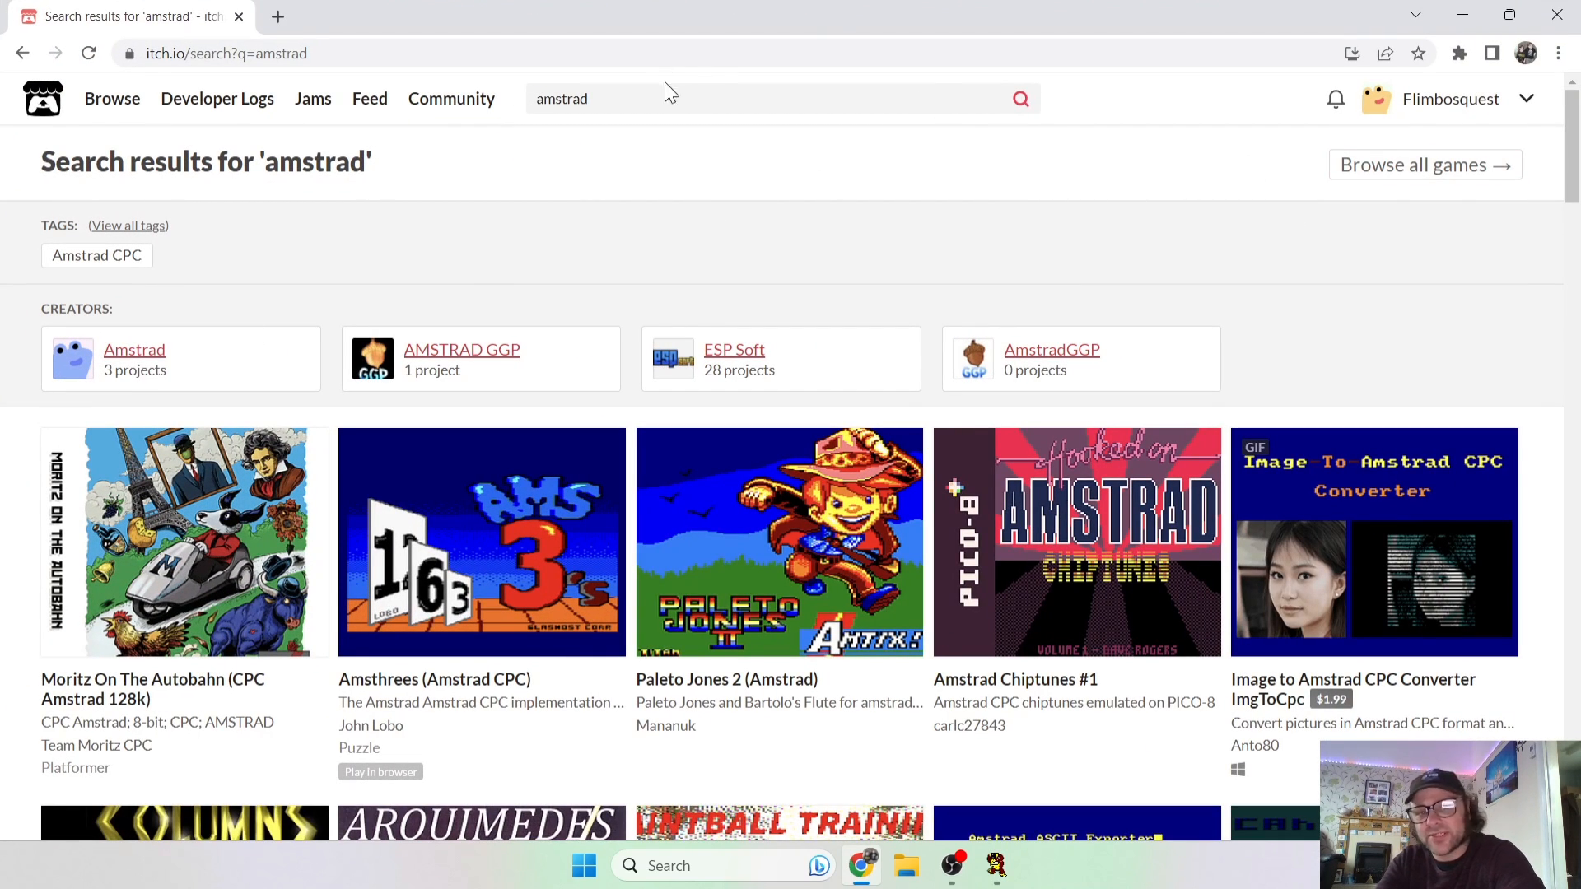
mouse_move(854, 157)
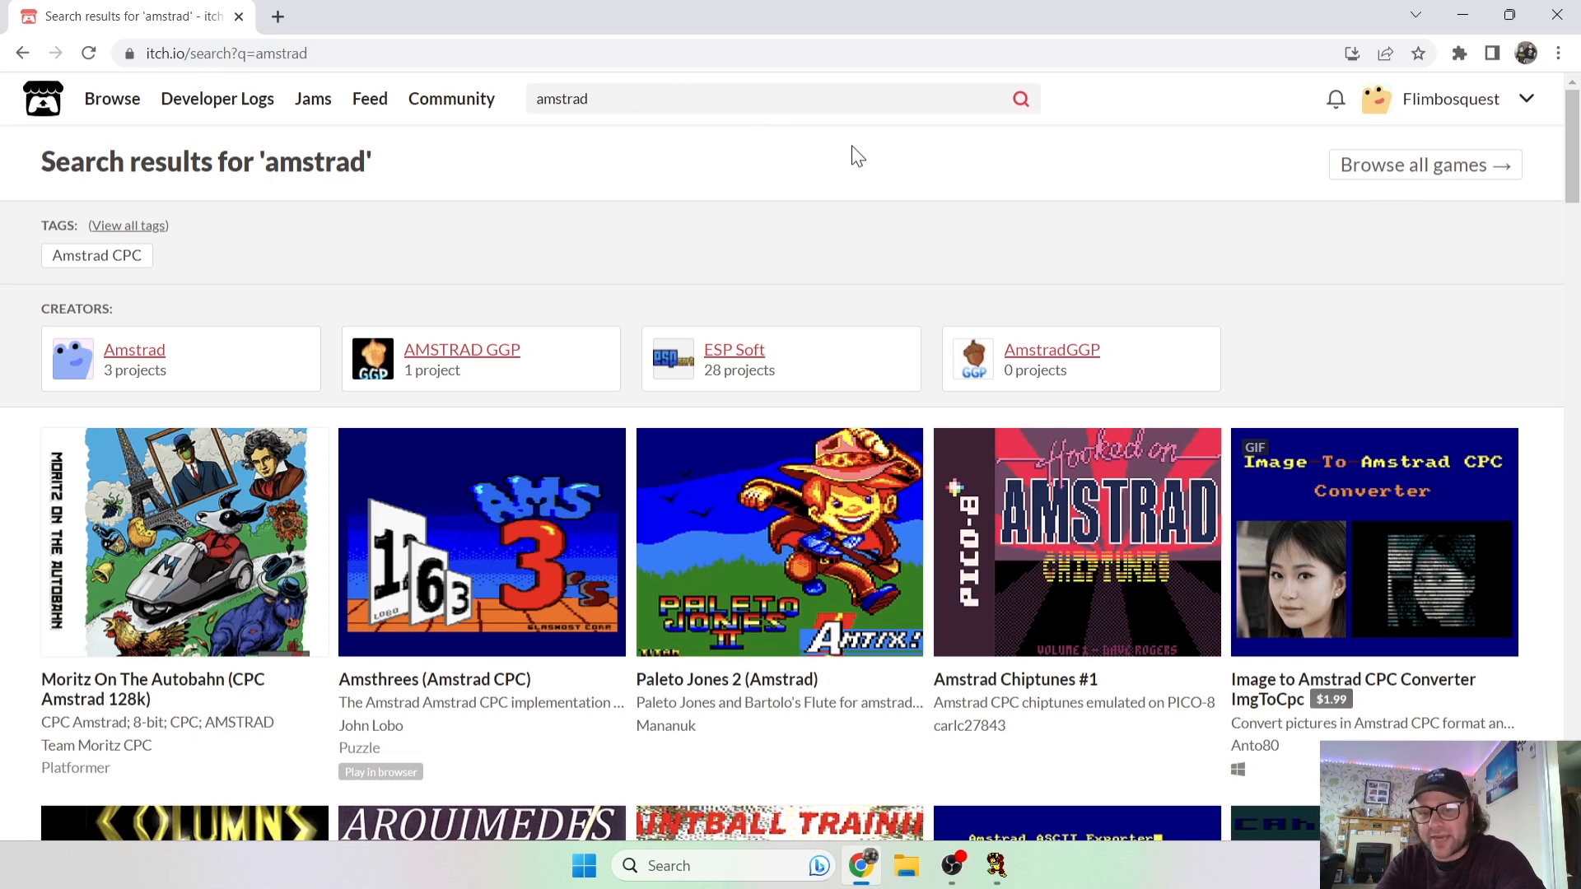
scroll("down", 3)
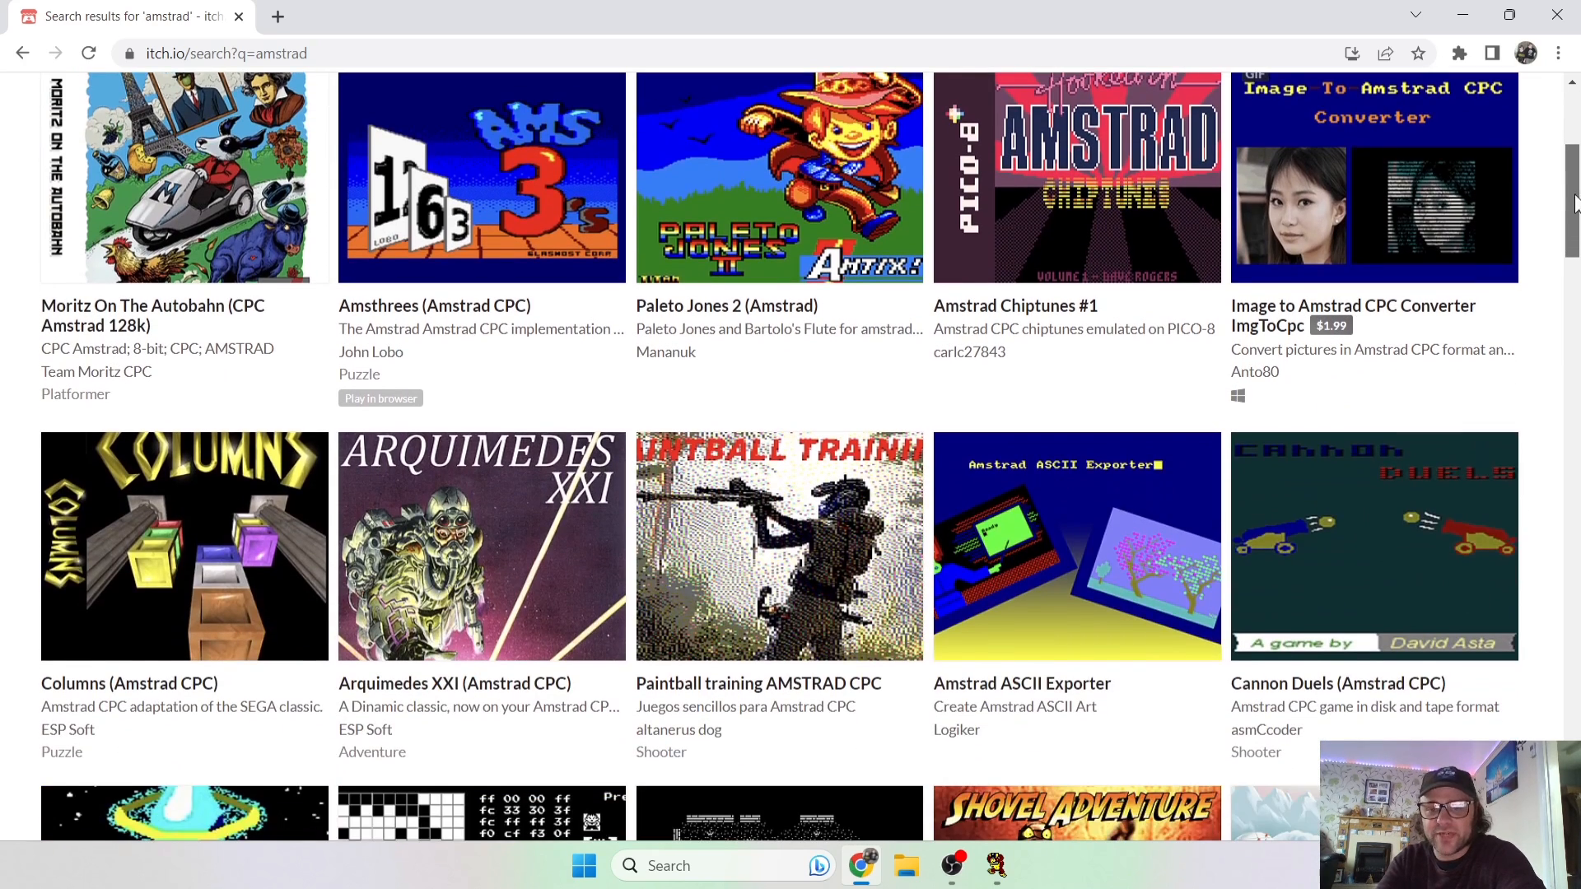
scroll("down", 3)
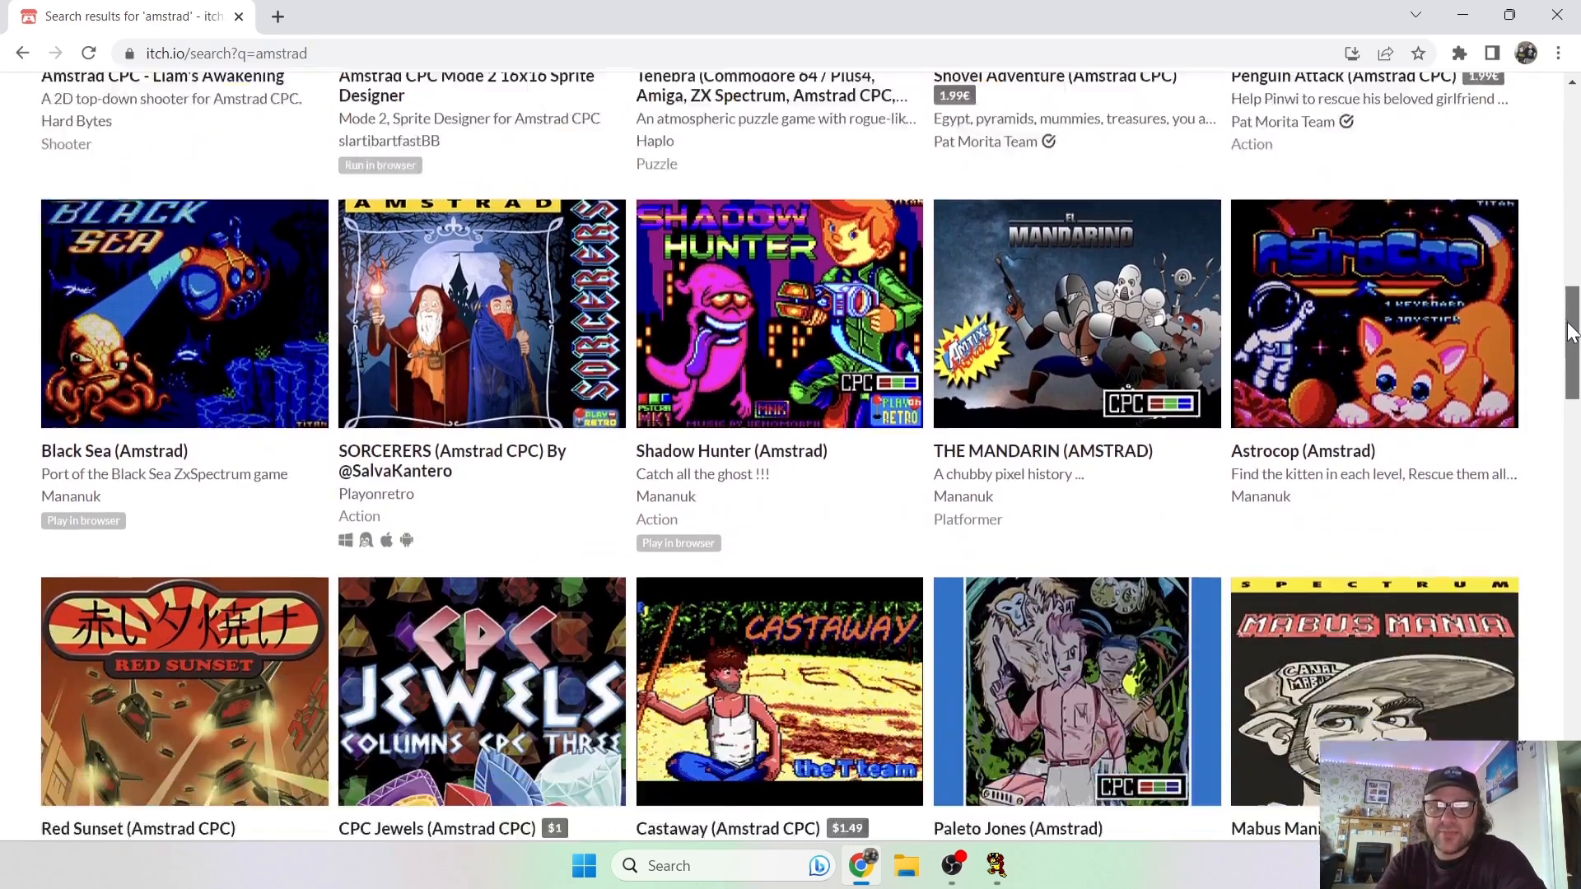
scroll("down", 3)
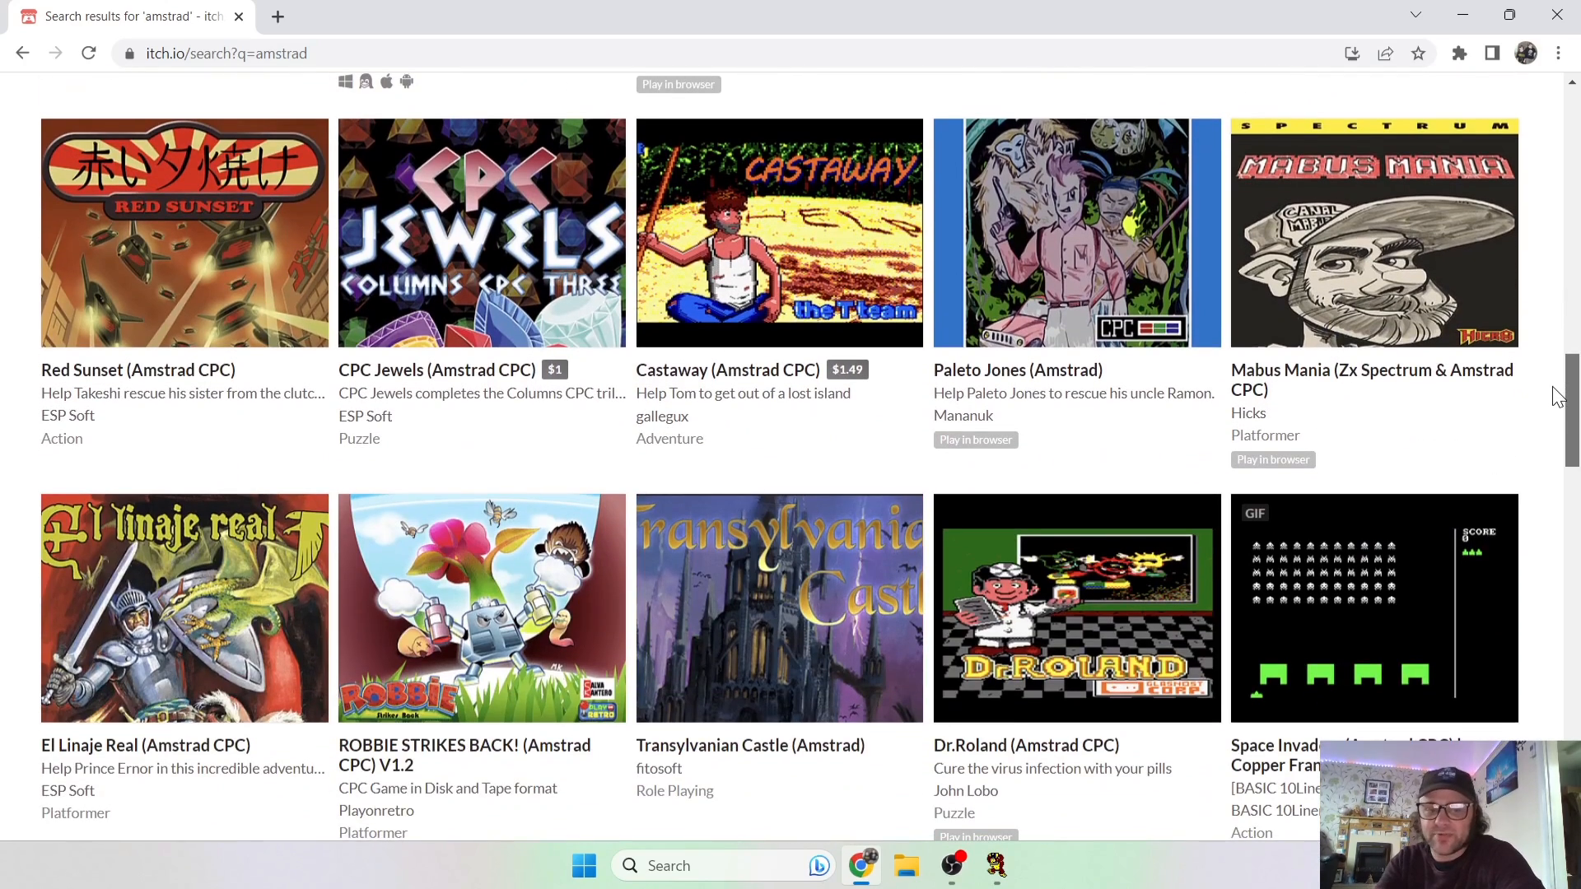
scroll("up", 3)
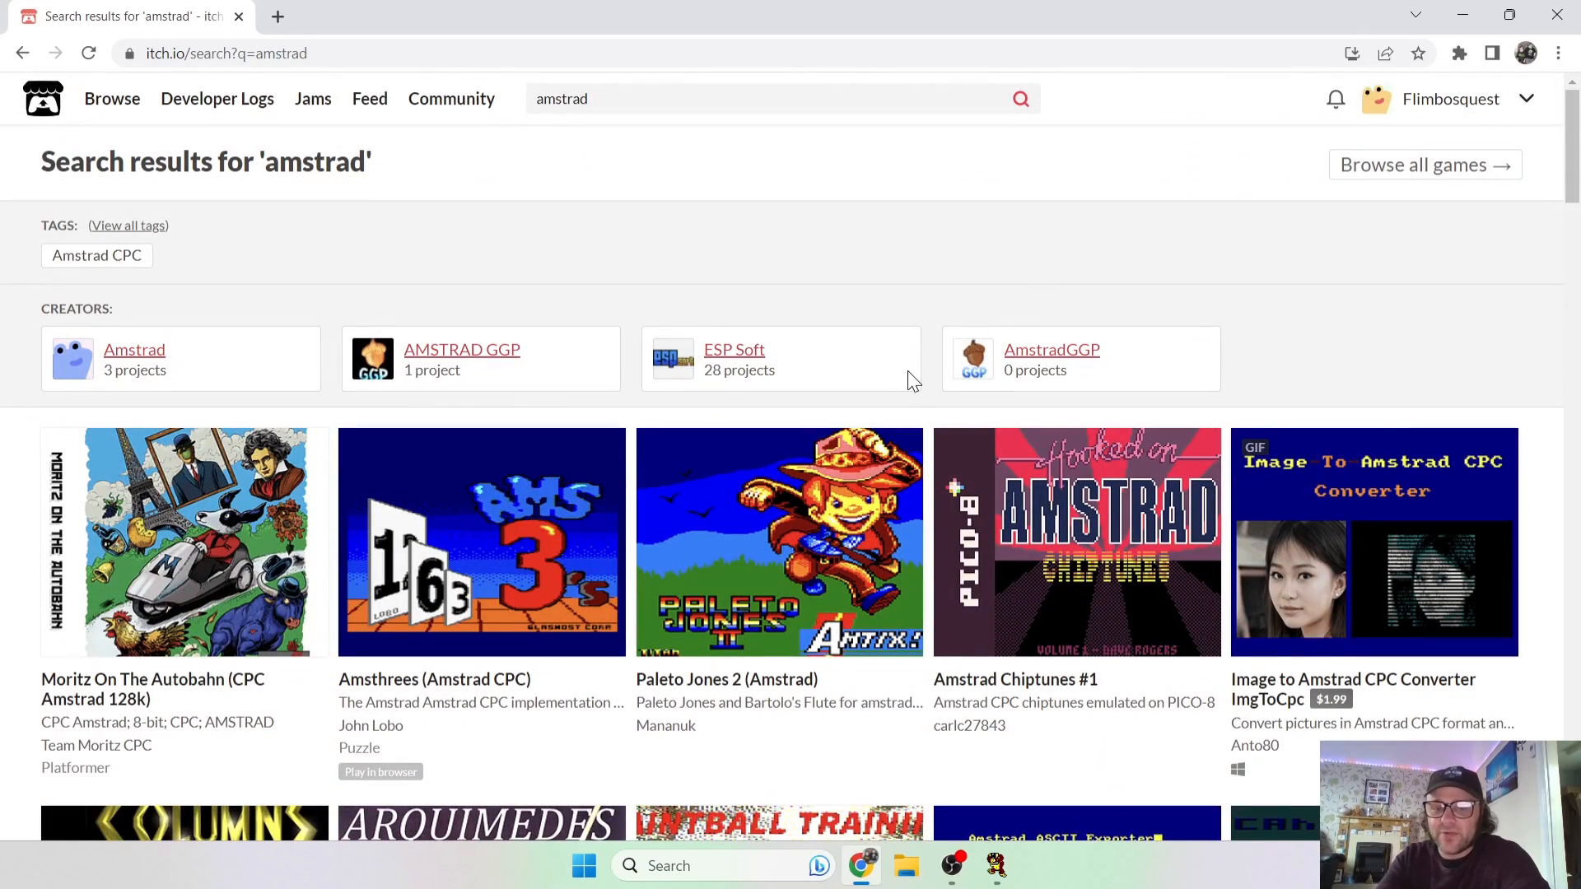
mouse_move(751, 552)
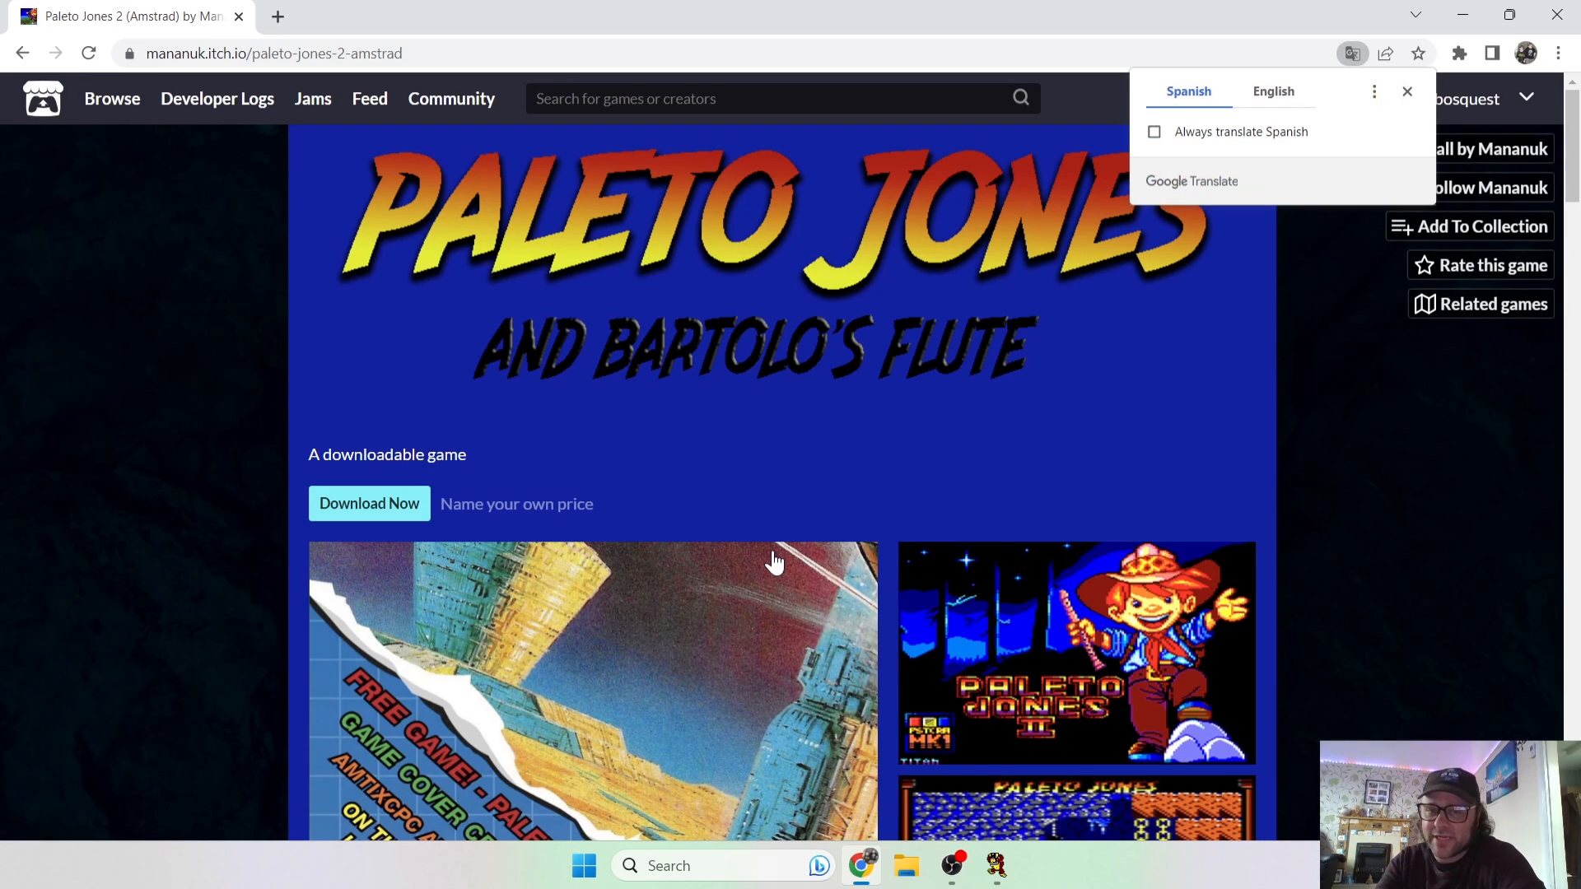
mouse_move(1497, 511)
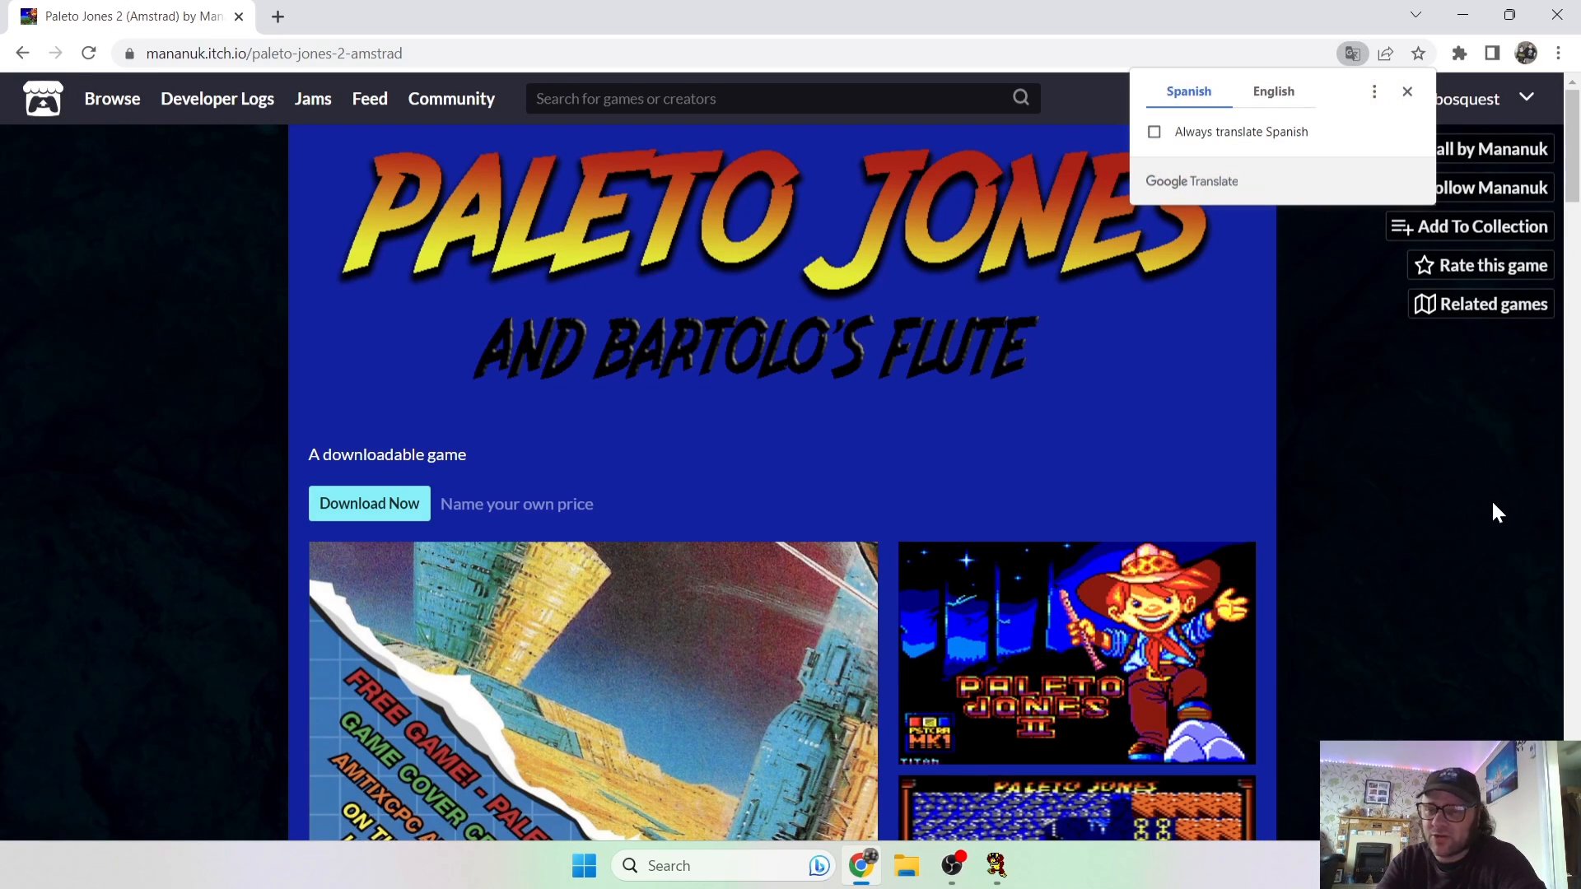
Dismiss the translate offer, choose Download Now, and skip payment for Paleto Jones 2.
left_click(1405, 91)
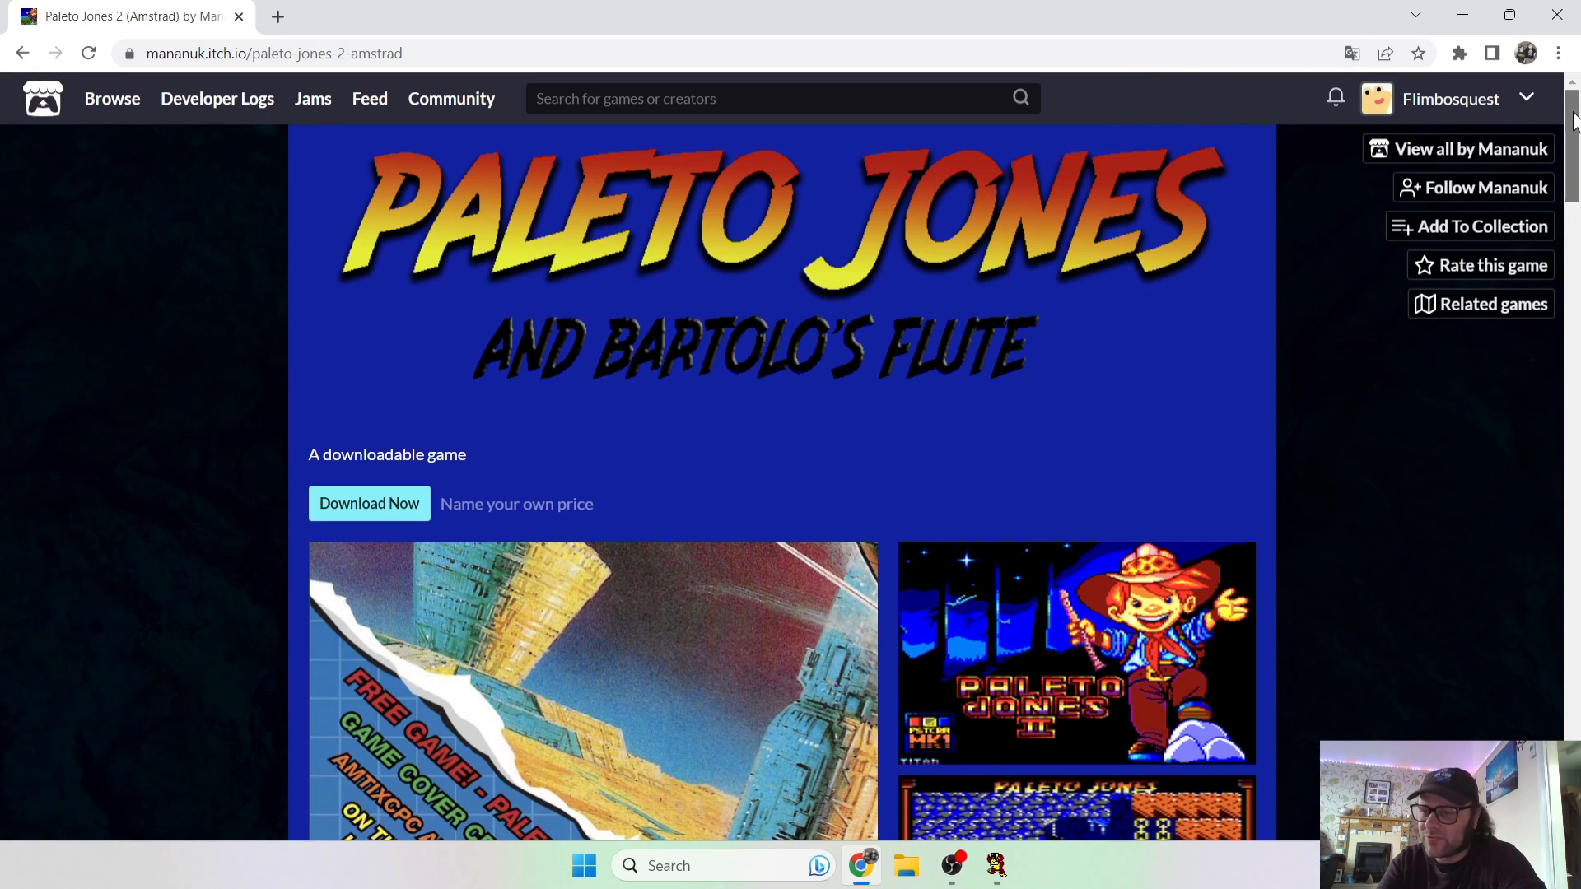
scroll("down", 3)
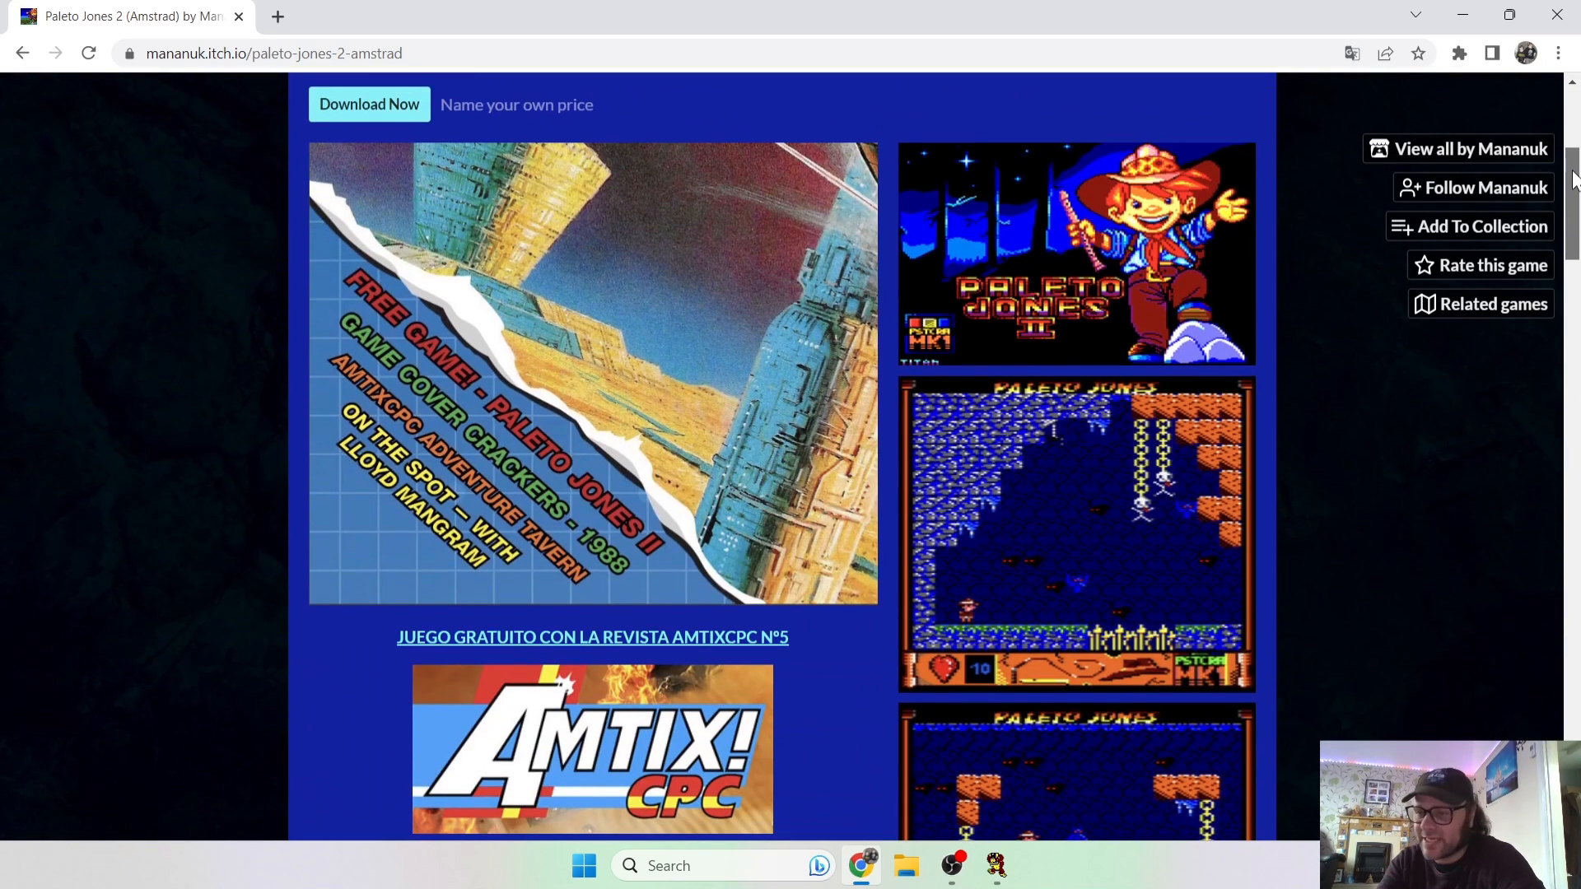
scroll("up", 3)
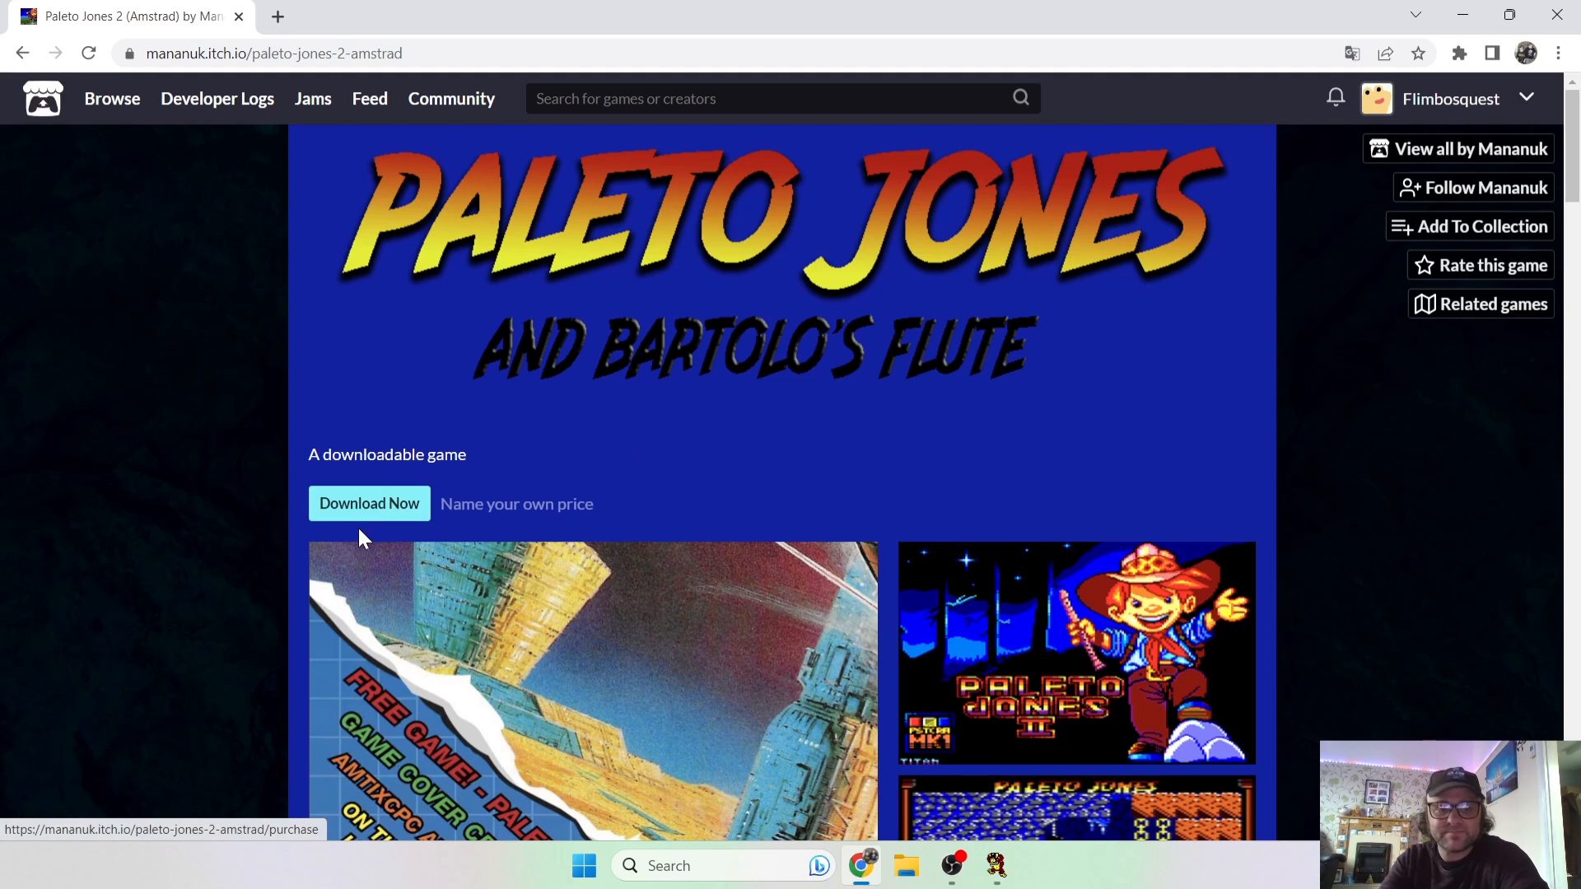
left_click(368, 503)
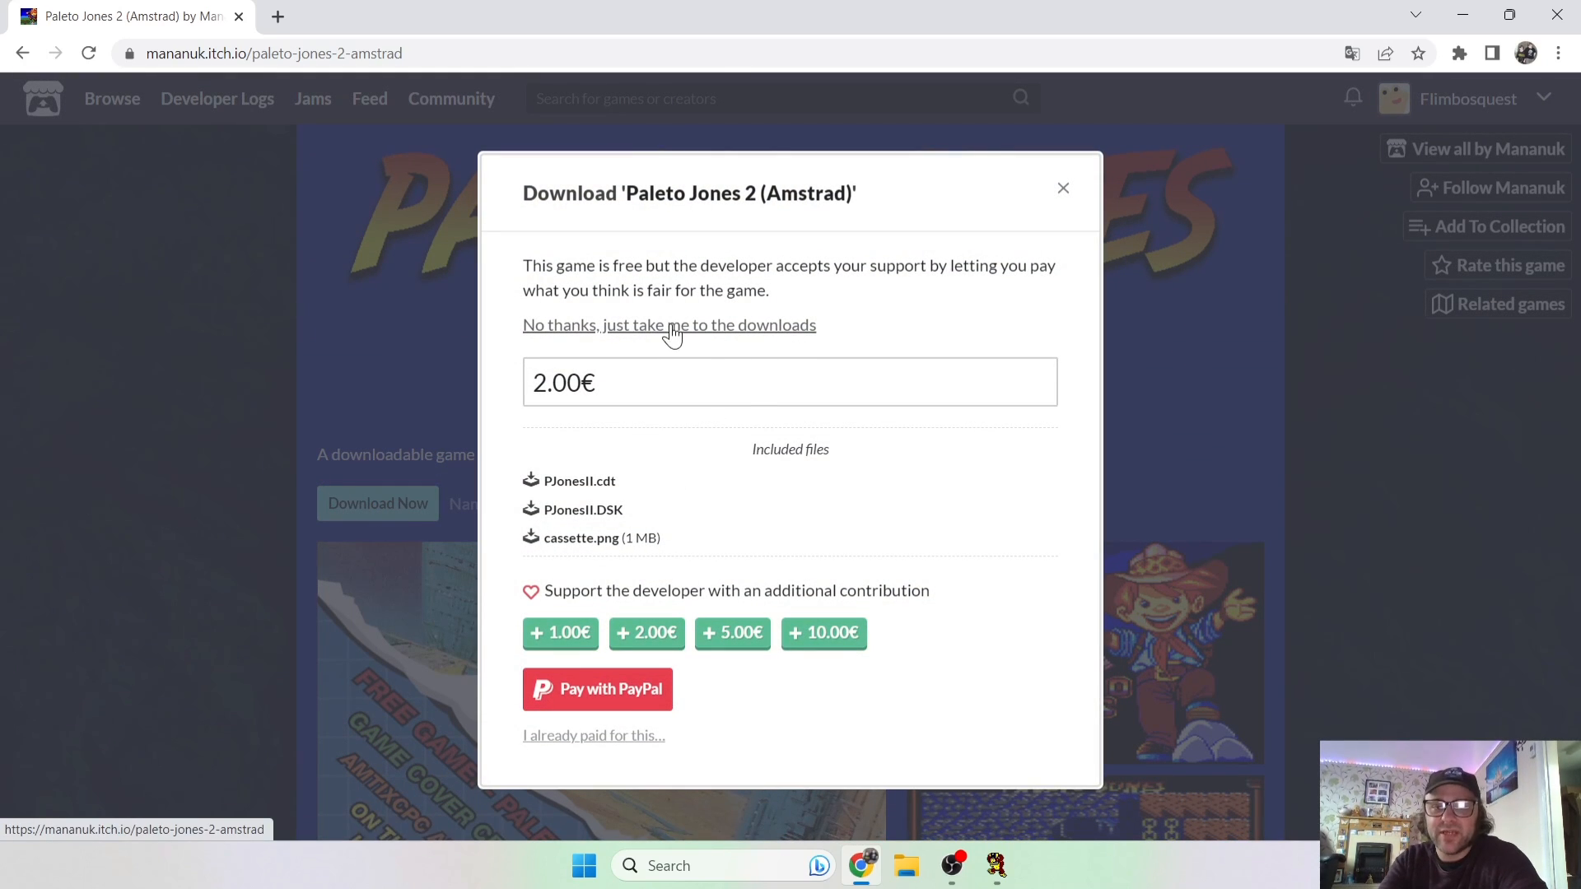
mouse_move(896, 323)
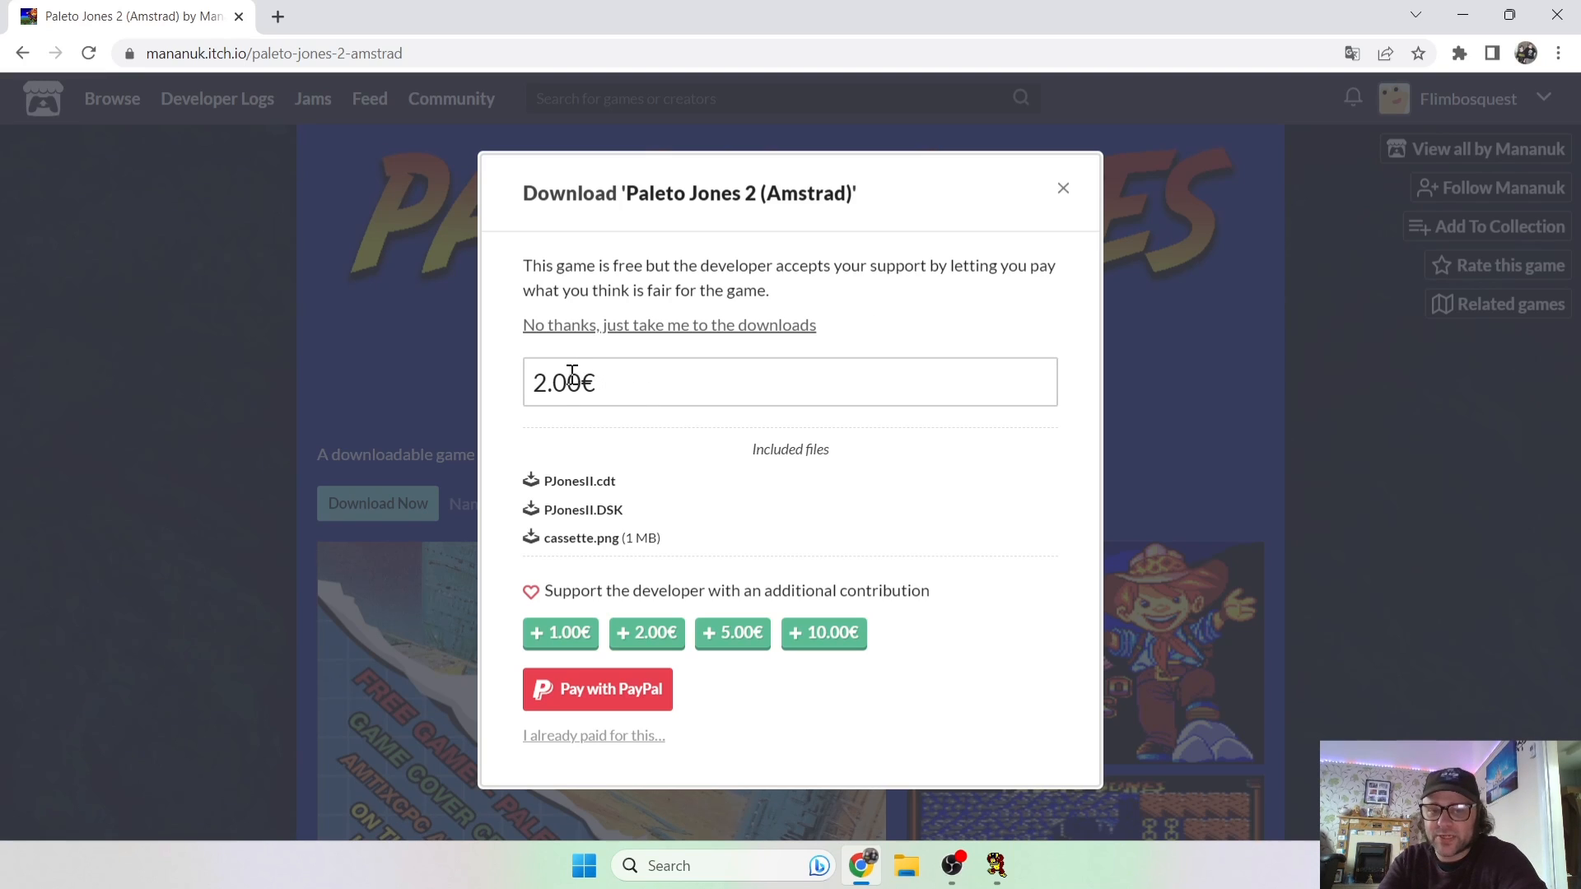
mouse_move(975, 291)
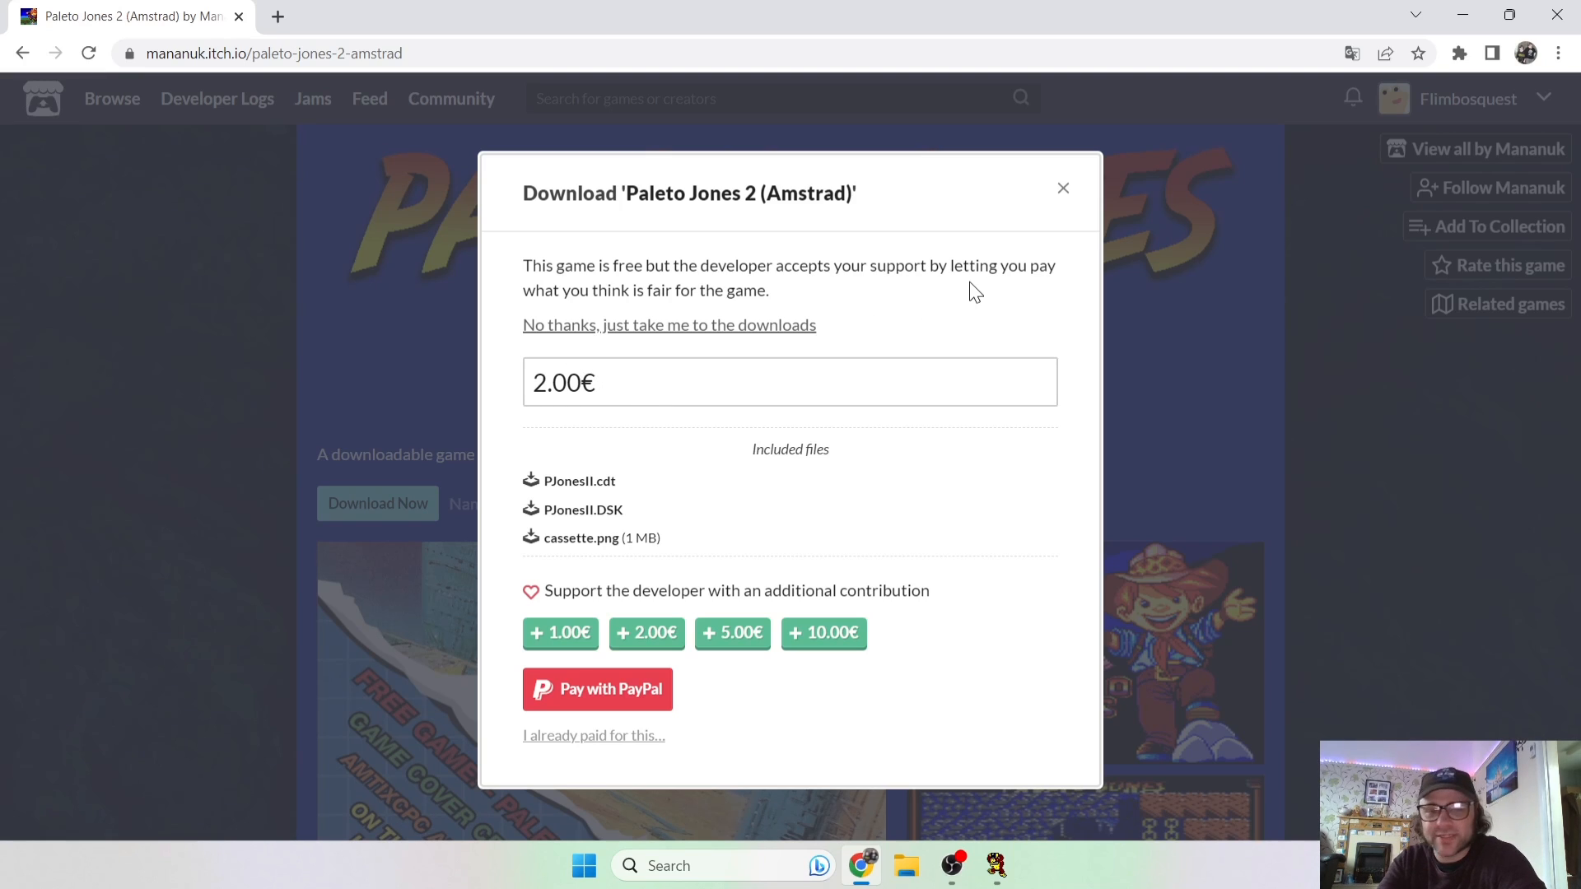
mouse_move(653, 314)
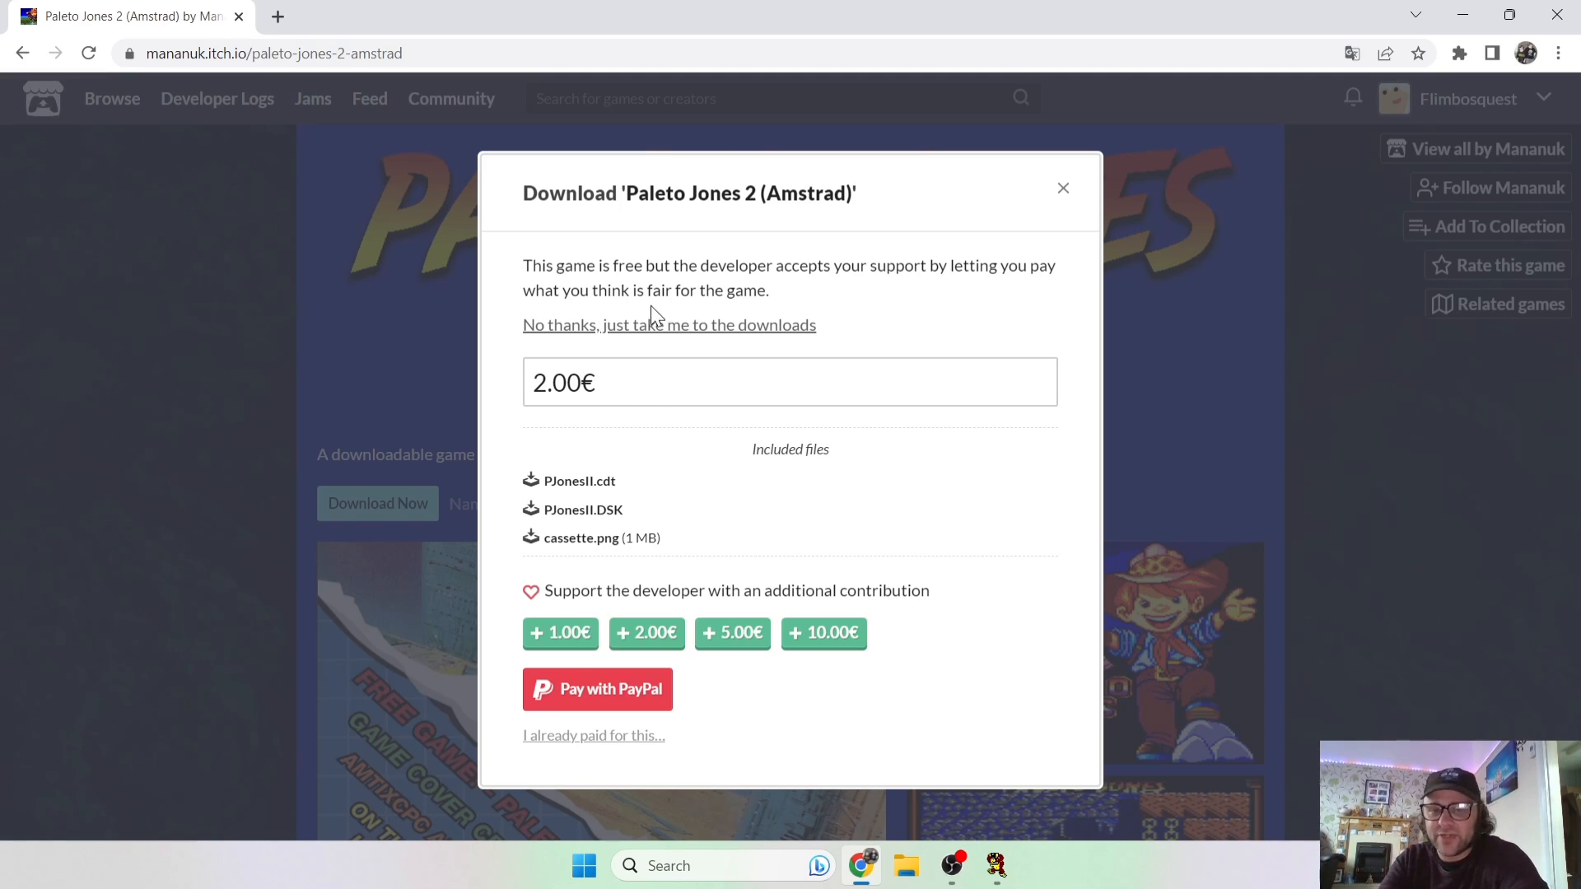
left_click(669, 324)
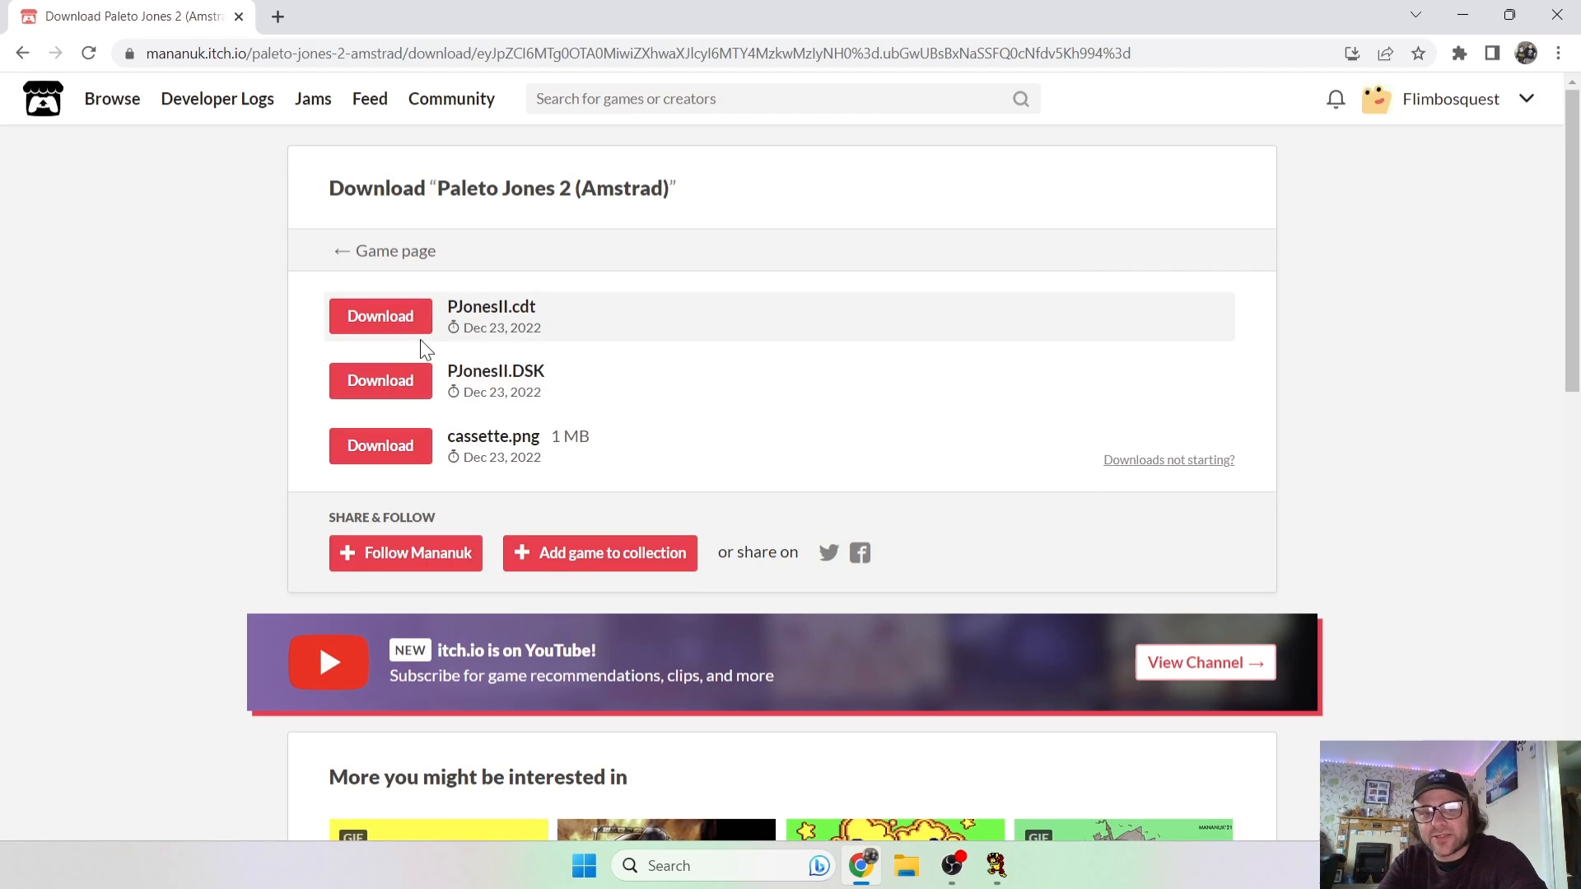
mouse_move(560, 373)
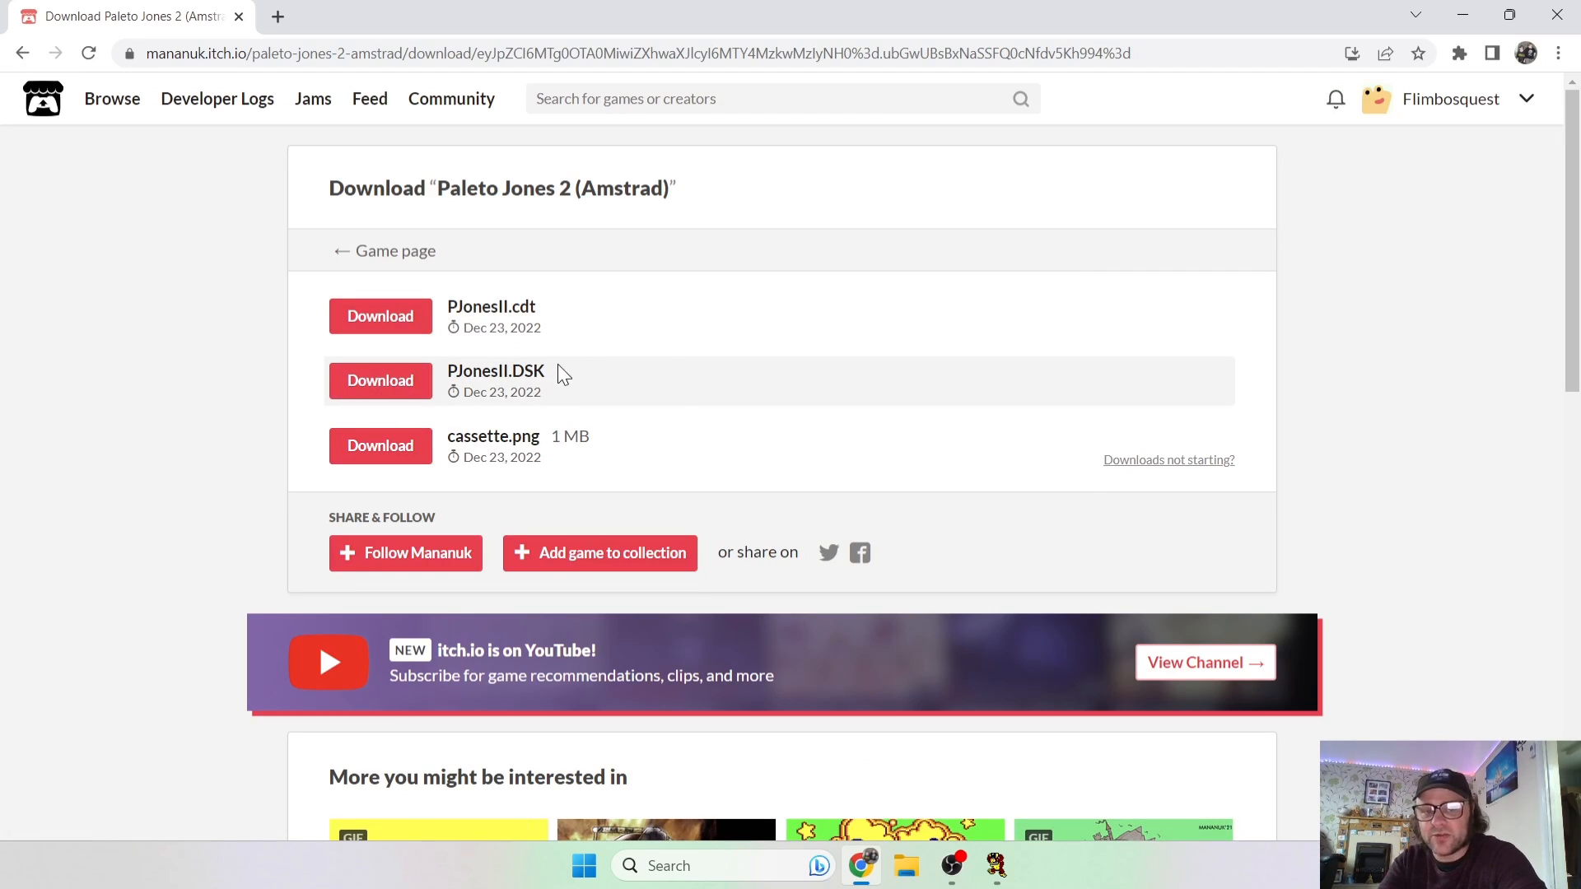
mouse_move(630, 376)
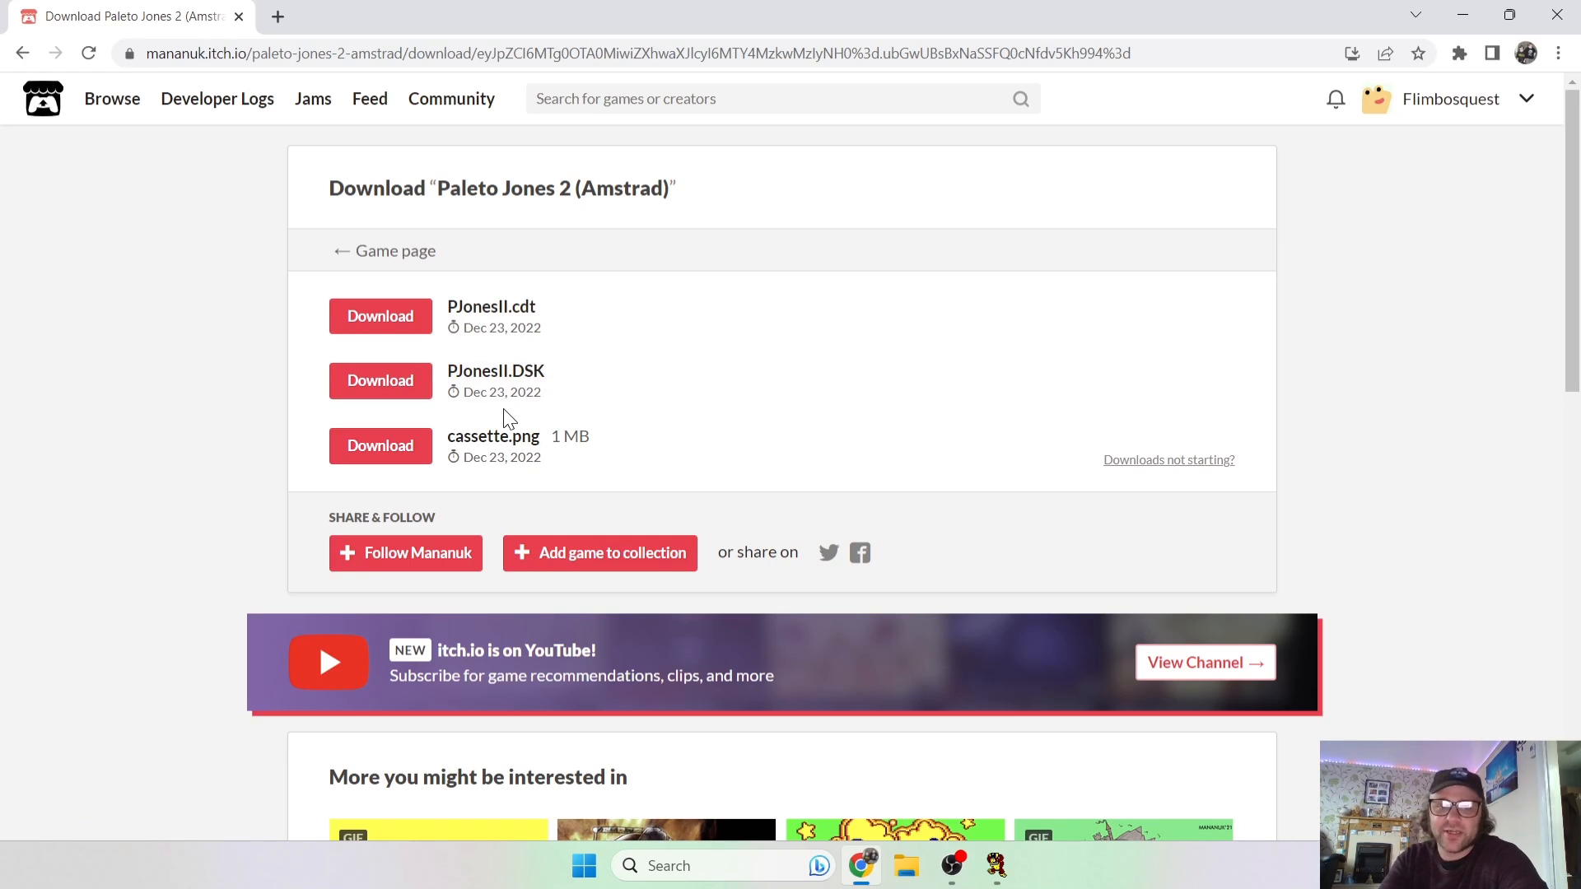
mouse_move(736, 395)
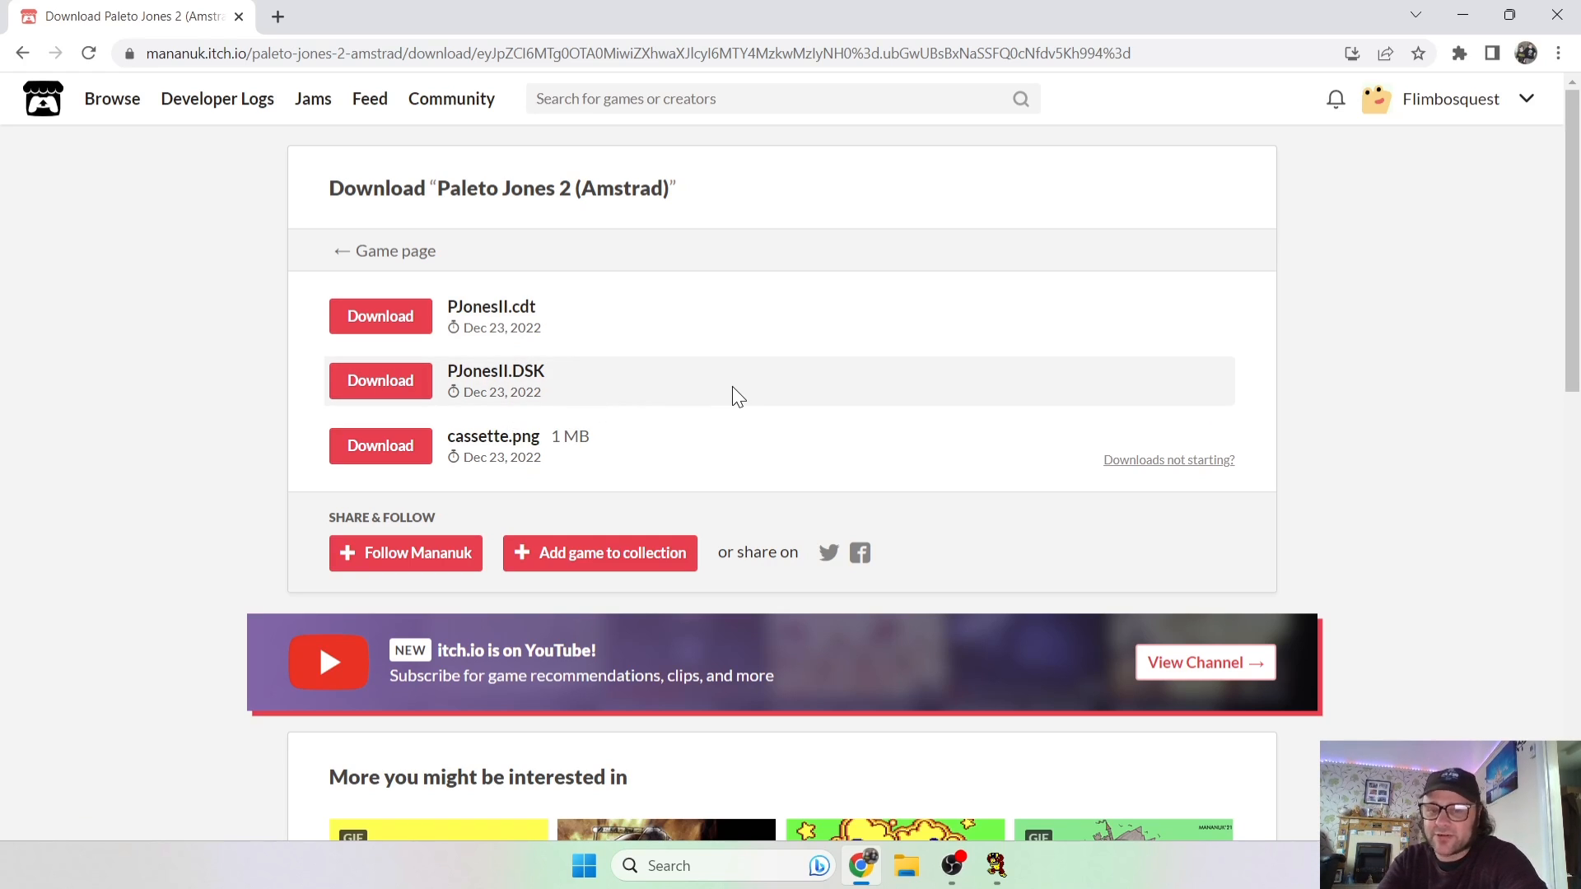
mouse_move(544, 377)
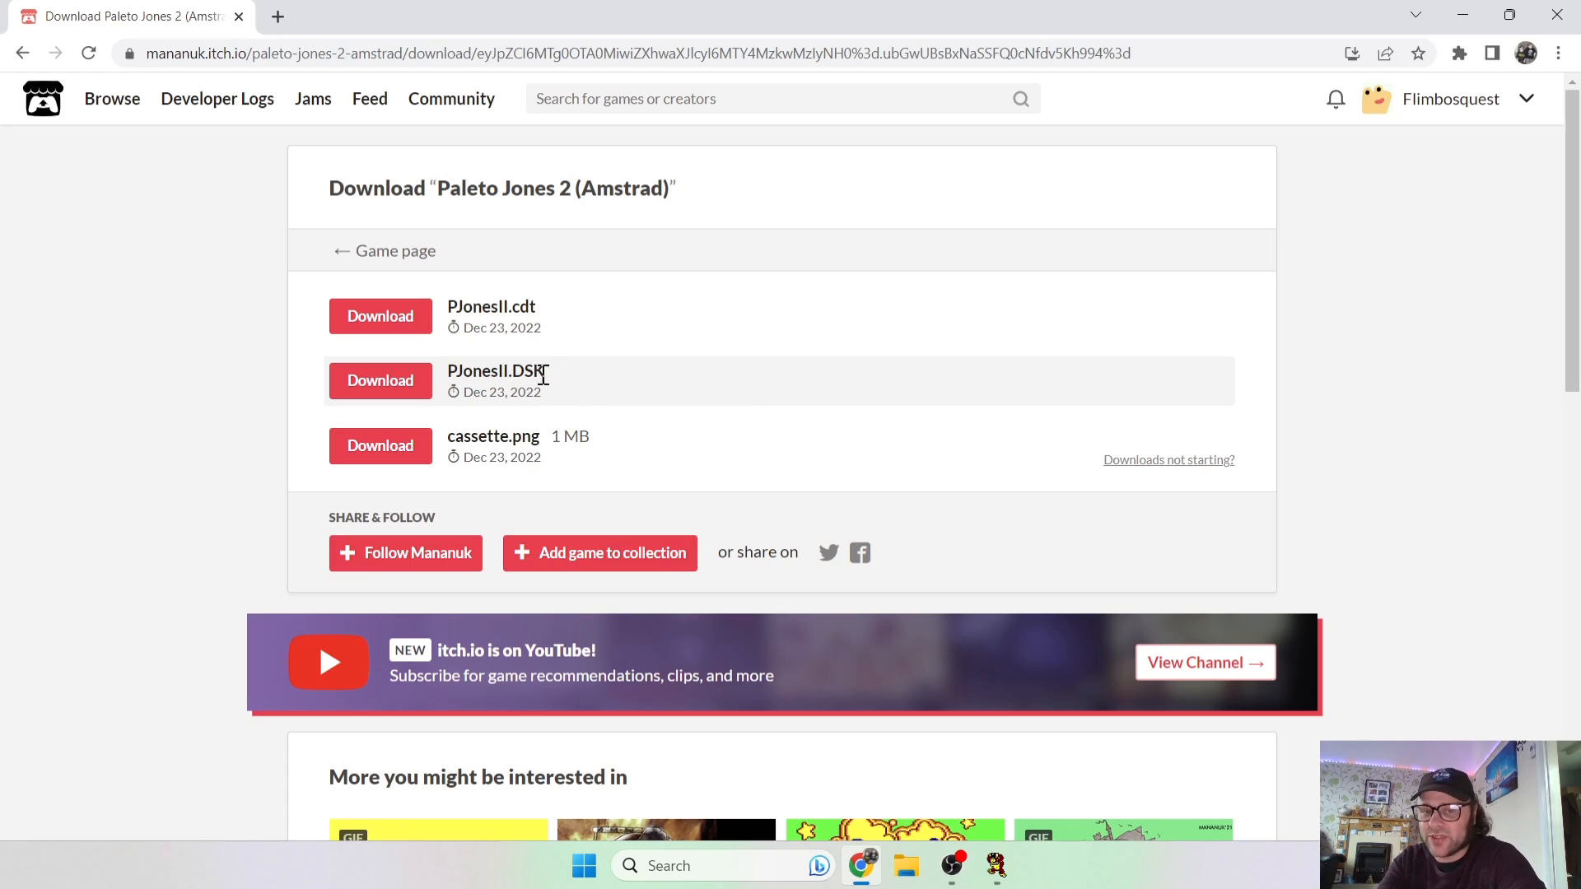
mouse_move(556, 391)
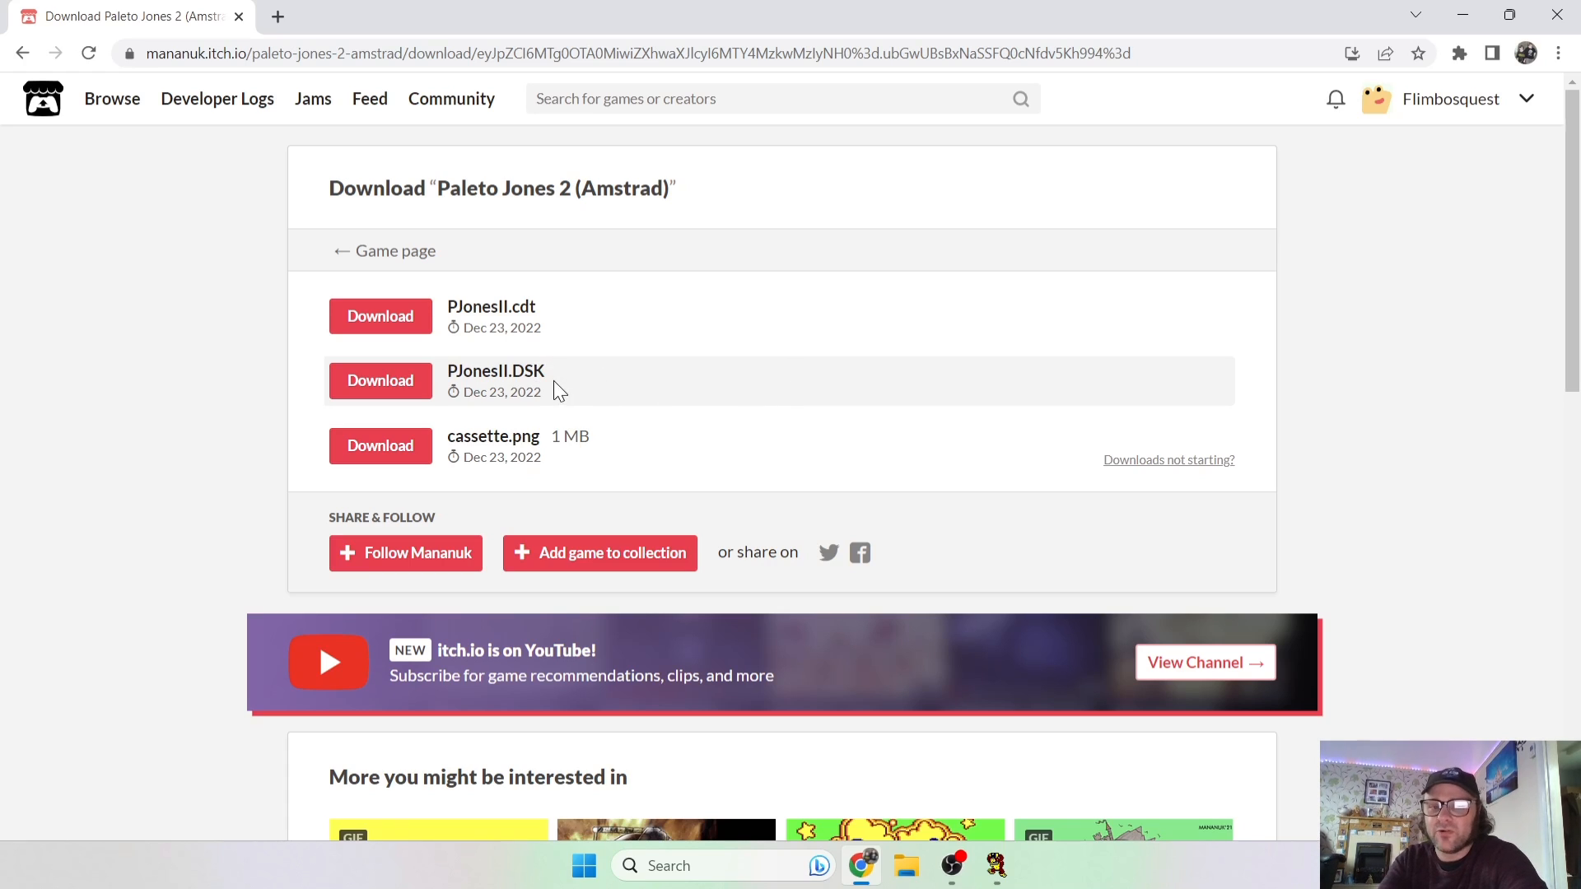
mouse_move(683, 388)
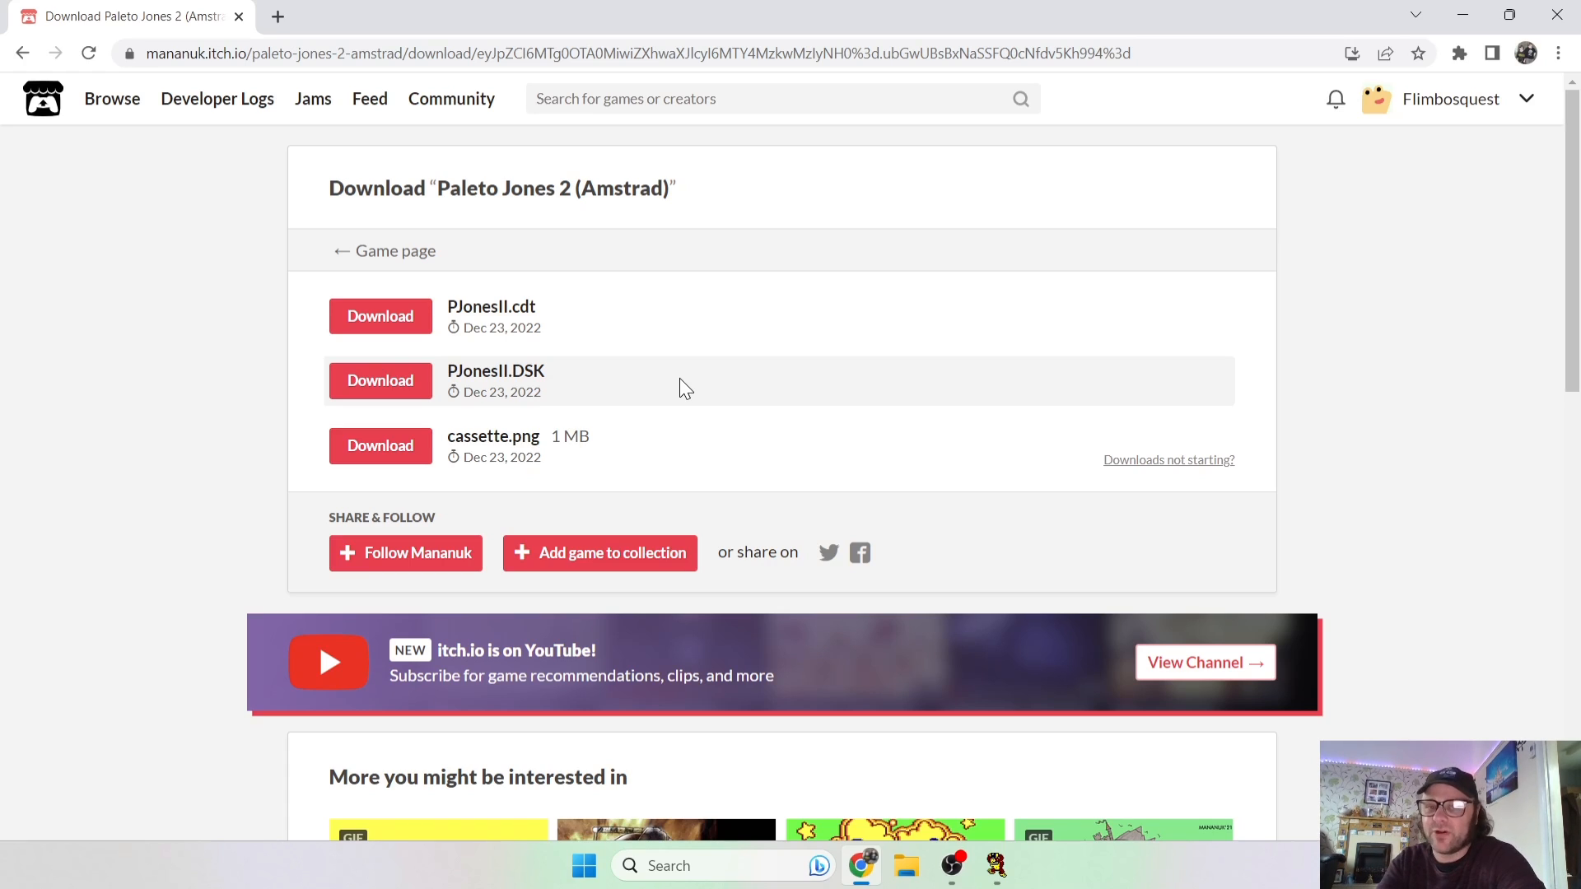
mouse_move(353, 421)
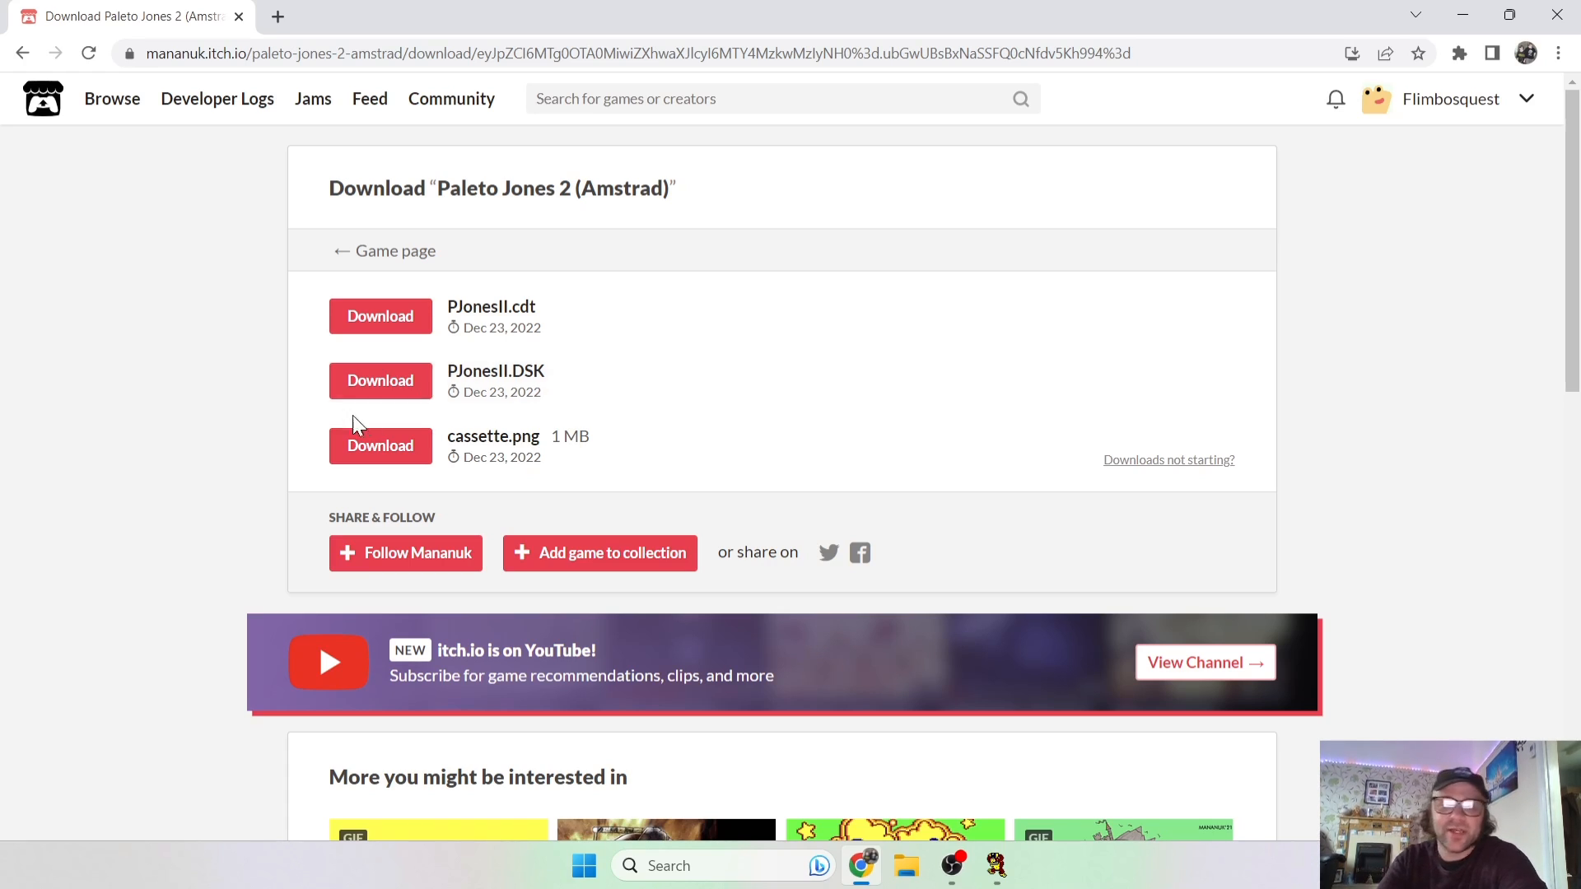
Download PJonesII.DSK and close the Chrome window.
left_click(380, 380)
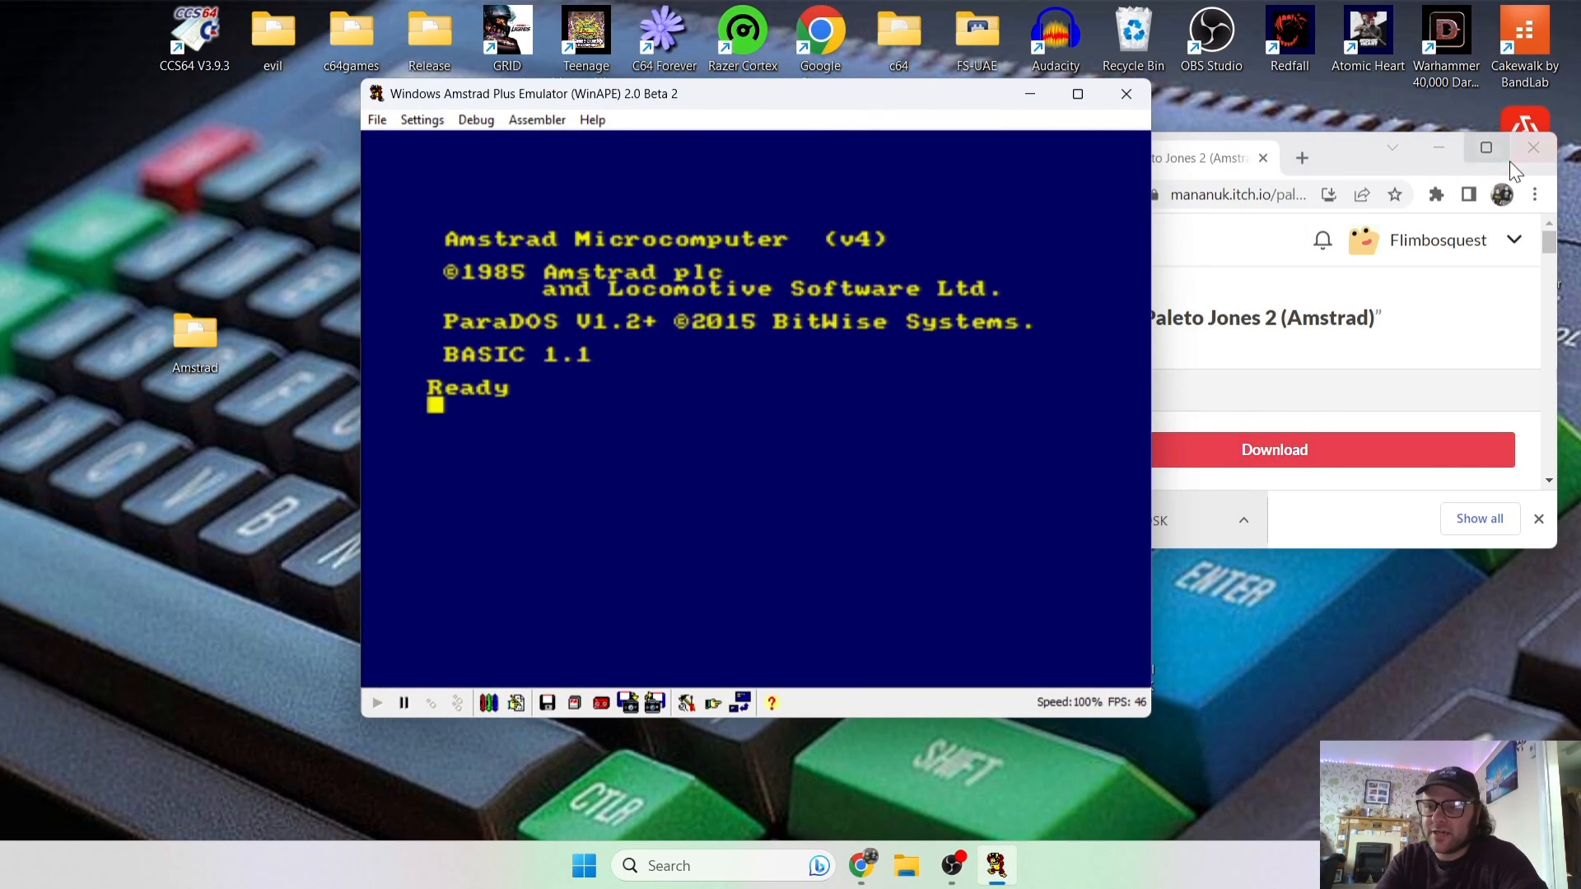
left_click(1533, 147)
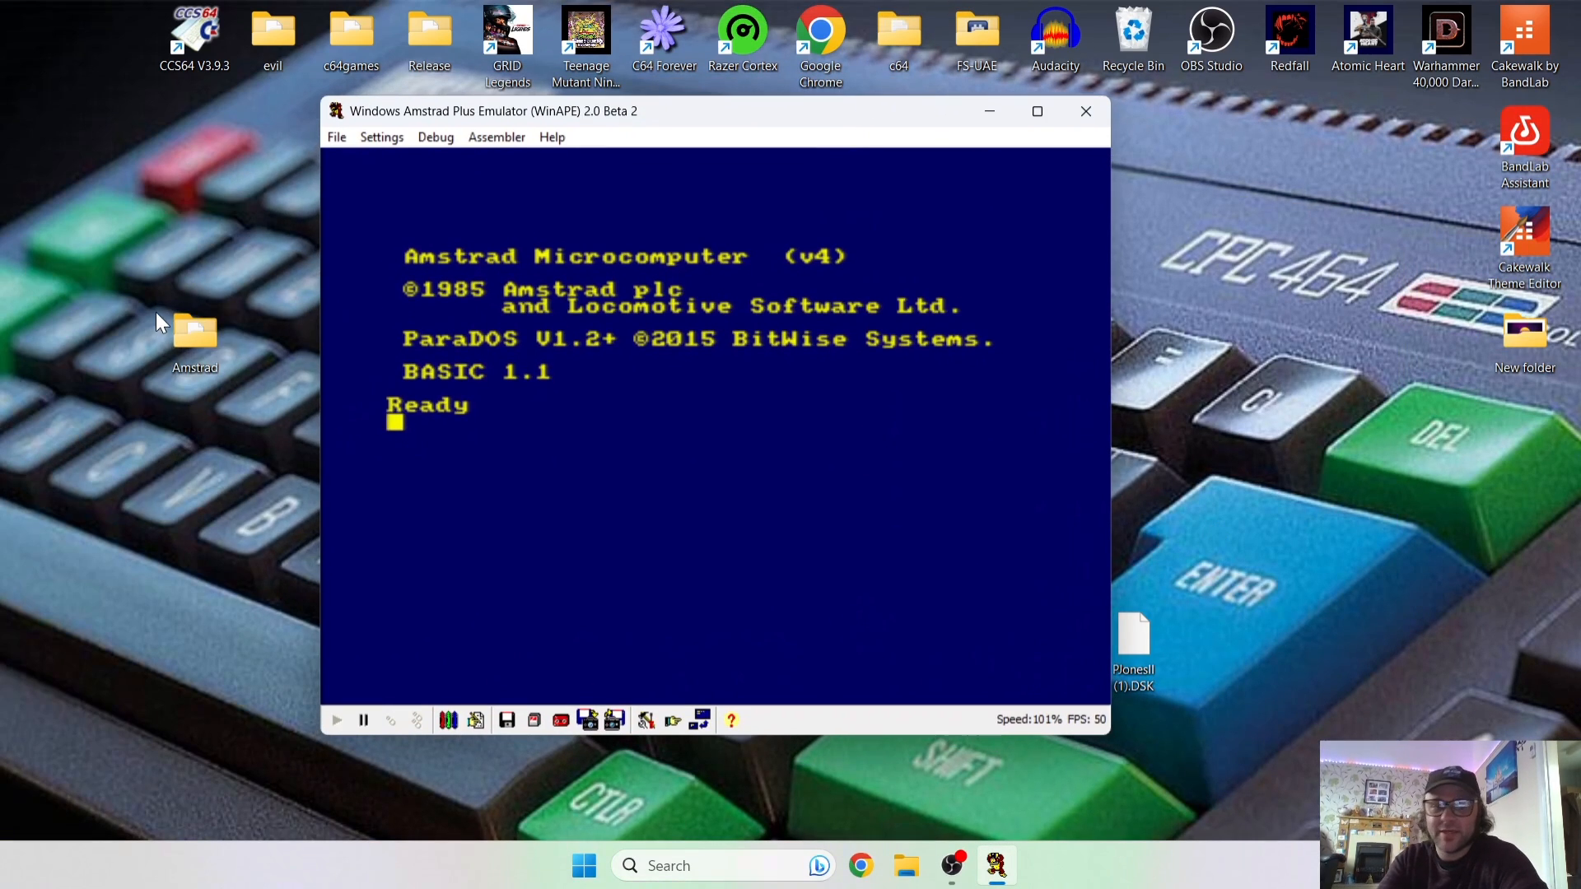
Open the Amstrad folder and add a new Games folder inside it.
double_click(194, 332)
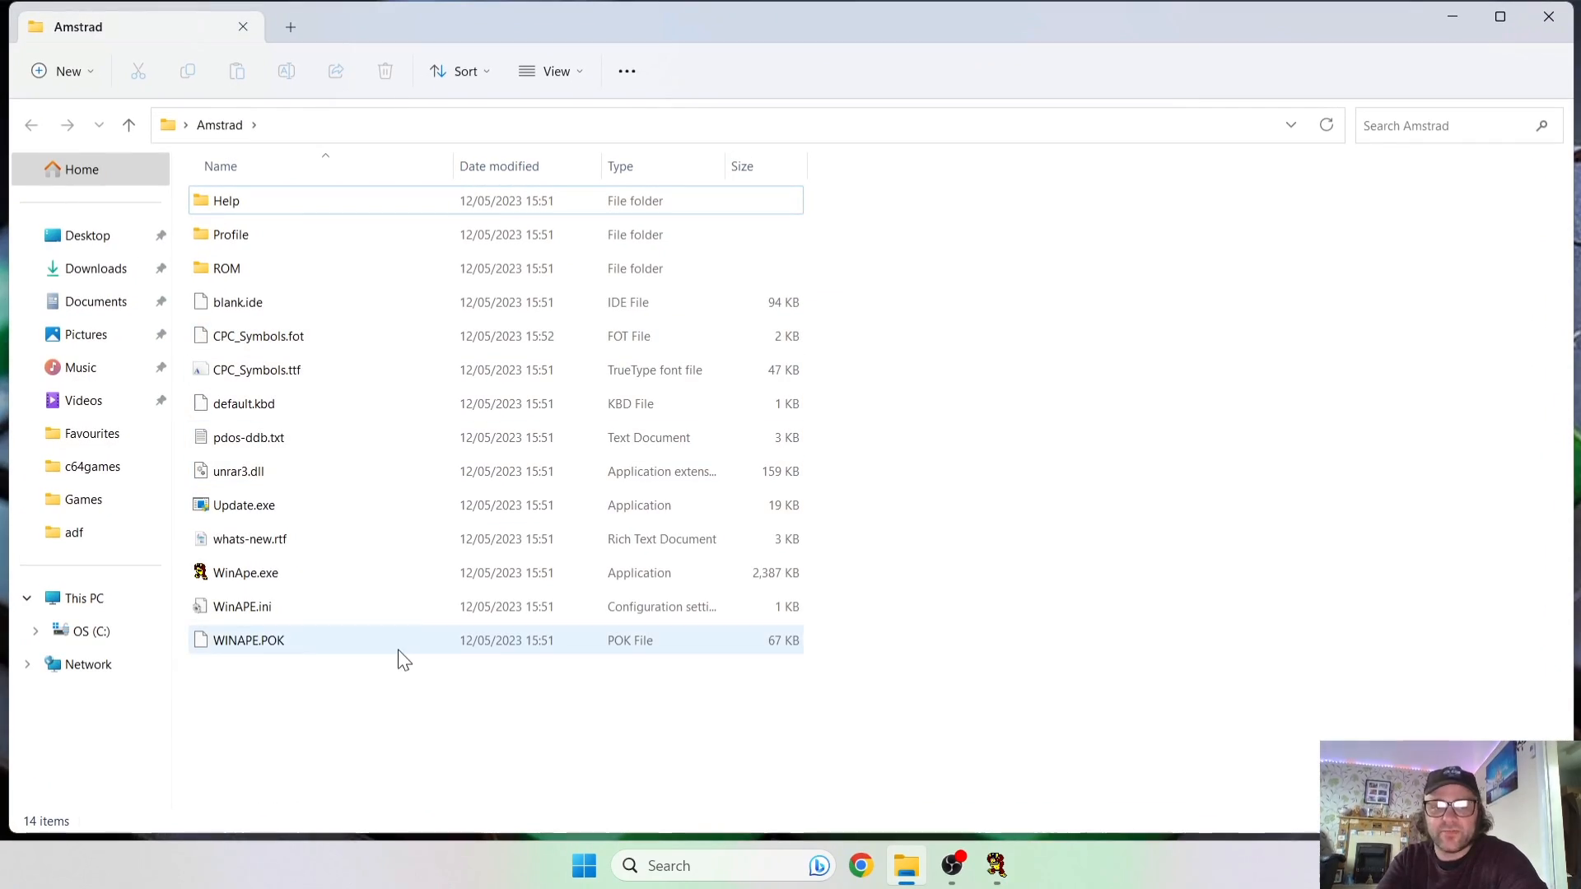
right_click(402, 659)
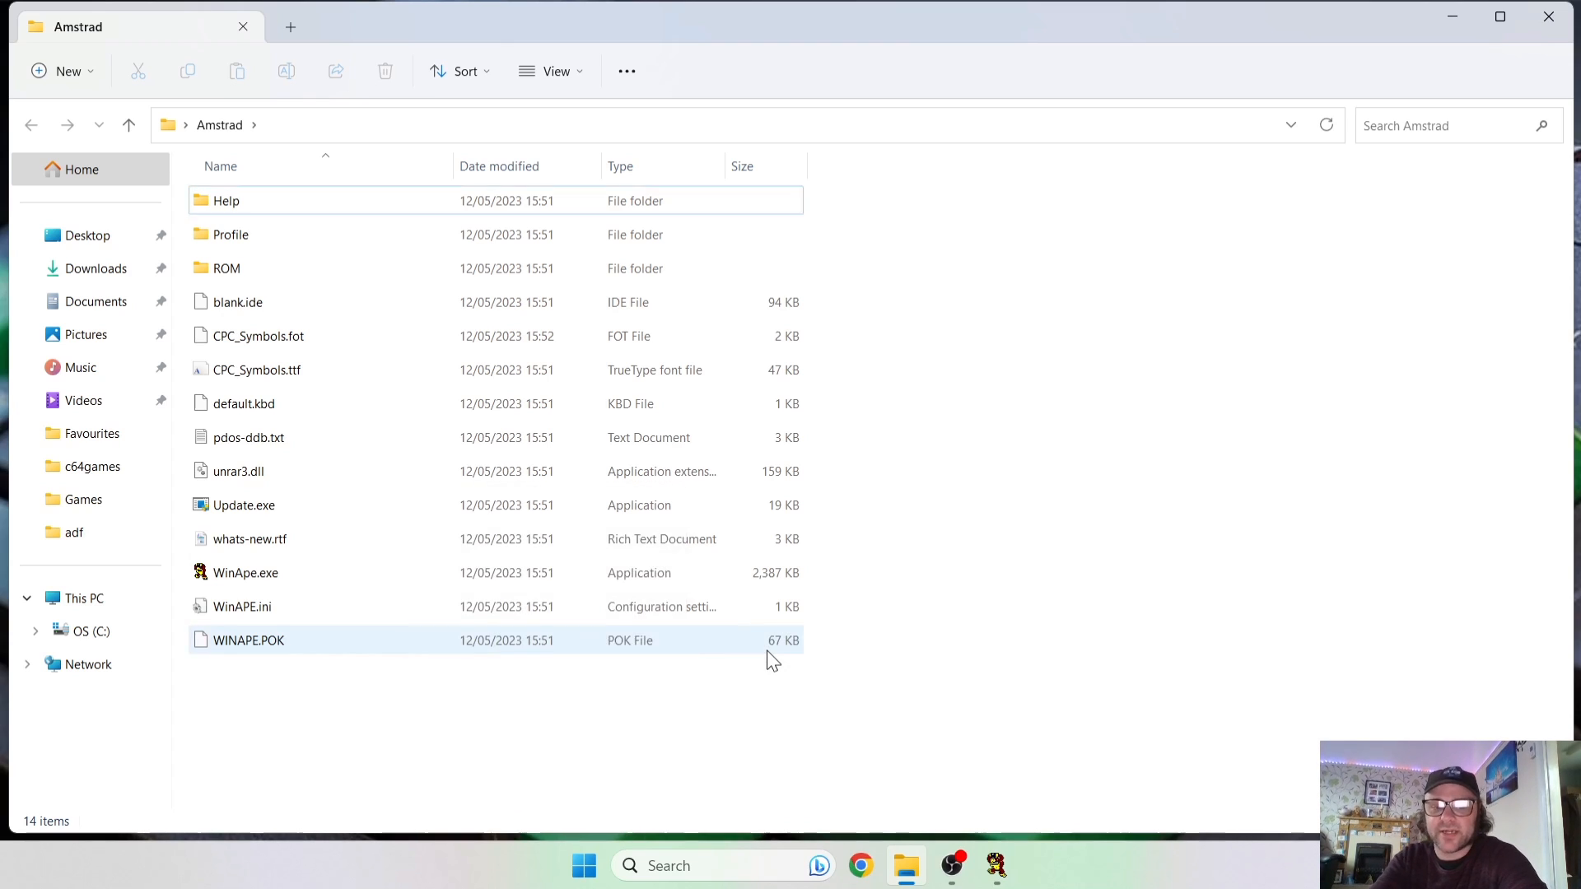
left_click(67, 71)
type("Games")
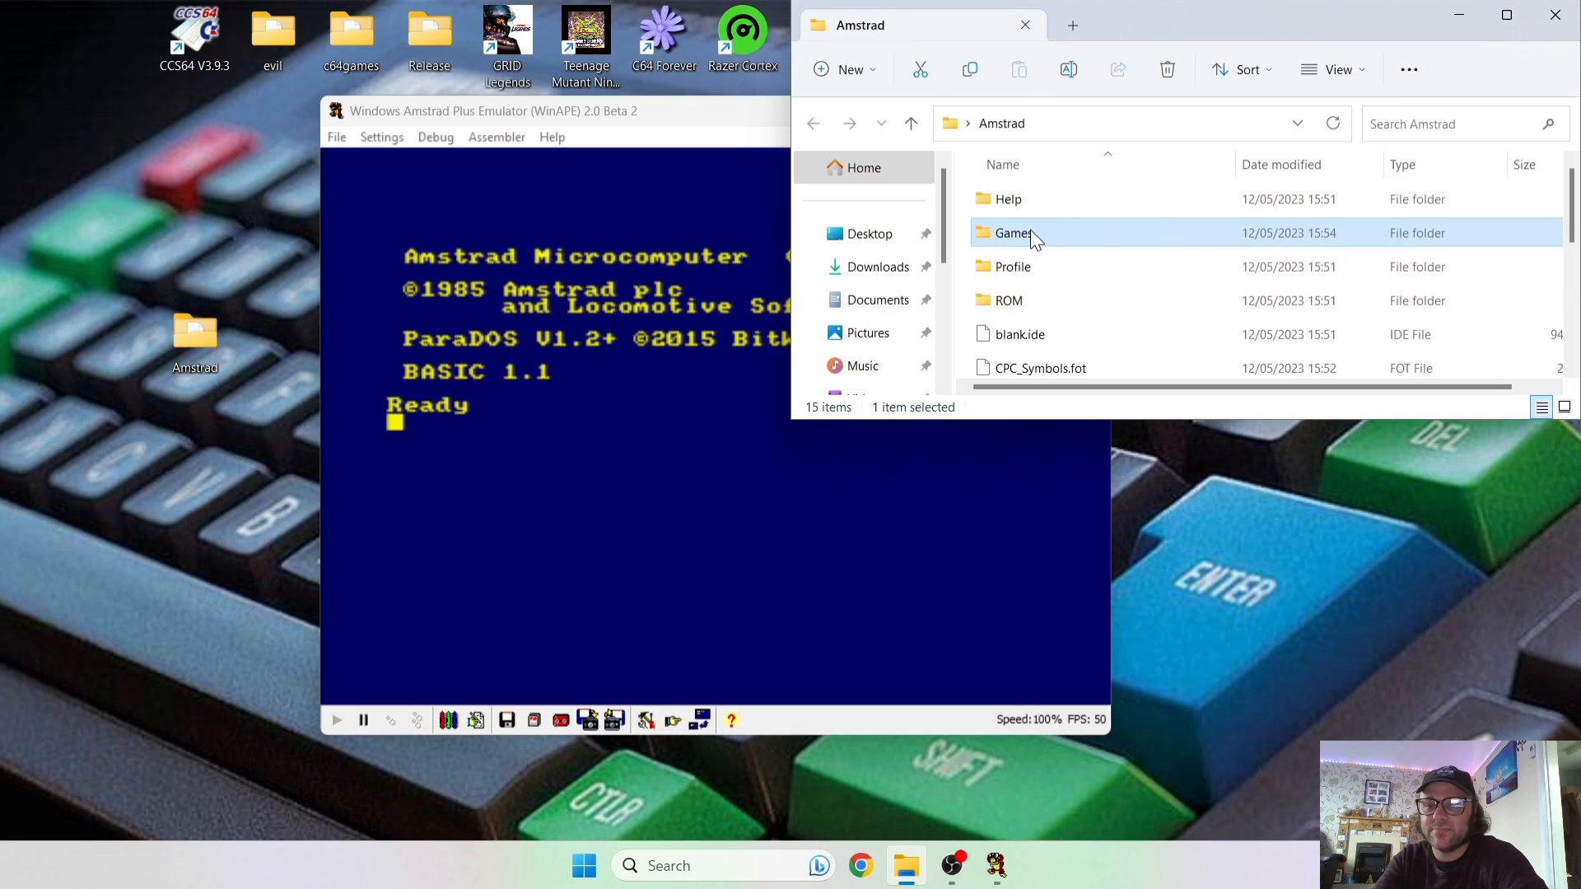
Insert the PJonesII disc image from Desktop > Amstrad > Games into WinAPE.
left_click(1024, 24)
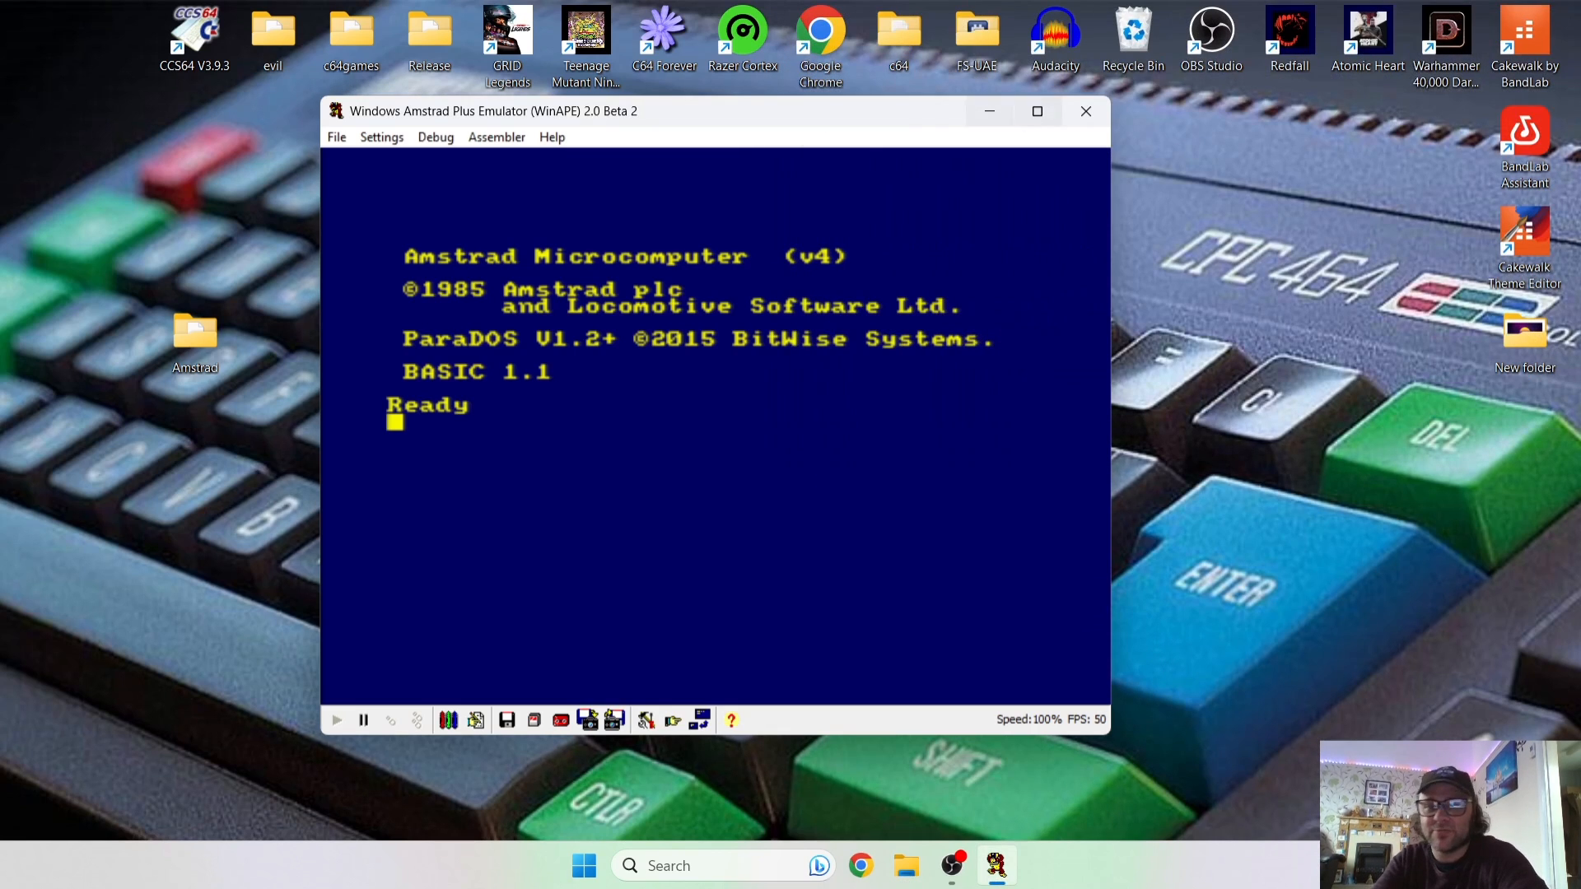
left_click_drag(655, 111, 867, 148)
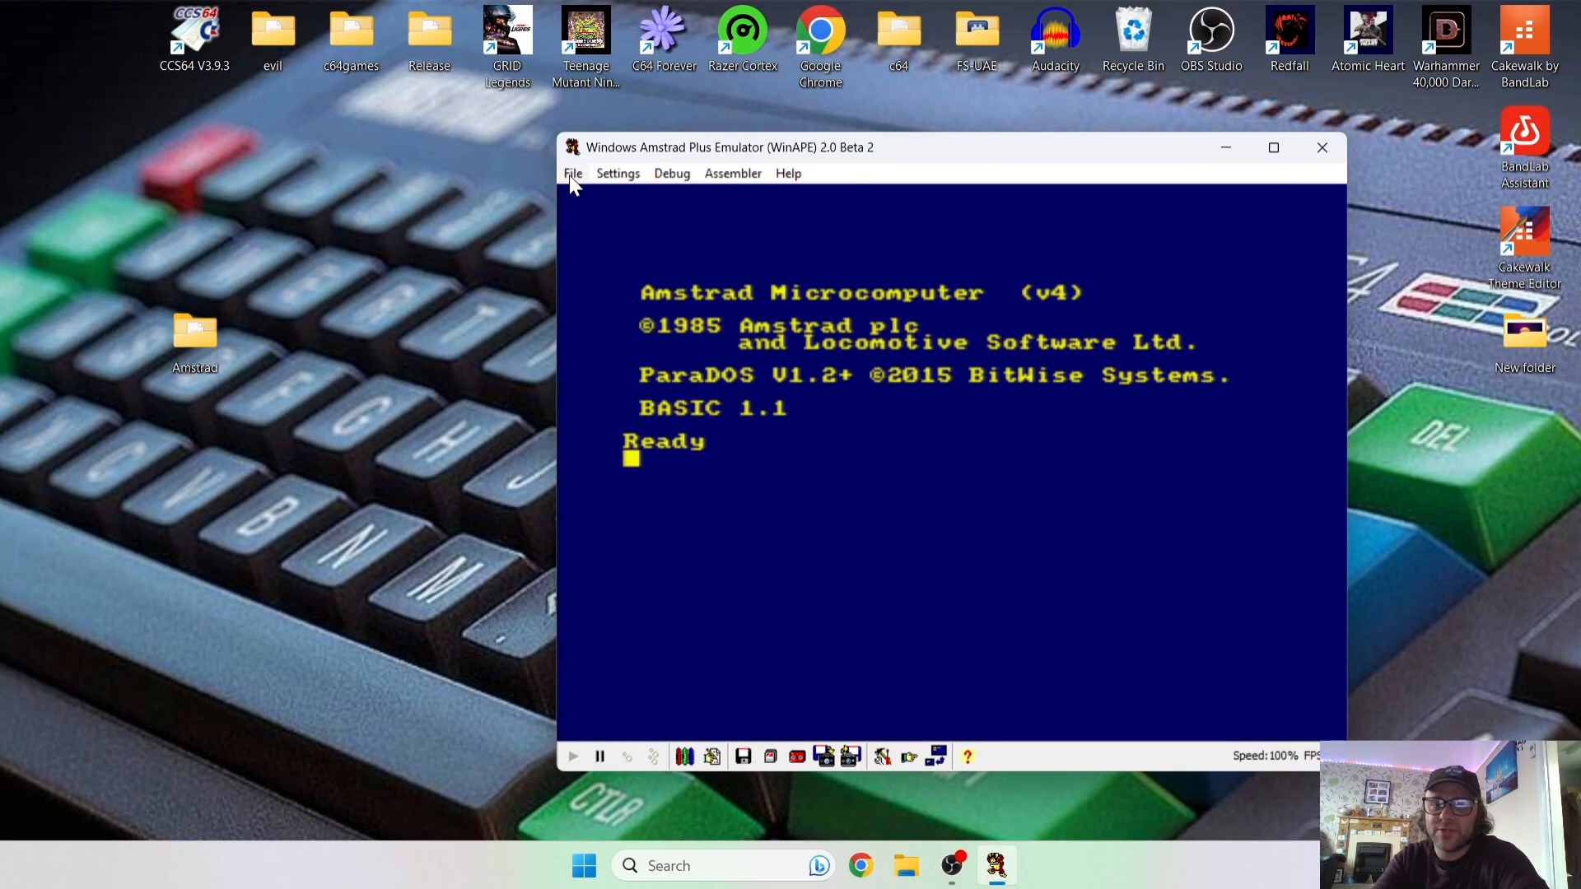
left_click(573, 172)
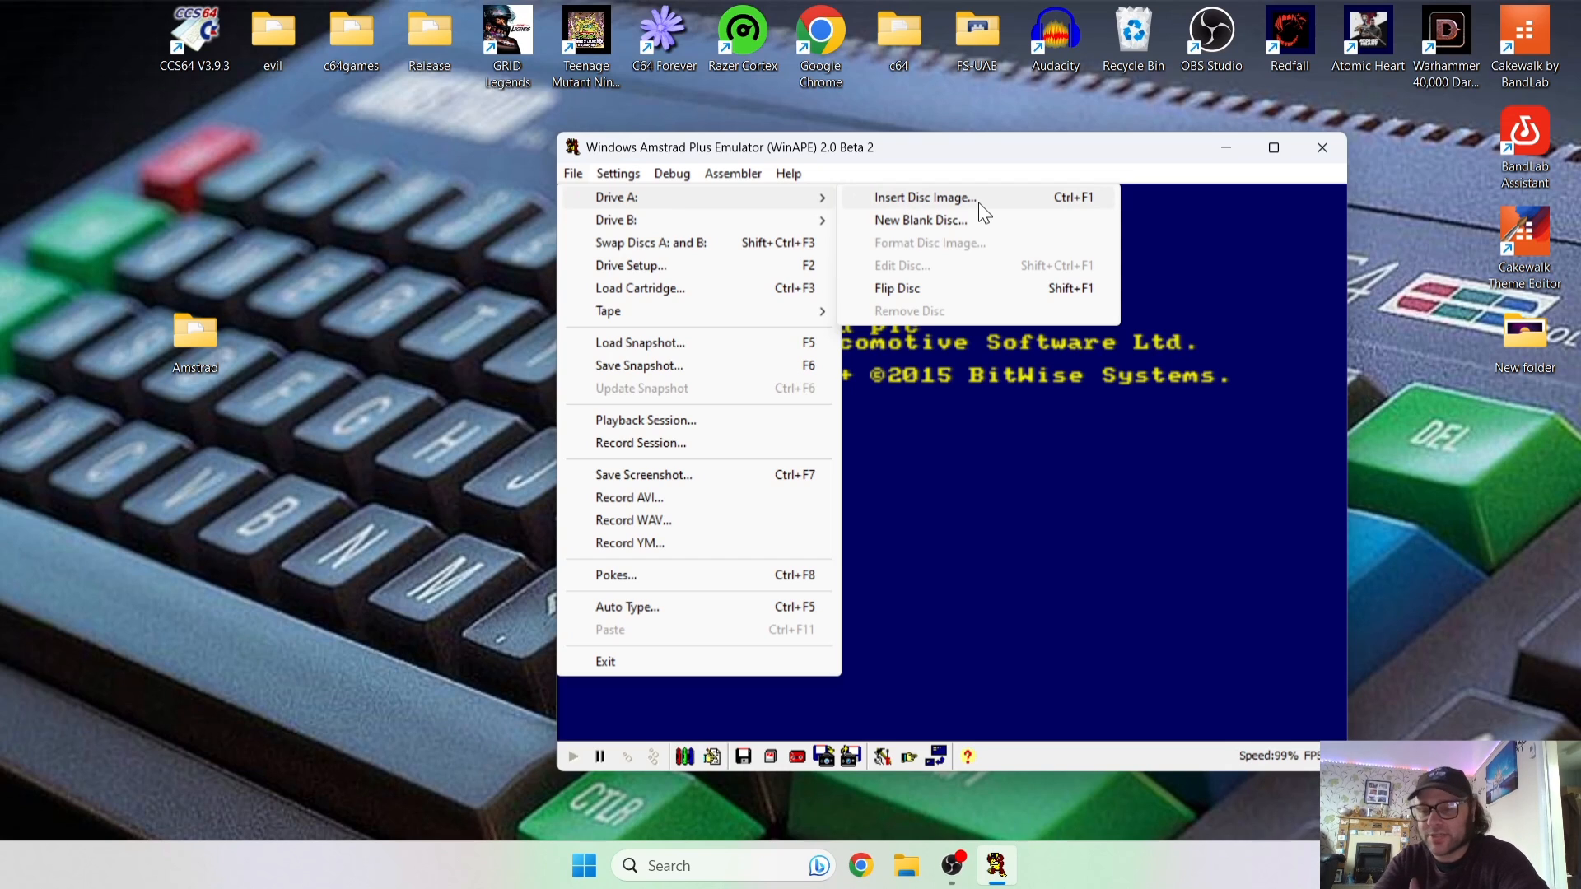
left_click(924, 196)
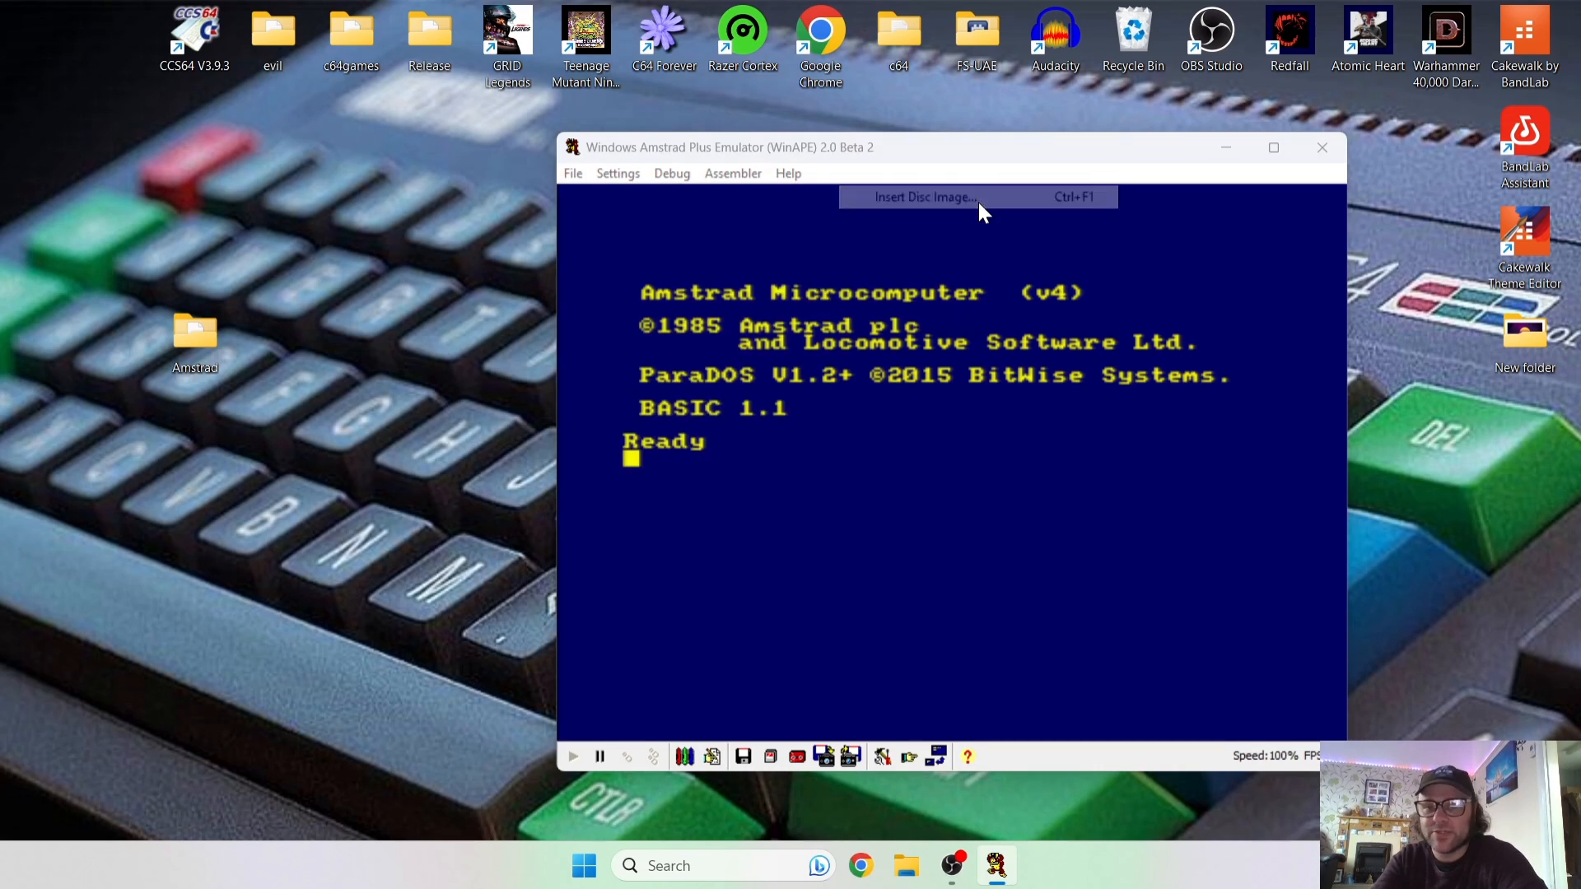
left_click(920, 197)
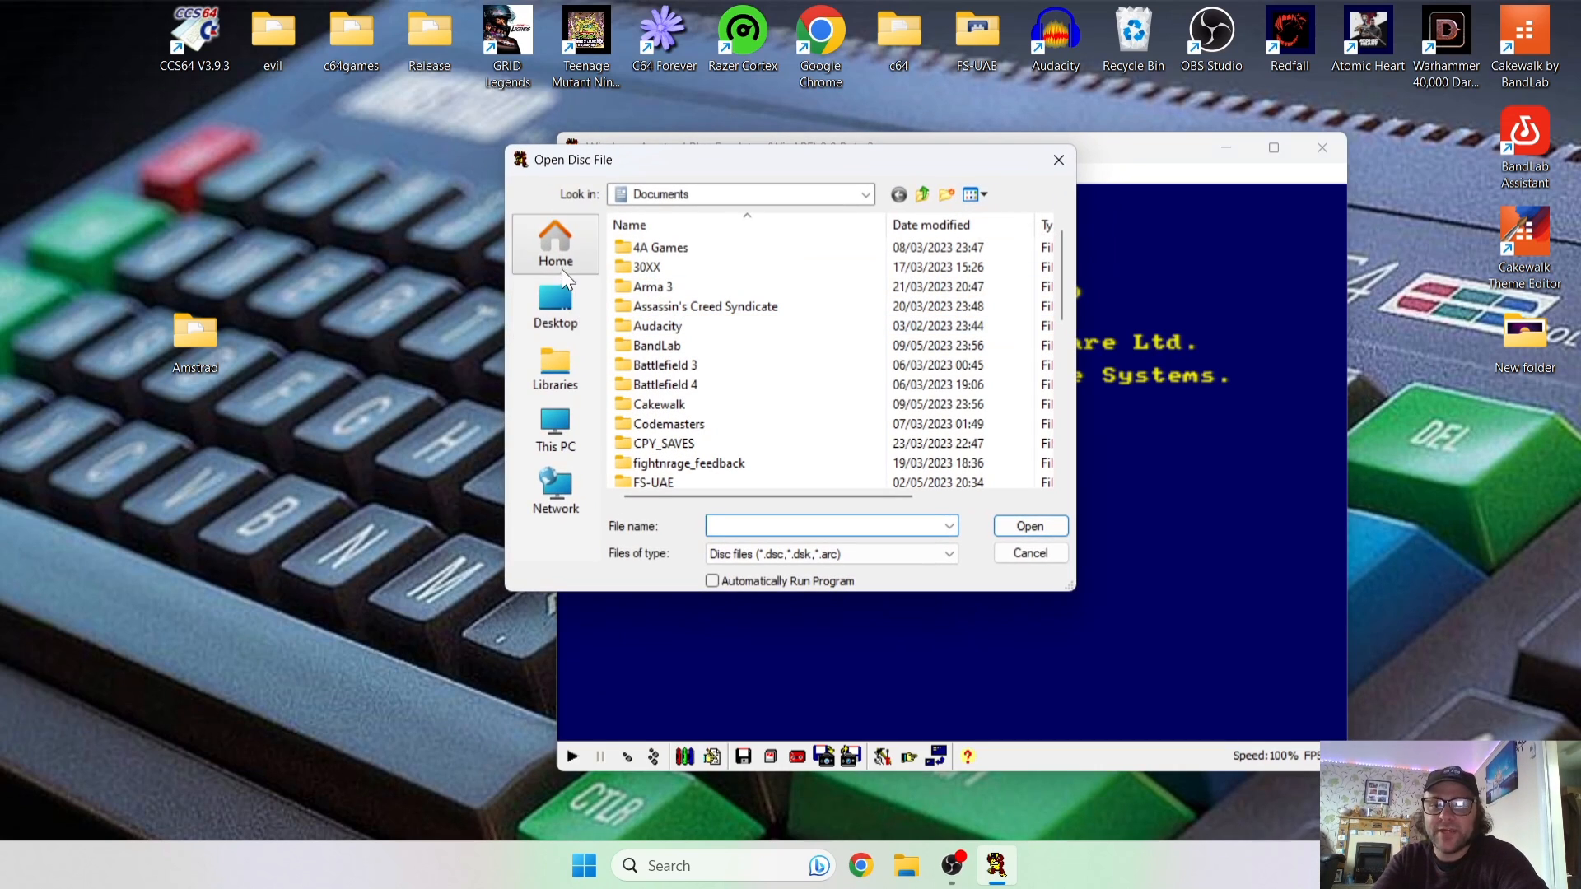
left_click(555, 306)
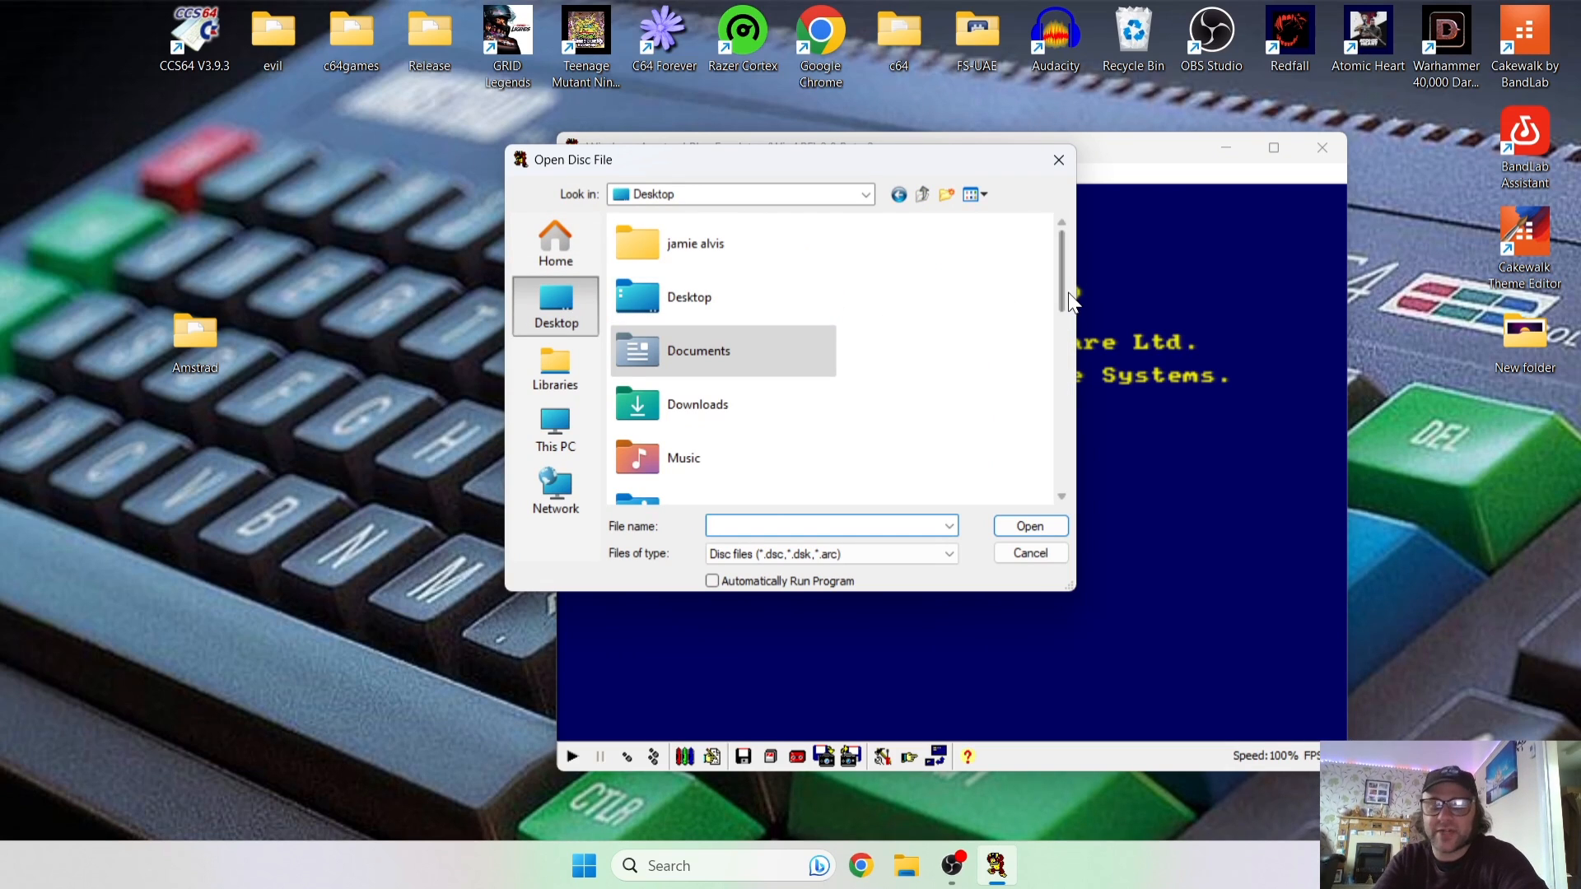
scroll("down", 3)
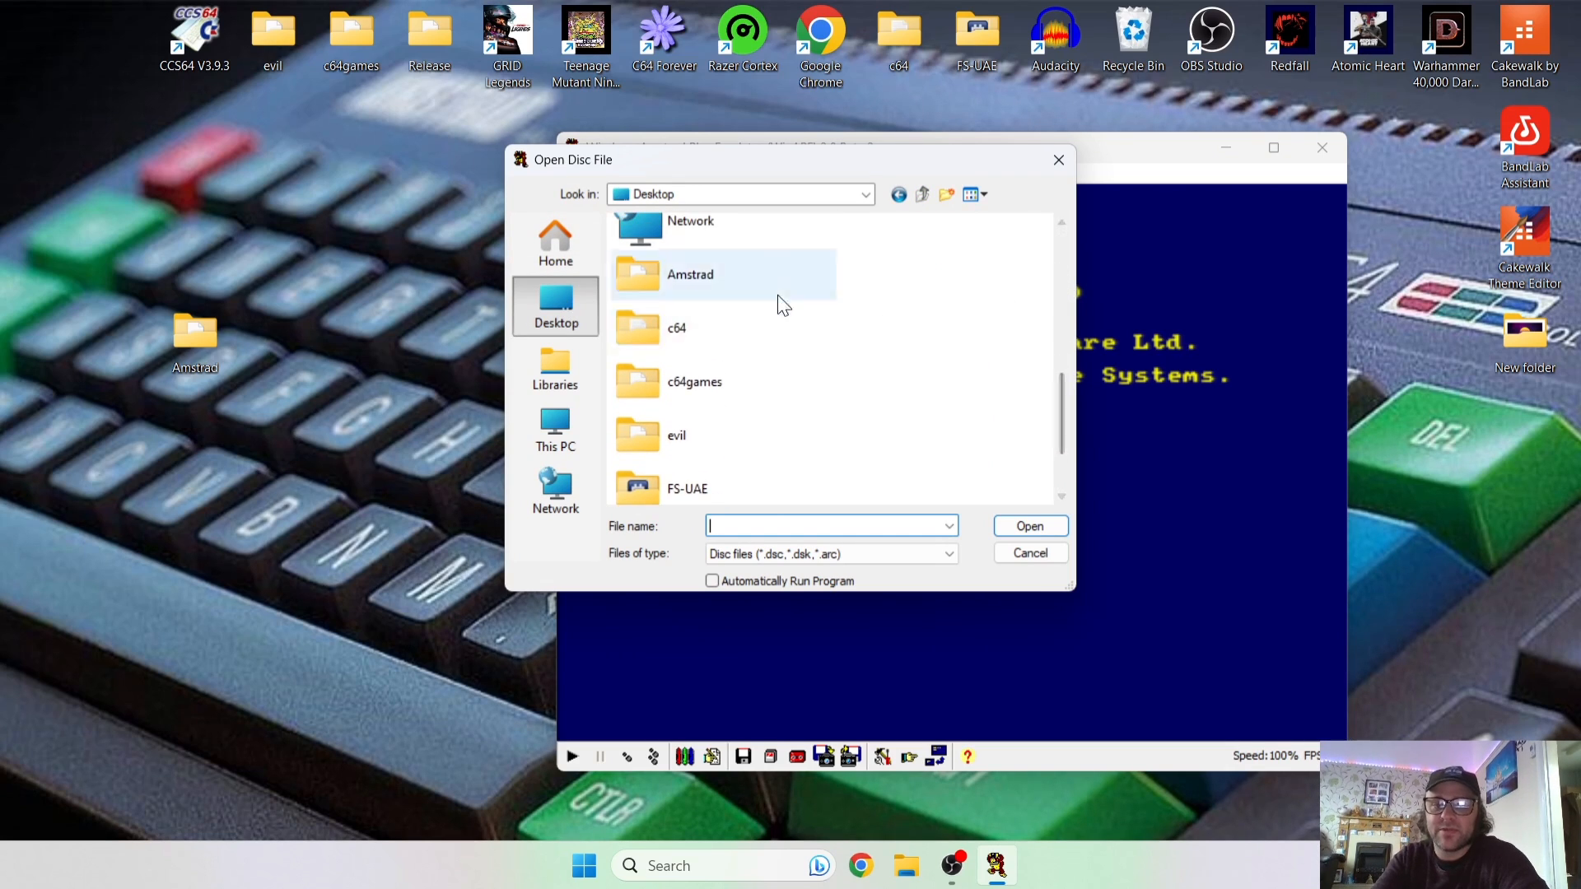
double_click(690, 273)
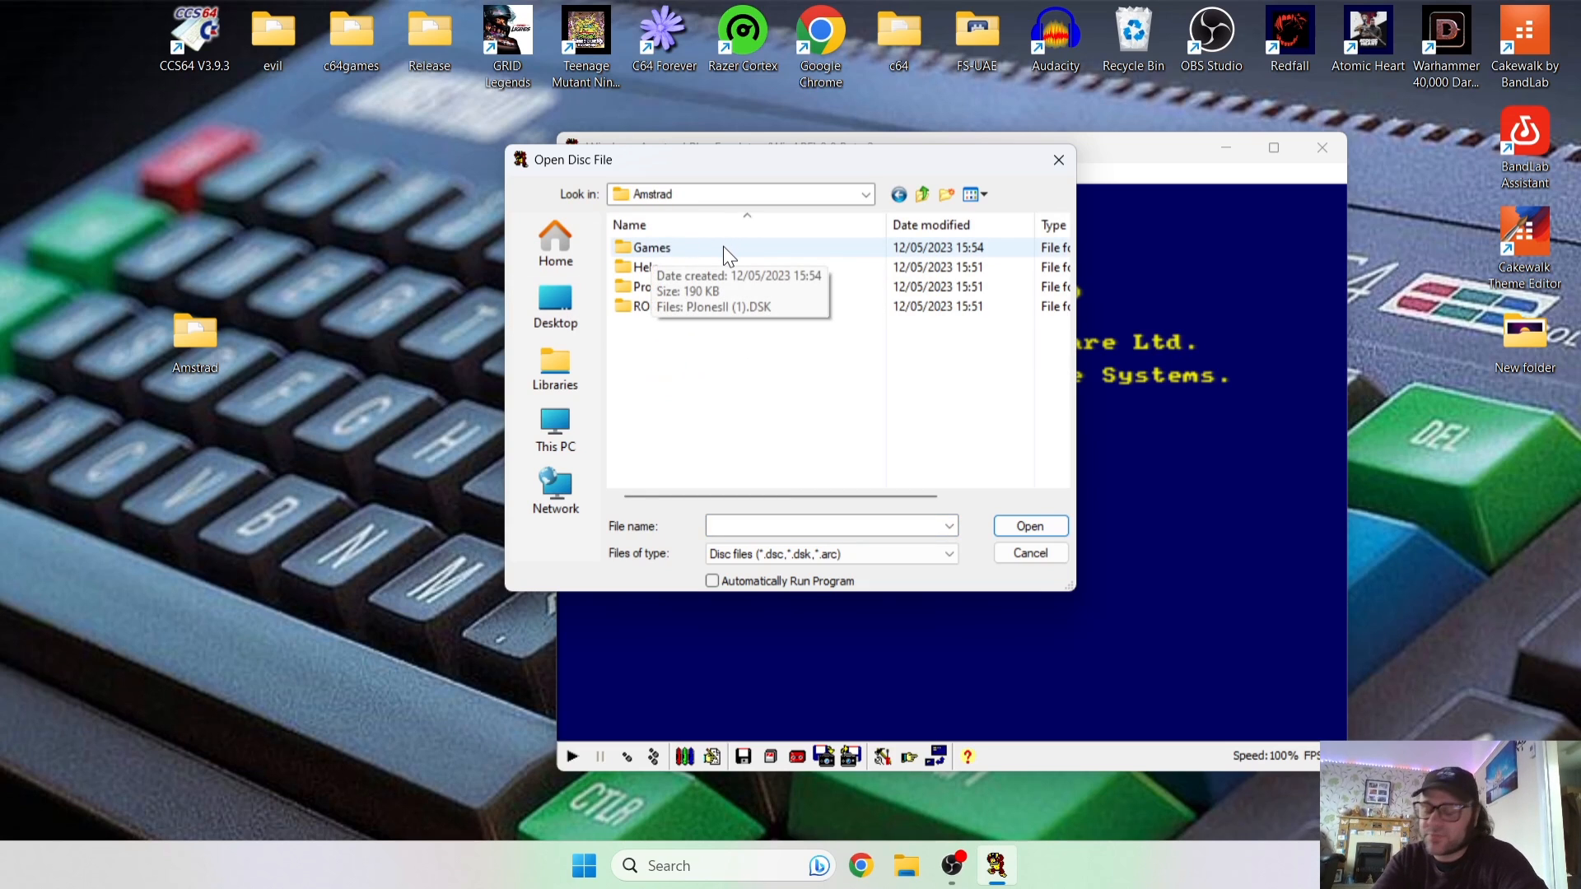
double_click(651, 247)
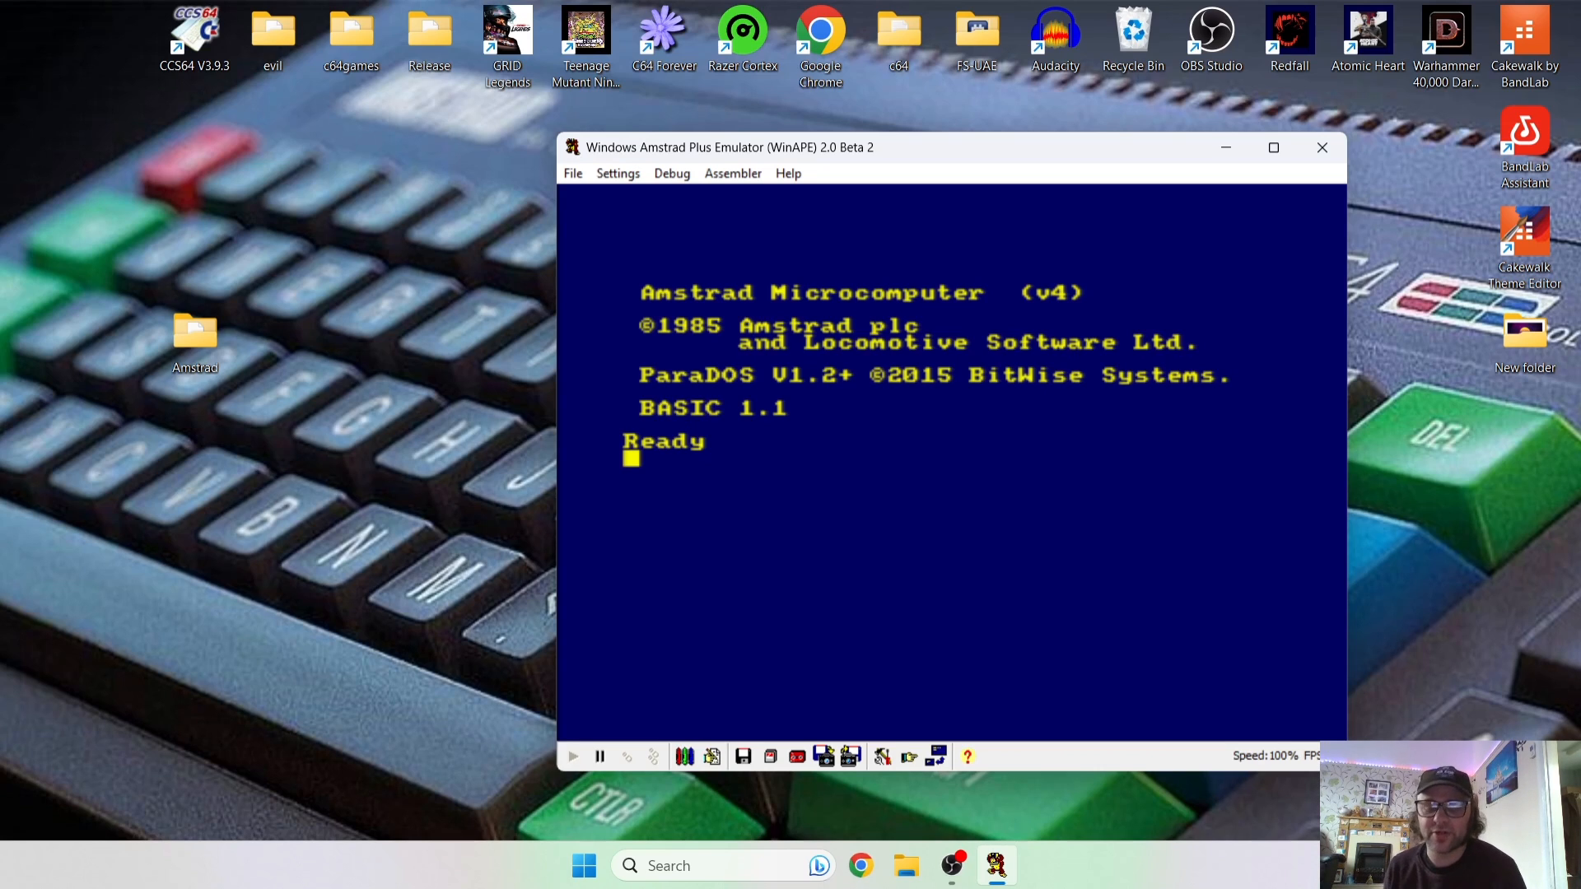
Run cat to list the disc files GAME.BAS, PJONES.BIN and LOADER2.SCR.
type("ca")
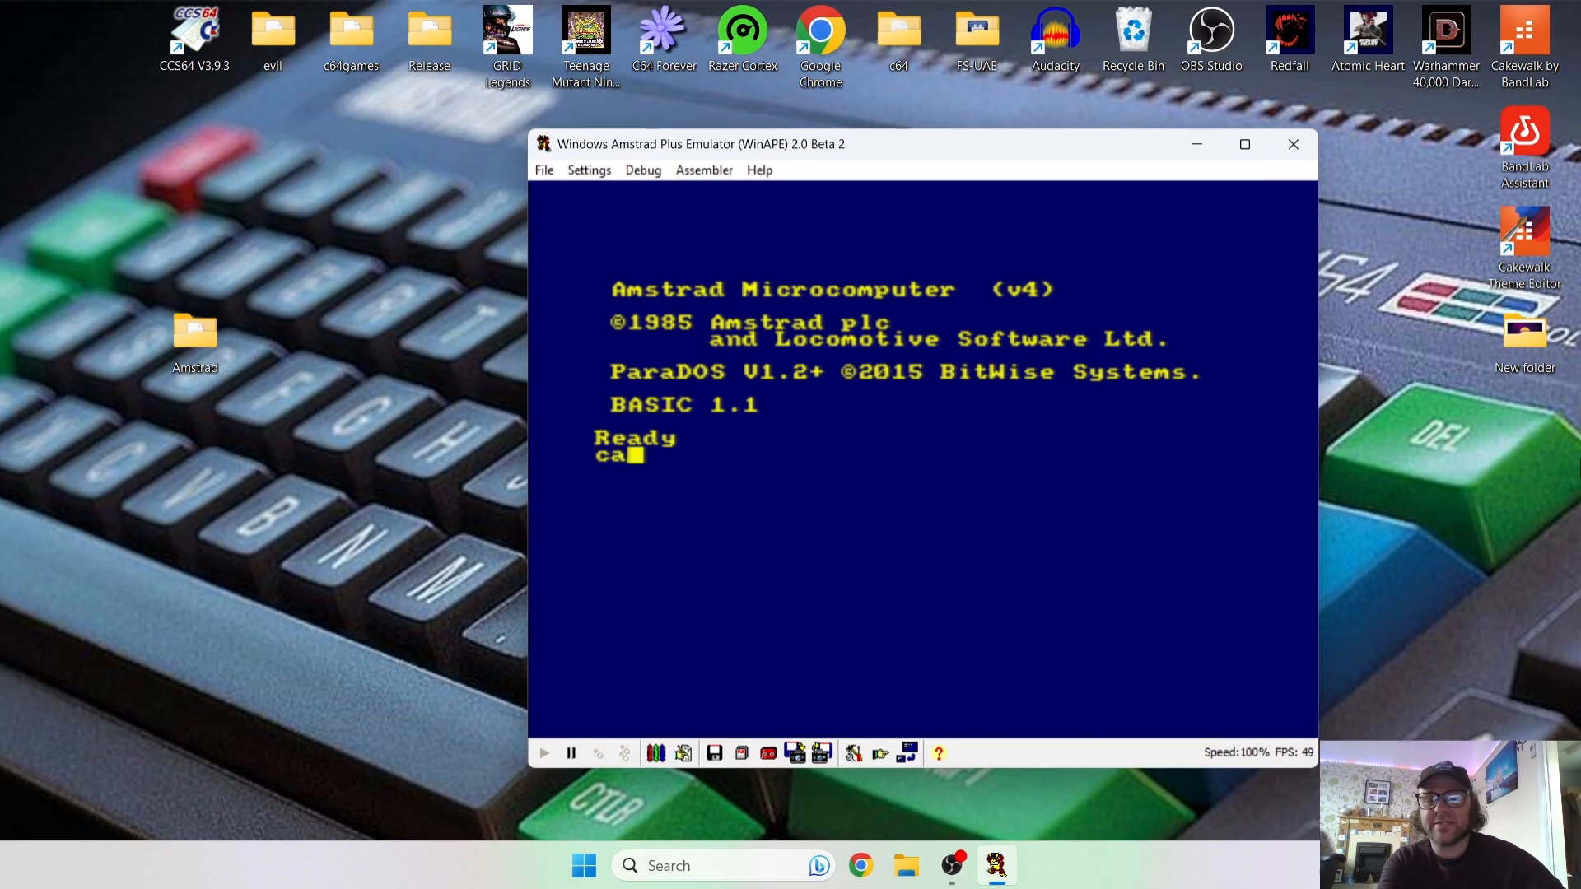
type("t")
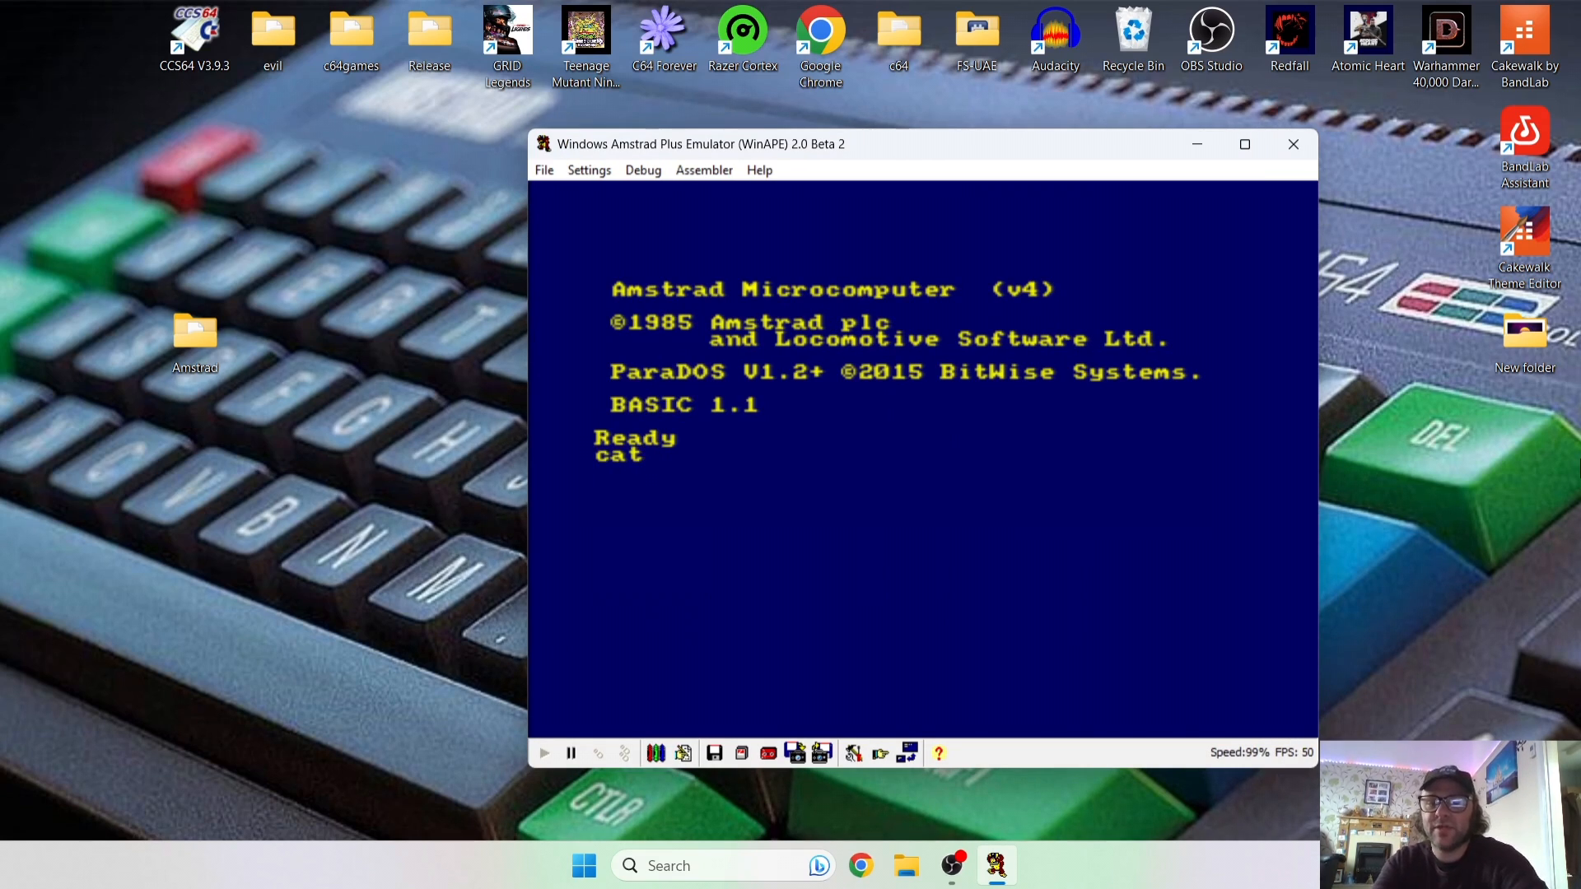
key("Return")
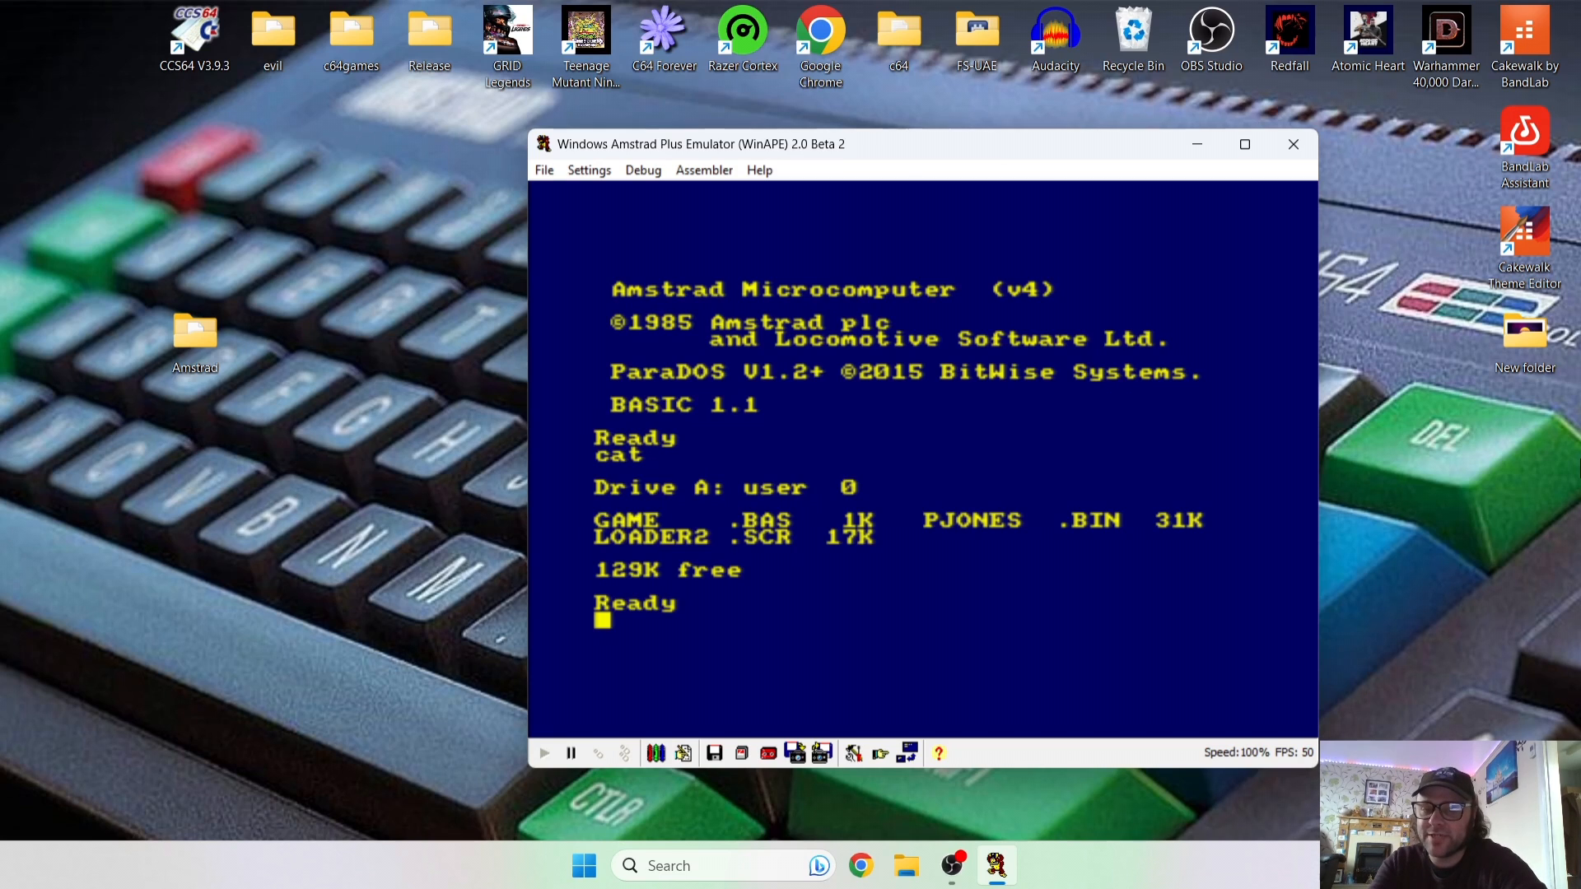
Type run "pjones" at the BASIC prompt.
type("run")
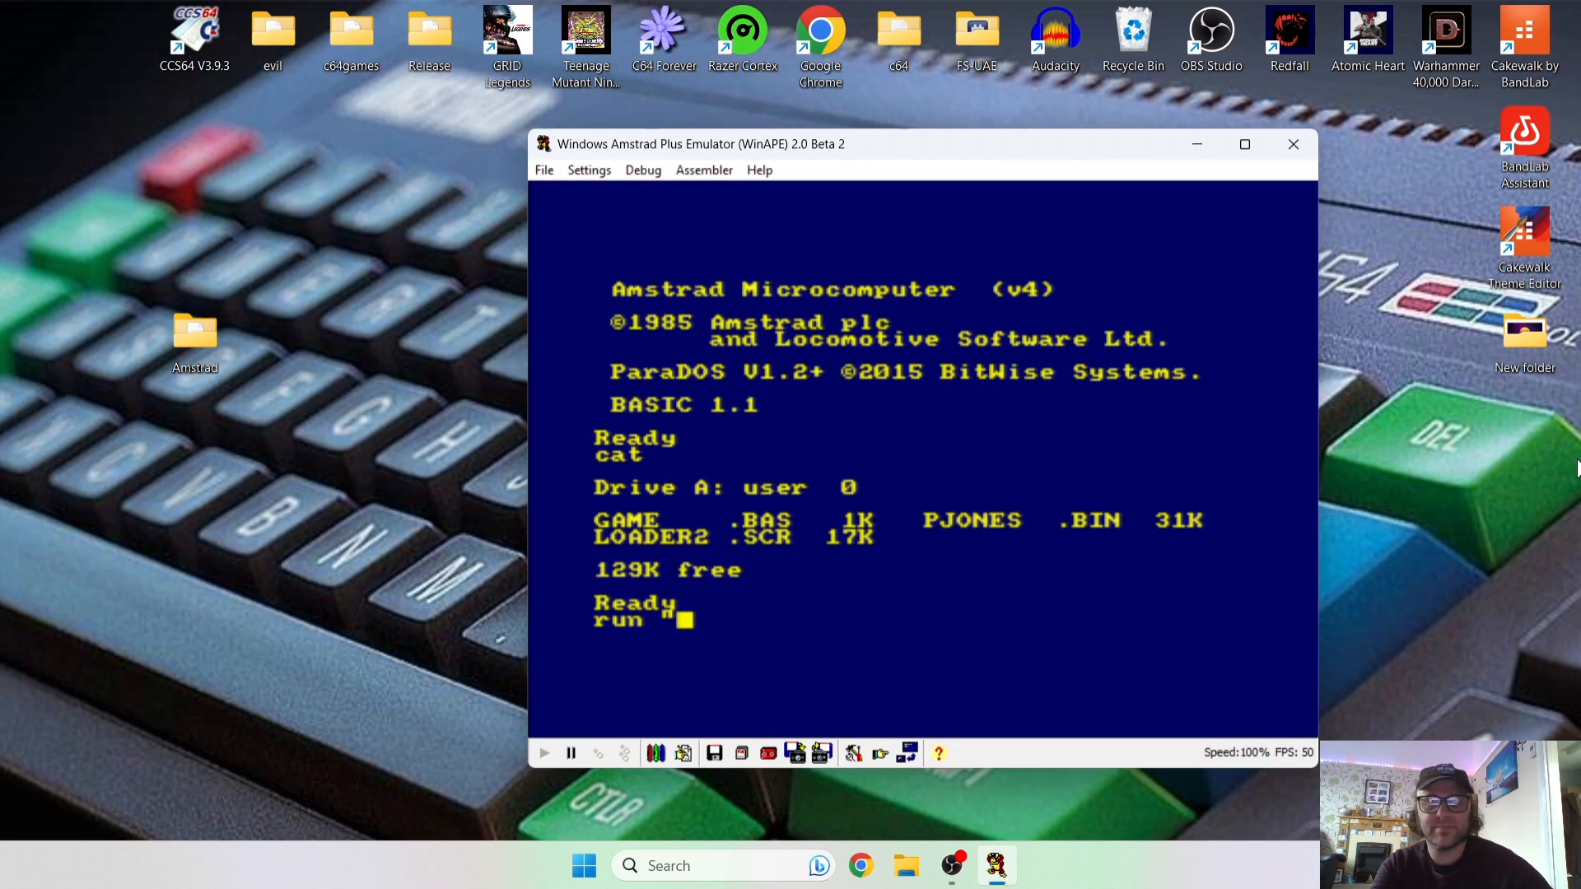
type("\"pjones")
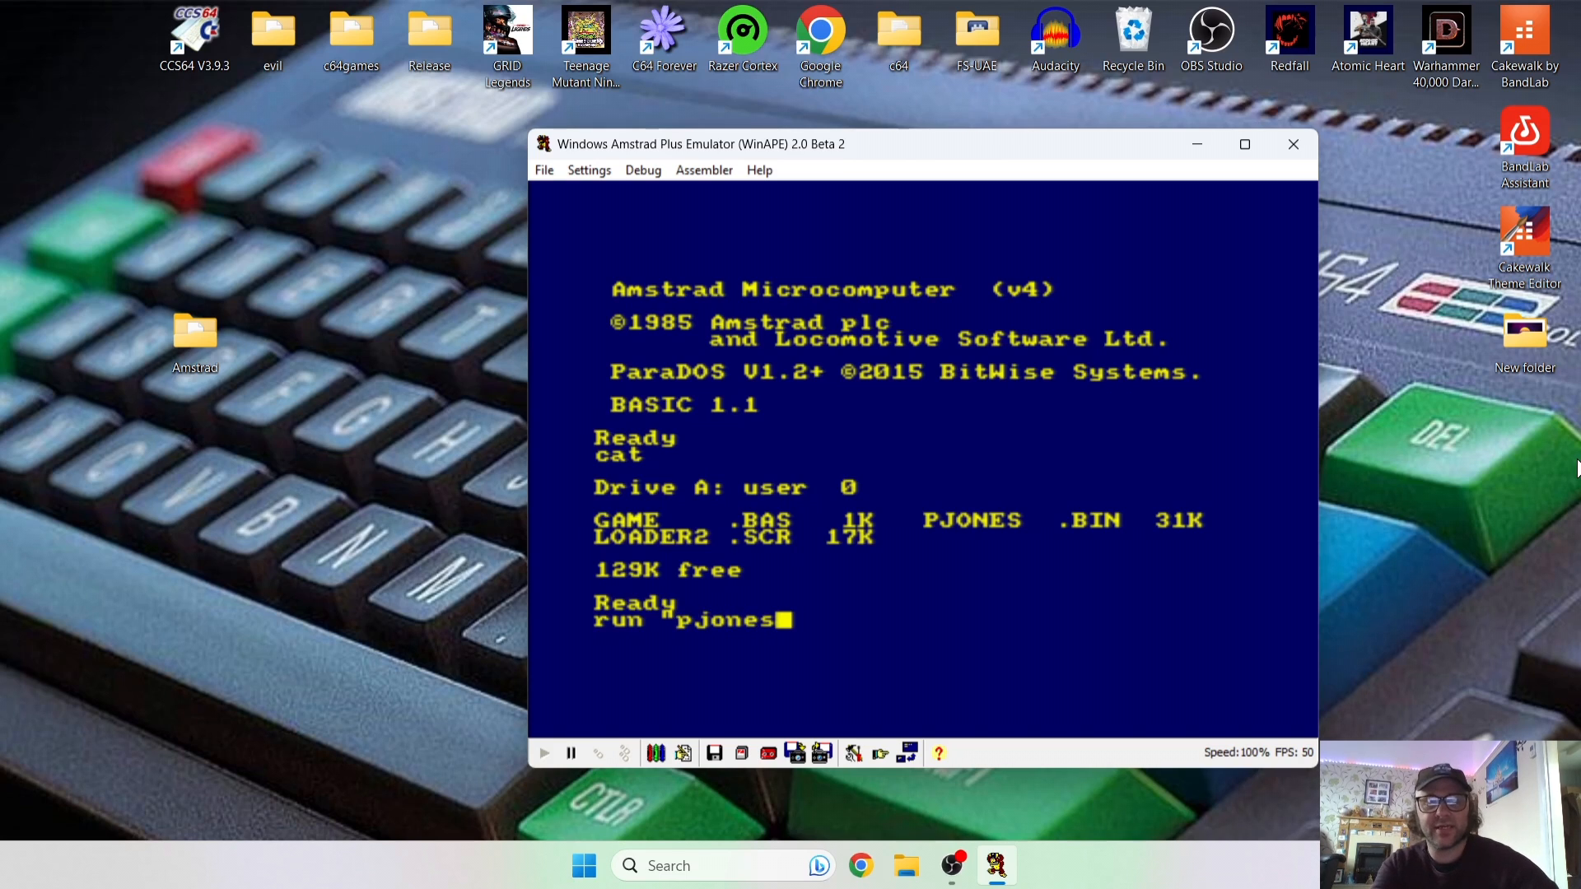
type("\"")
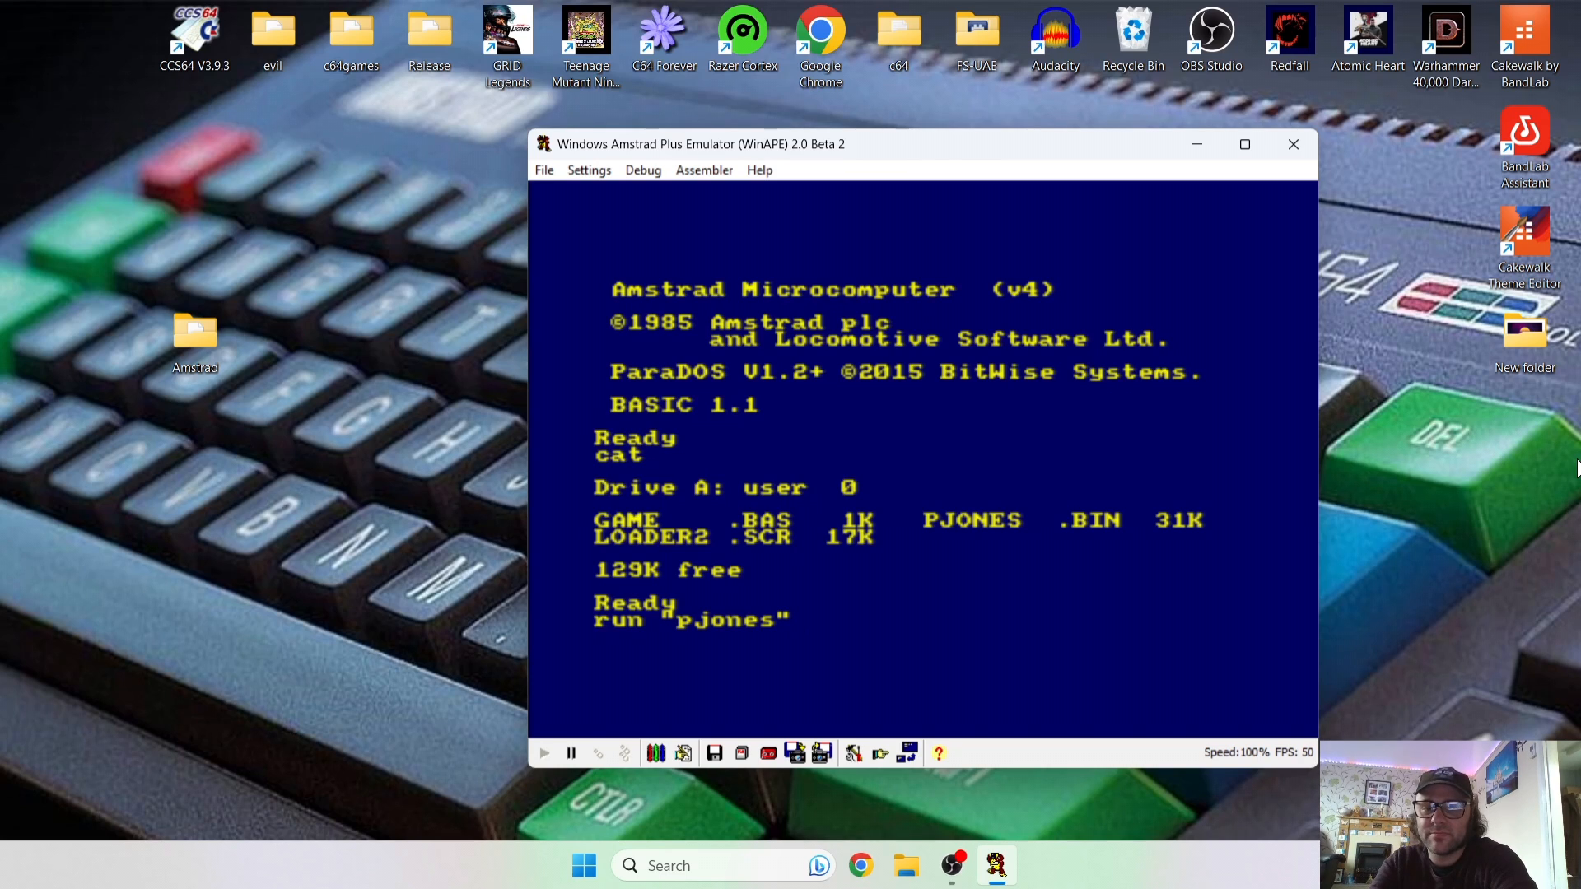
Run Paleto Jones, bringing up the WinAPE Debugger with disassembly, memory and registers.
key("Return")
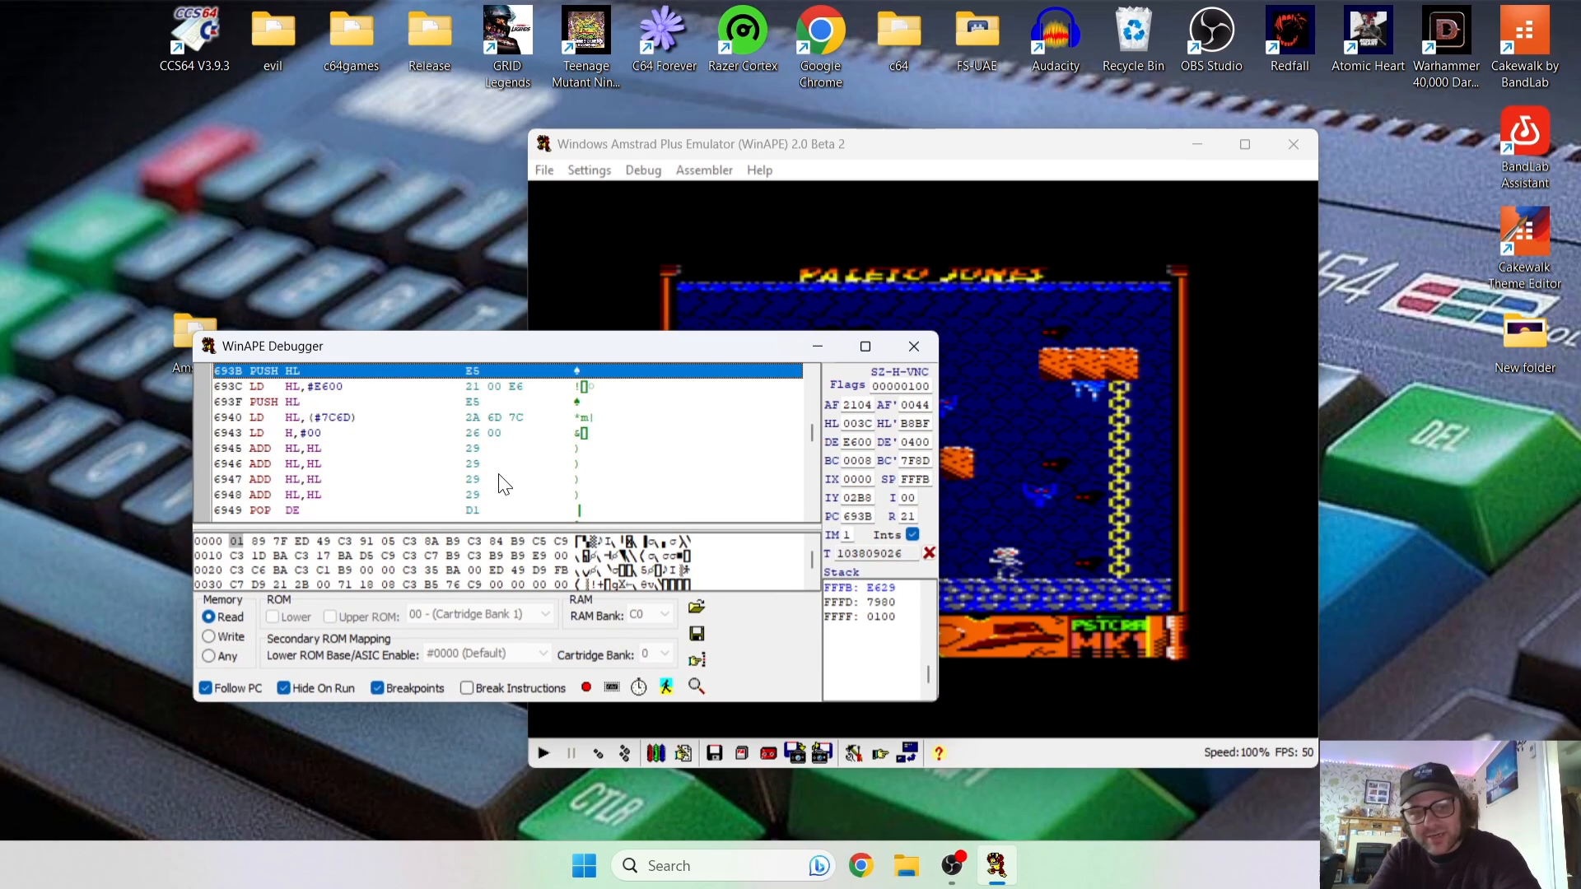
mouse_move(769, 453)
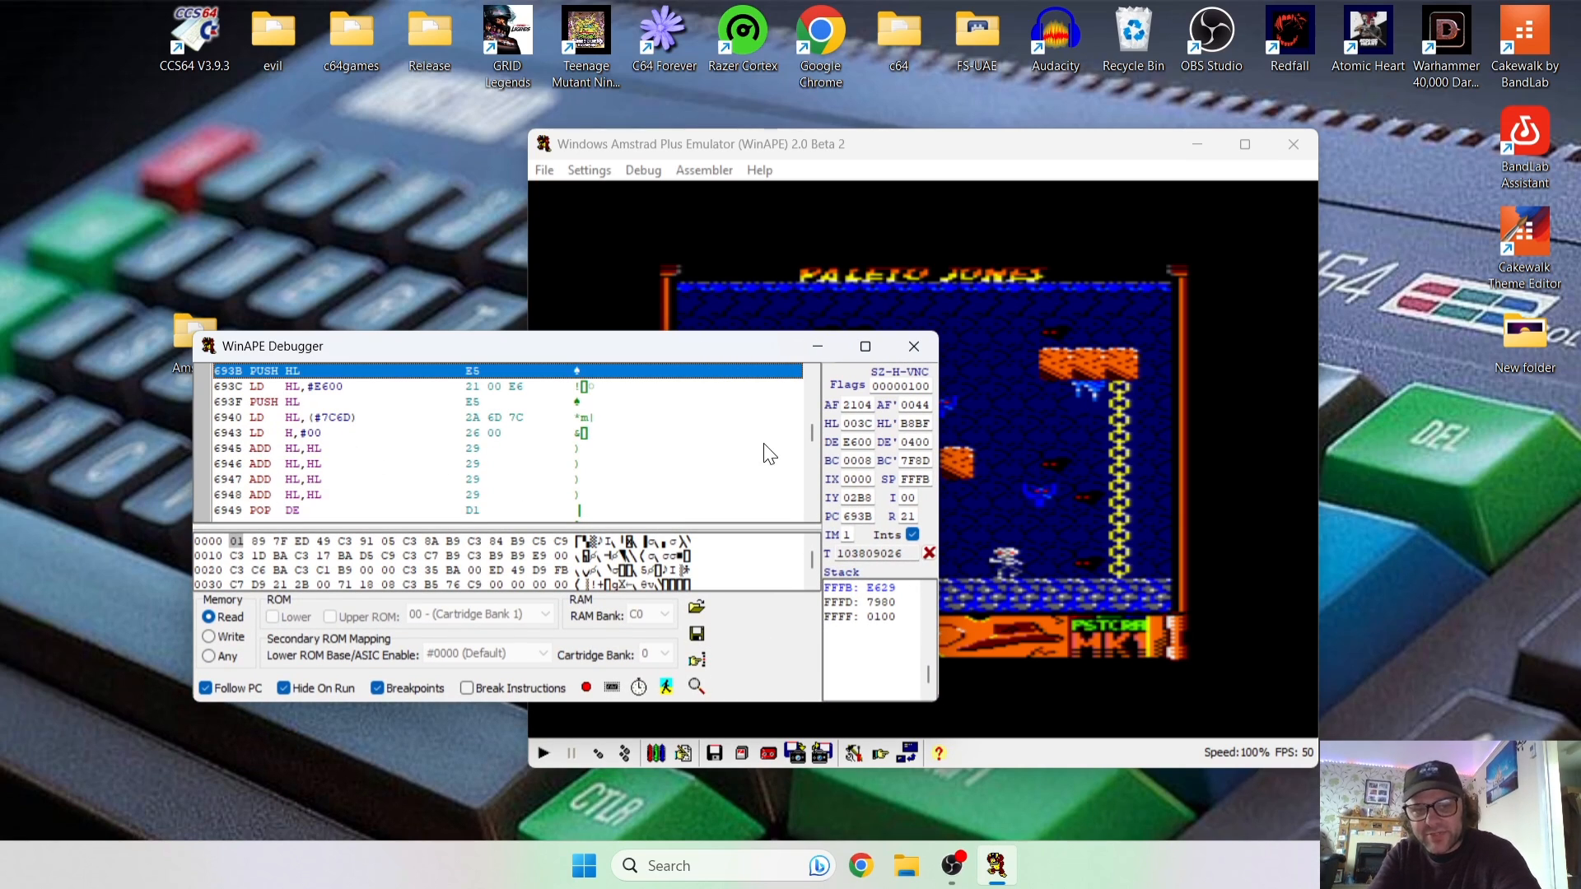
mouse_move(913, 346)
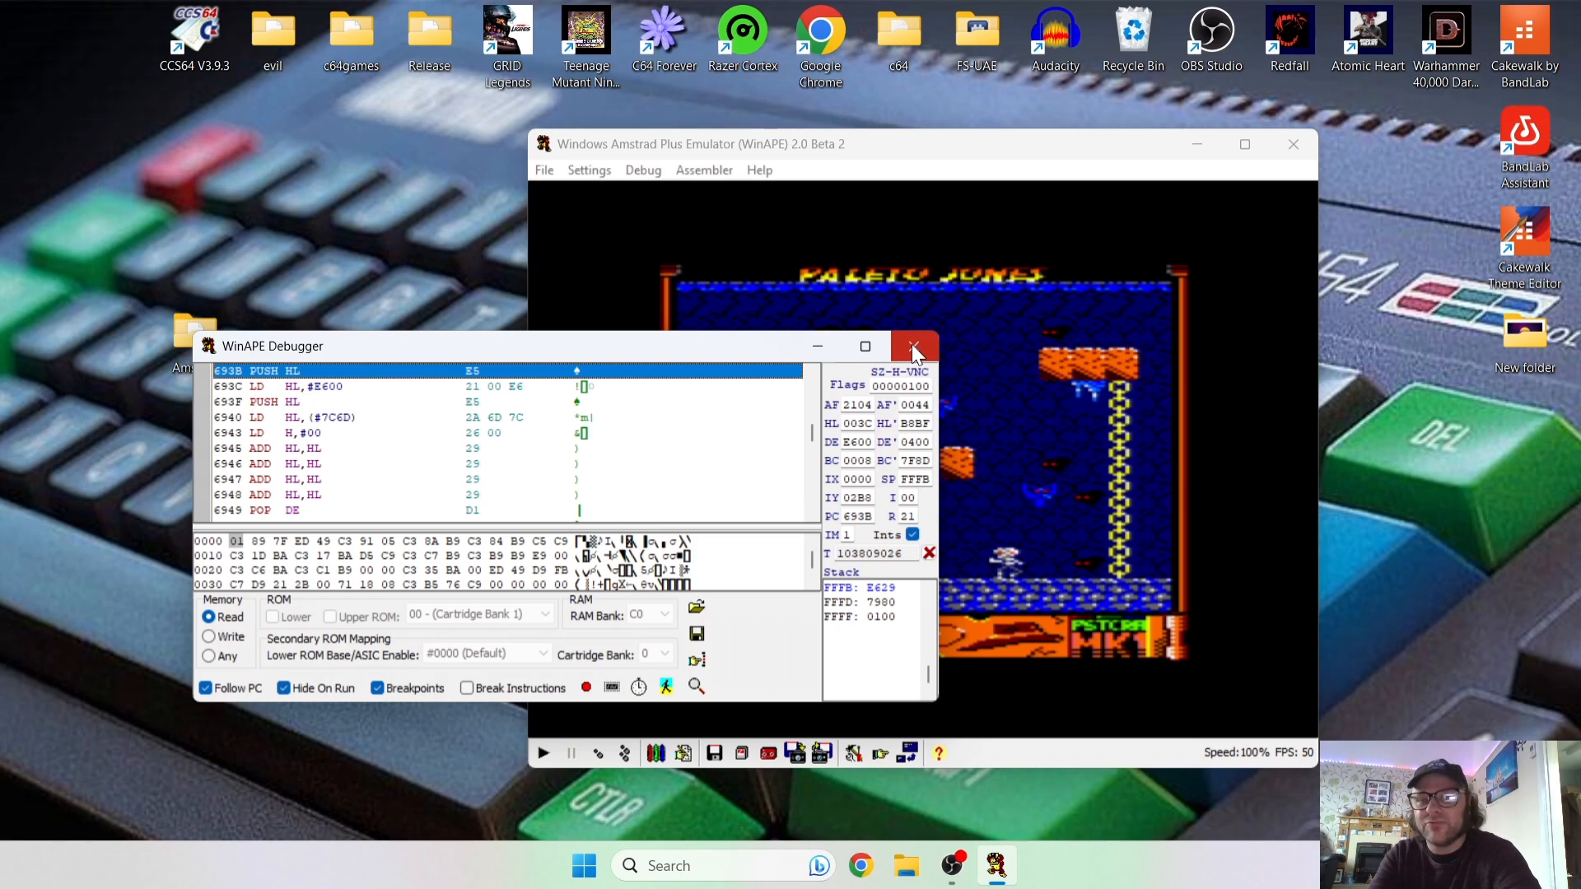
Close the debugger, open Display settings, and try green and greyscale screens before returning to colour.
left_click(913, 346)
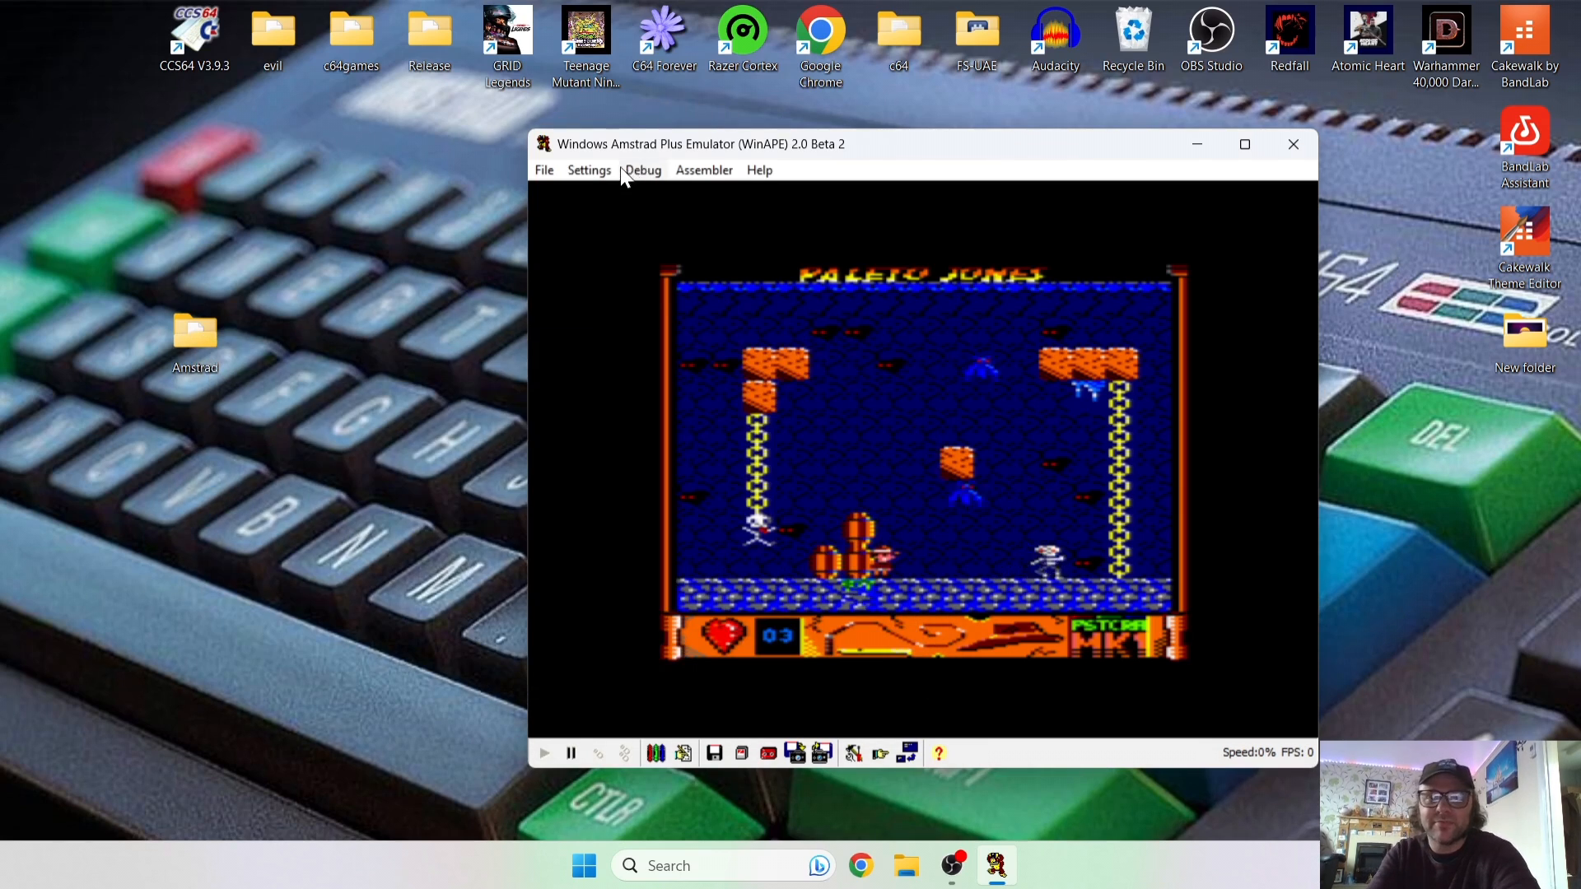
left_click(587, 169)
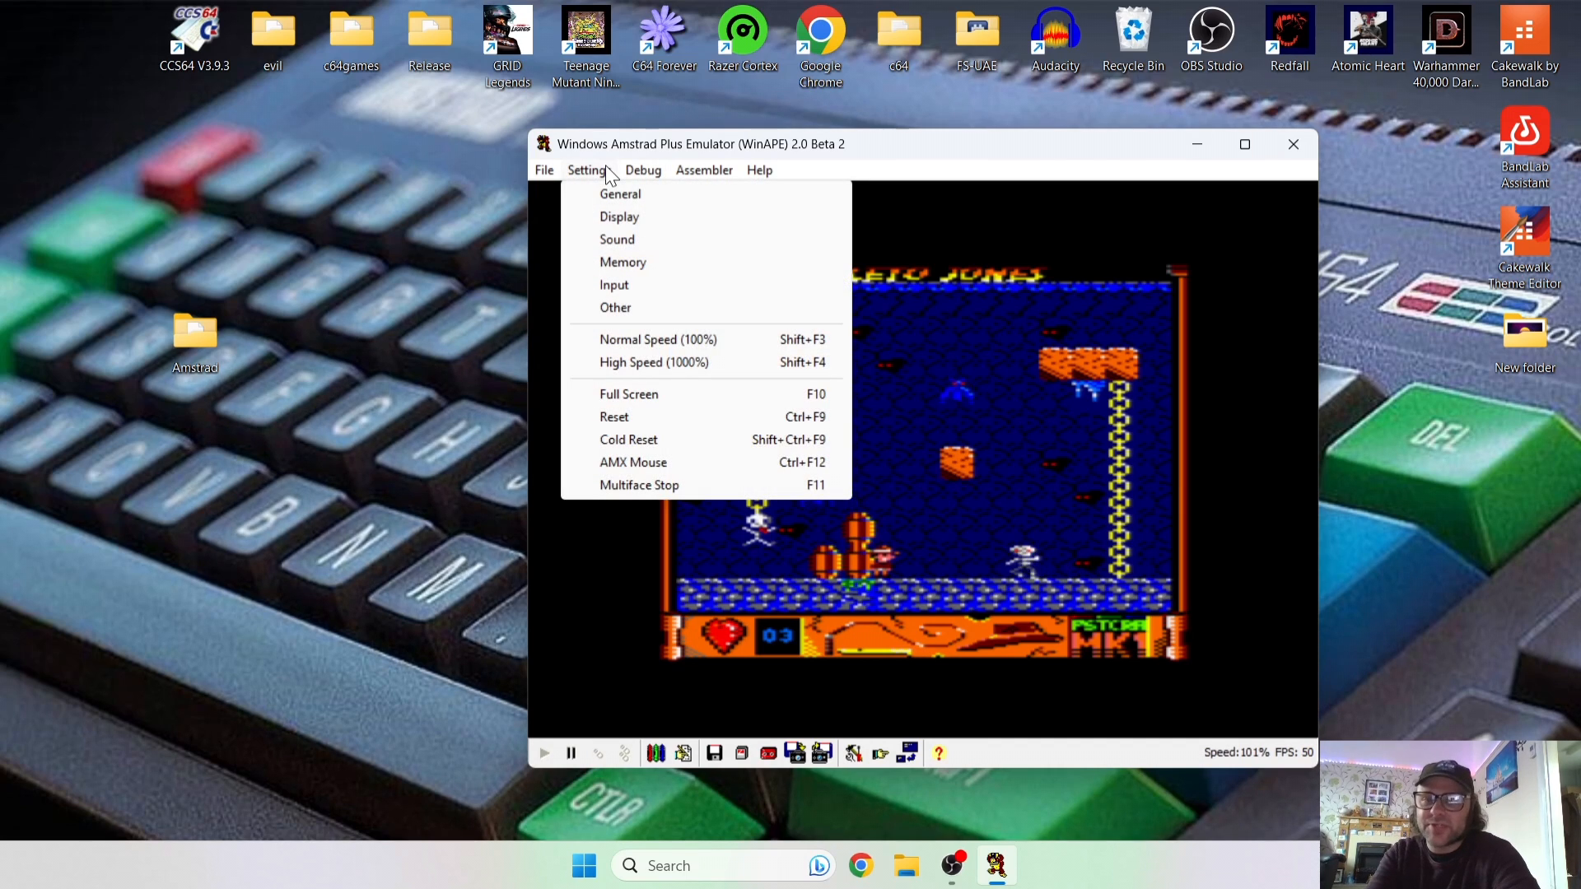
left_click(620, 215)
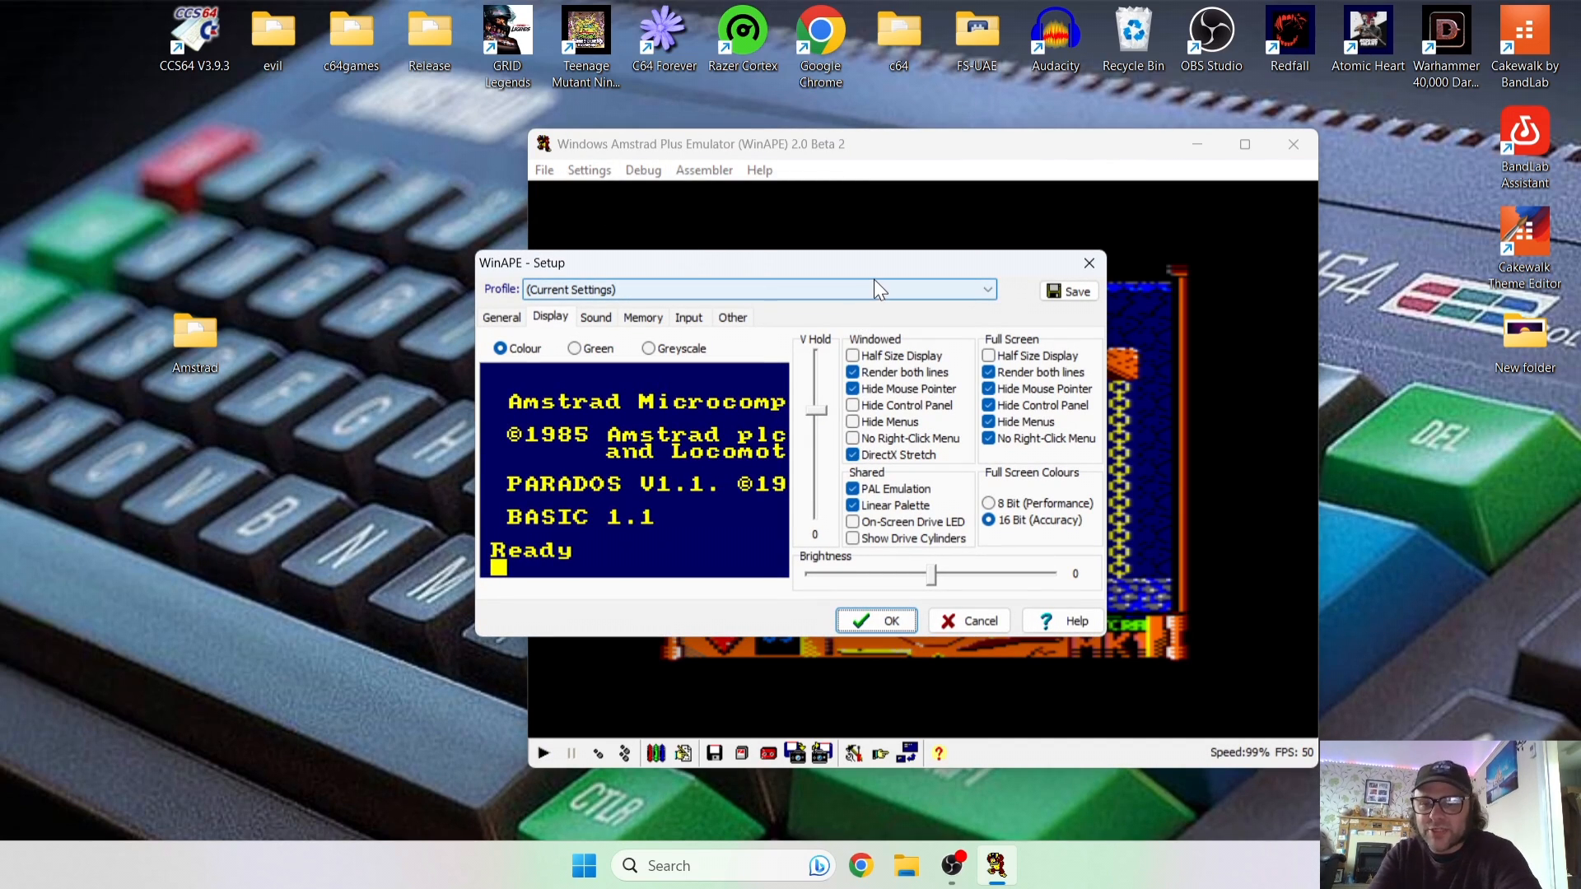
mouse_move(714, 293)
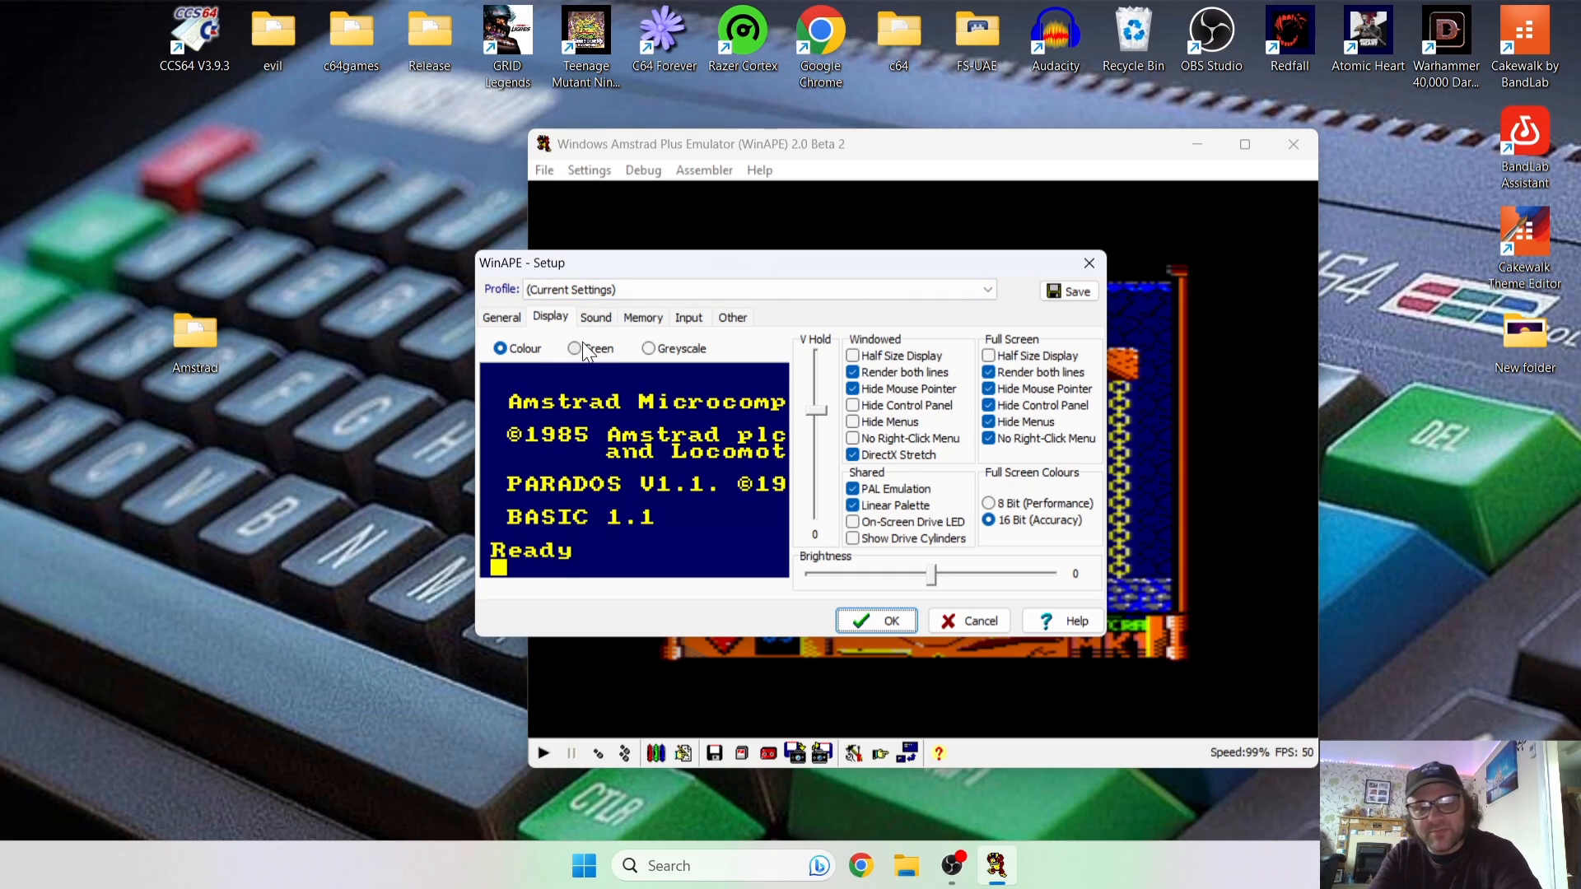
mouse_move(619, 351)
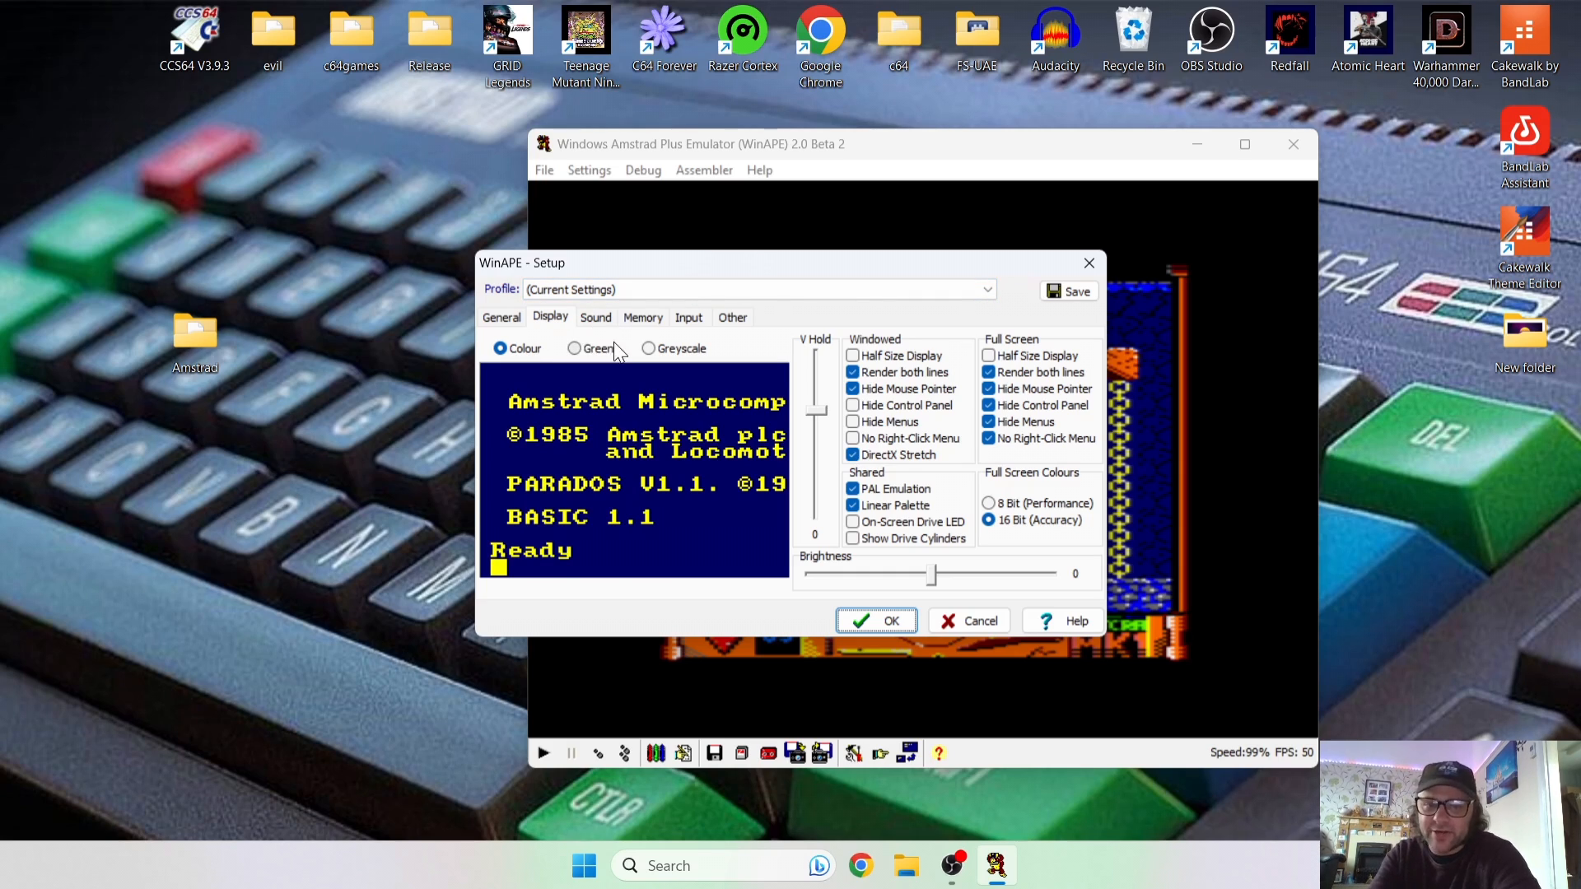
mouse_move(580, 355)
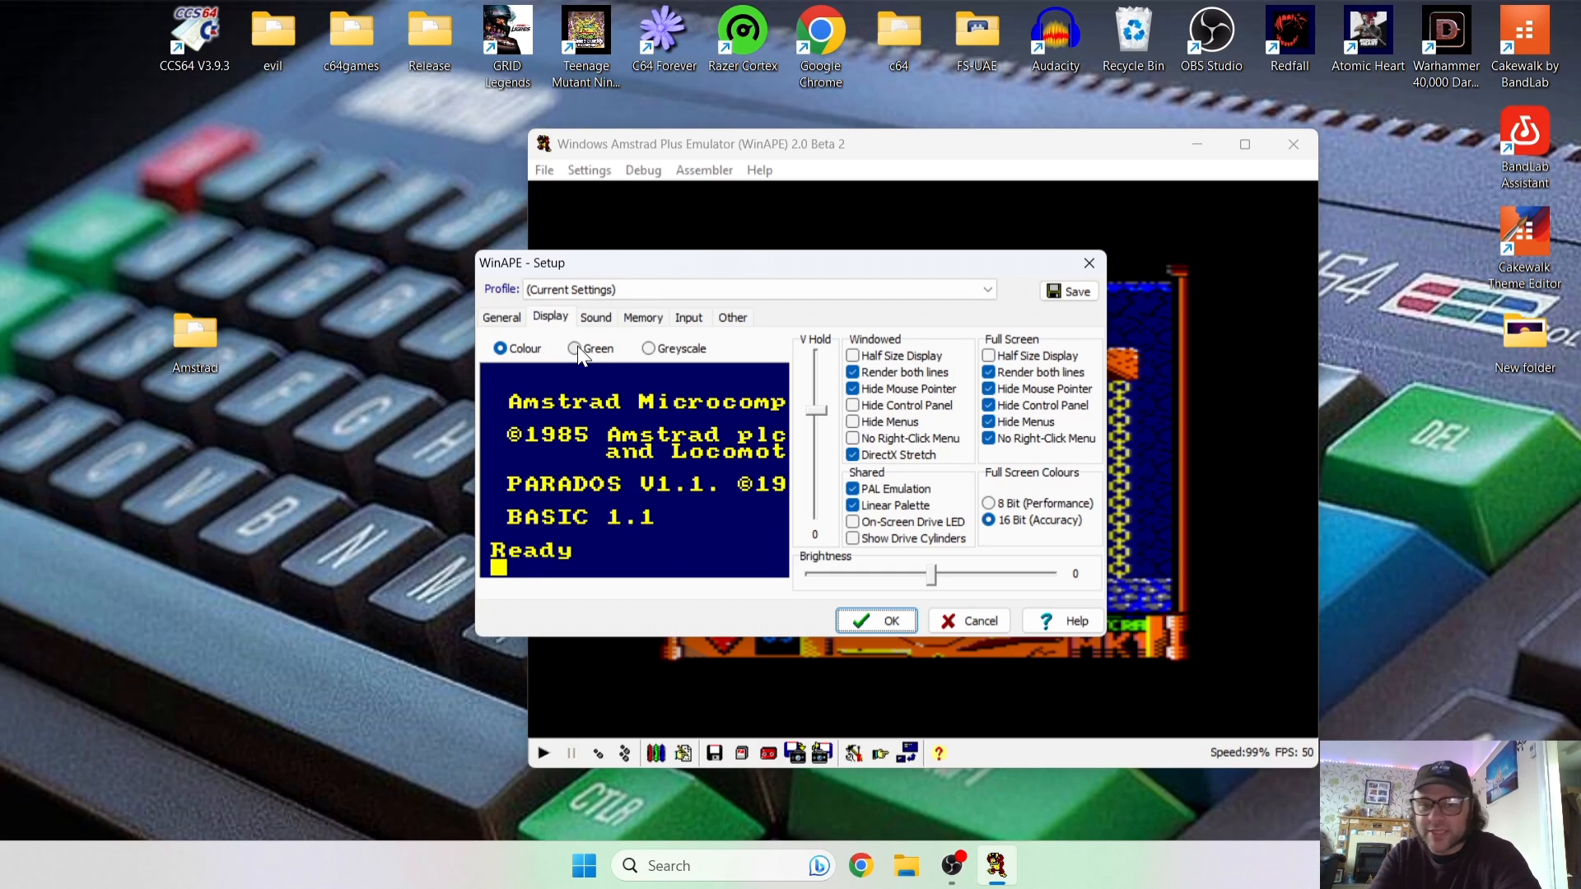
left_click(574, 348)
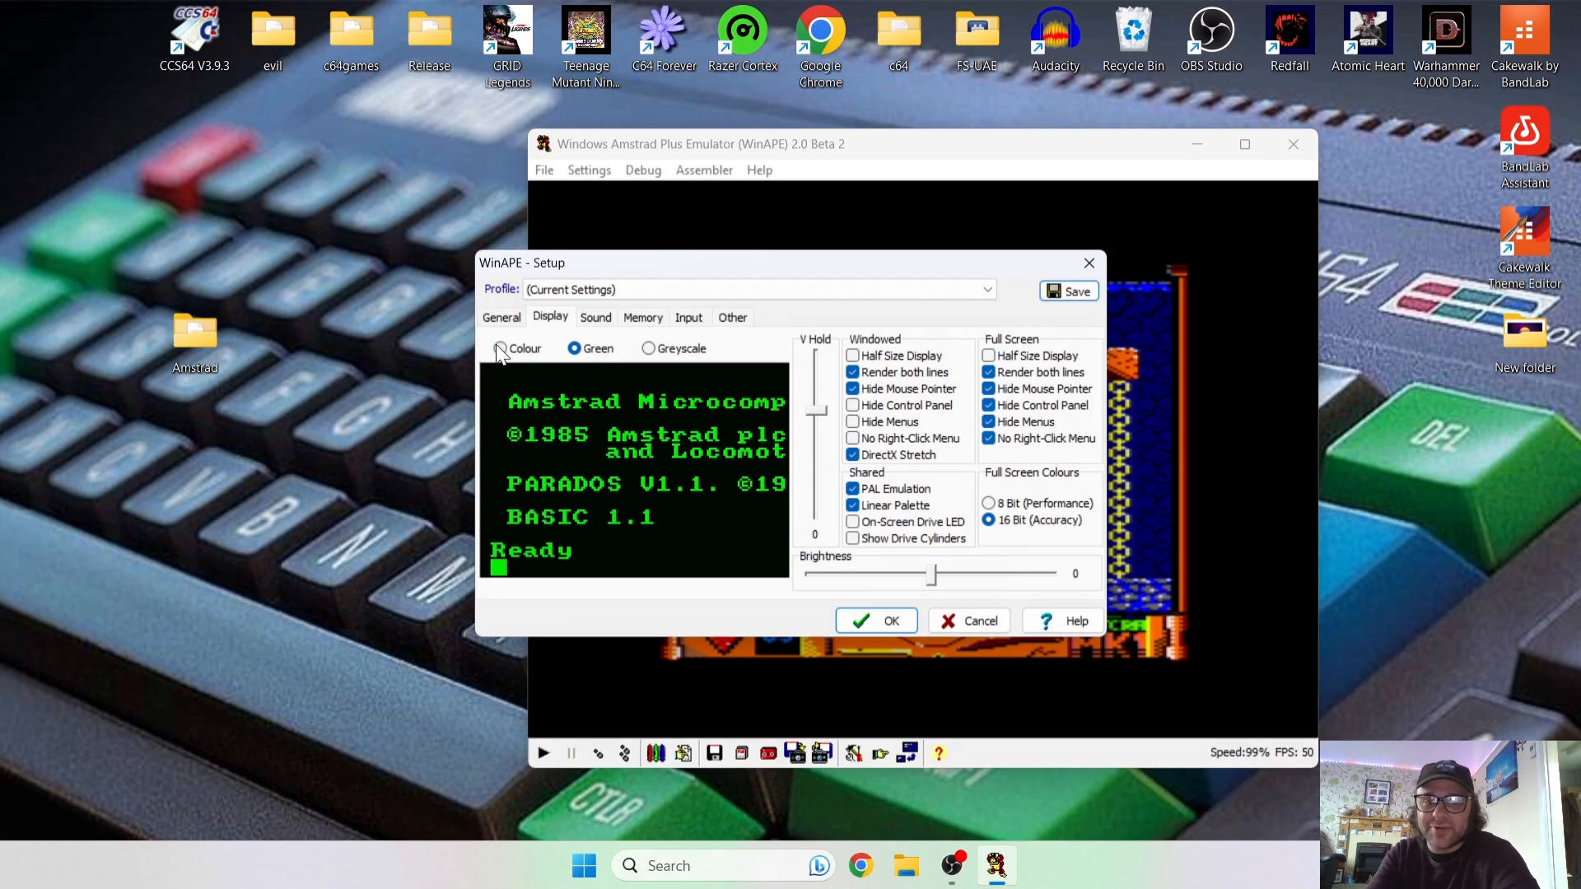
left_click(498, 348)
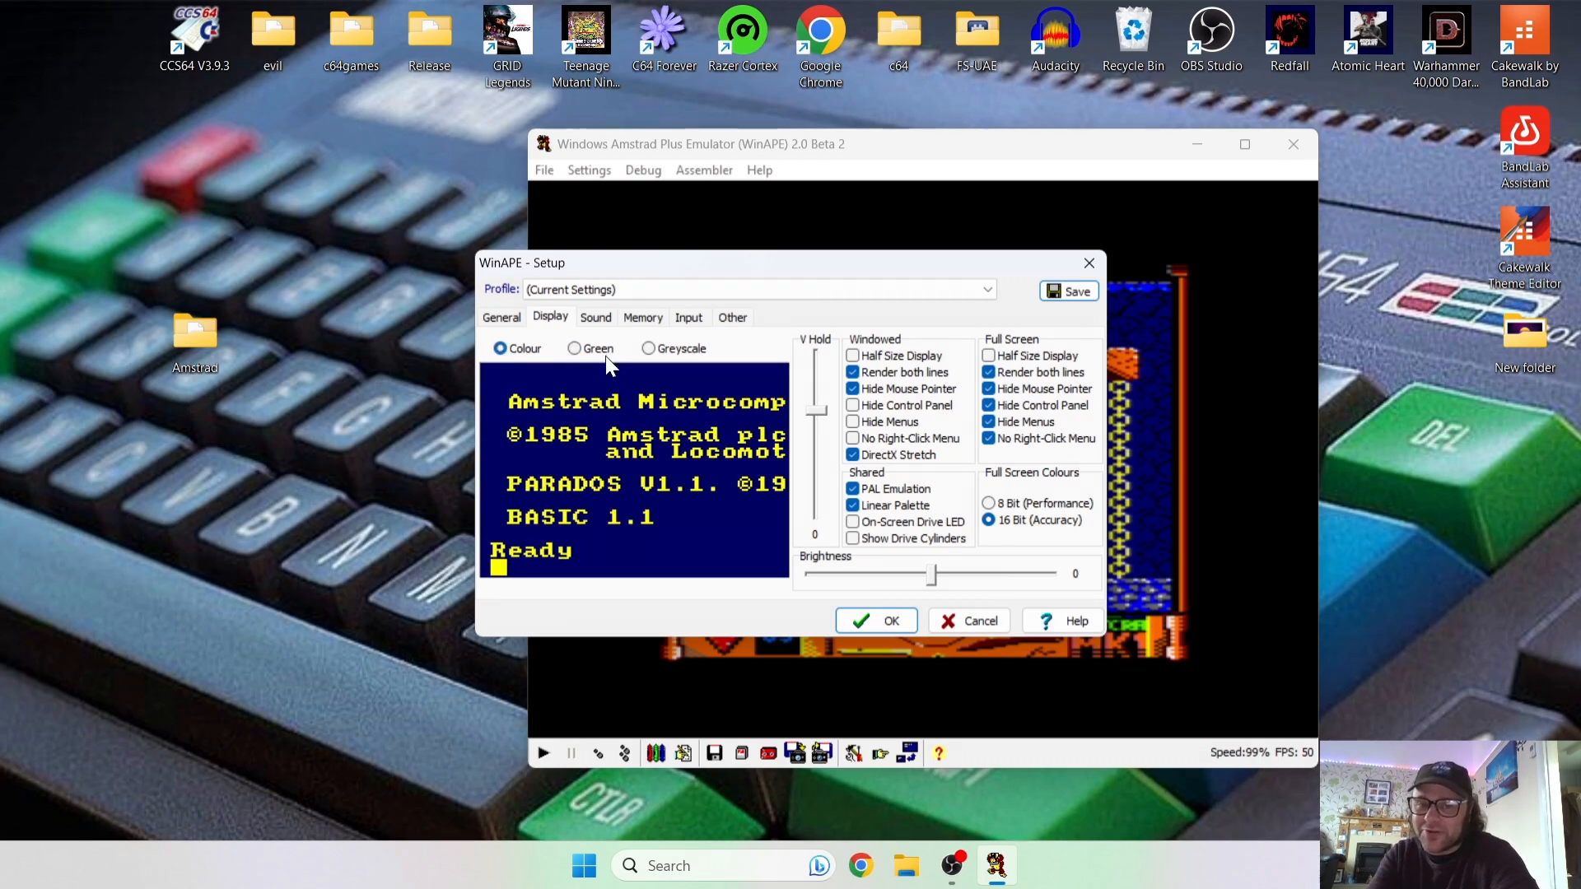
left_click(575, 347)
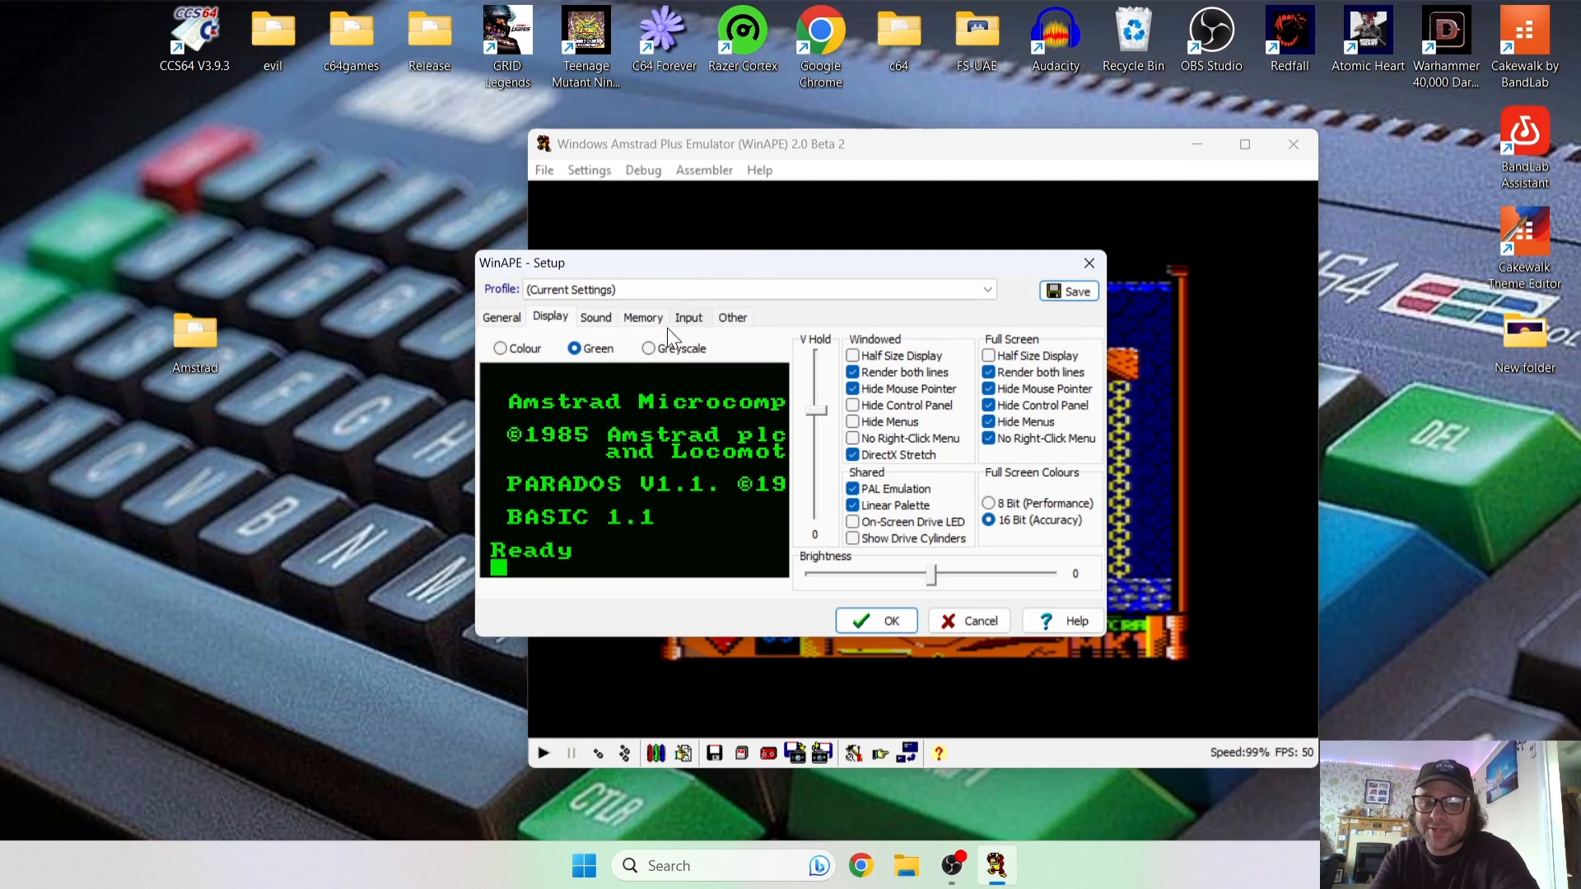
left_click(648, 348)
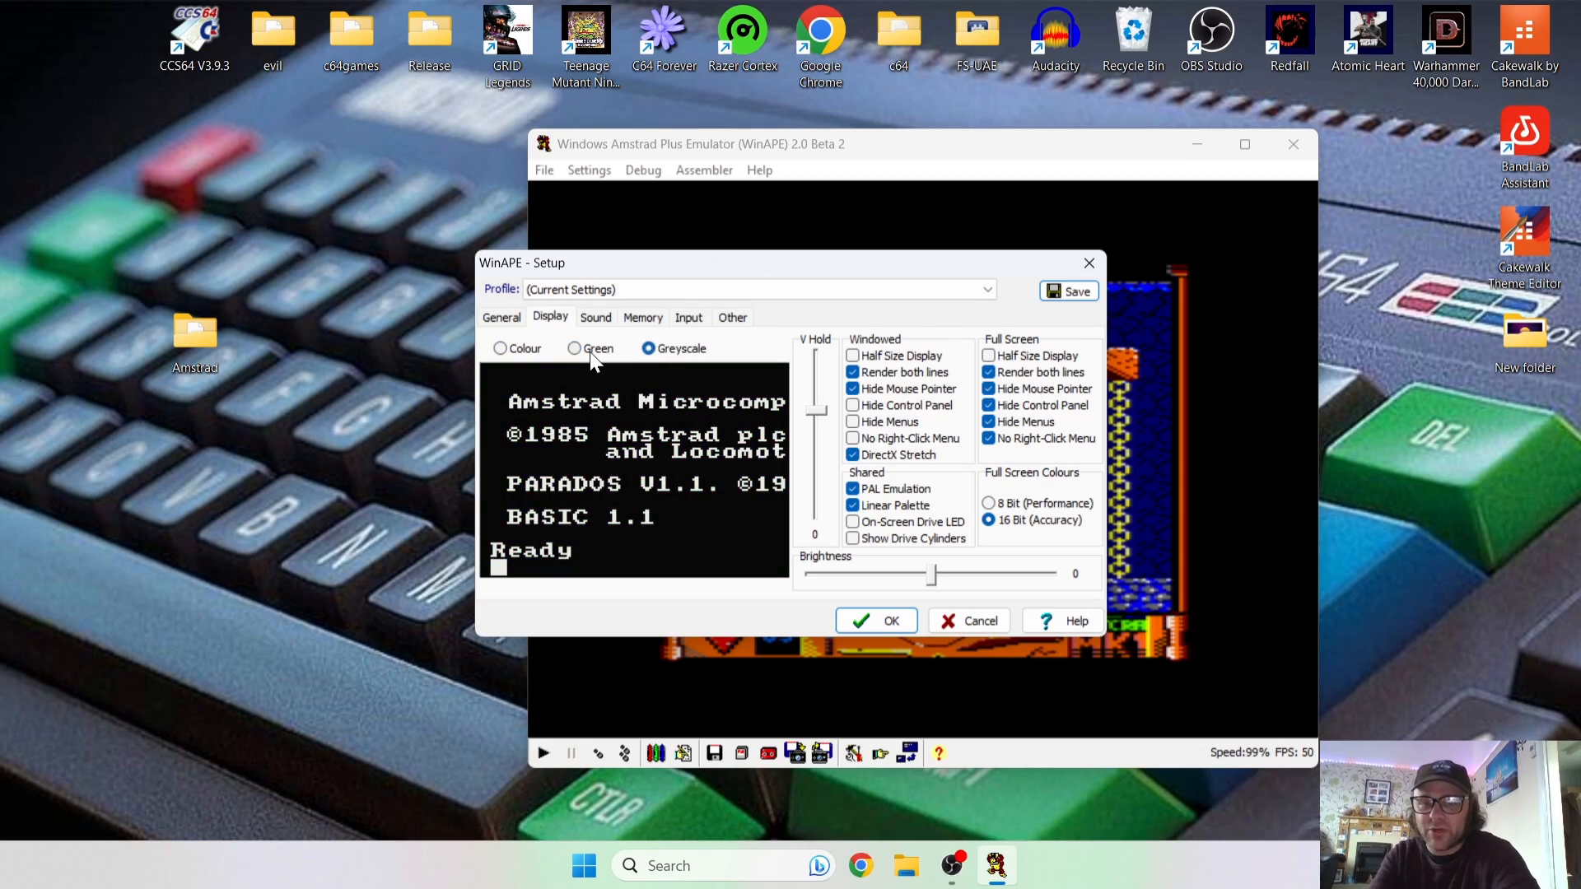
mouse_move(498, 357)
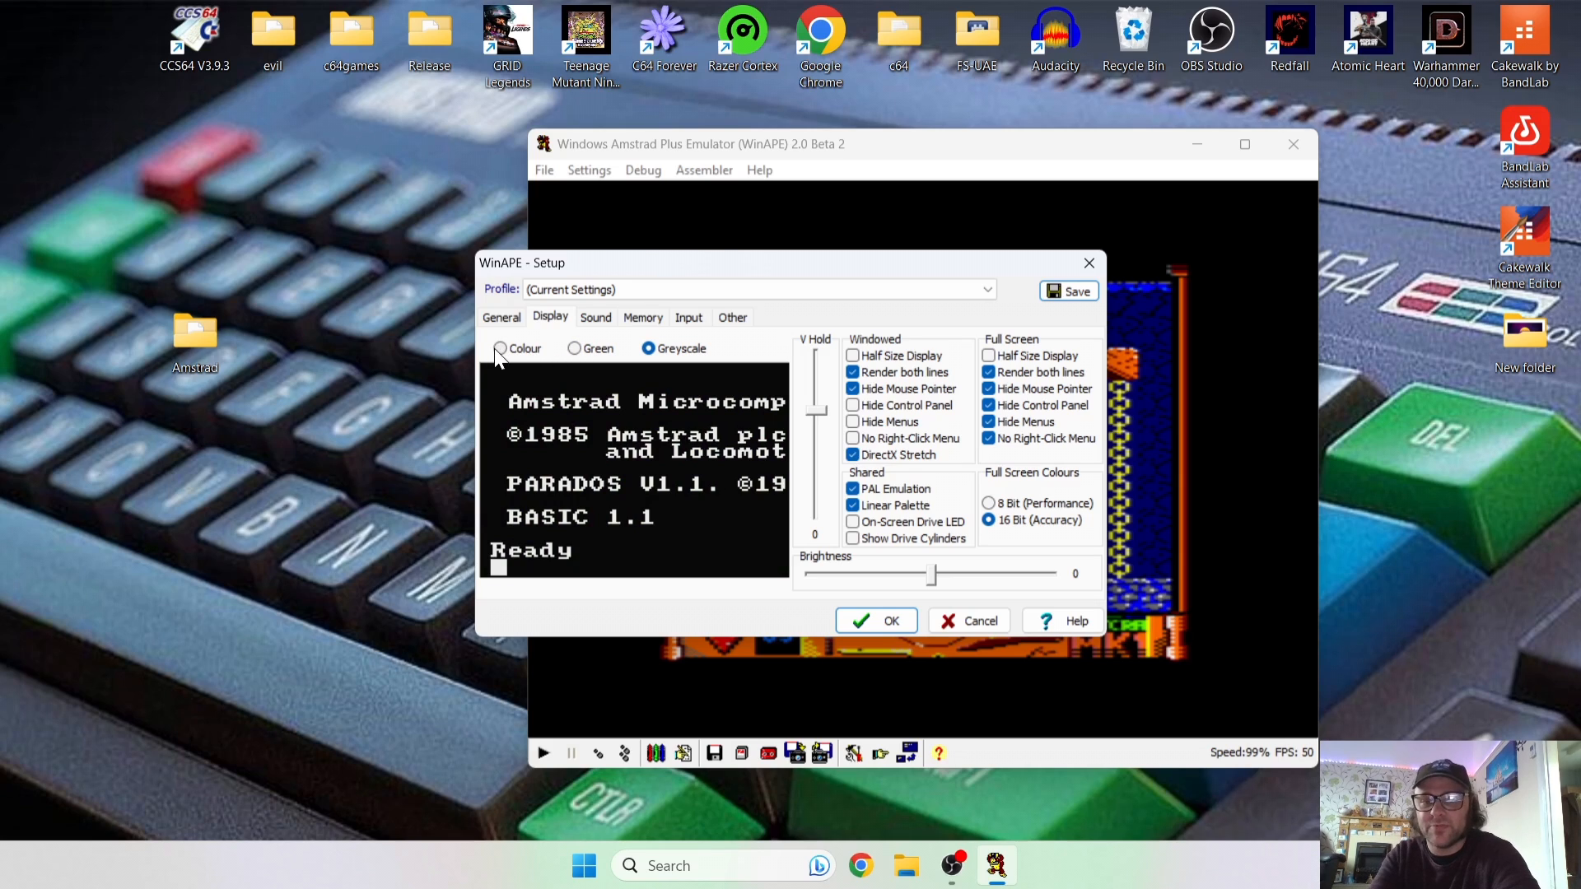
left_click(499, 348)
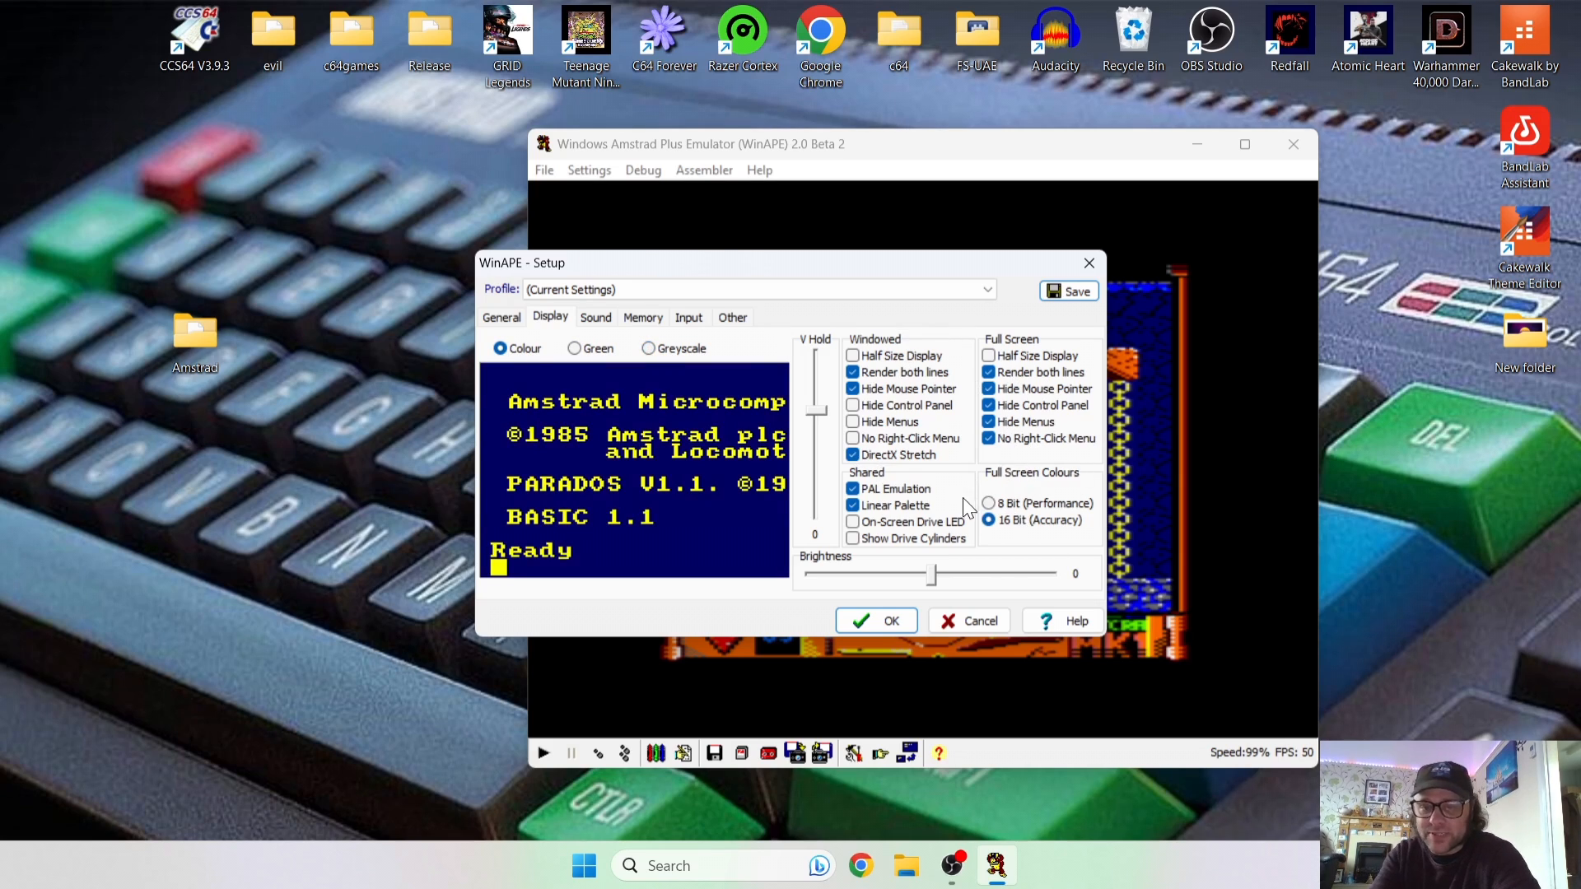
mouse_move(962, 373)
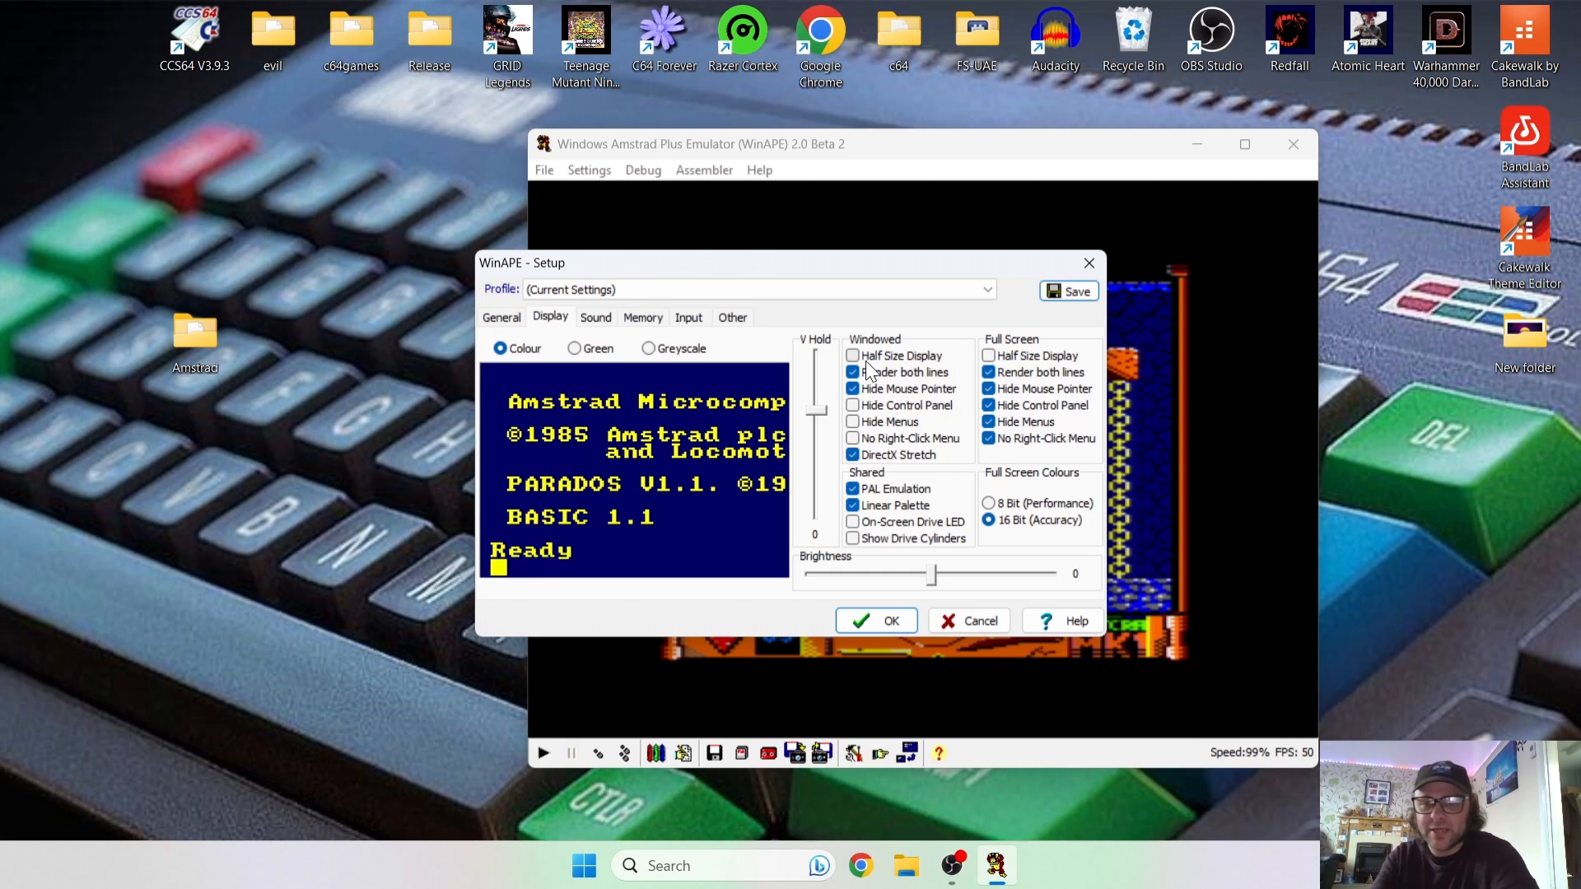
Toggle the half-size display options for windowed and full-screen modes.
left_click(853, 373)
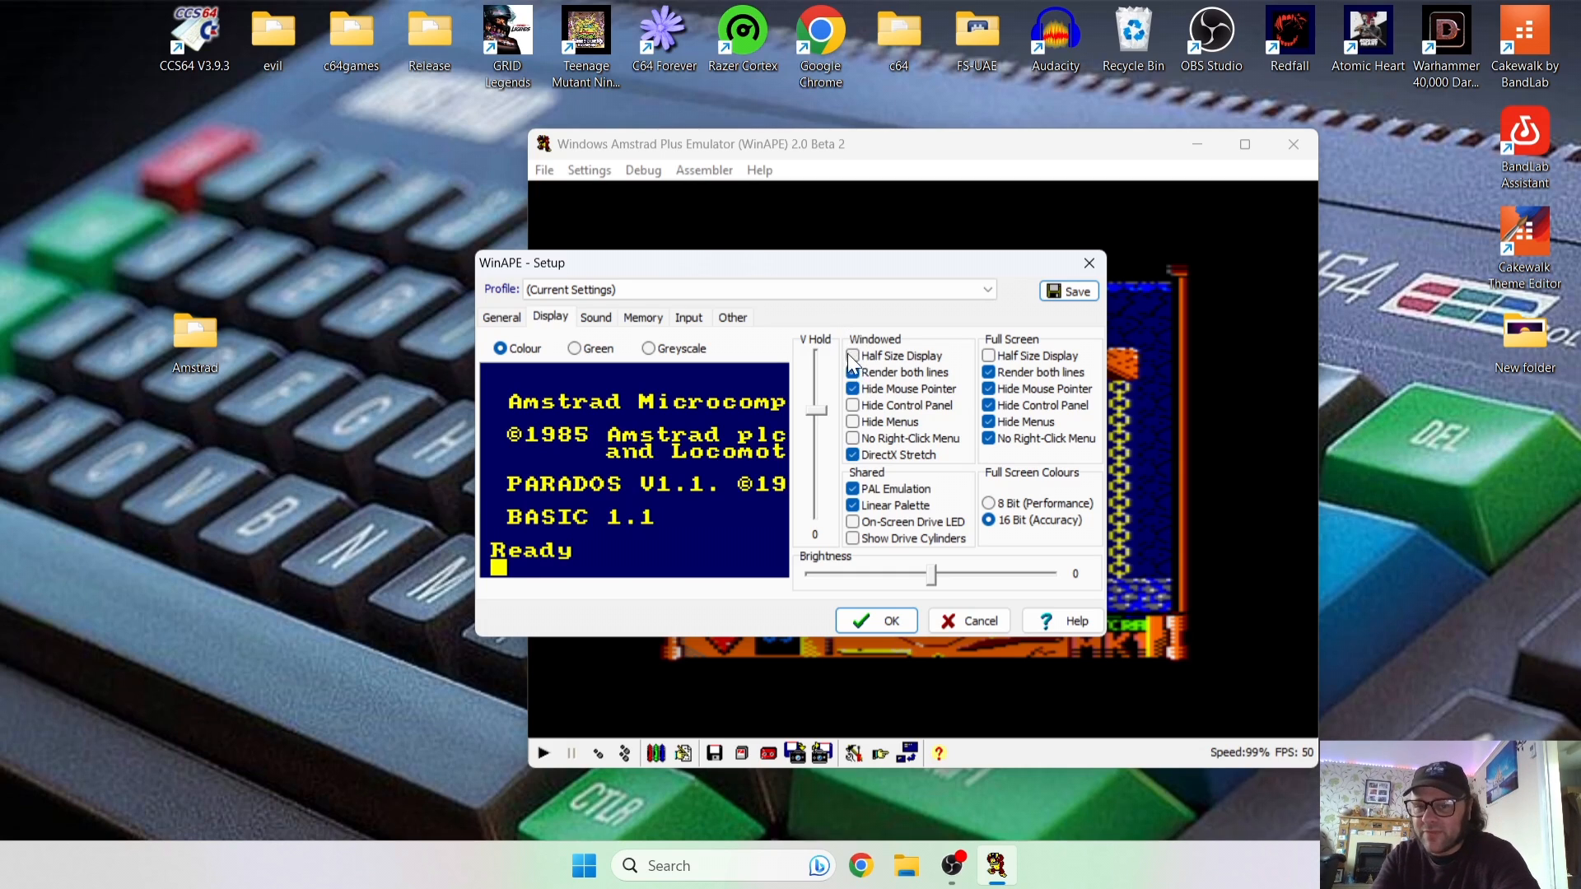
left_click(854, 355)
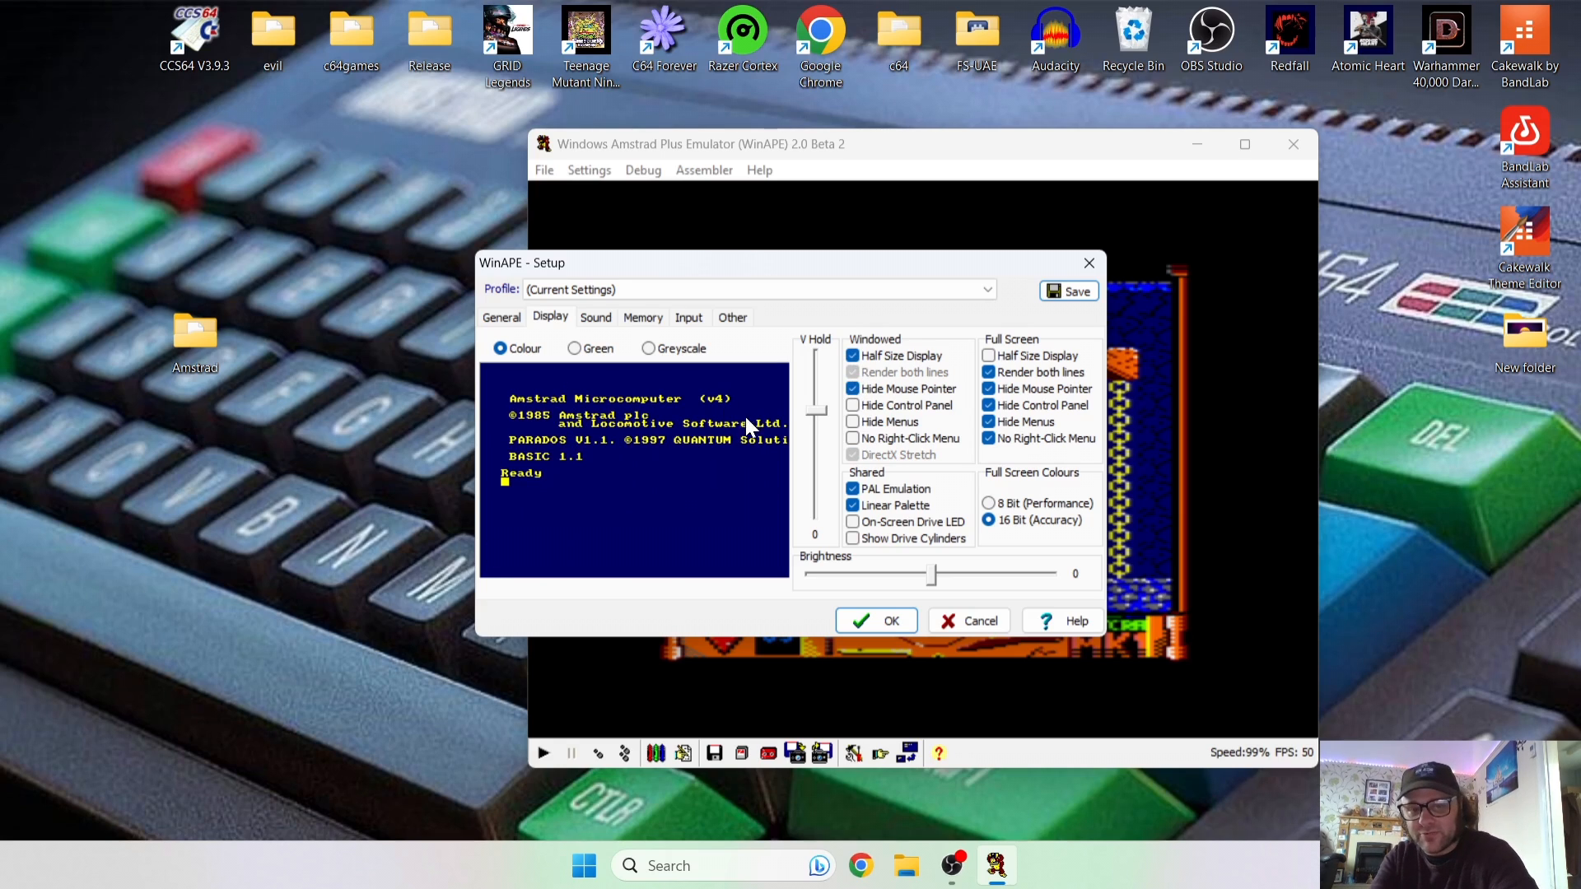
mouse_move(628, 444)
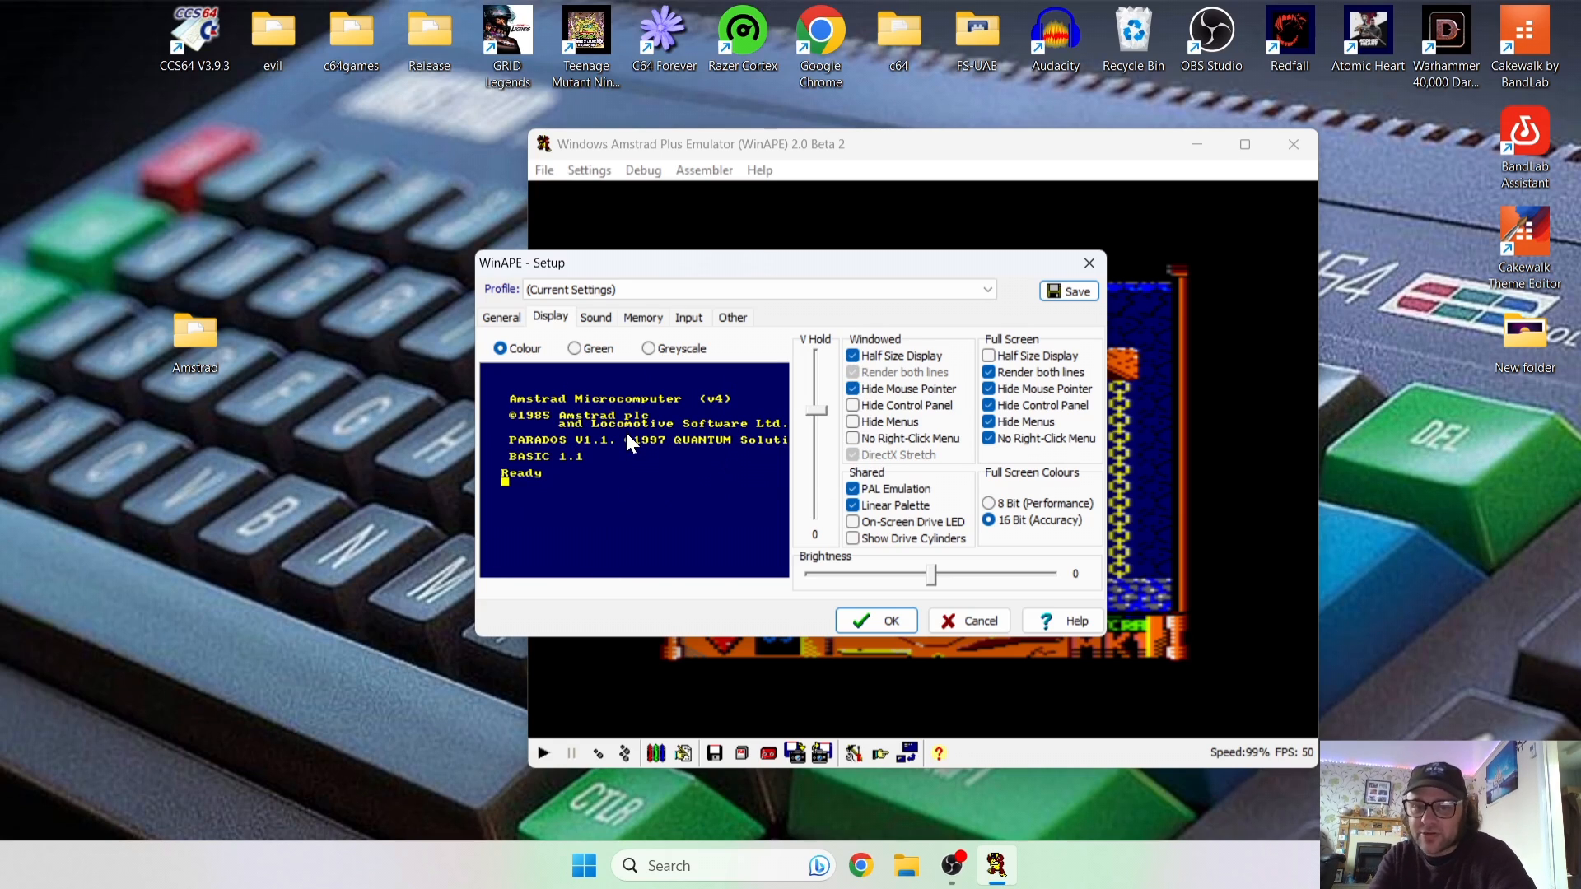
mouse_move(807, 423)
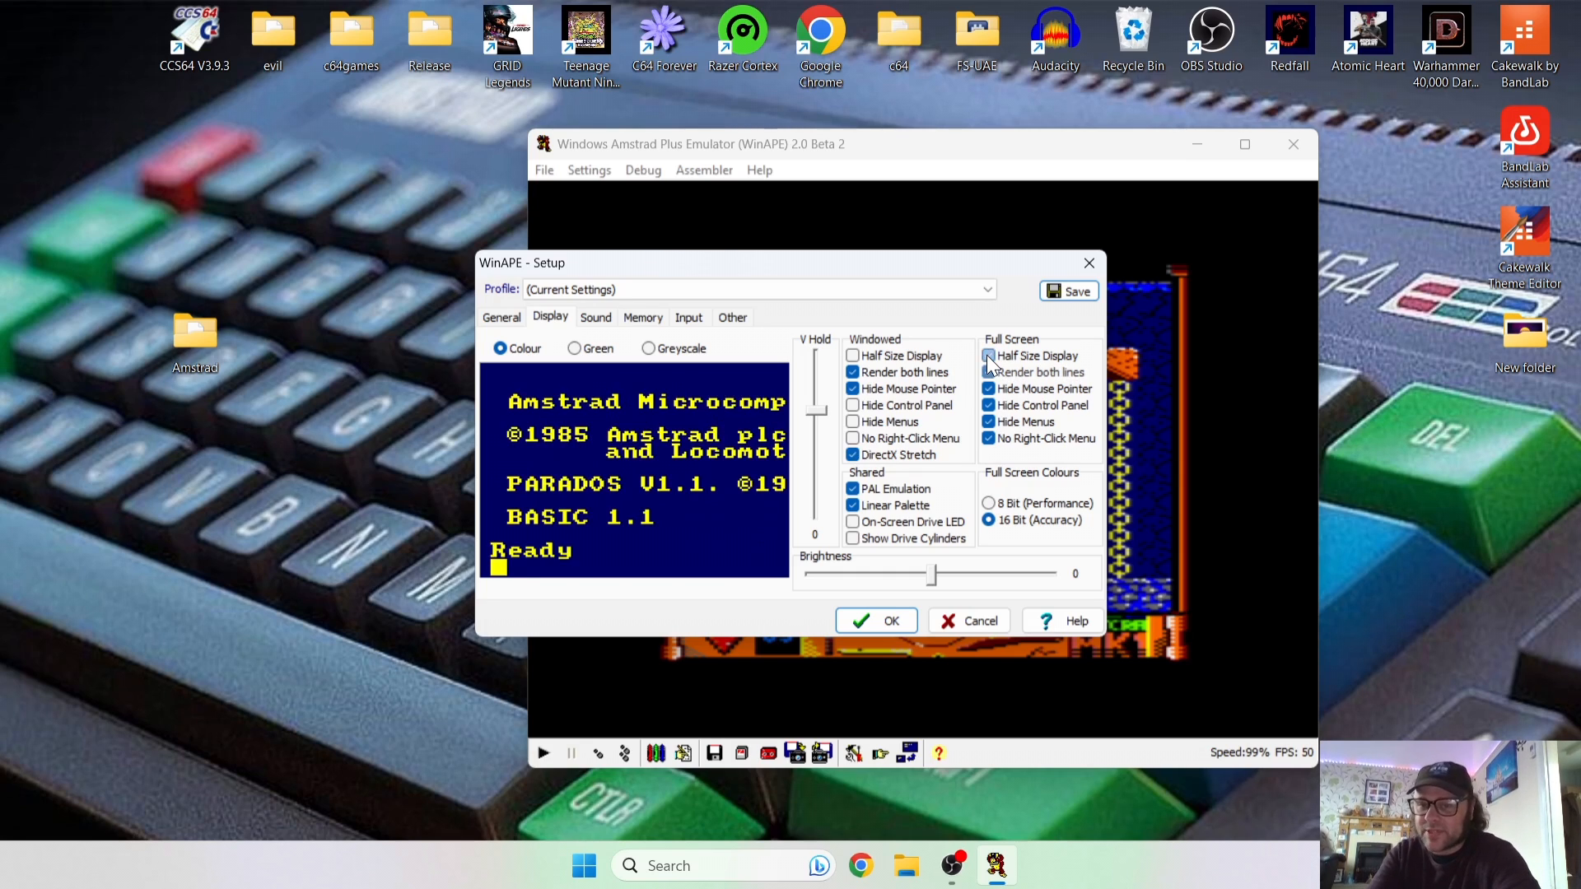
left_click(988, 356)
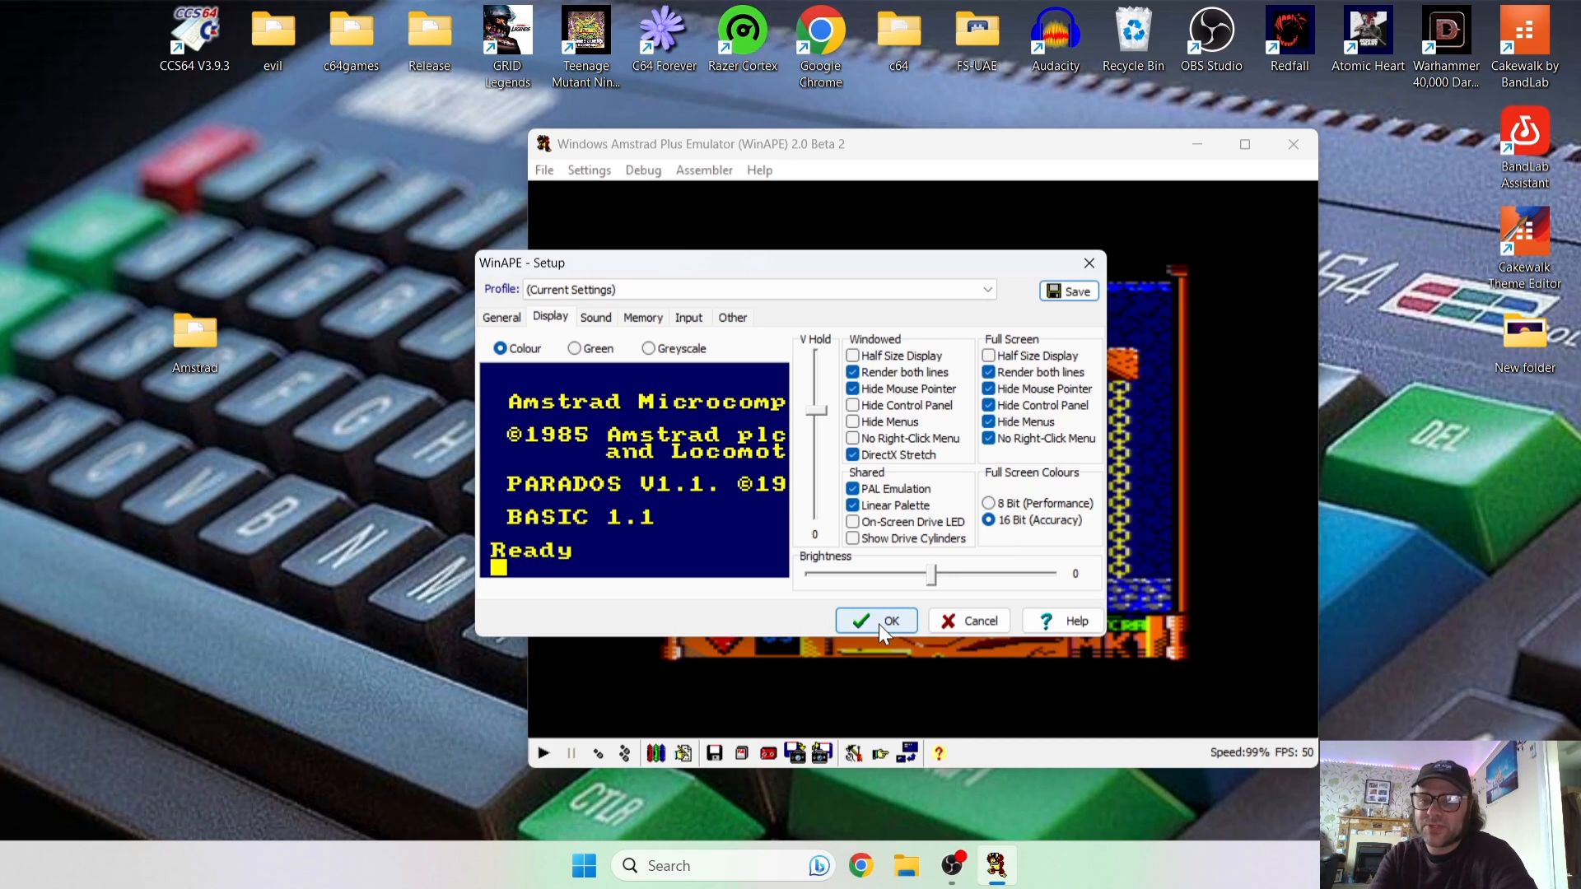
Accept the display settings so Paleto Jones plays in full colour.
left_click(875, 620)
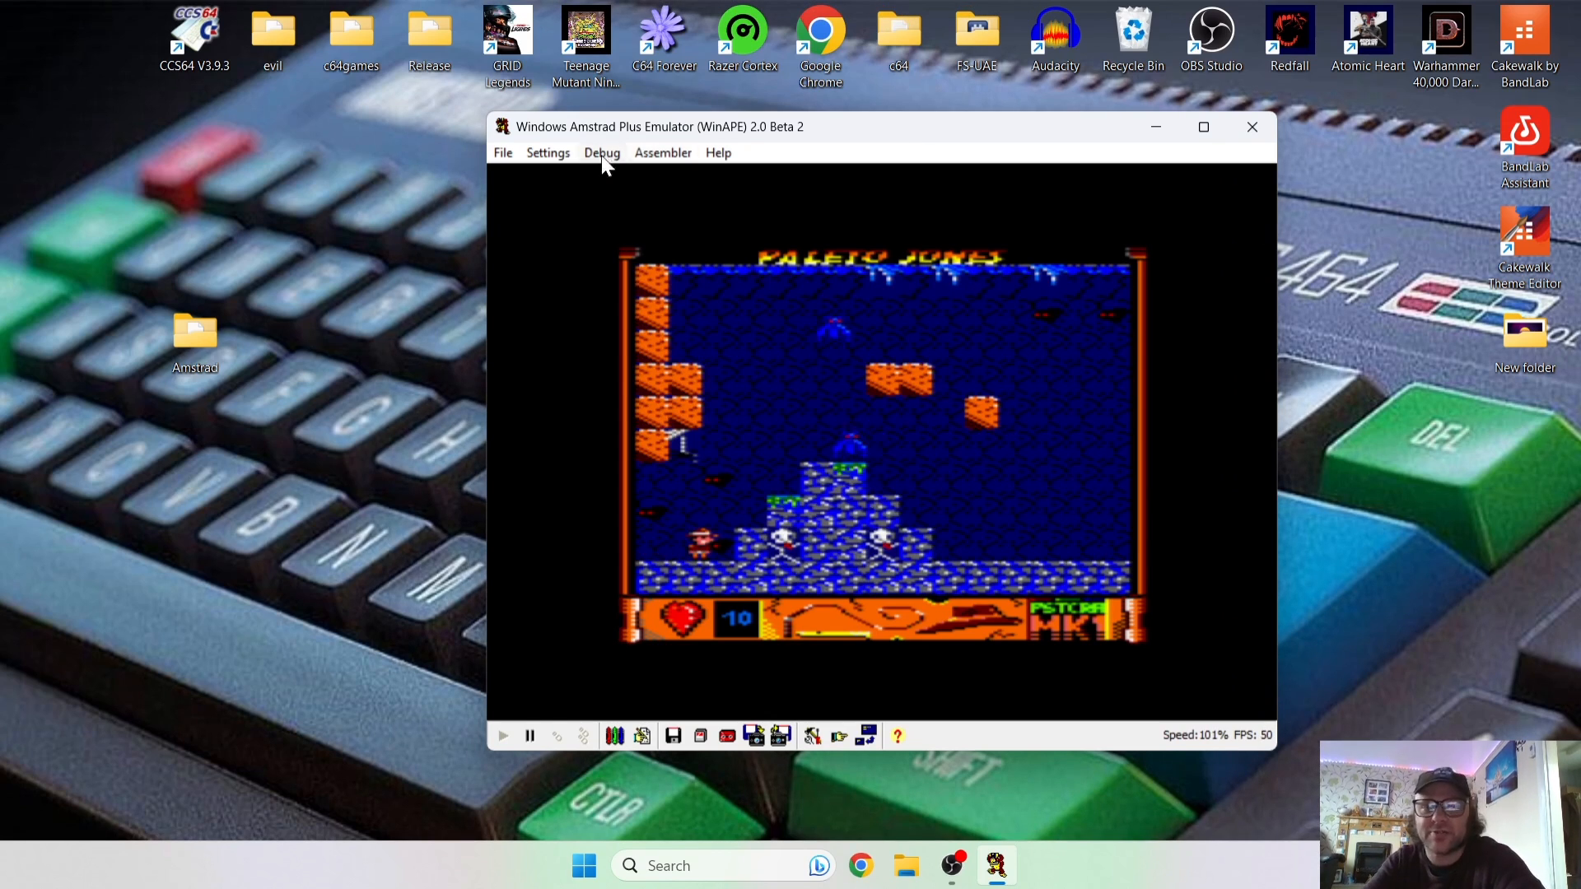
Save a Paleto Jones snapshot named 'jones' to the Amstrad folder and resume playing.
left_click(502, 153)
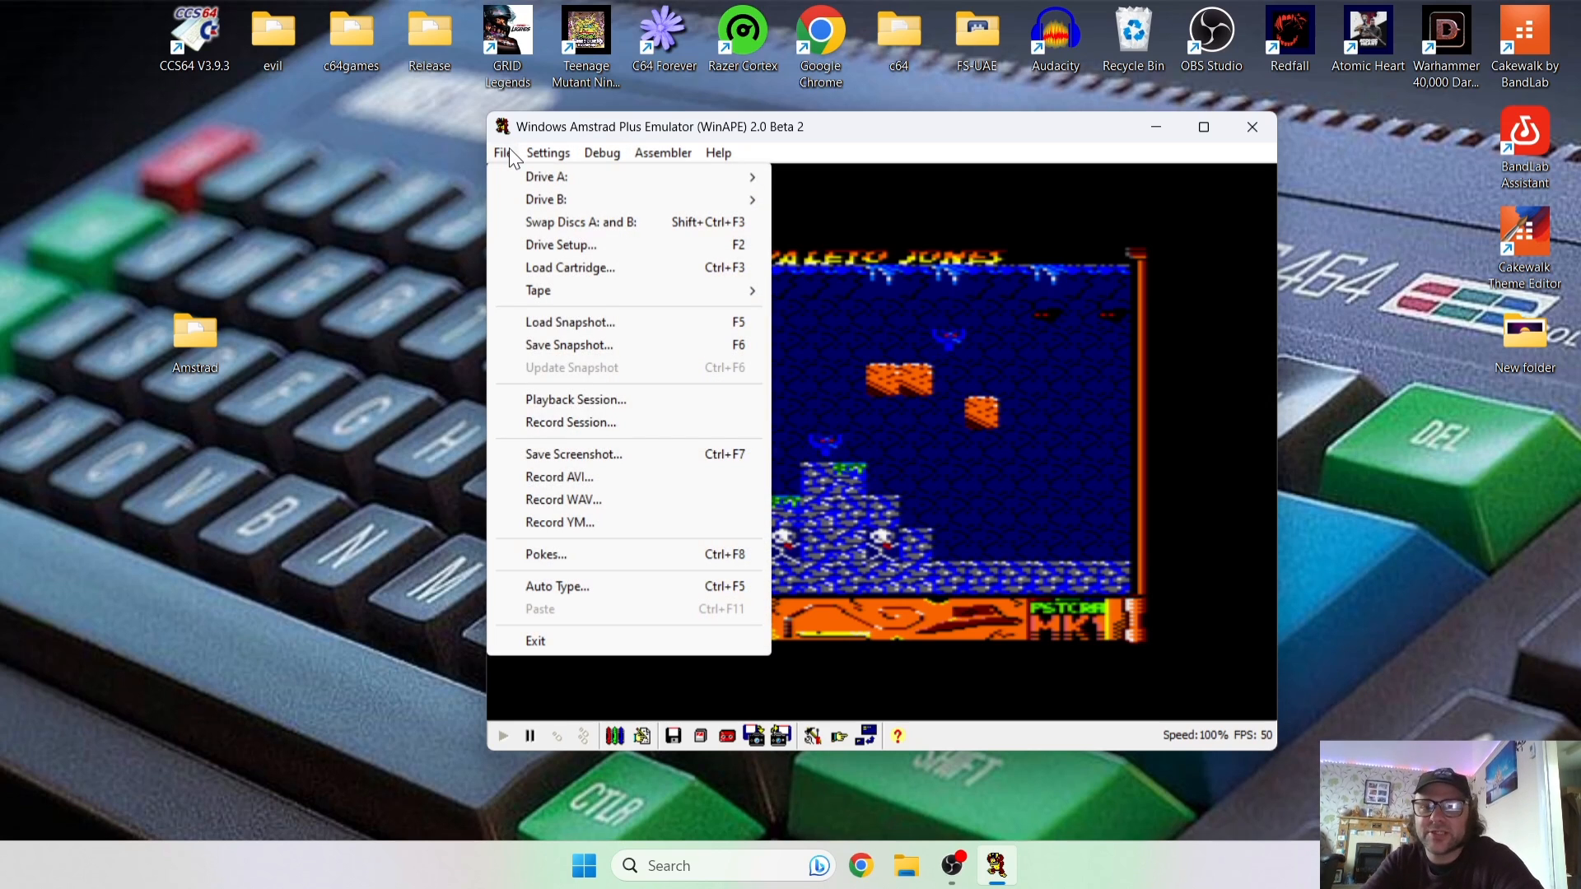
mouse_move(588, 345)
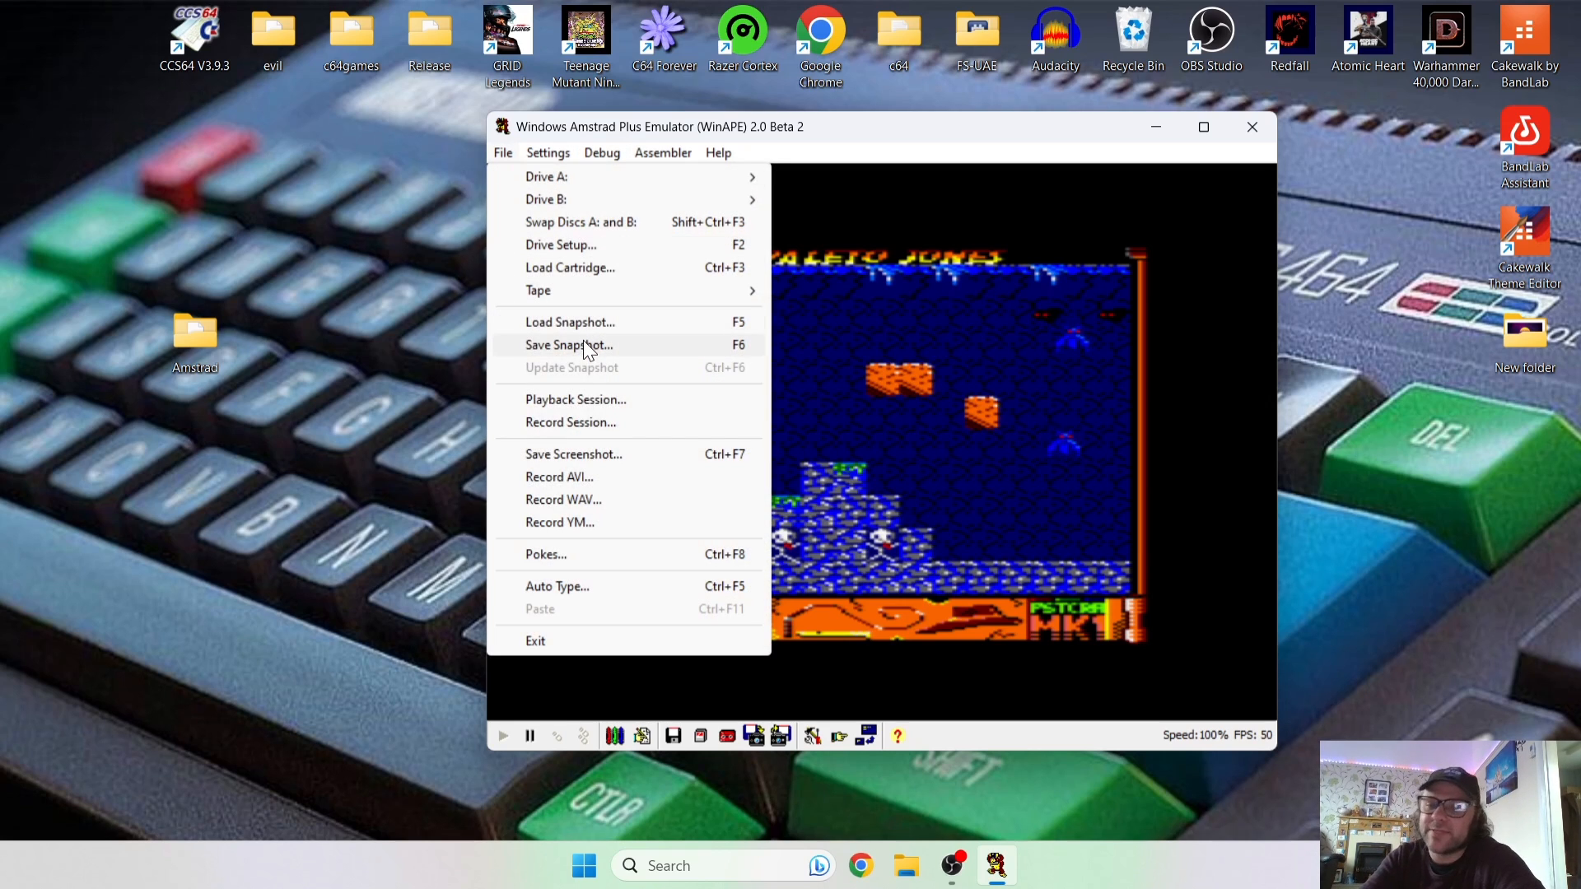
left_click(569, 345)
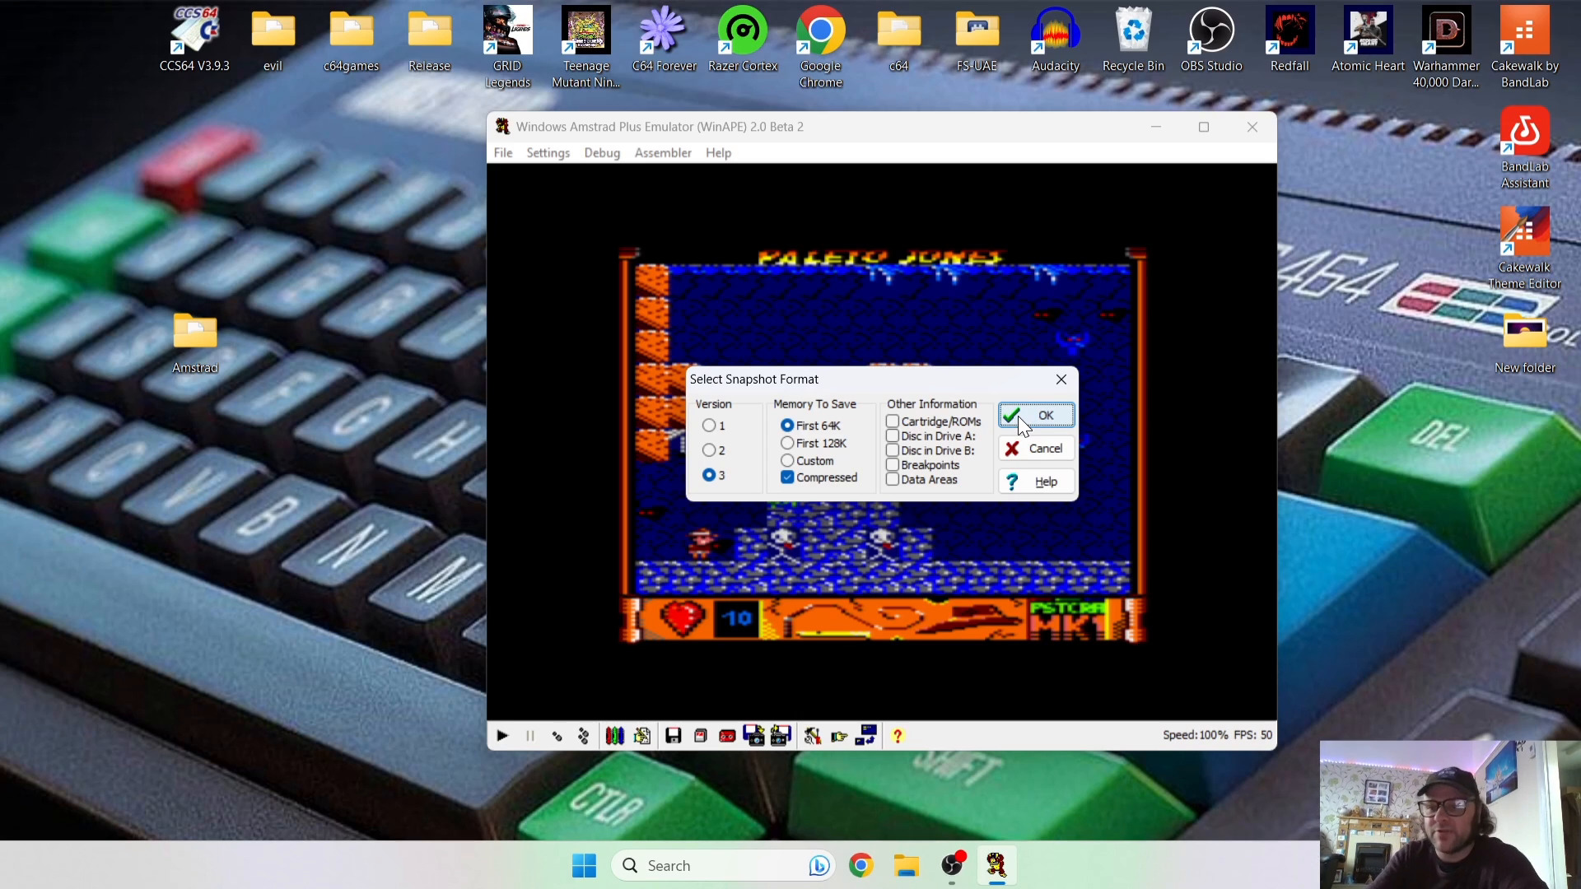
left_click(1035, 415)
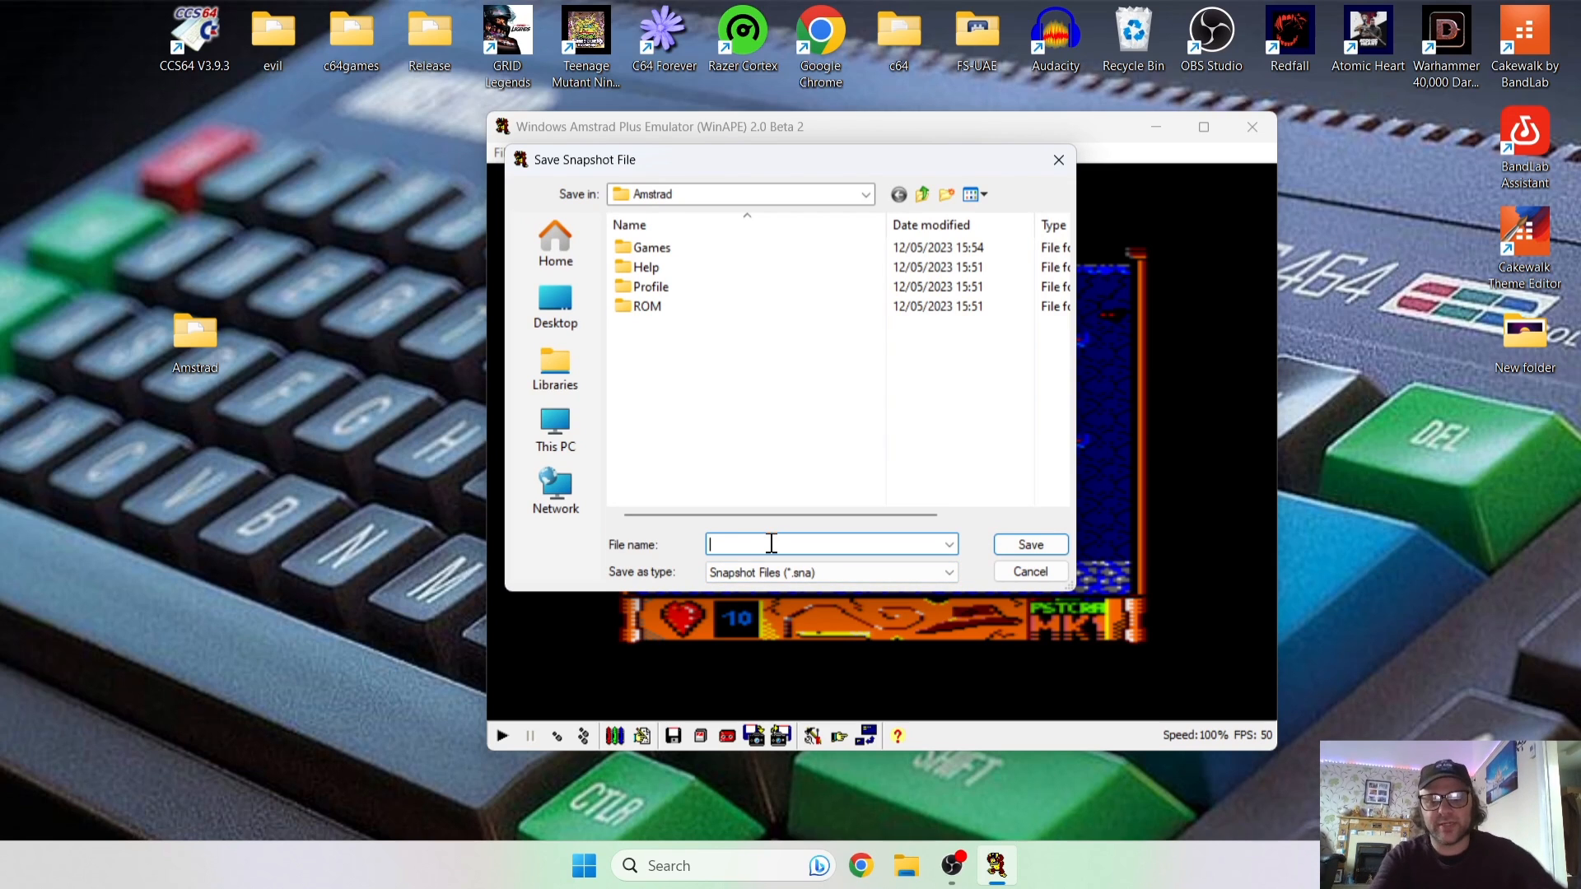
type("jones")
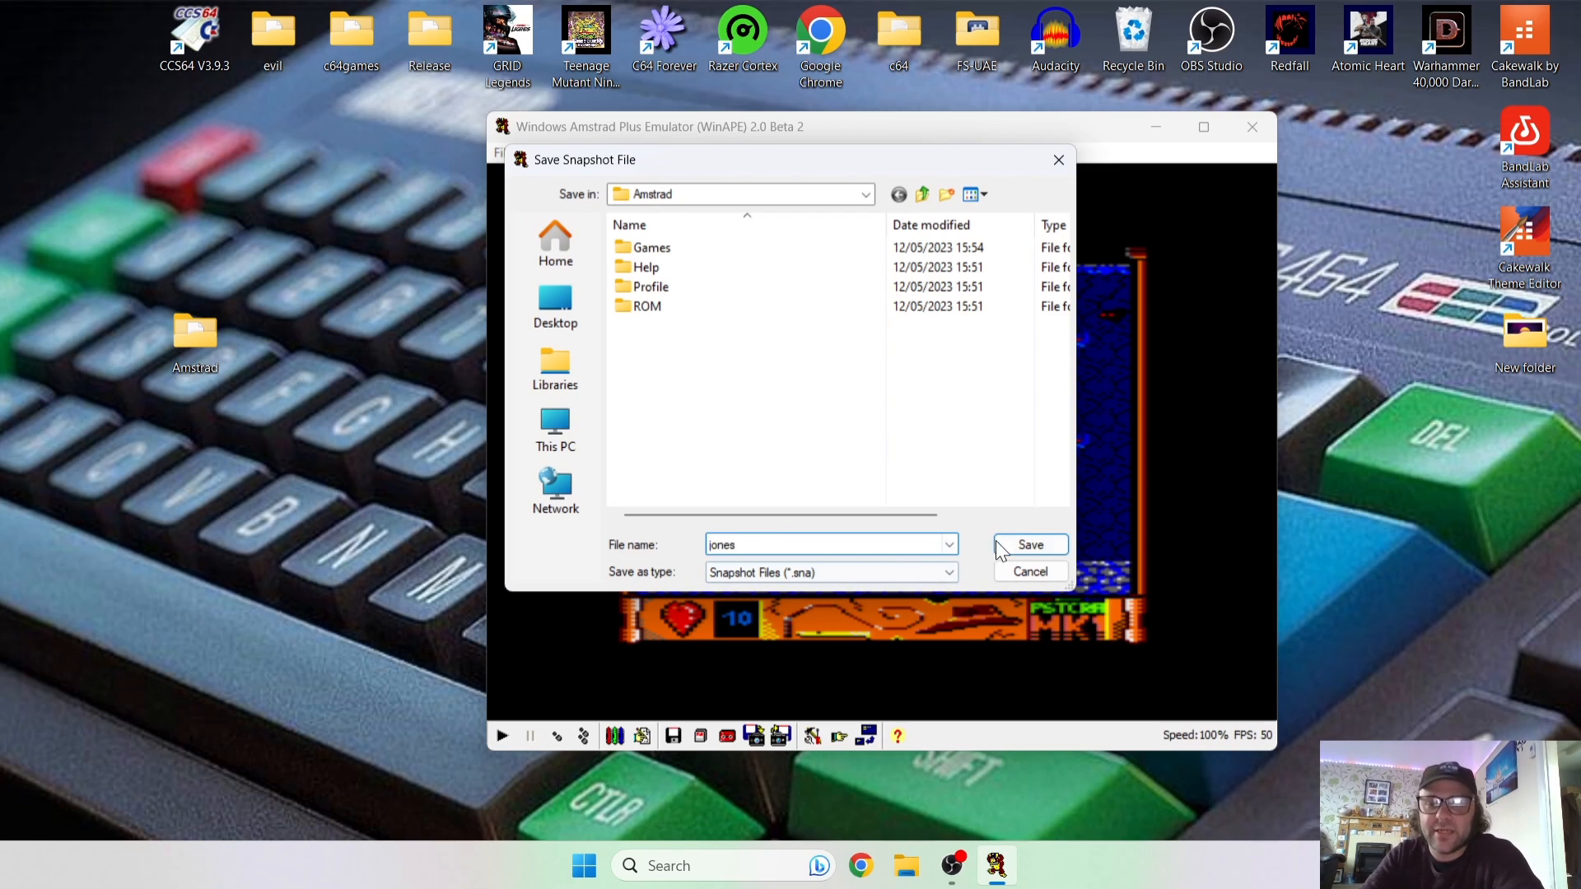
left_click(1029, 544)
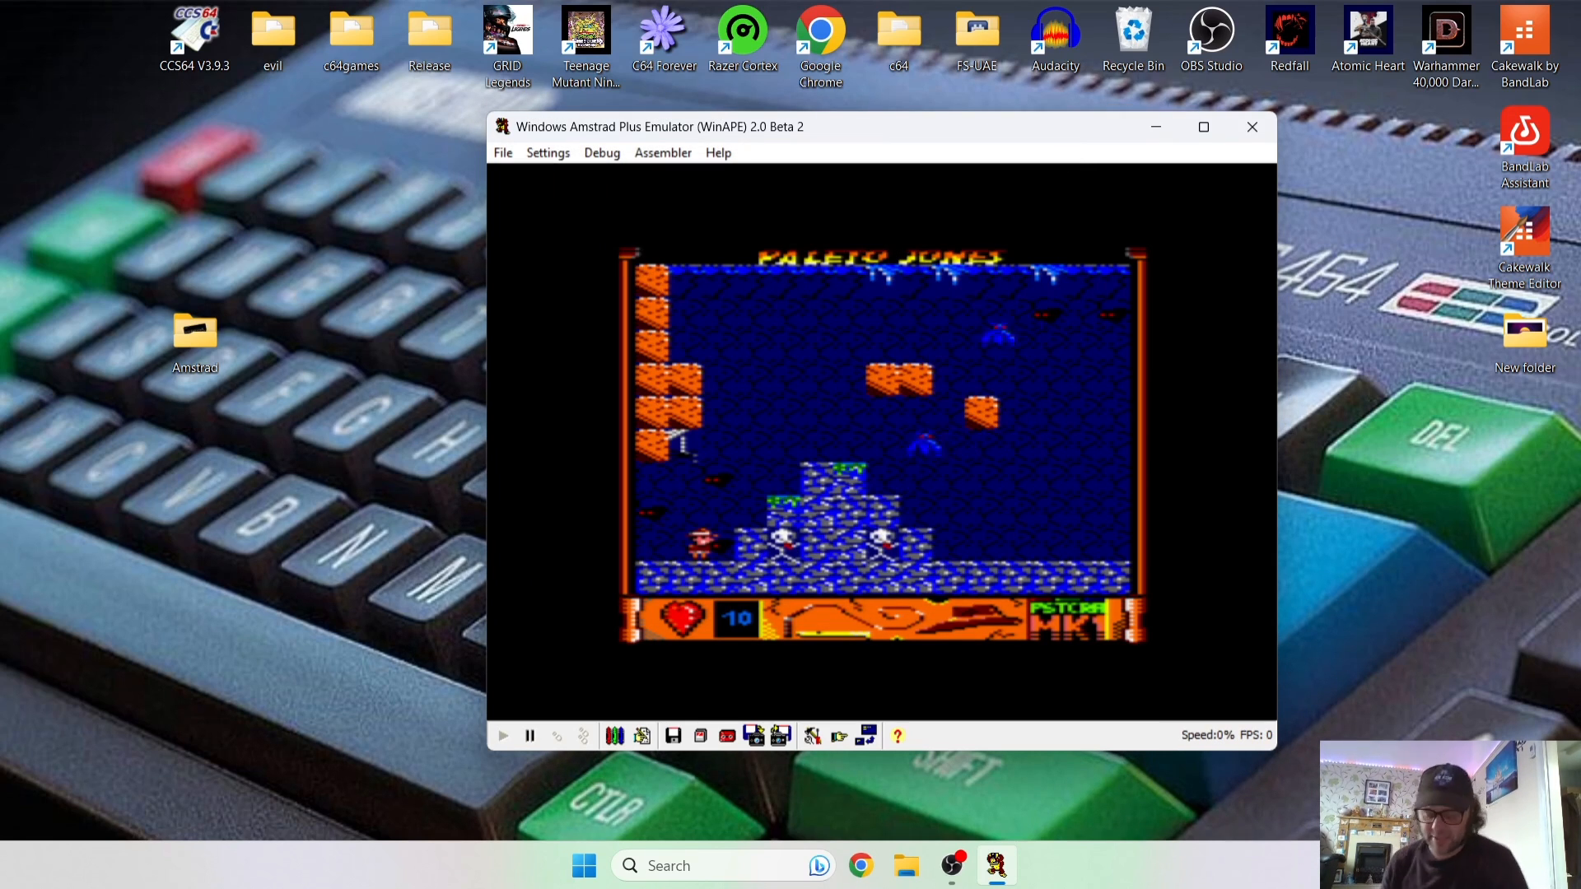
left_click(502, 736)
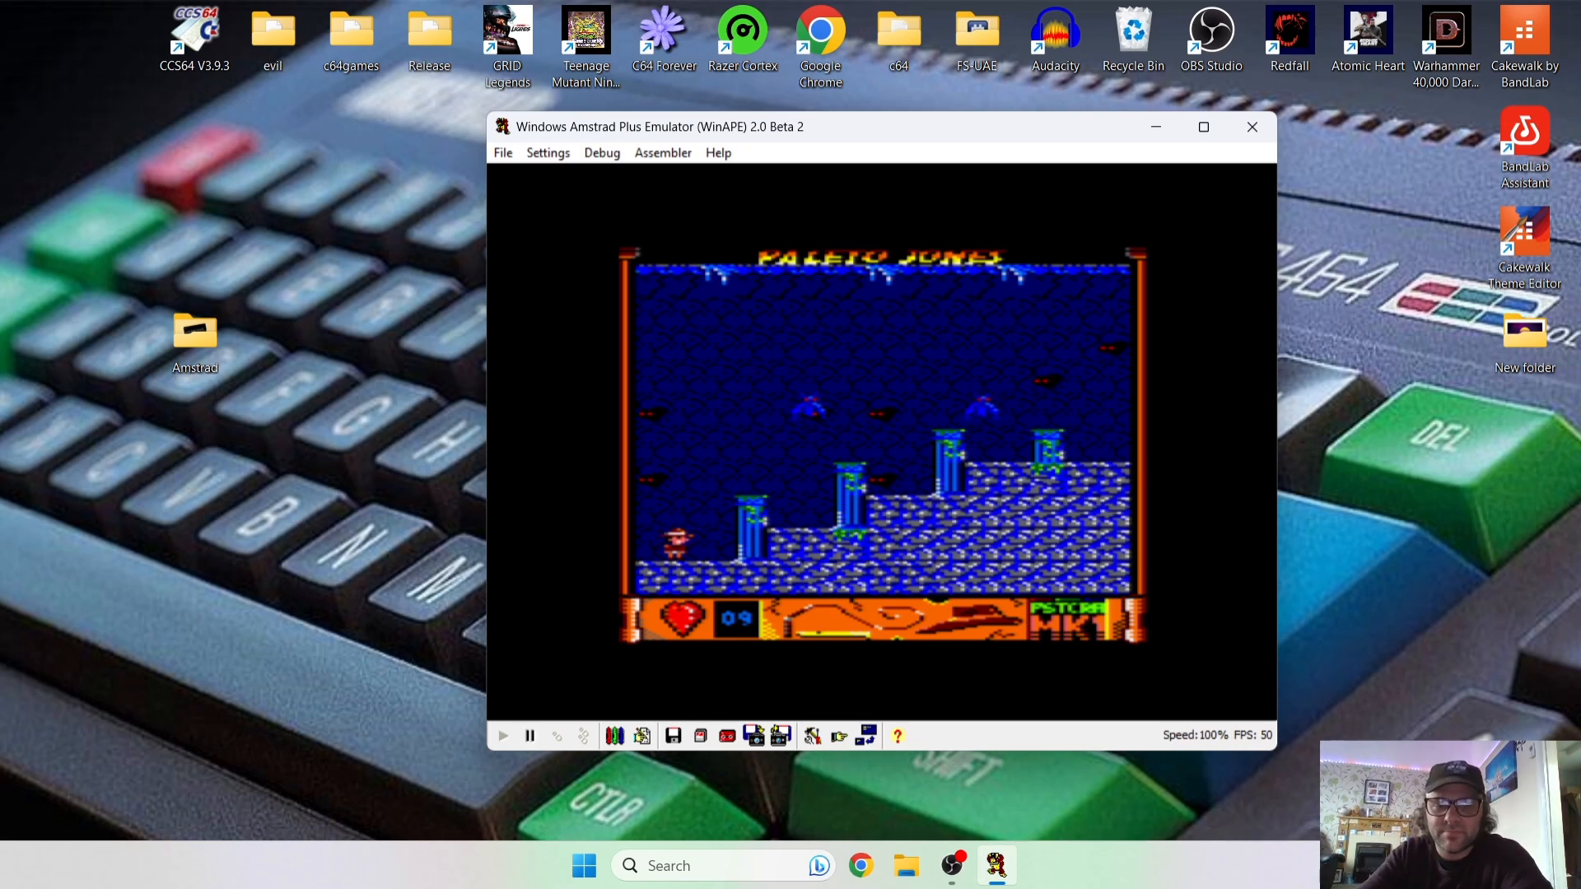
Load the jones.sna snapshot to restore the earlier game room.
left_click(530, 736)
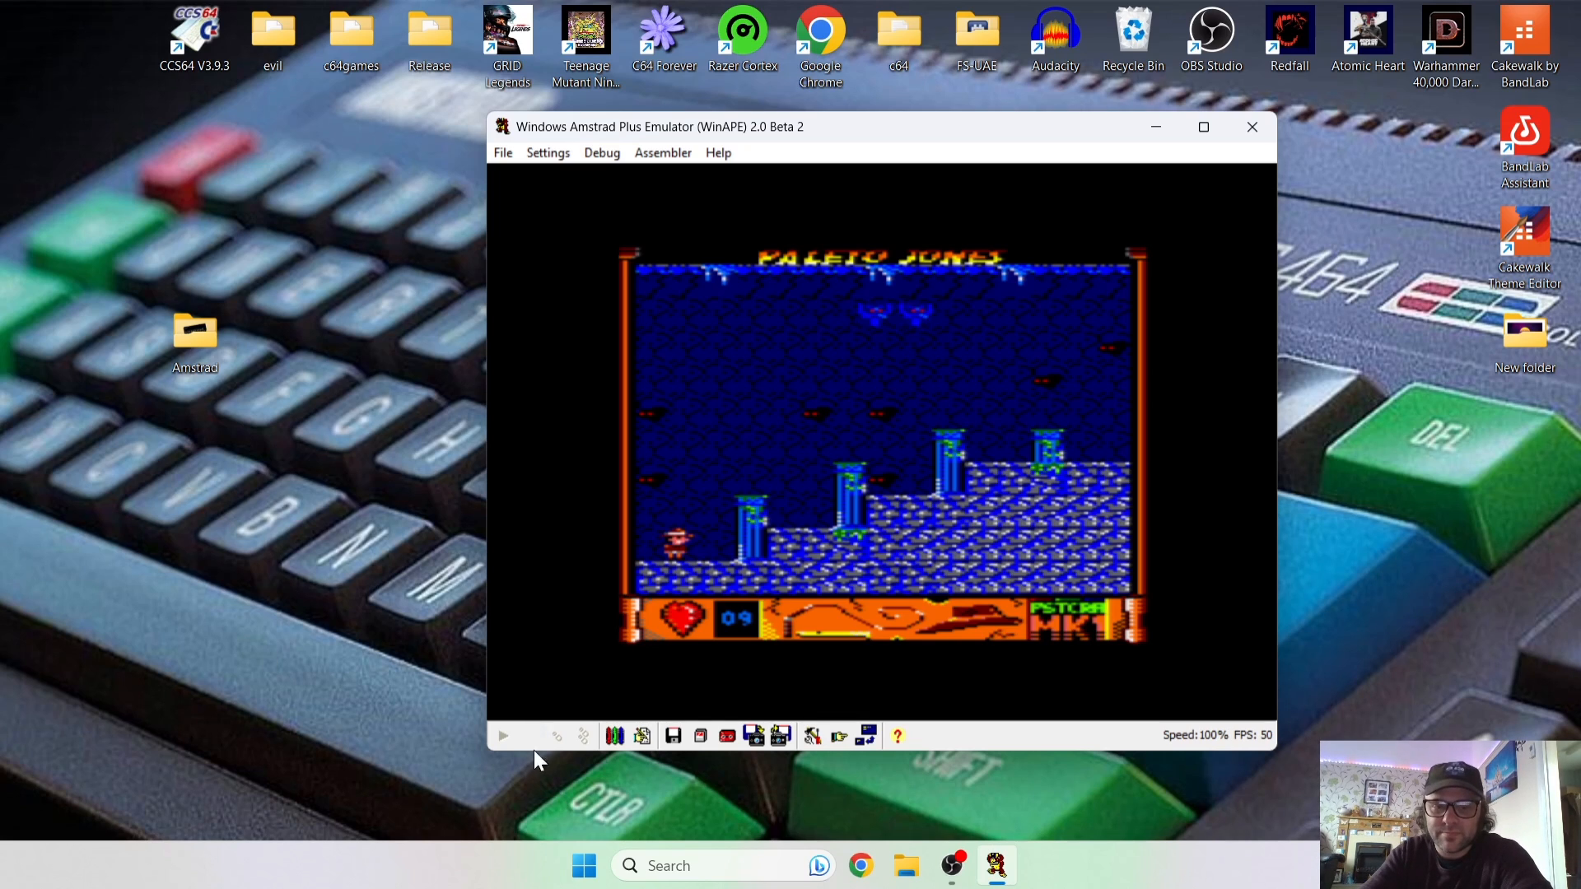
left_click(502, 152)
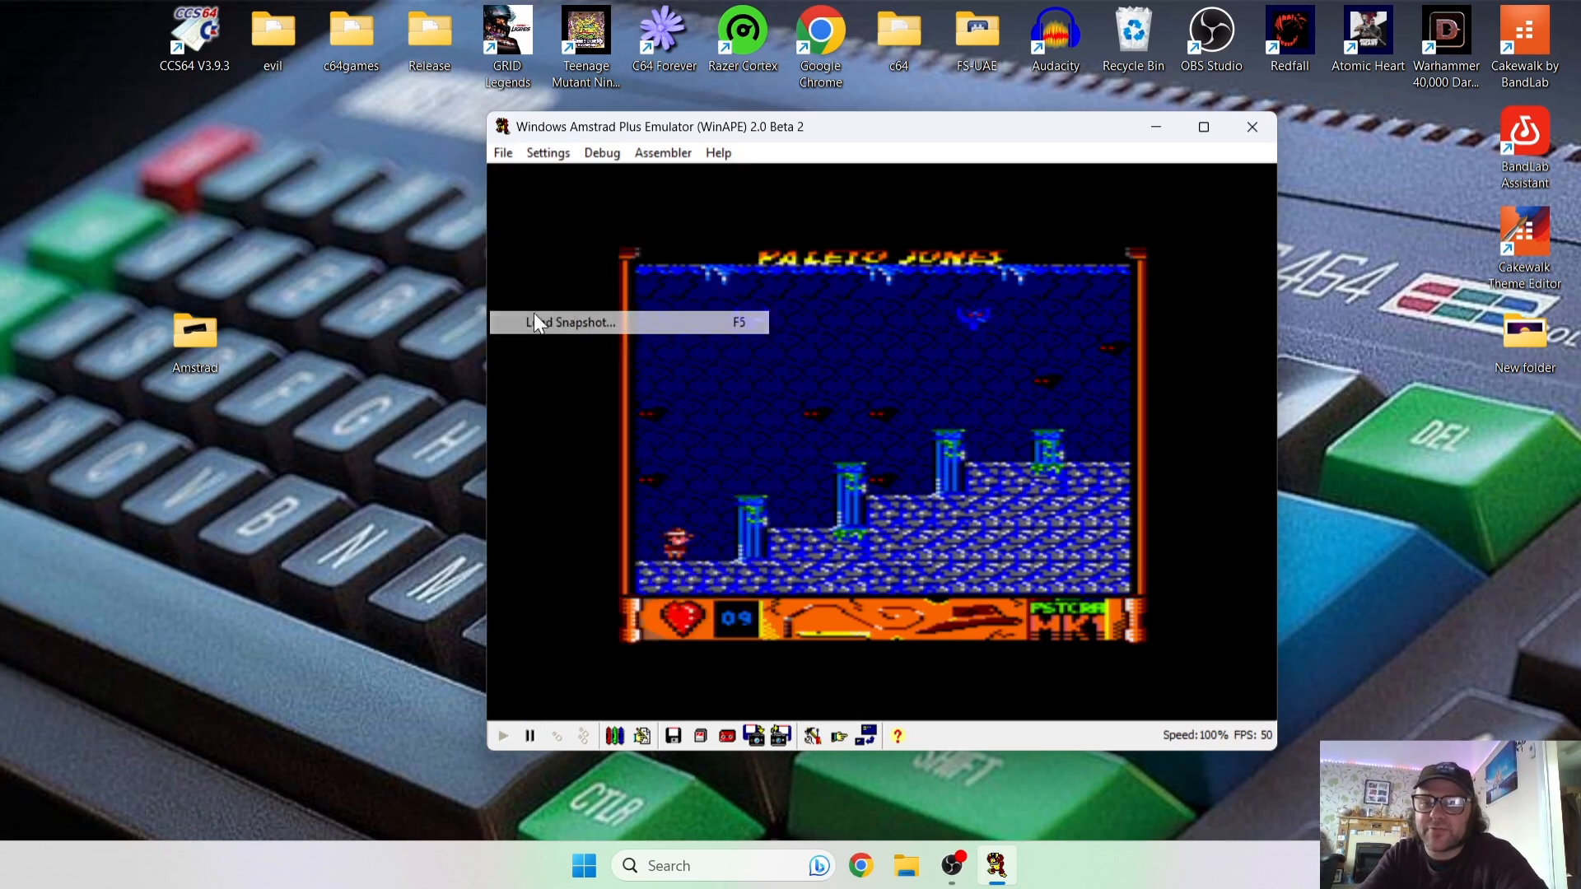
left_click(571, 322)
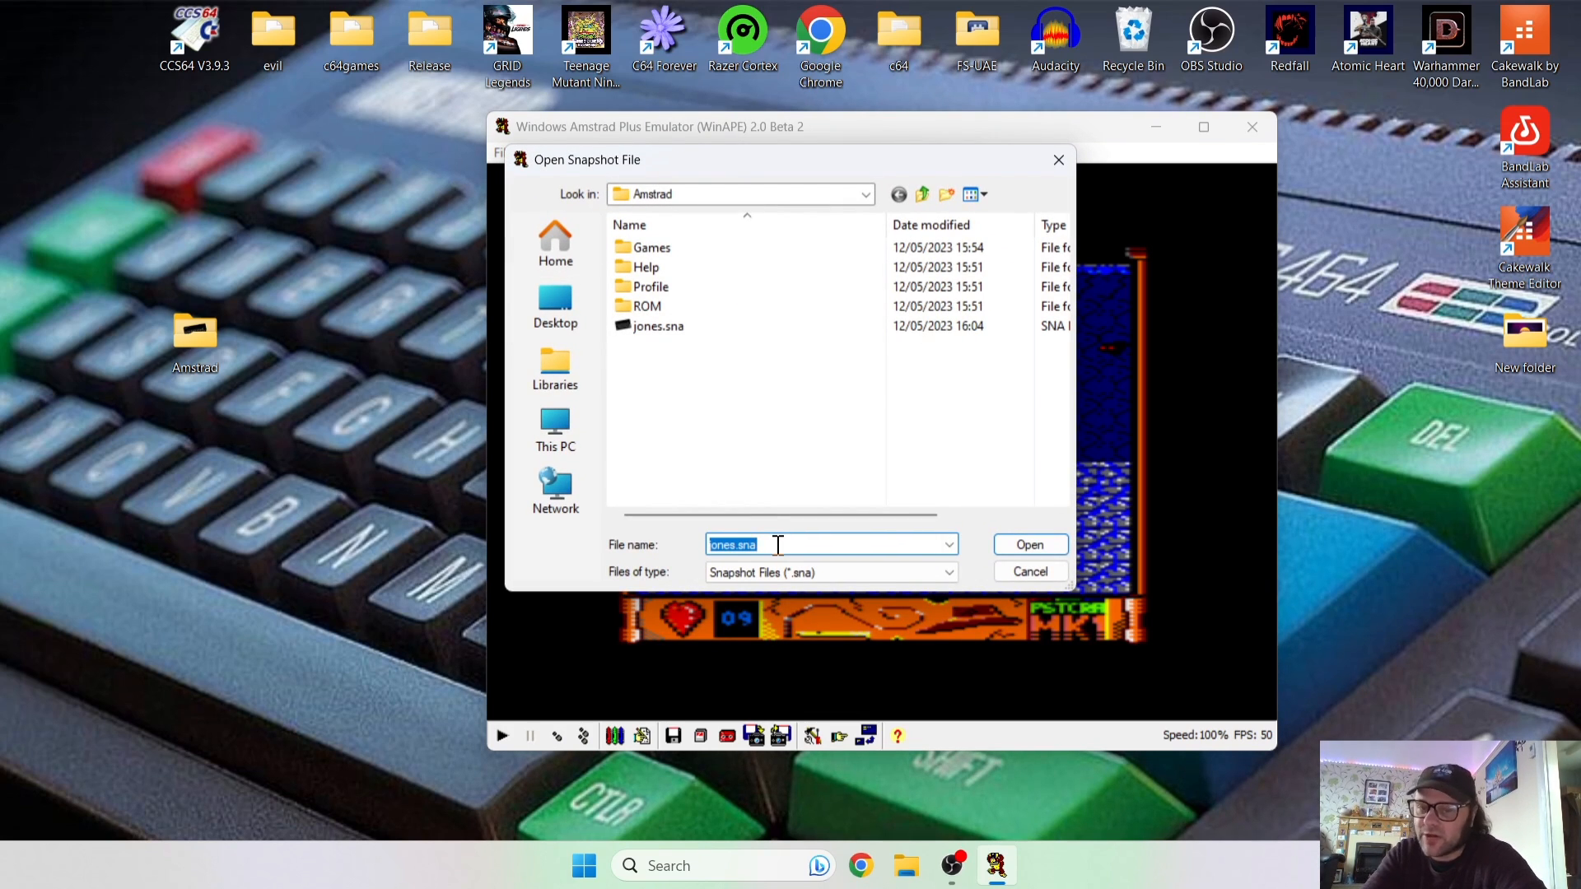
left_click(1028, 544)
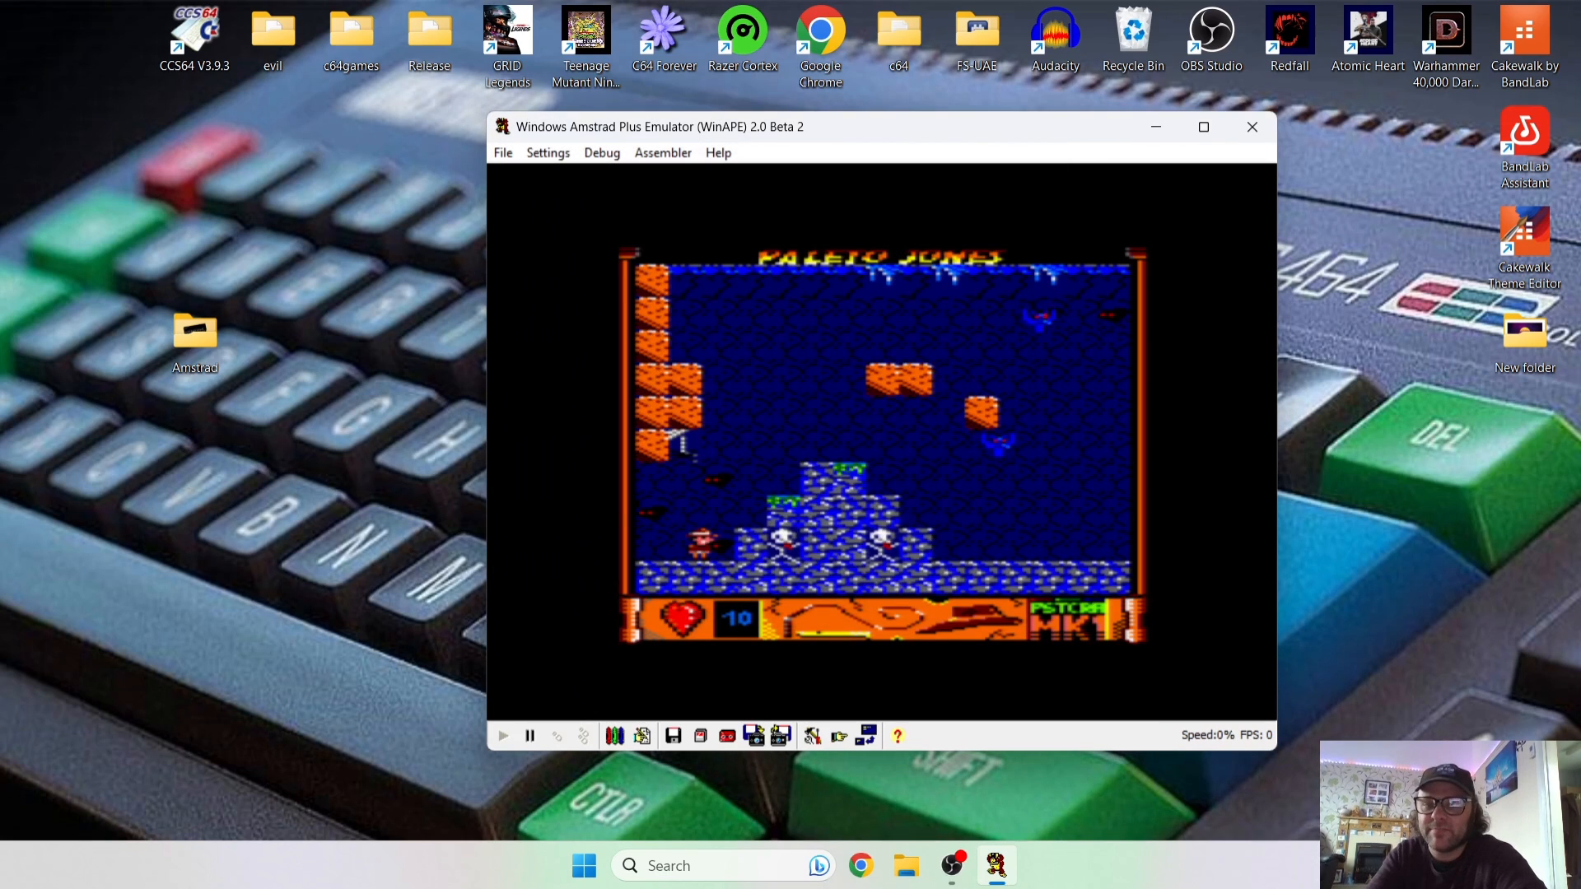
left_click(502, 736)
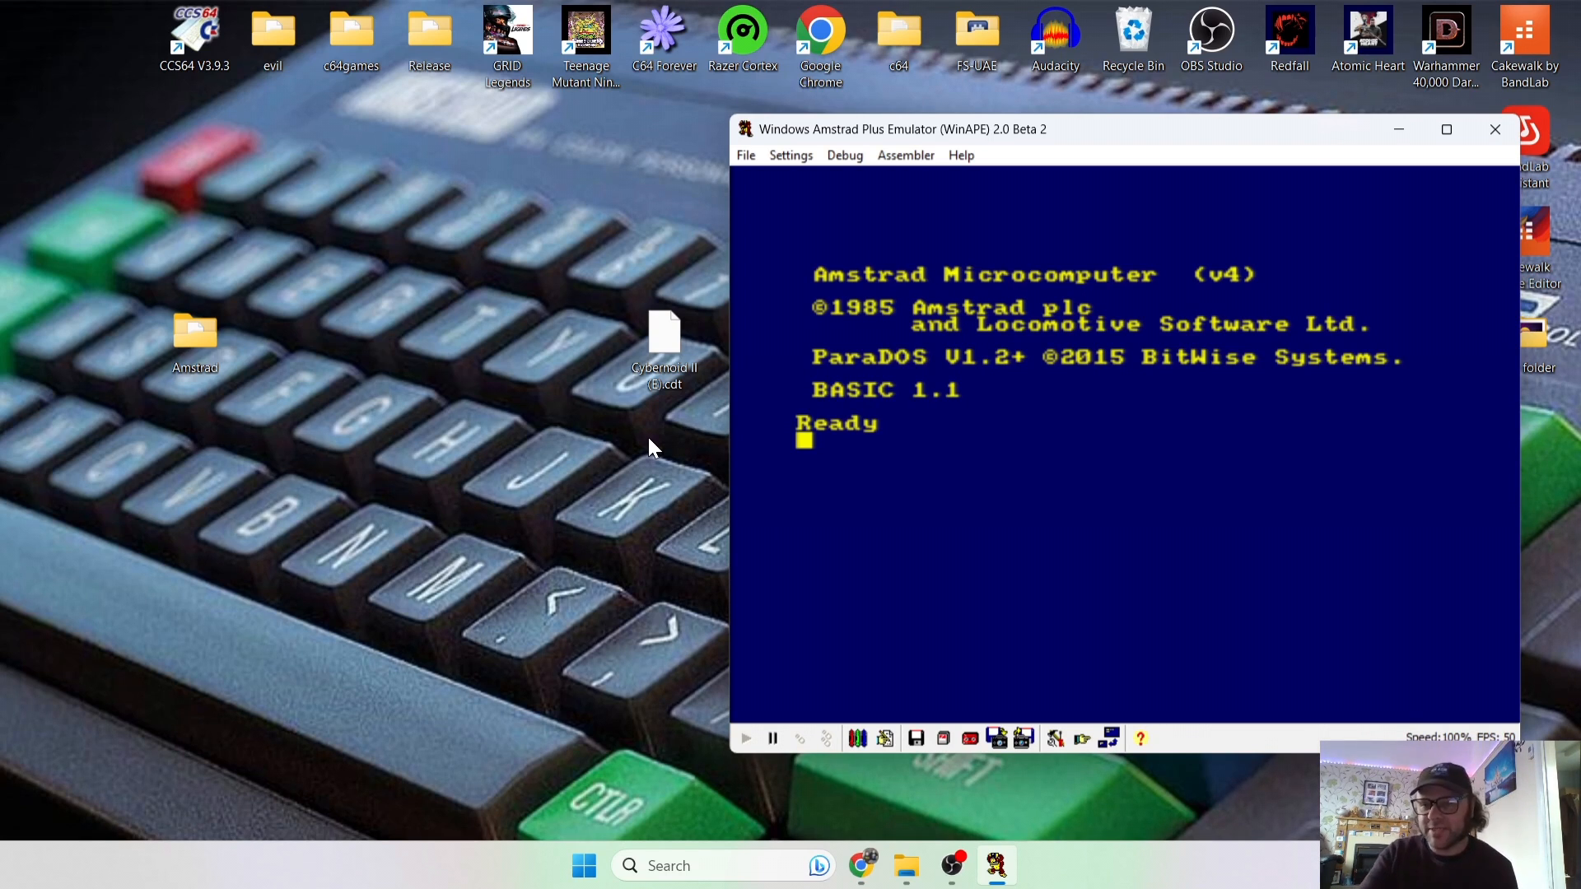
mouse_move(703, 424)
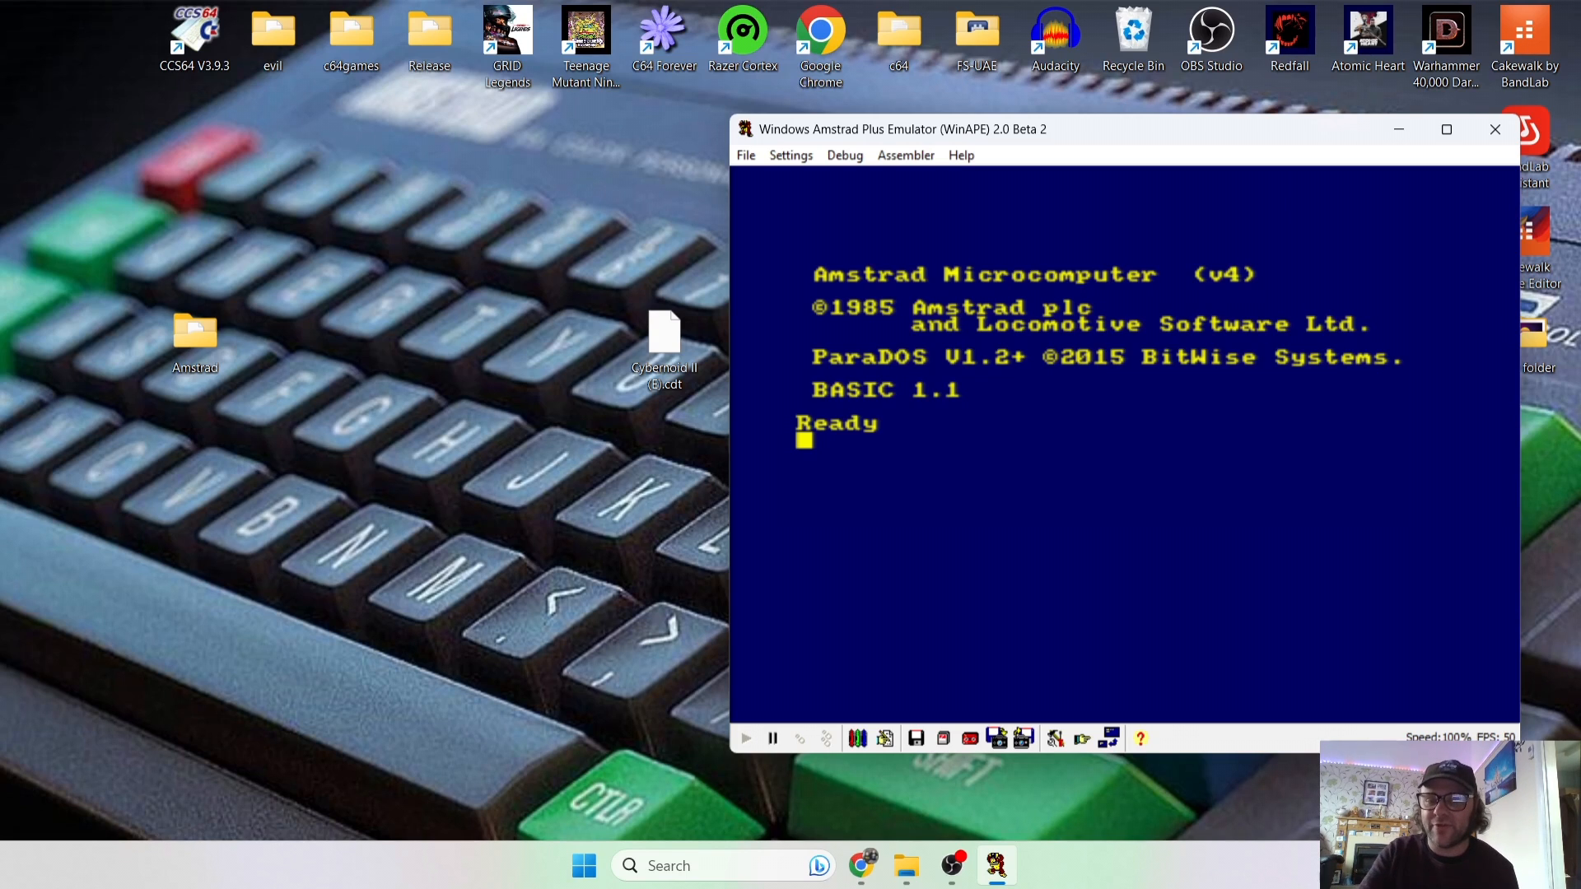
mouse_move(820, 40)
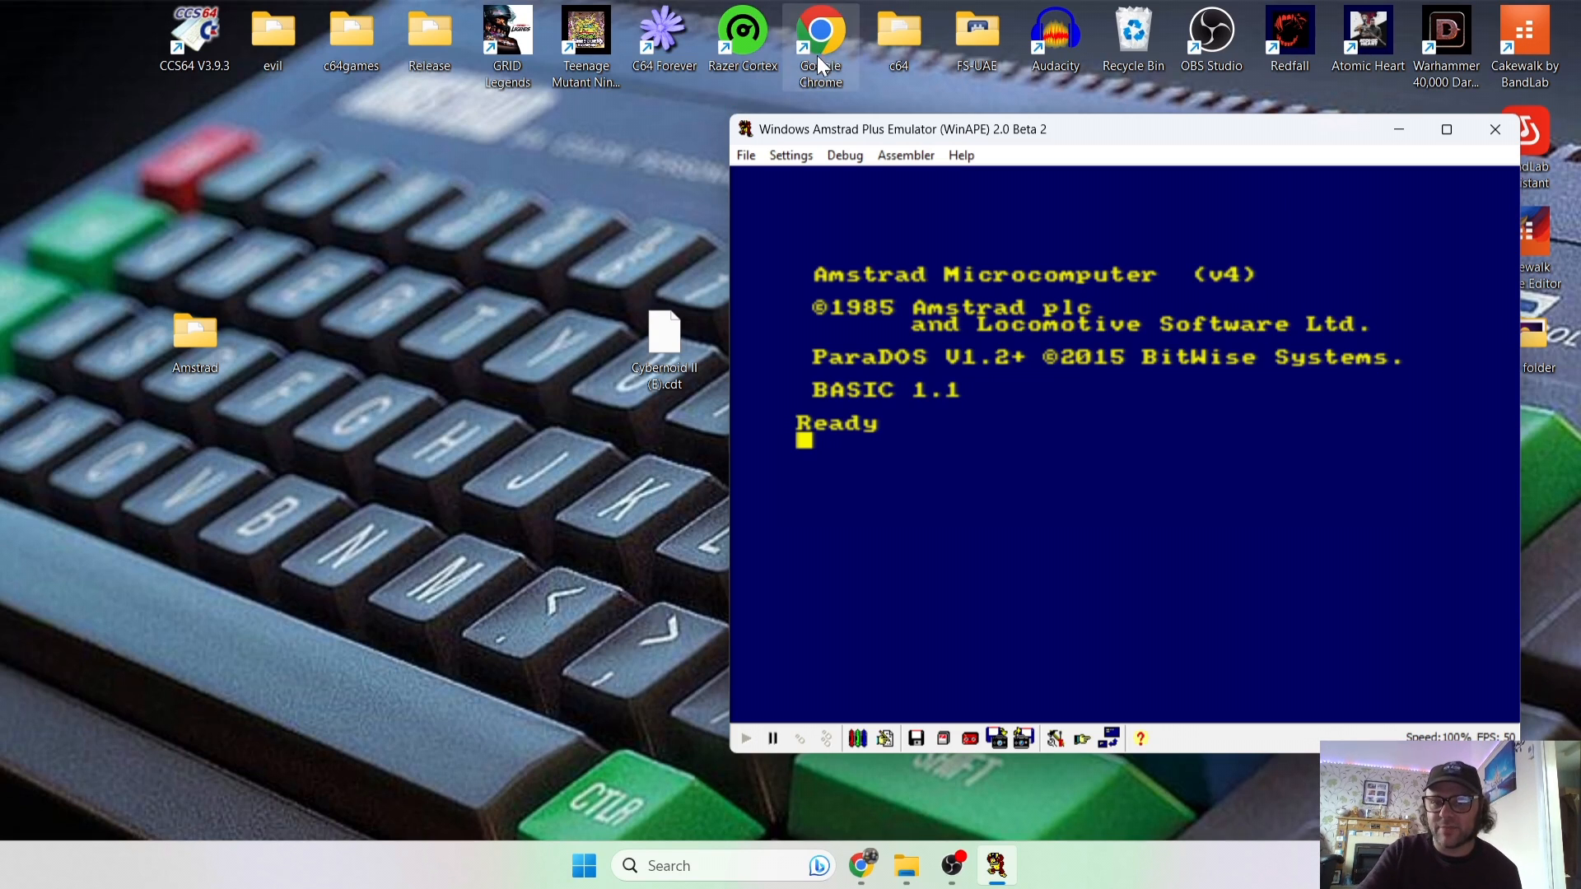
Show the Tape Control window with Cybernoid II (E).cdt at its description block.
left_click(745, 154)
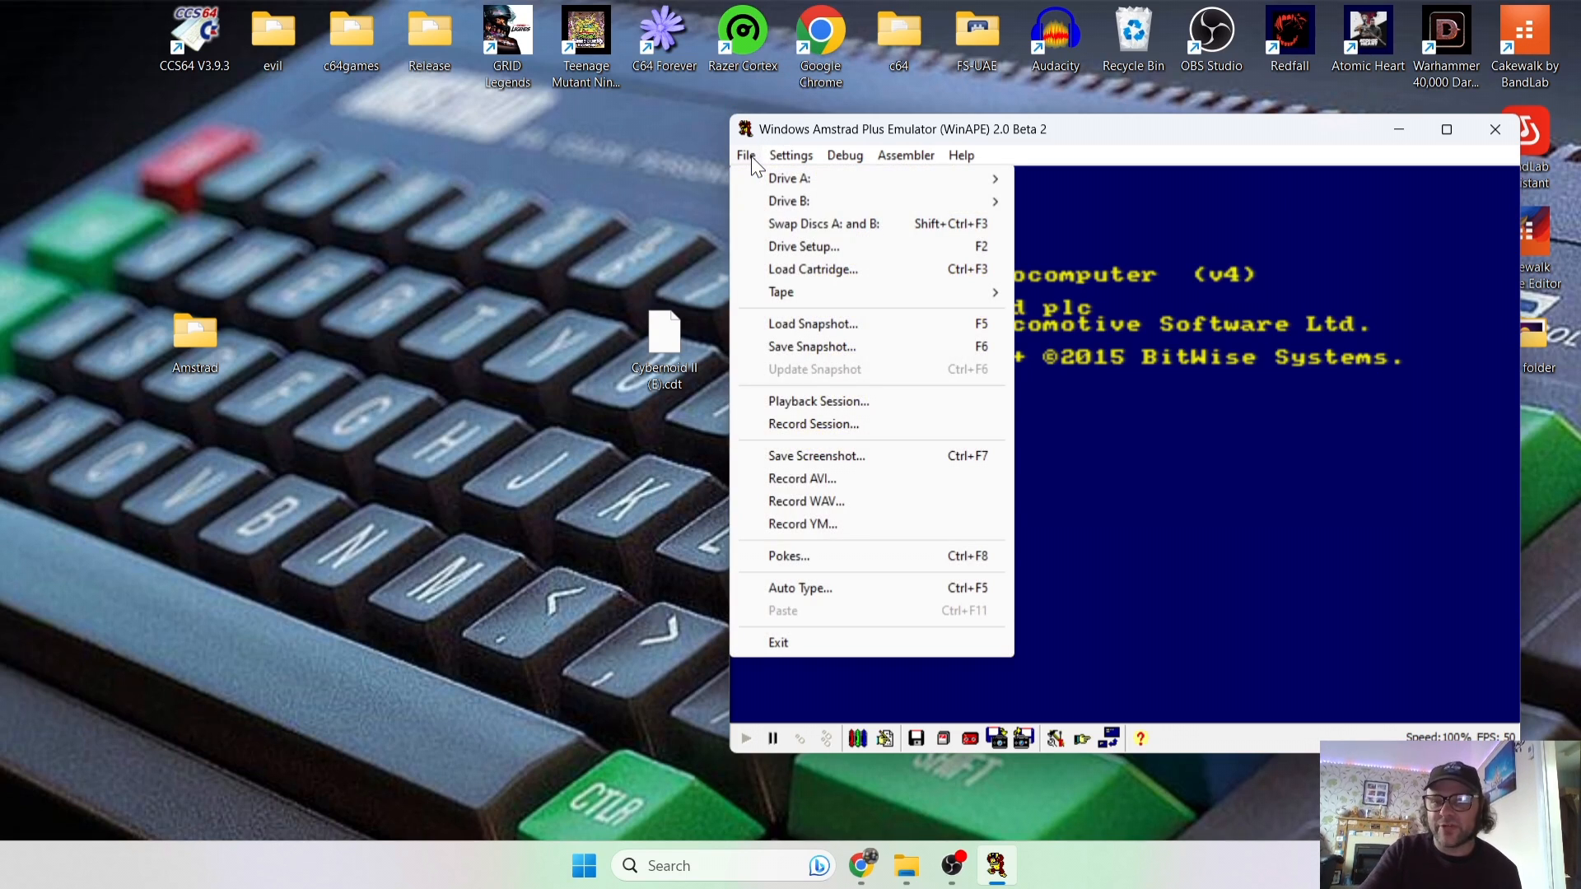
mouse_move(781, 291)
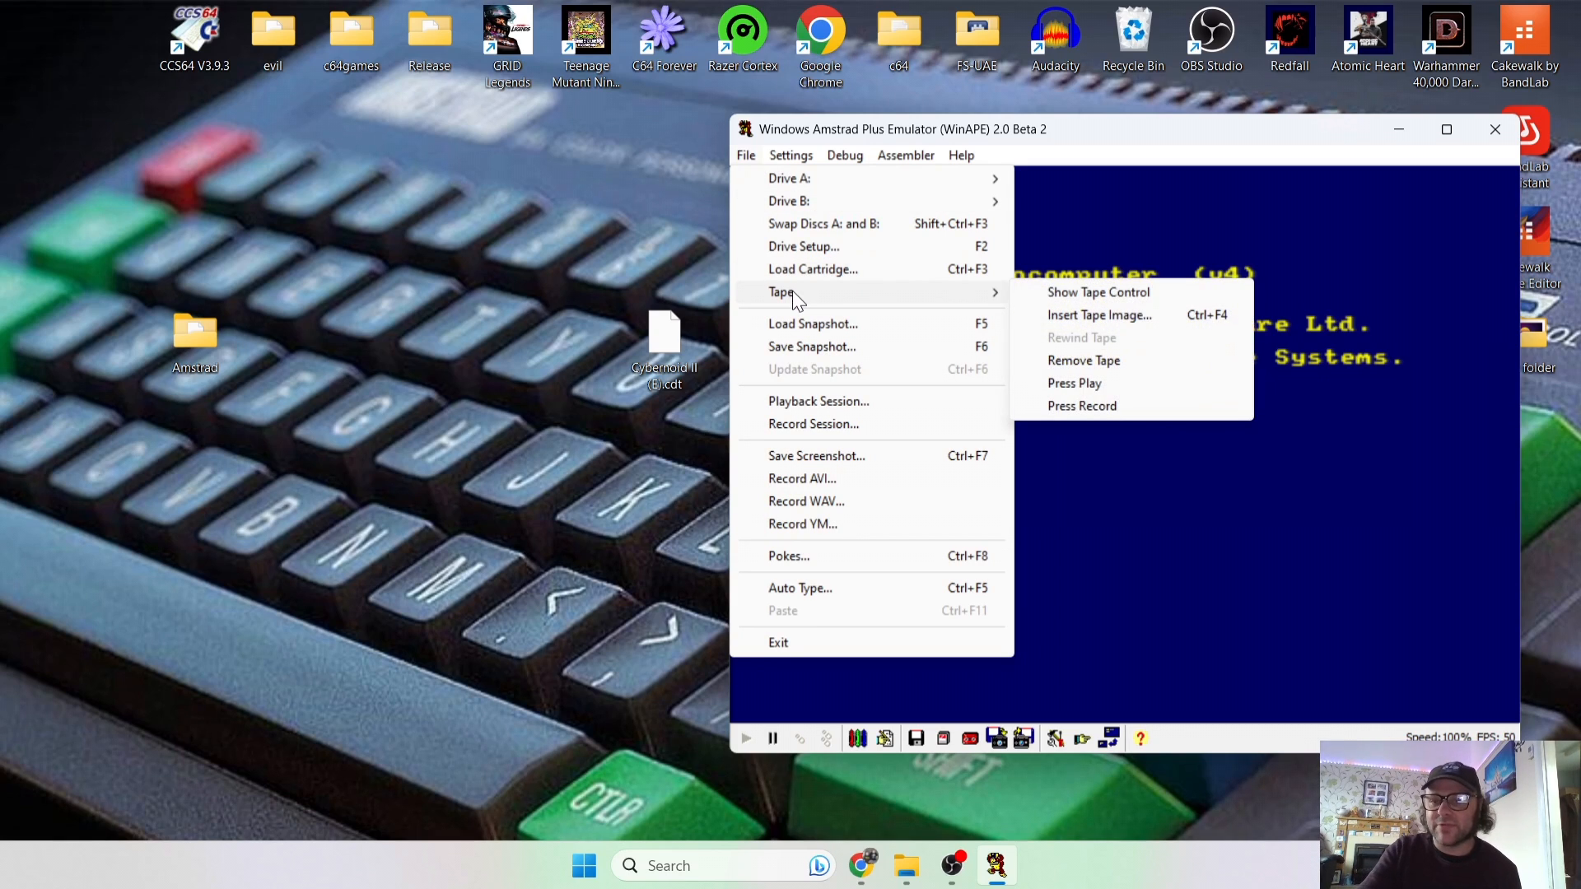
mouse_move(1156, 305)
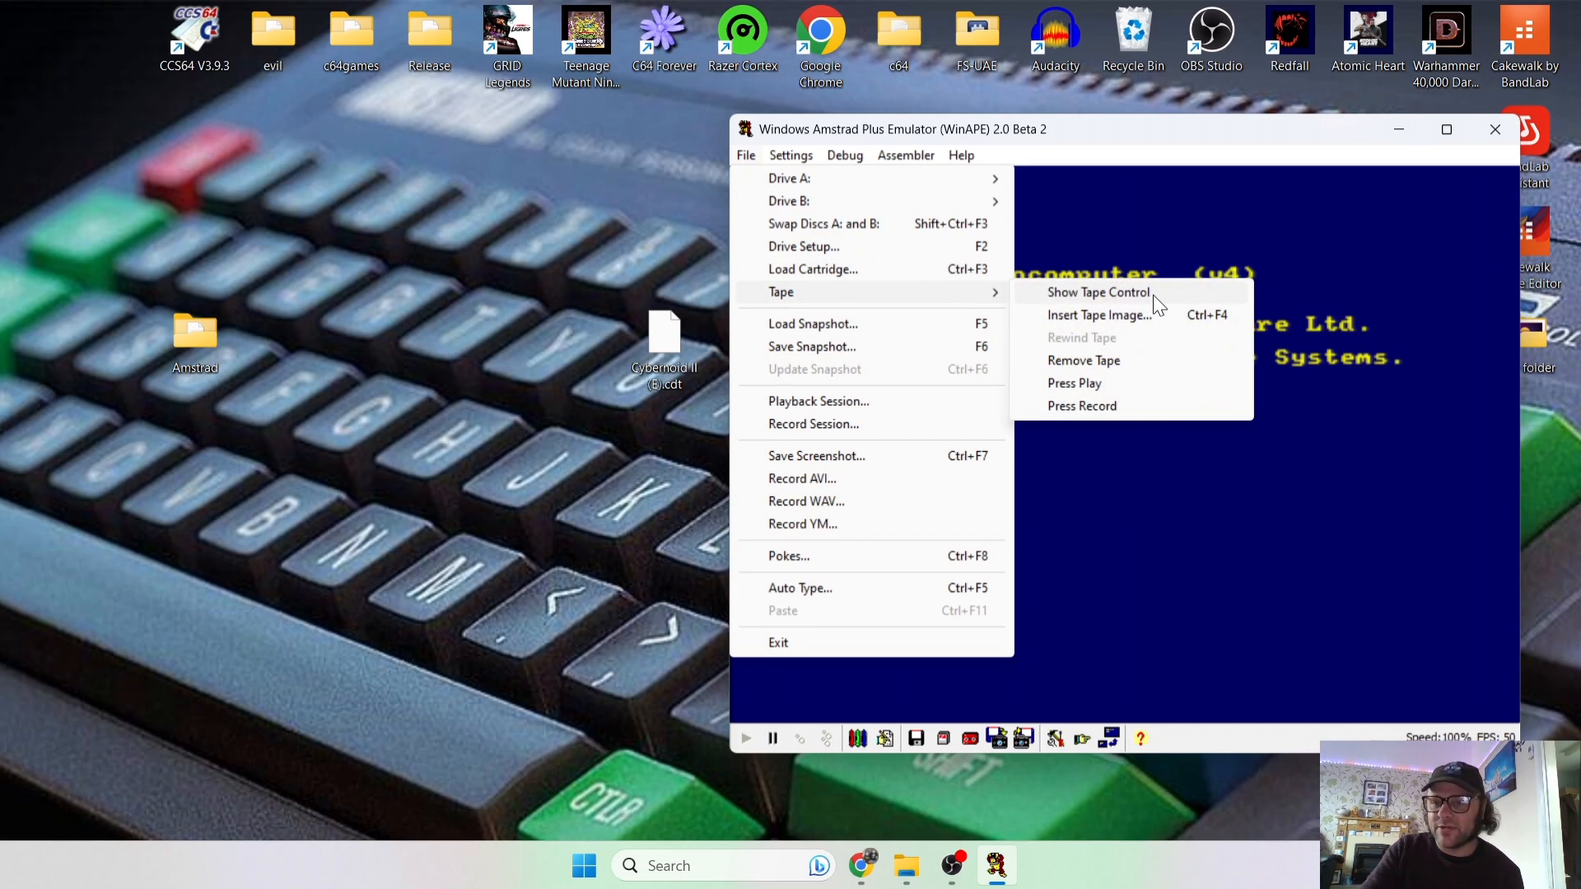
left_click(1096, 291)
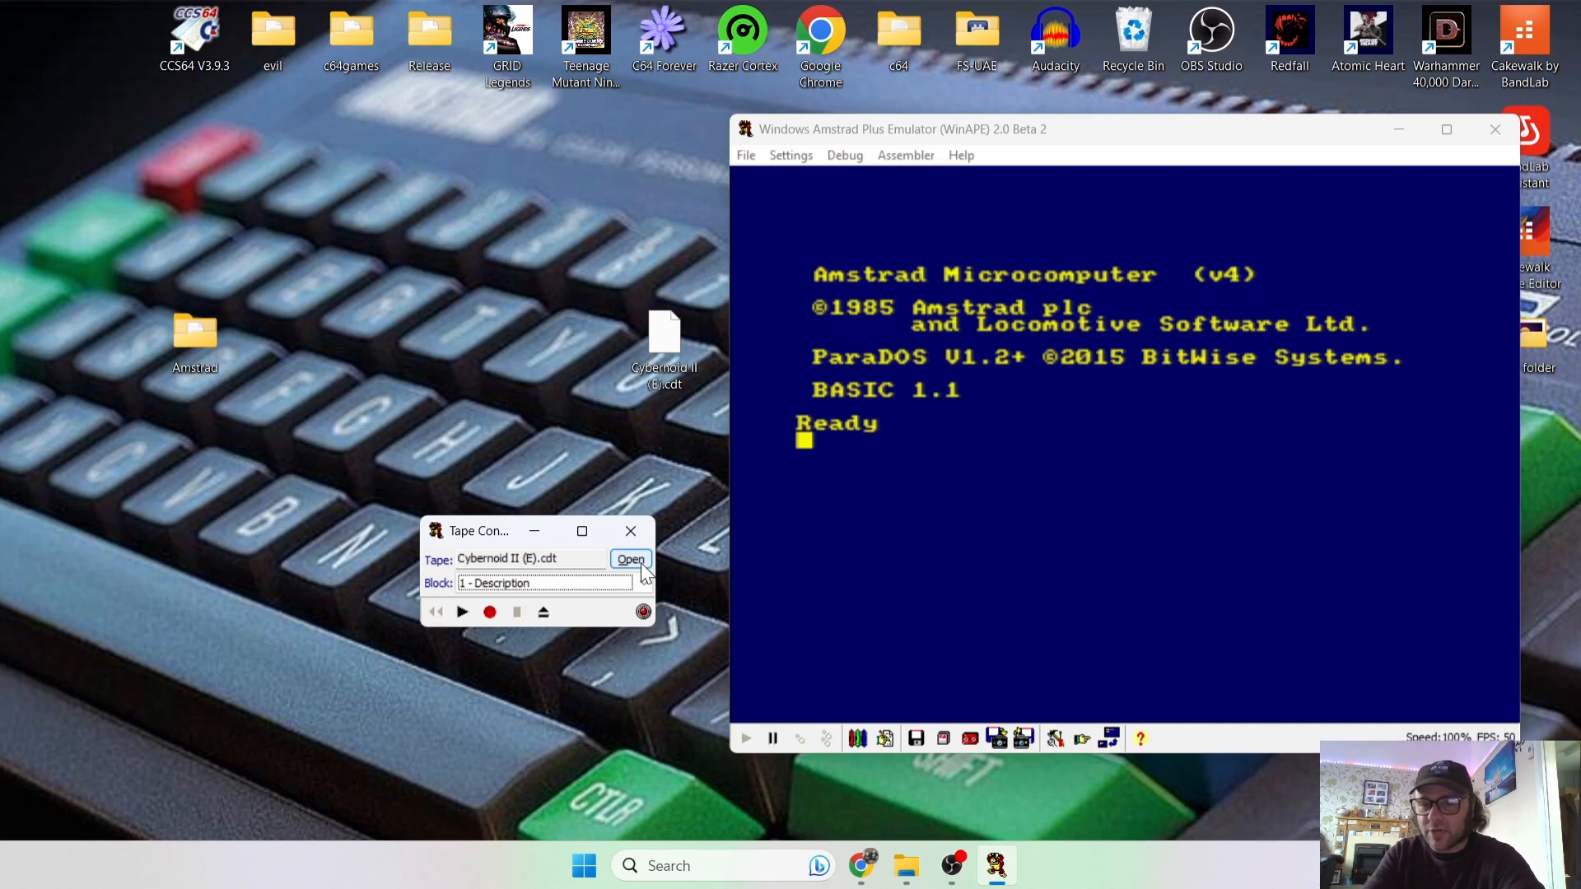
left_click(630, 560)
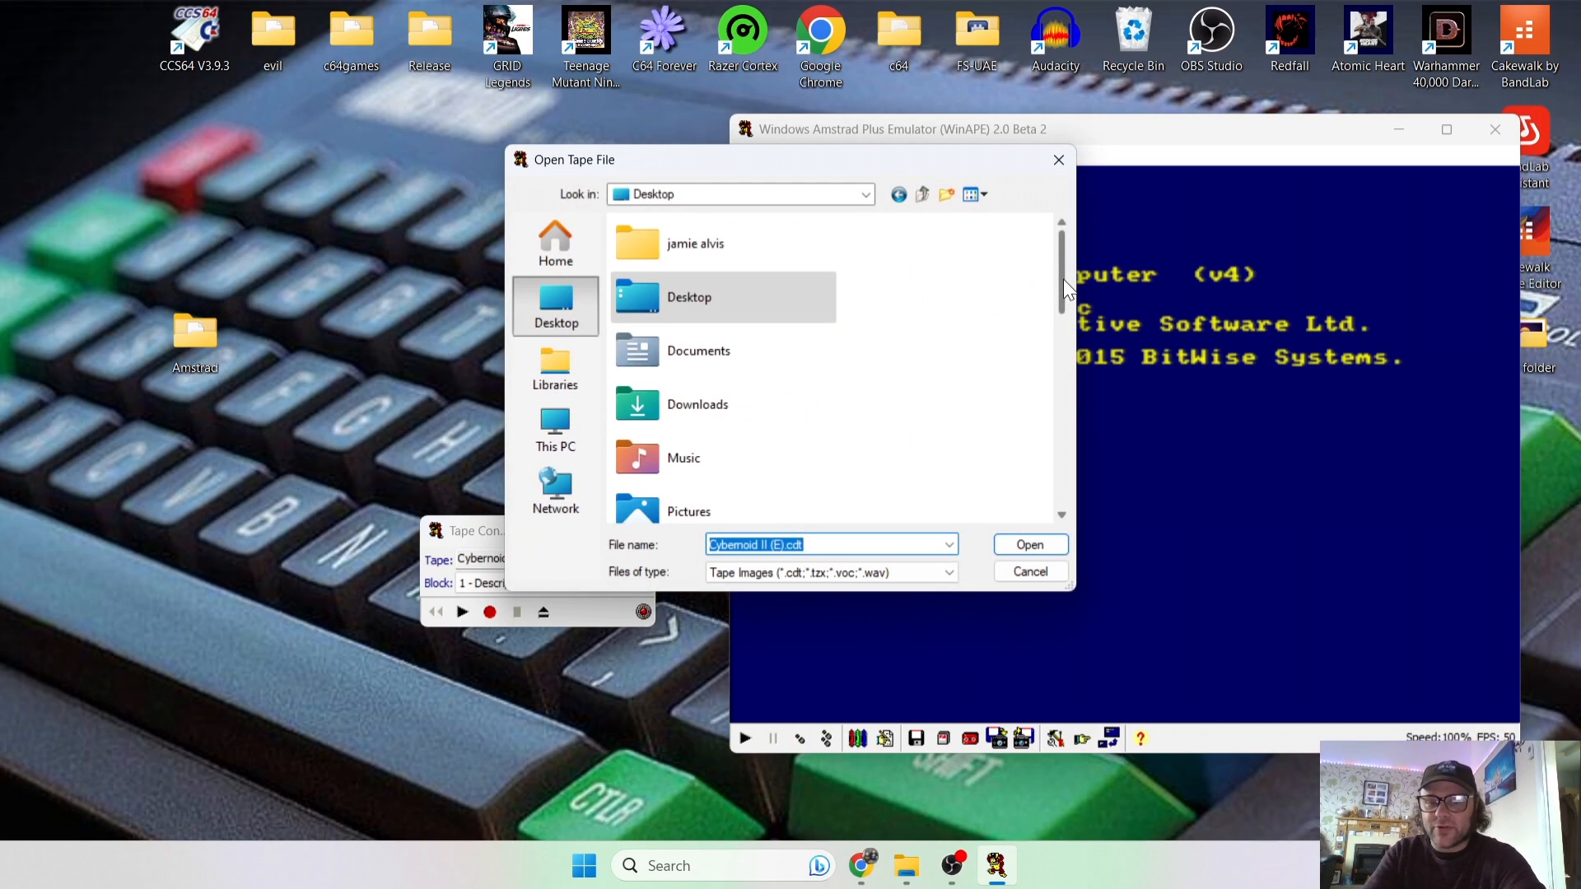
scroll("down", 3)
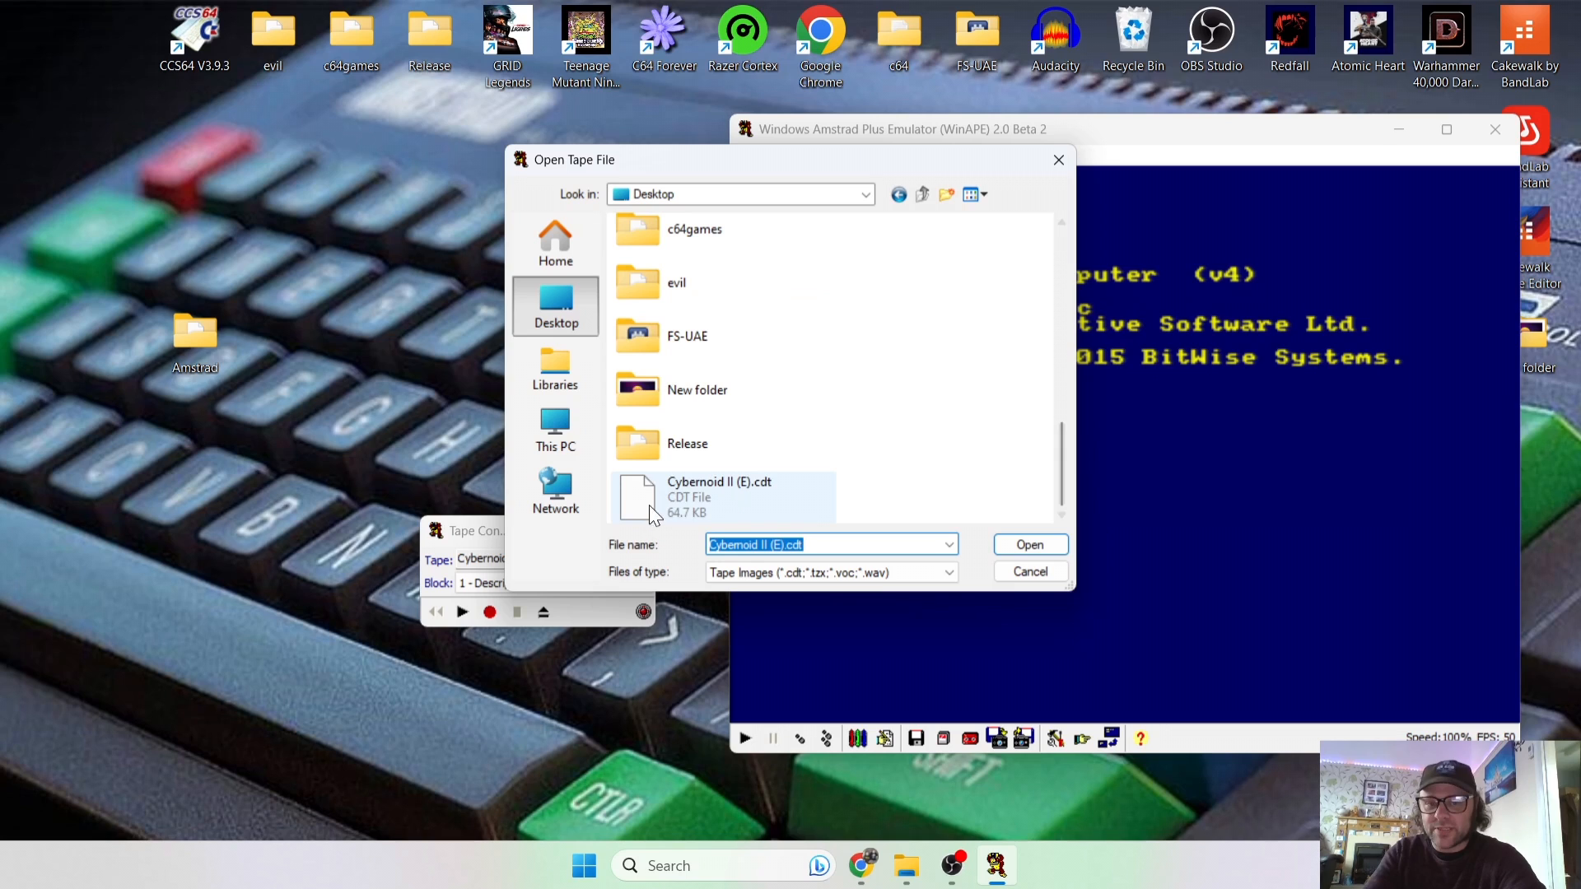
left_click(1029, 545)
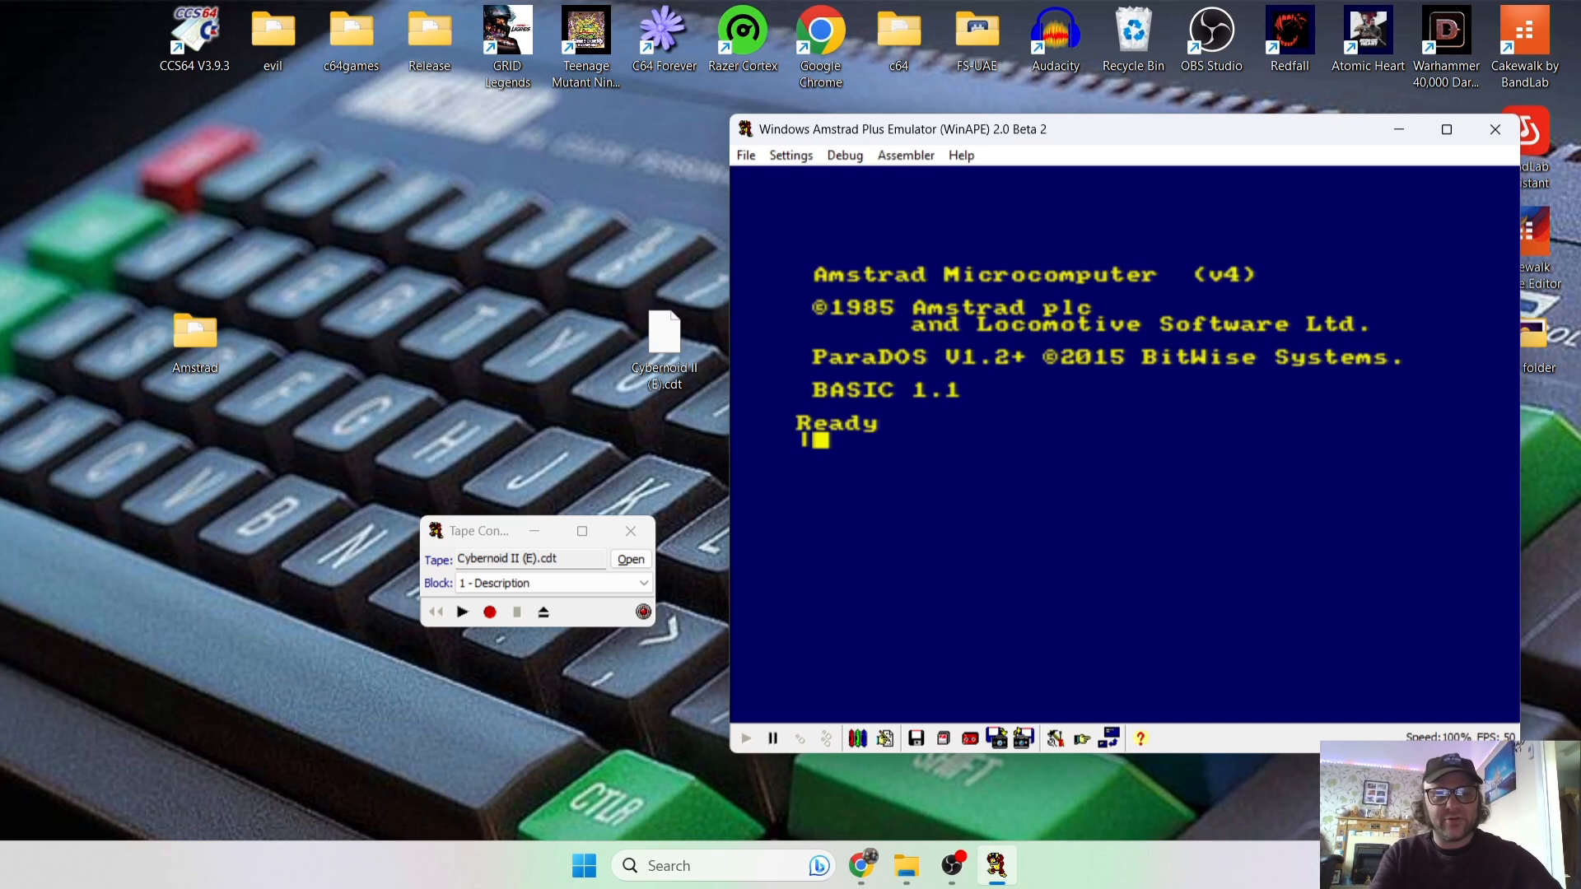
Enter the |tape and run" commands to load from tape.
type("tape")
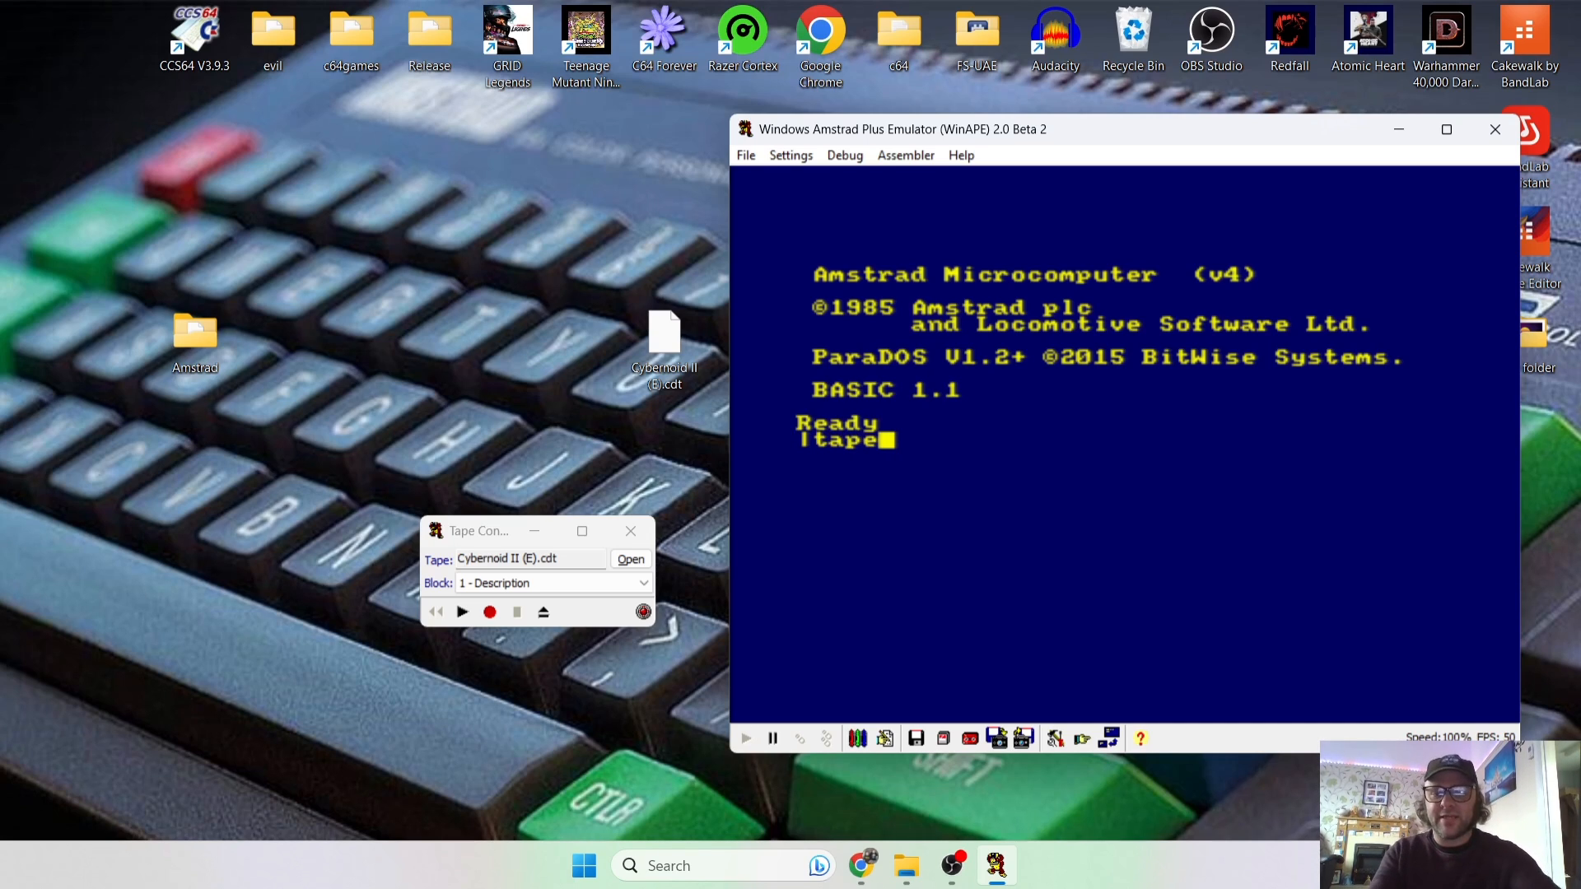
key("Return")
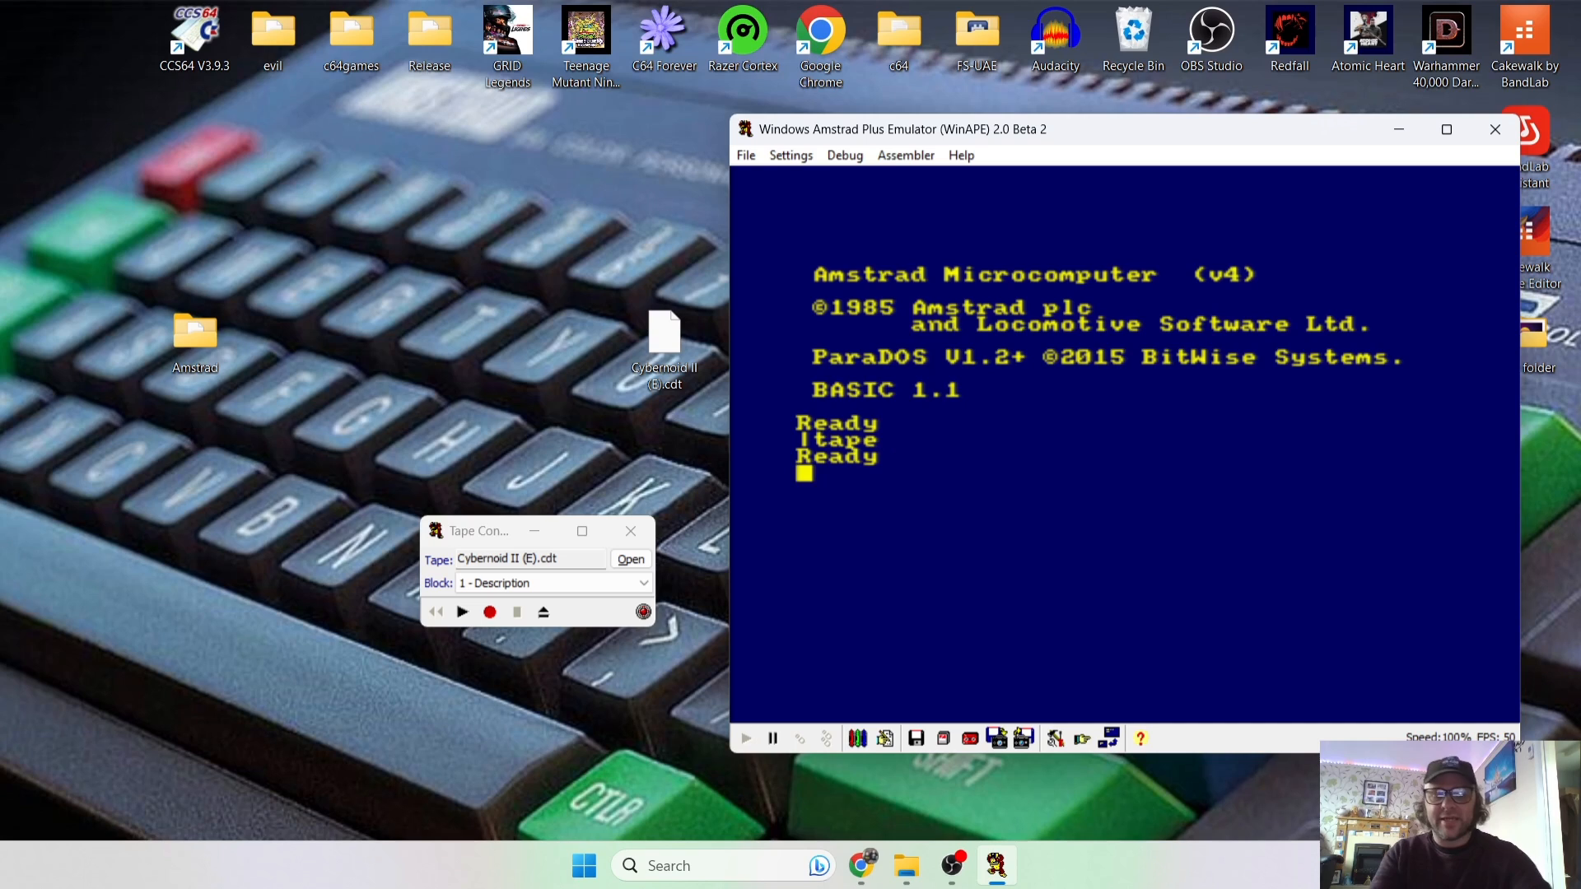
type("run\"")
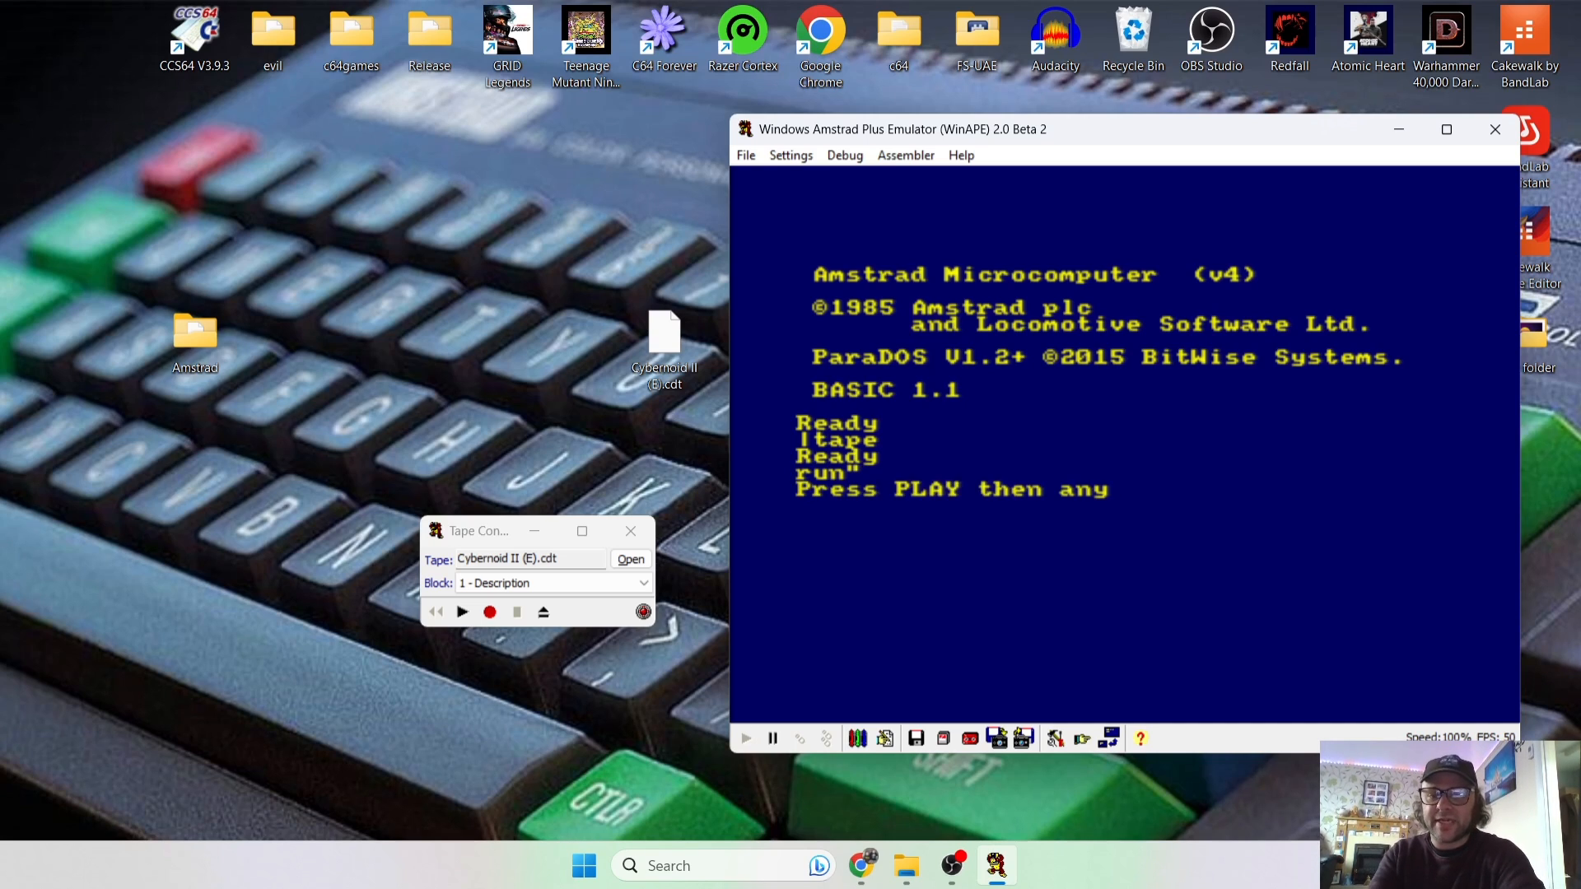
Play the tape in Tape Control so Cybernoid II's loading screen draws.
left_click(462, 612)
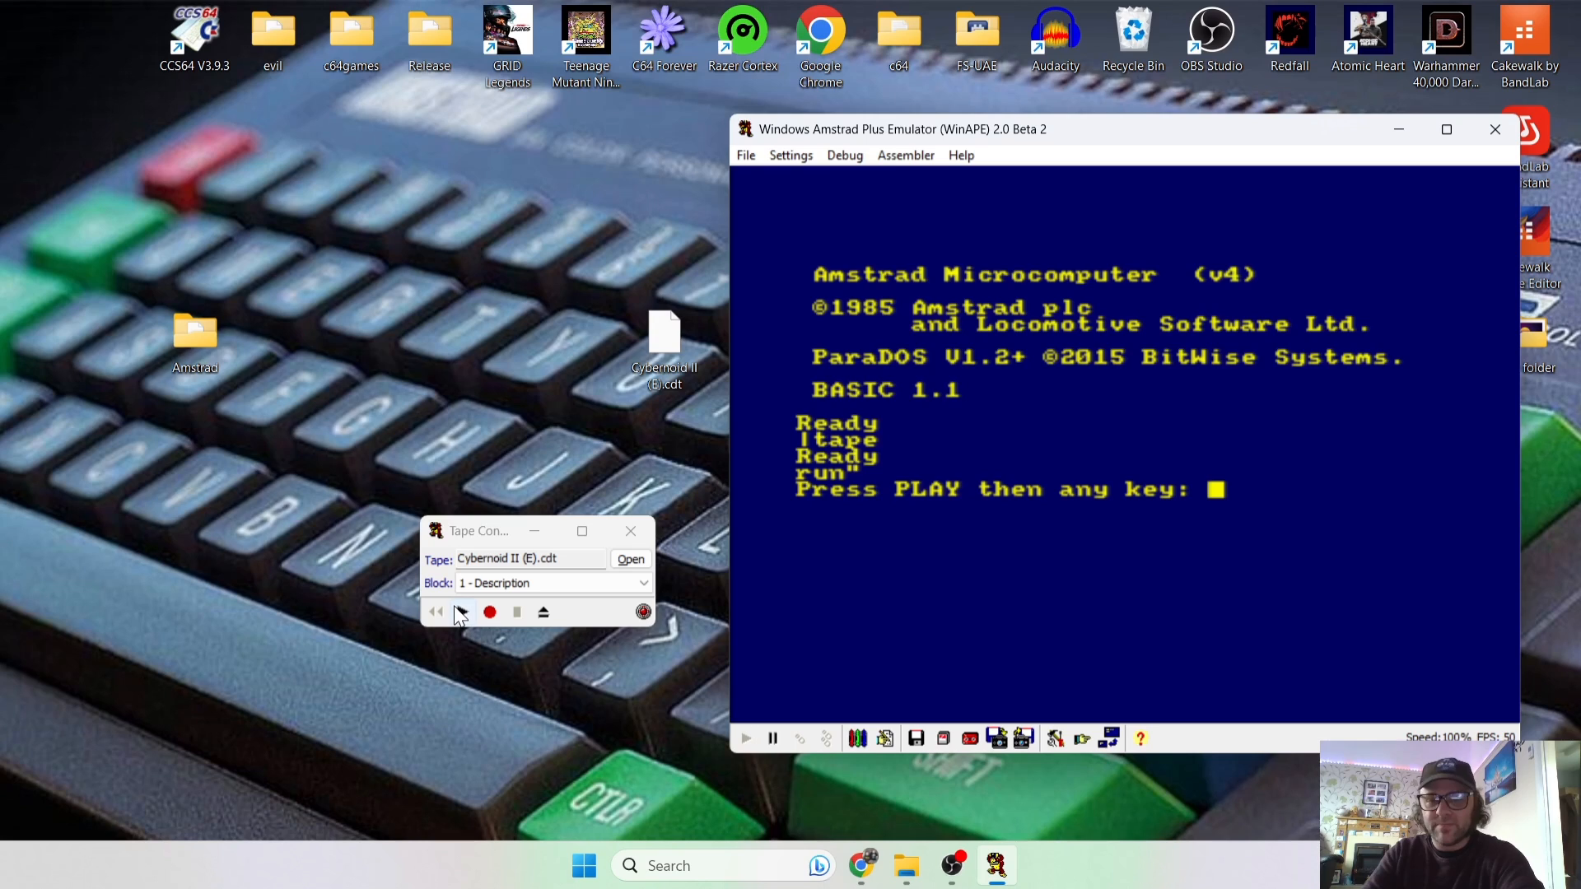
mouse_move(463, 613)
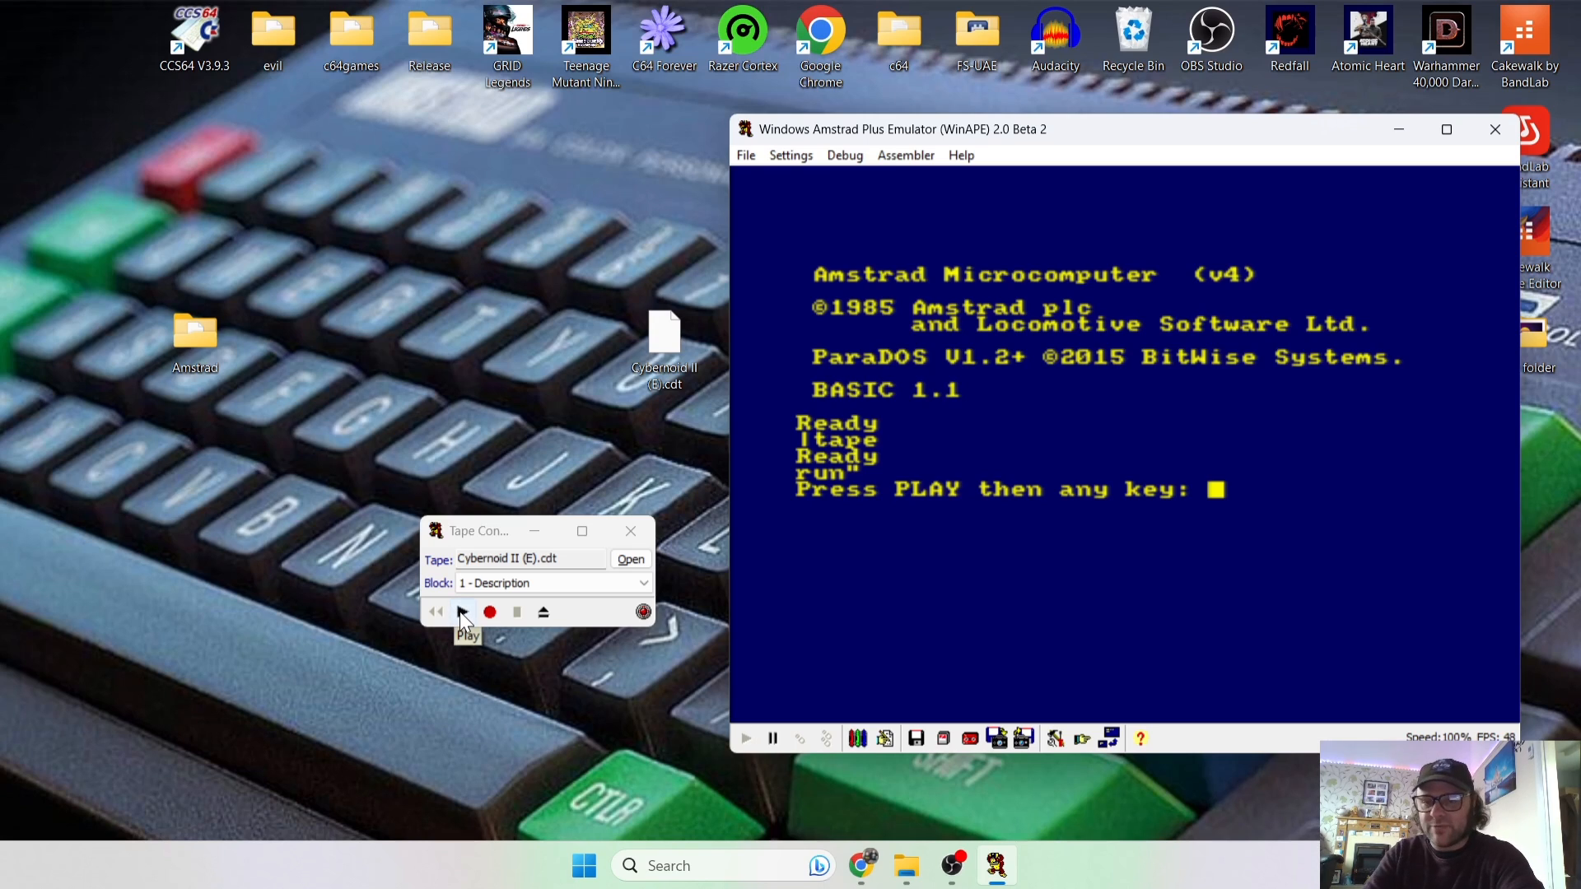
left_click(464, 612)
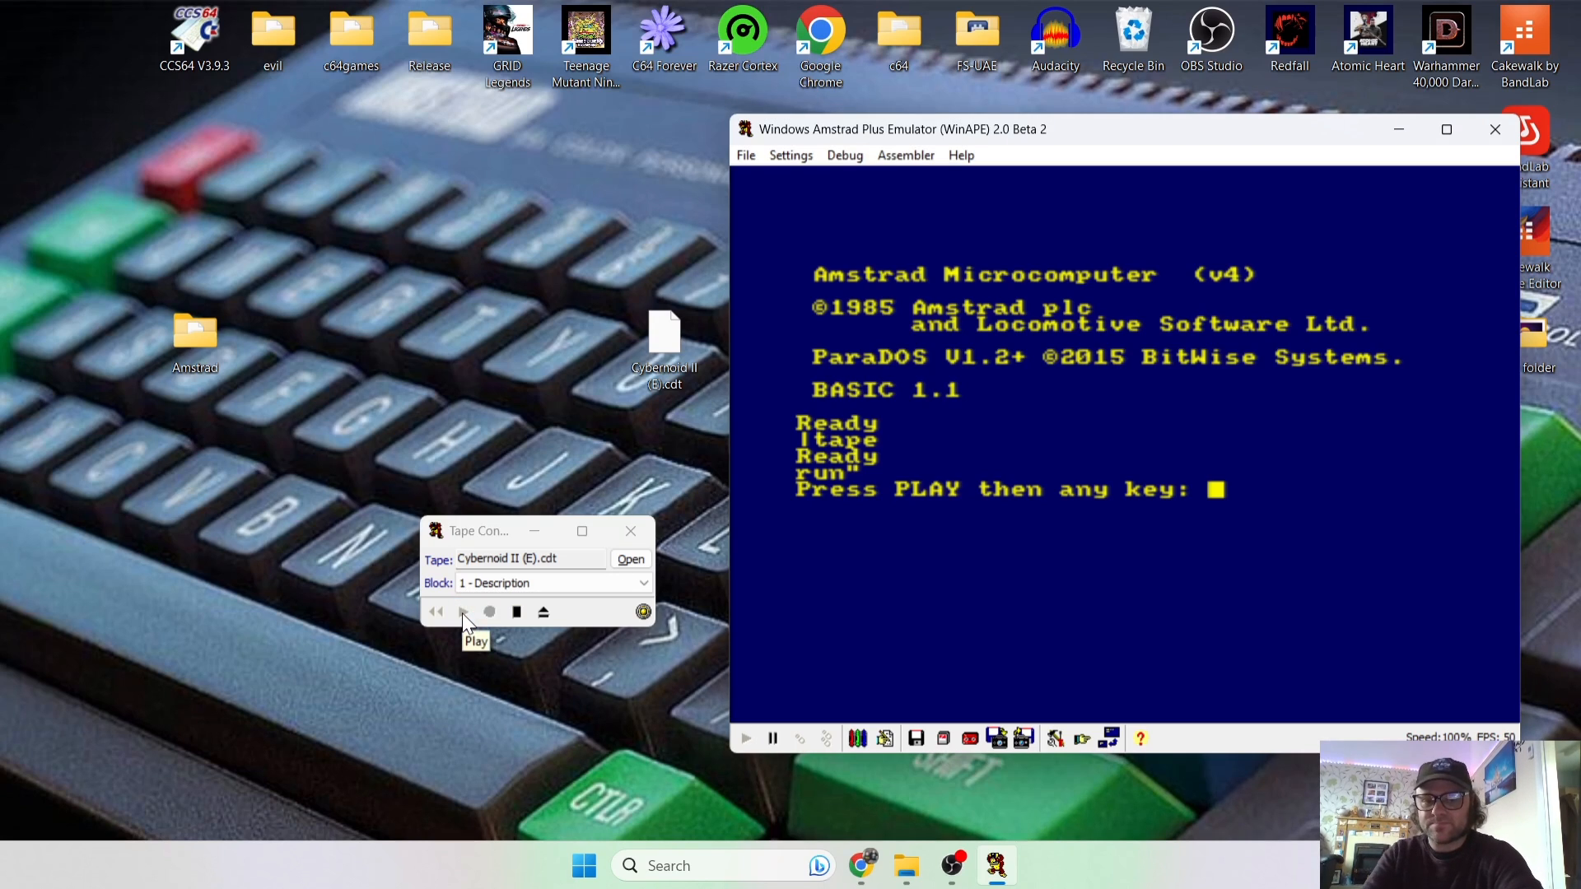
left_click(462, 612)
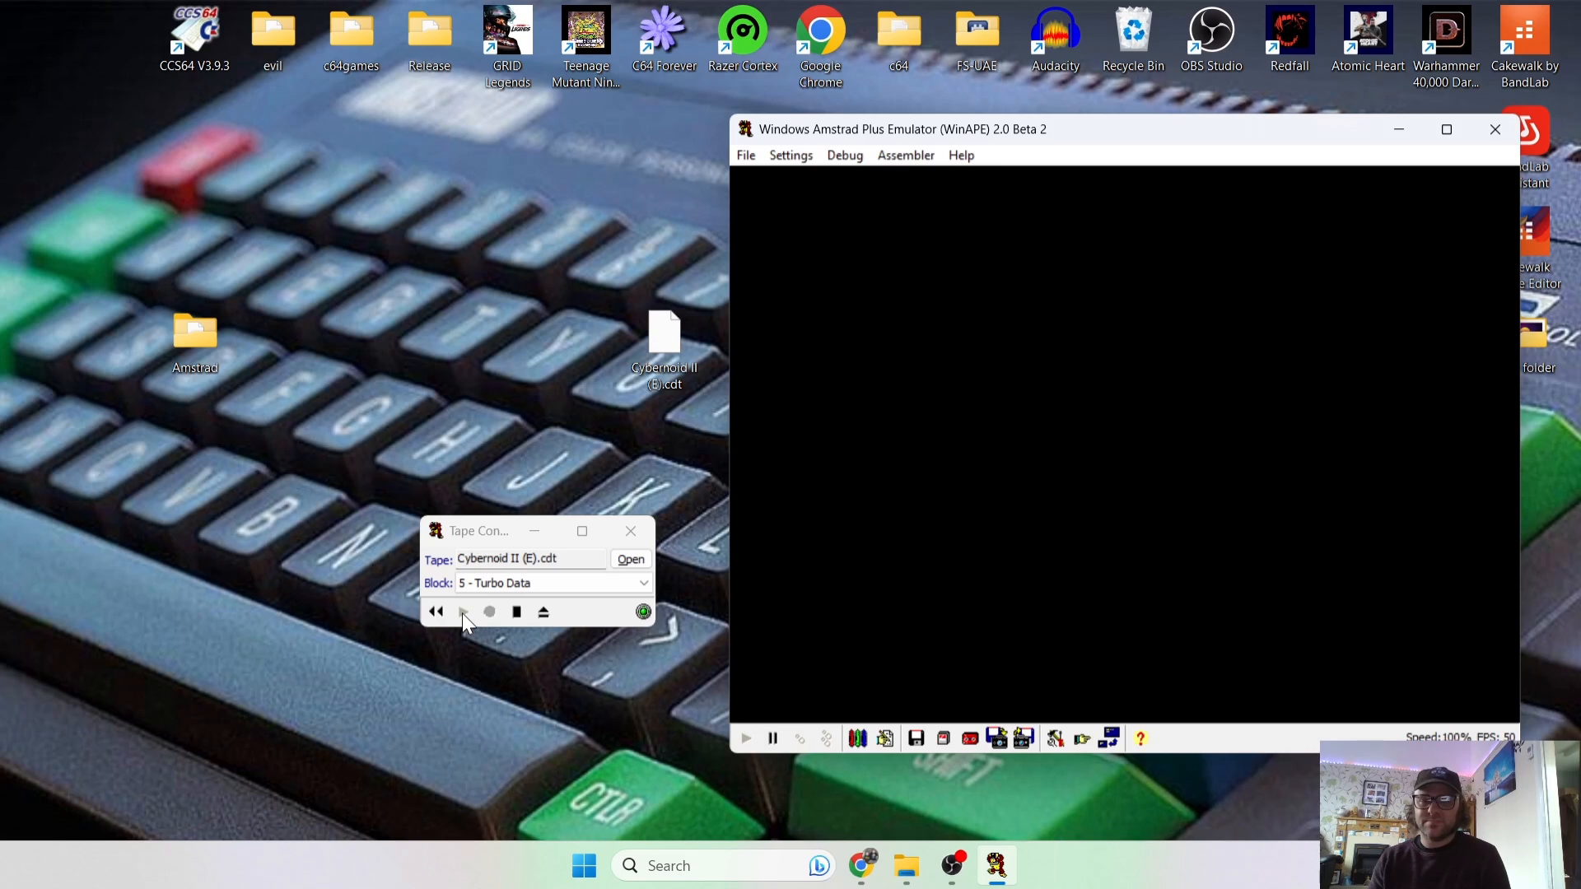
left_click(463, 611)
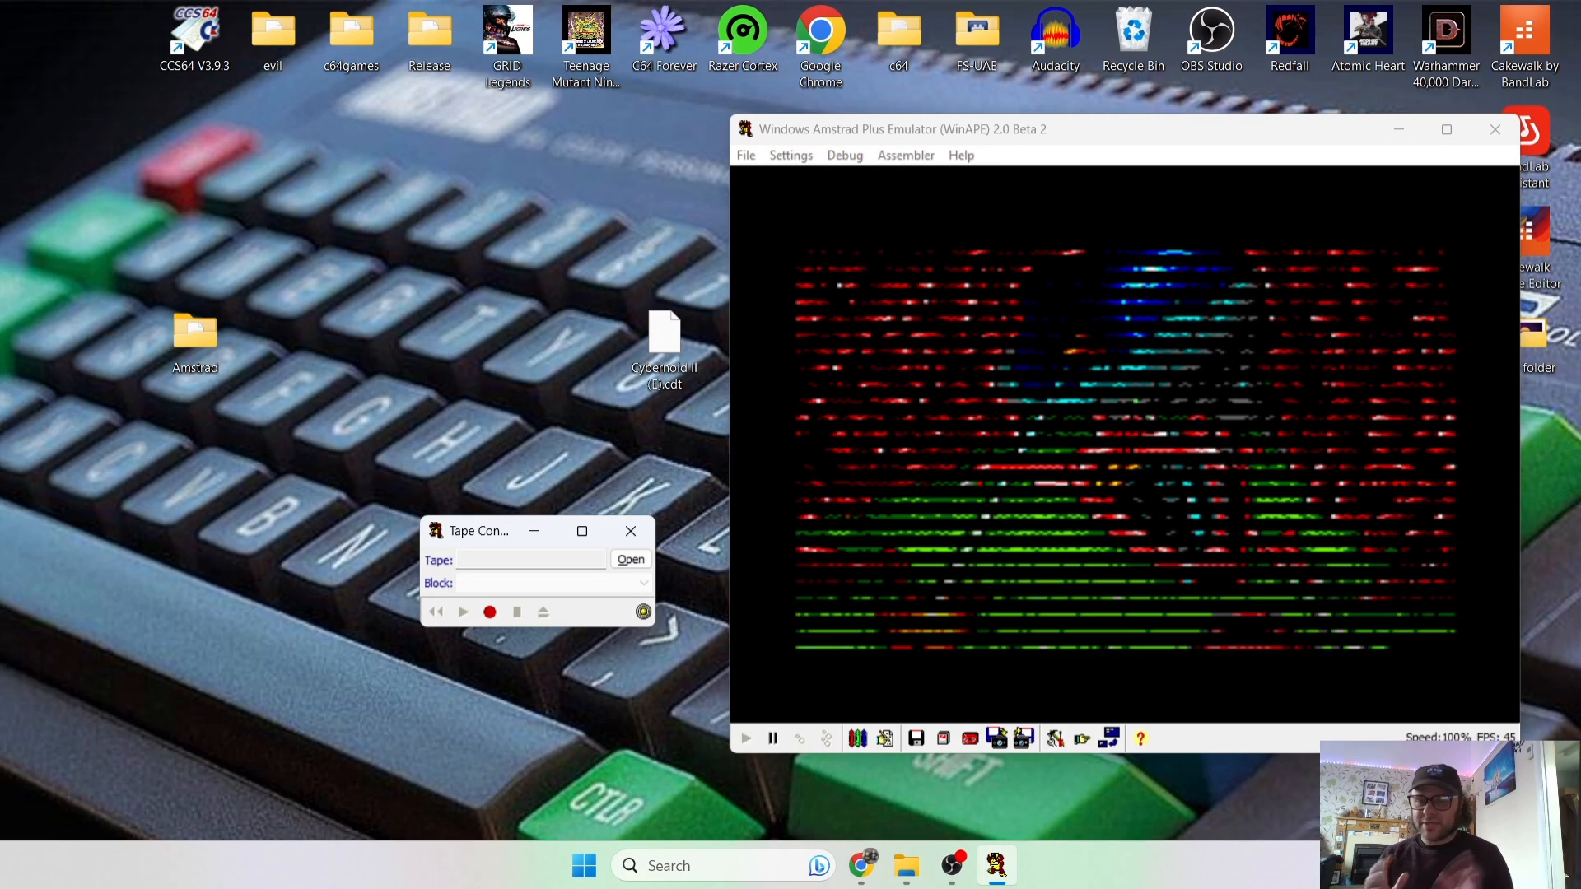